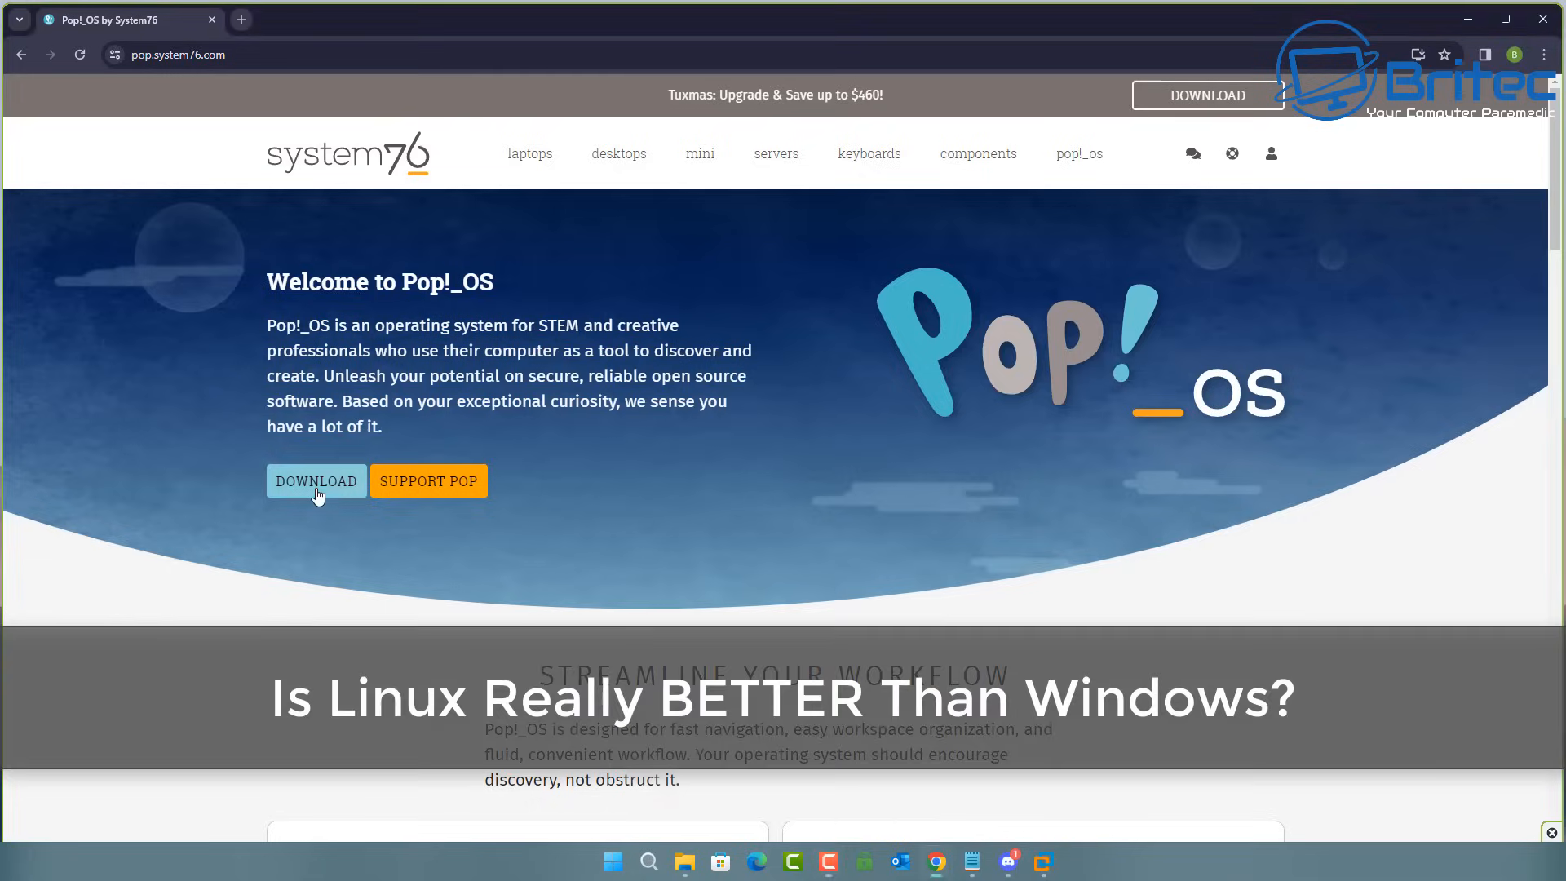
Step: Start the Pop!_OS 22.04 LTS ISO download from pop.system76.com, dismiss the download options and scroll the page
{"action": "left_click", "coordinate": [314, 479]}
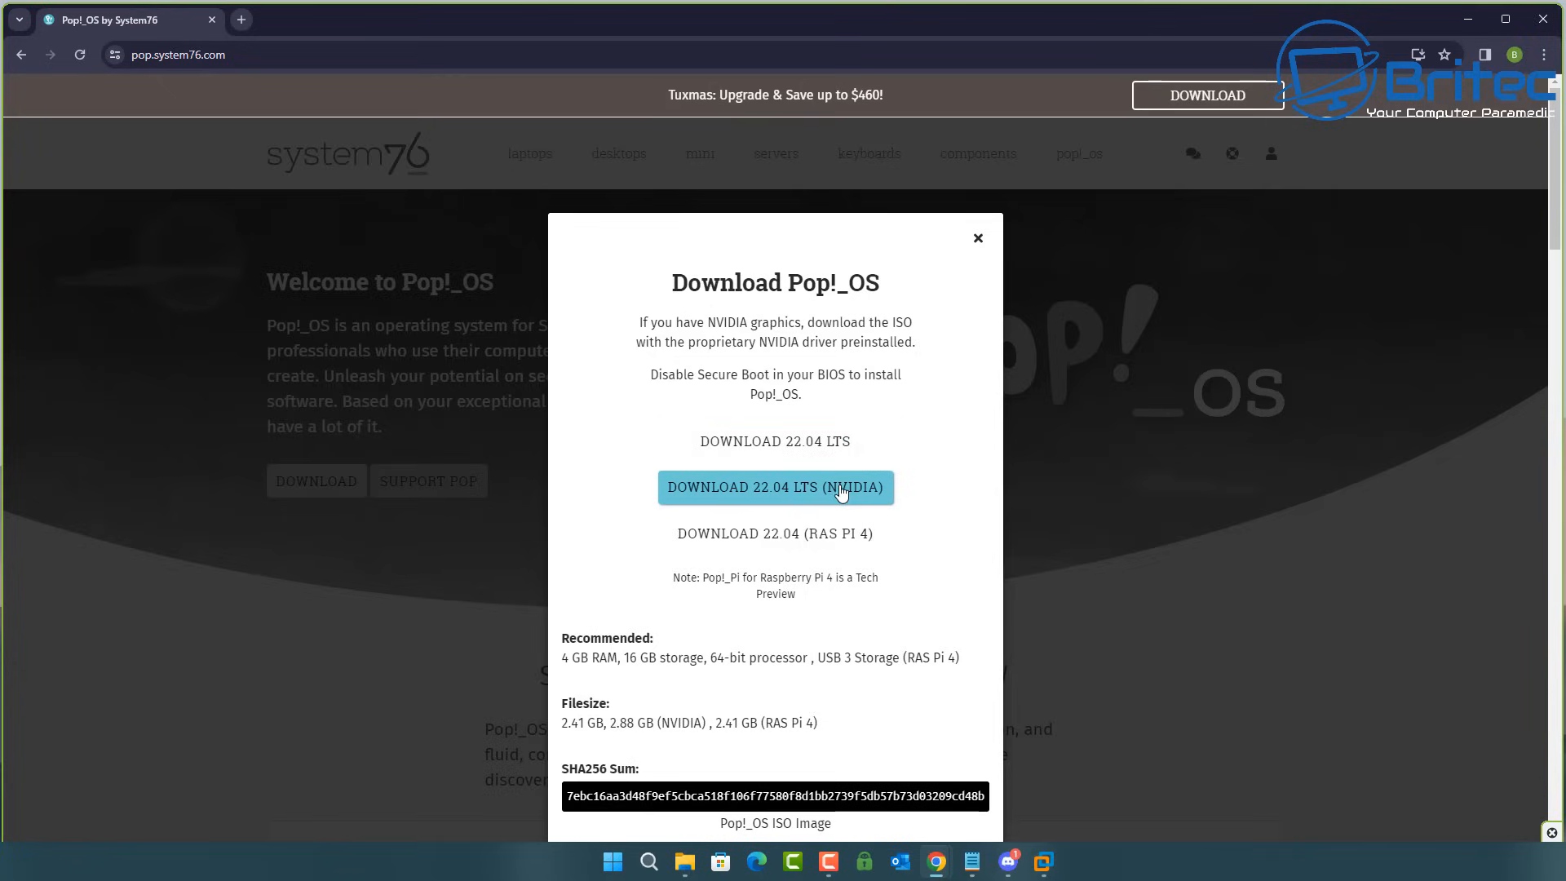
{"action": "mouse_move", "coordinate": [762, 493]}
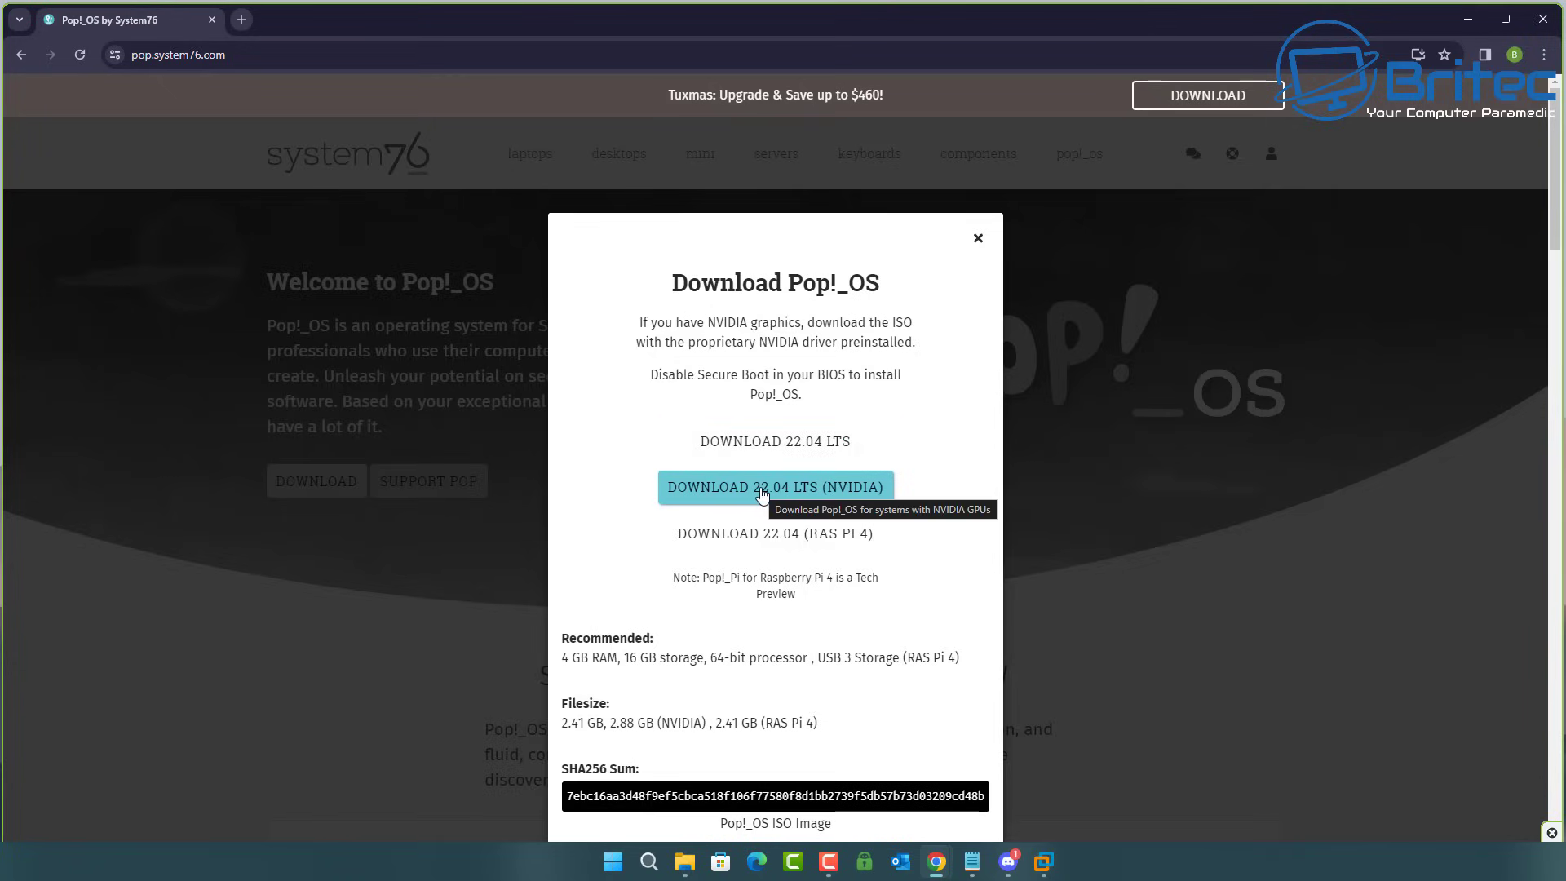
{"action": "mouse_move", "coordinate": [774, 442]}
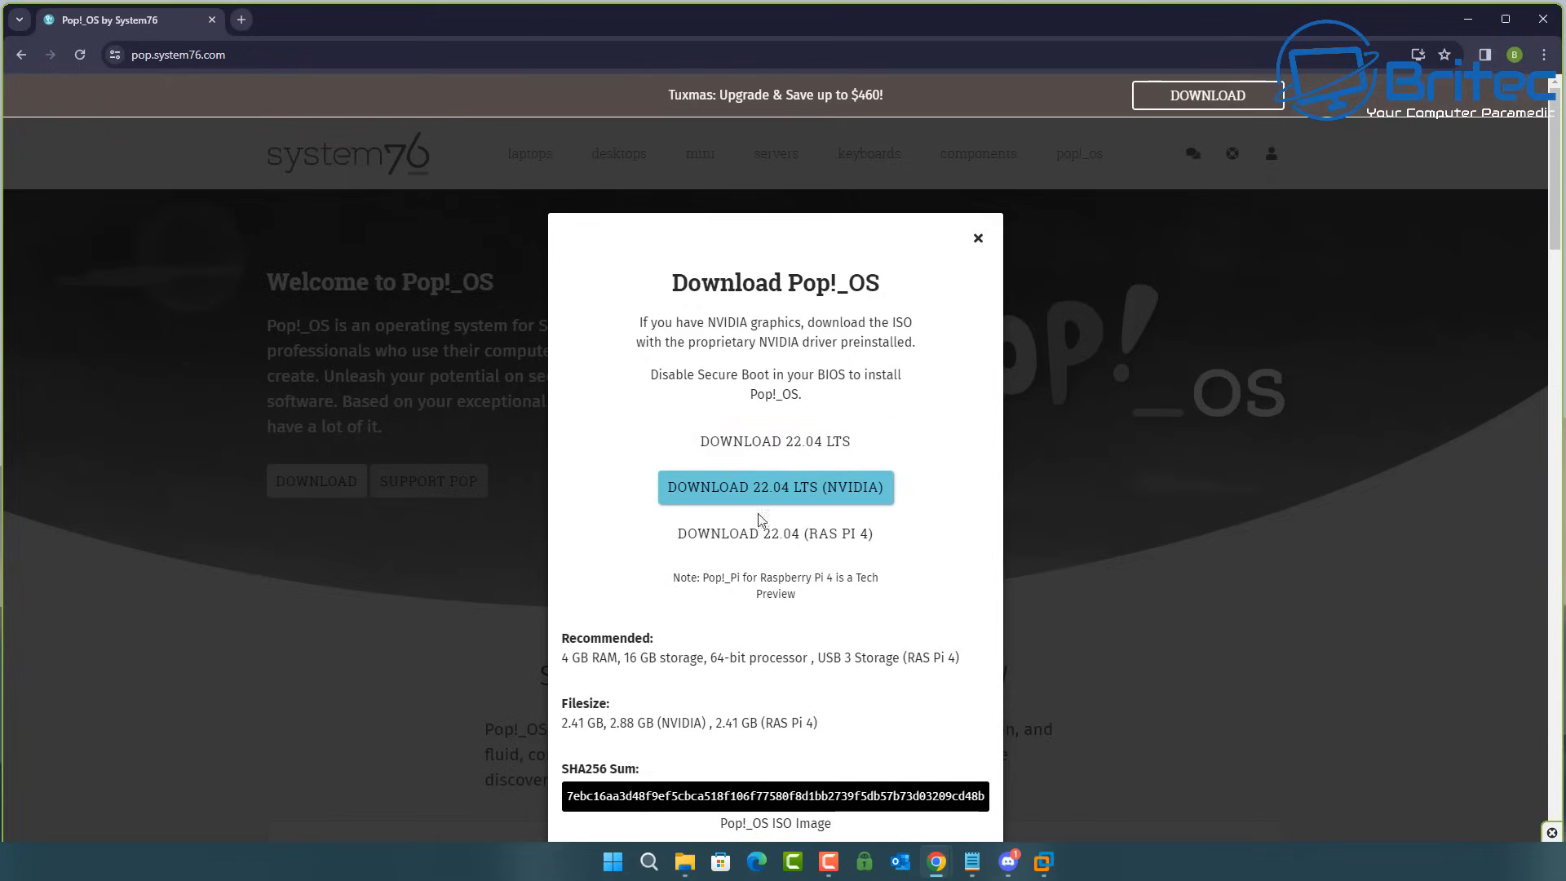
{"action": "mouse_move", "coordinate": [774, 499]}
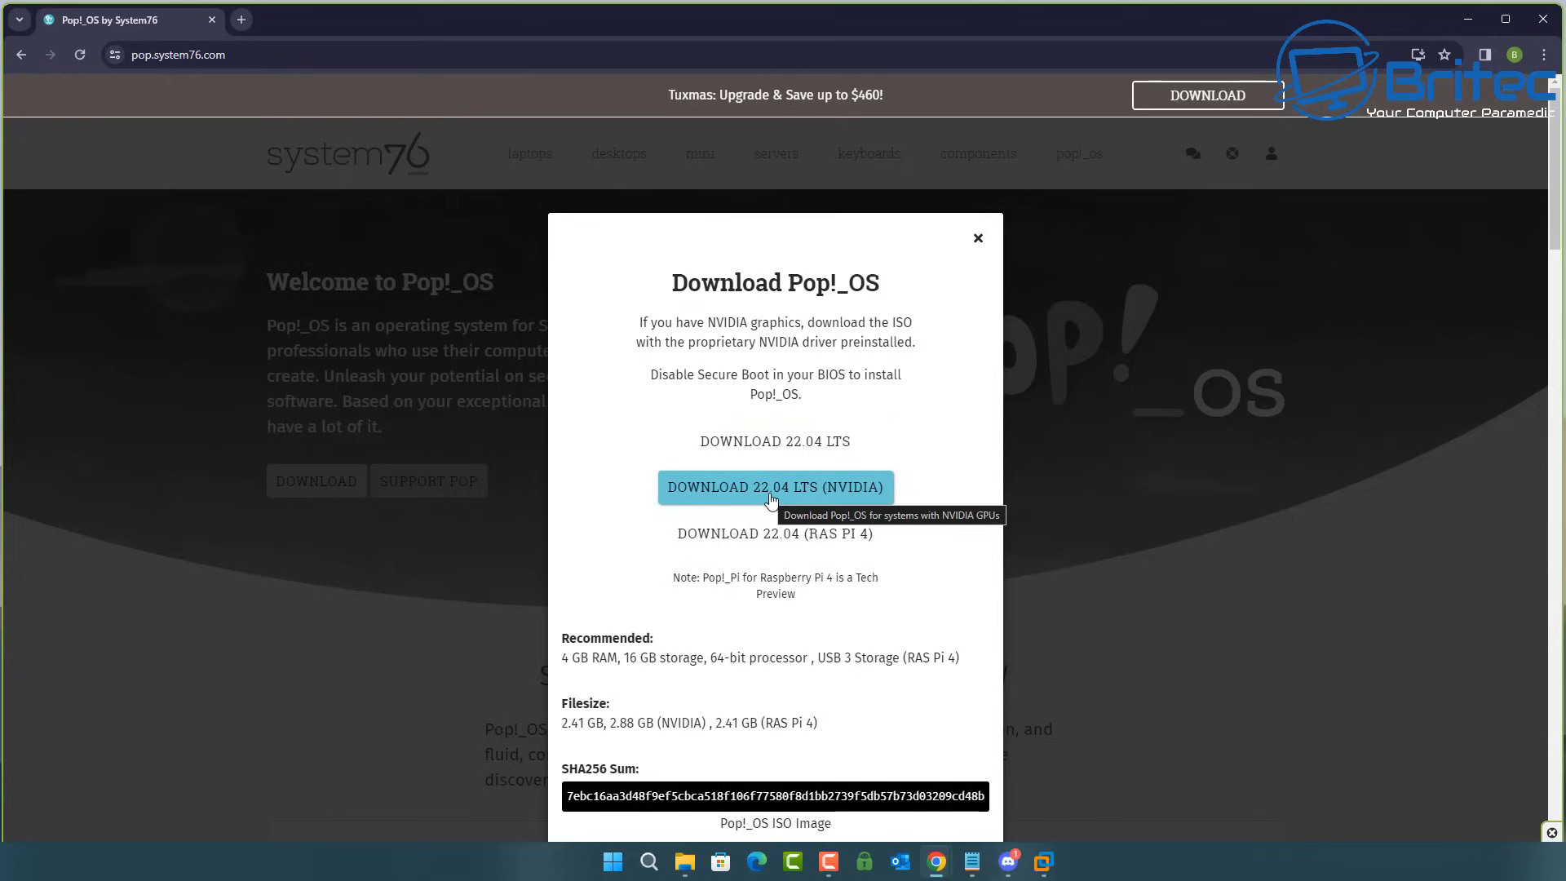
{"action": "mouse_move", "coordinate": [1506, 43]}
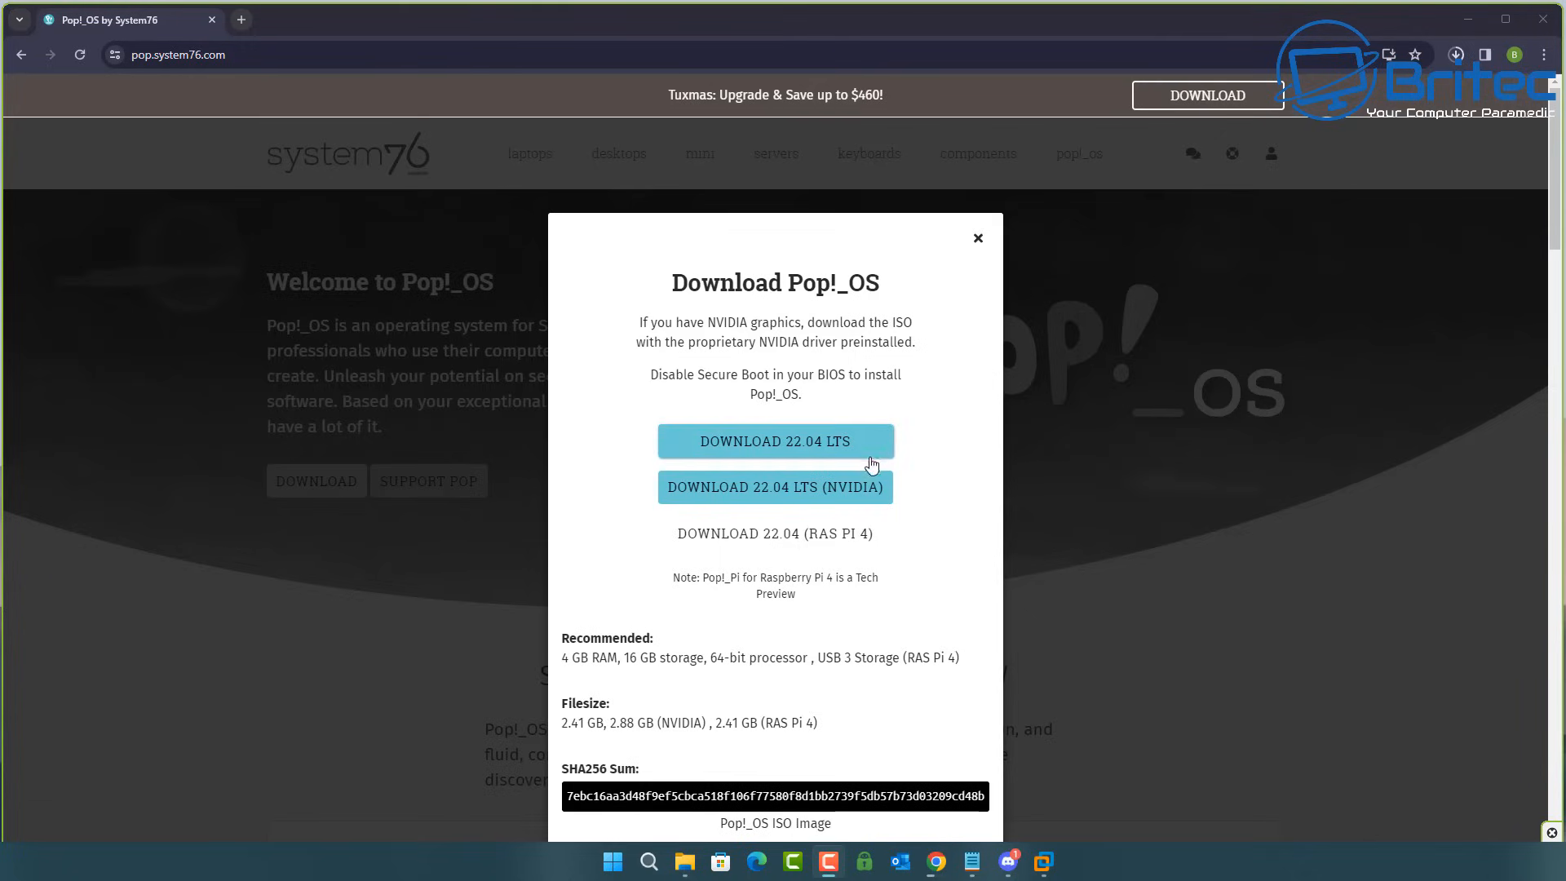
{"action": "mouse_move", "coordinate": [778, 710]}
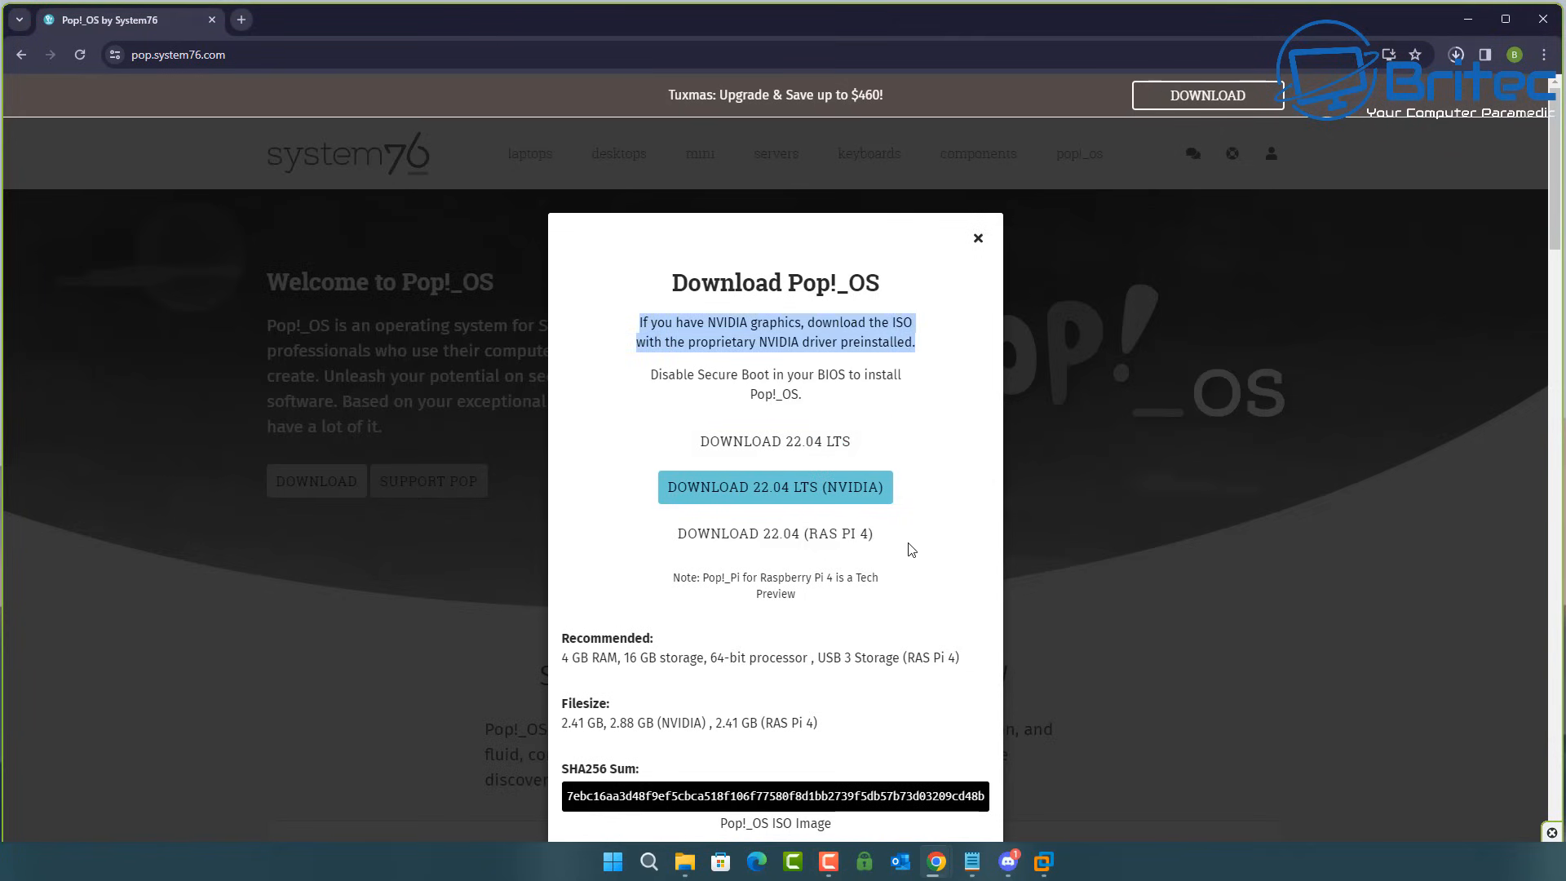
{"action": "scroll", "scroll_direction": "down", "scroll_amount": 3}
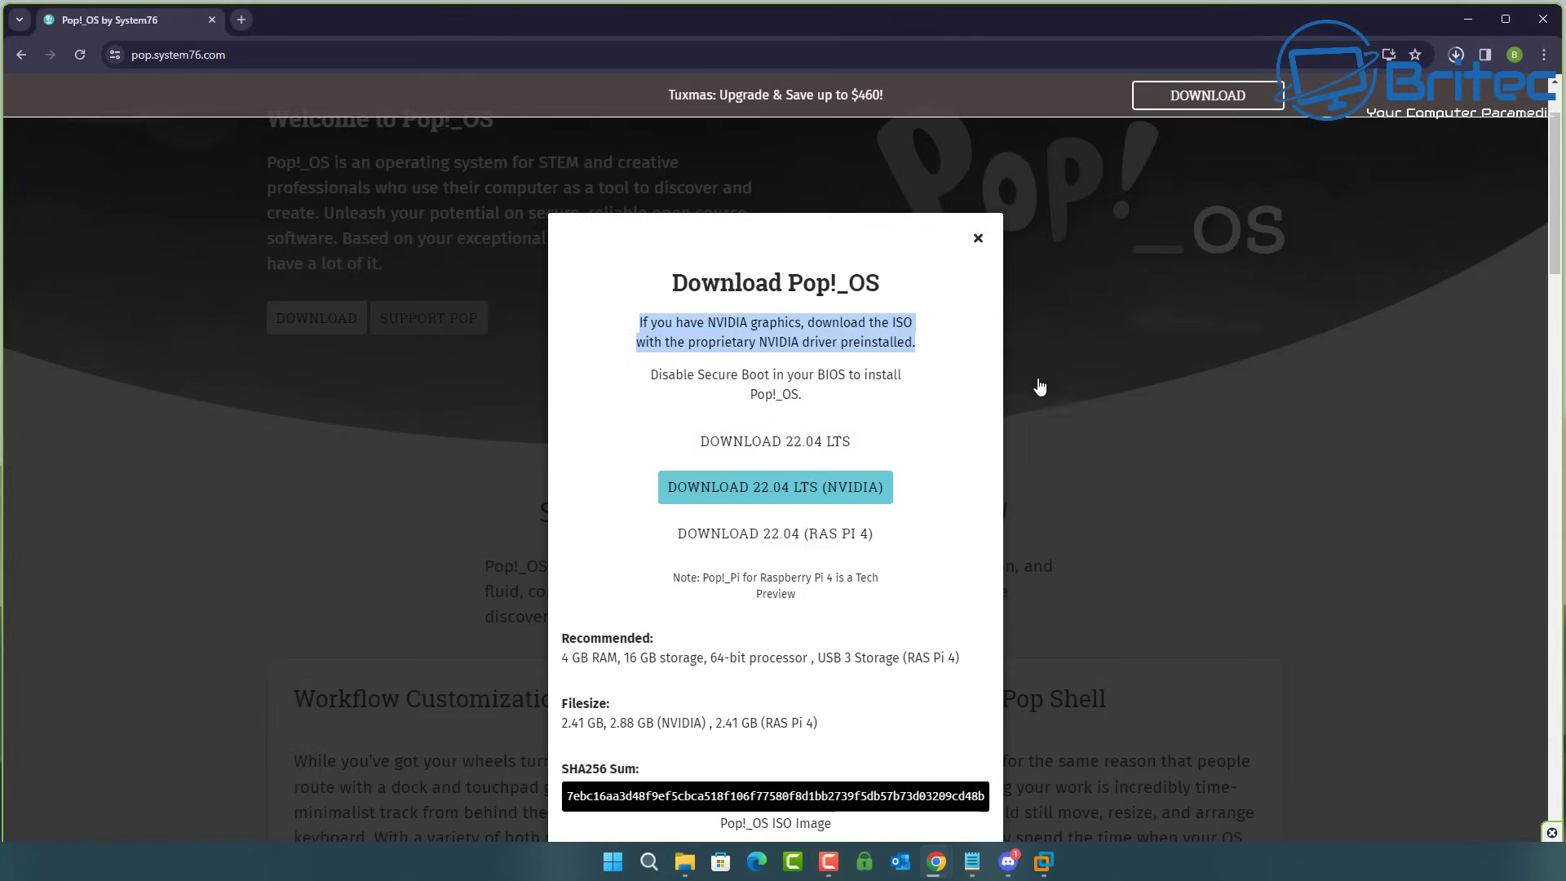
{"action": "left_click", "coordinate": [977, 238]}
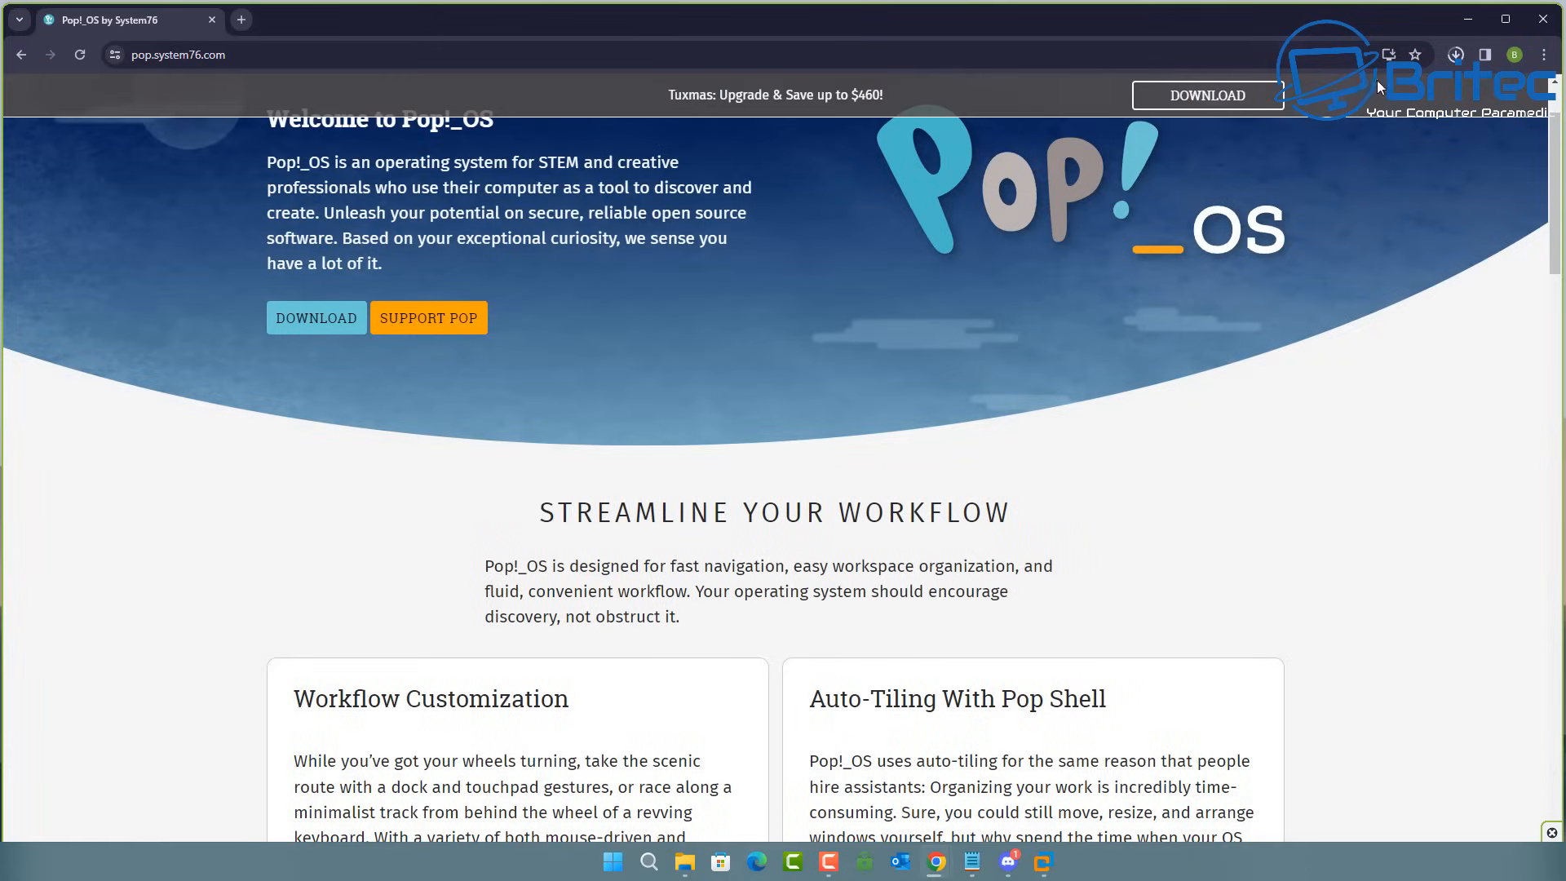
{"action": "mouse_move", "coordinate": [1289, 329]}
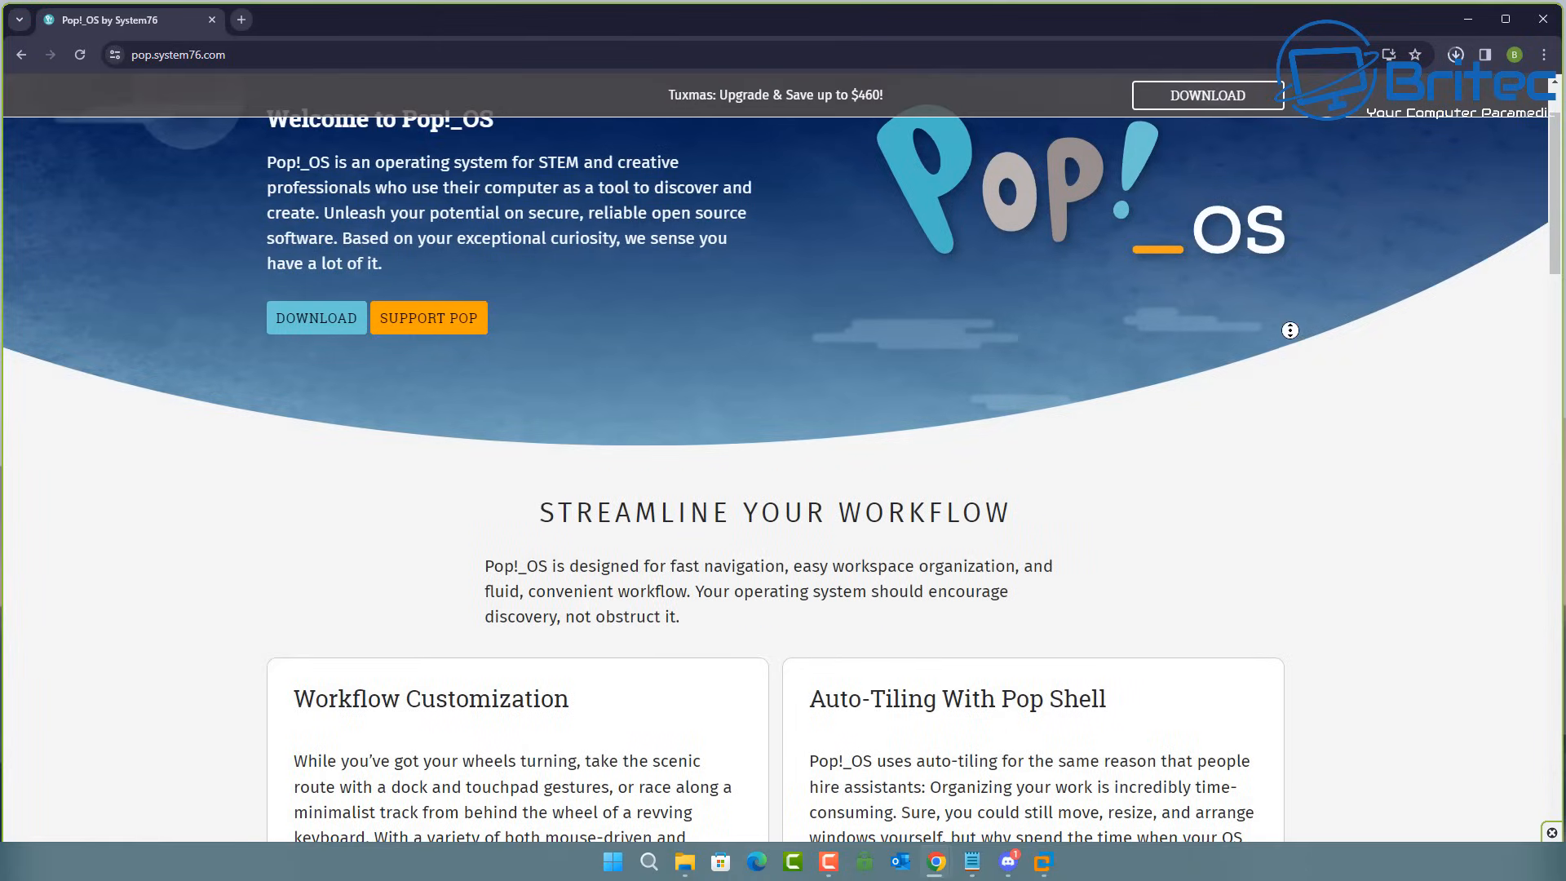
{"action": "scroll", "scroll_direction": "down", "scroll_amount": 3}
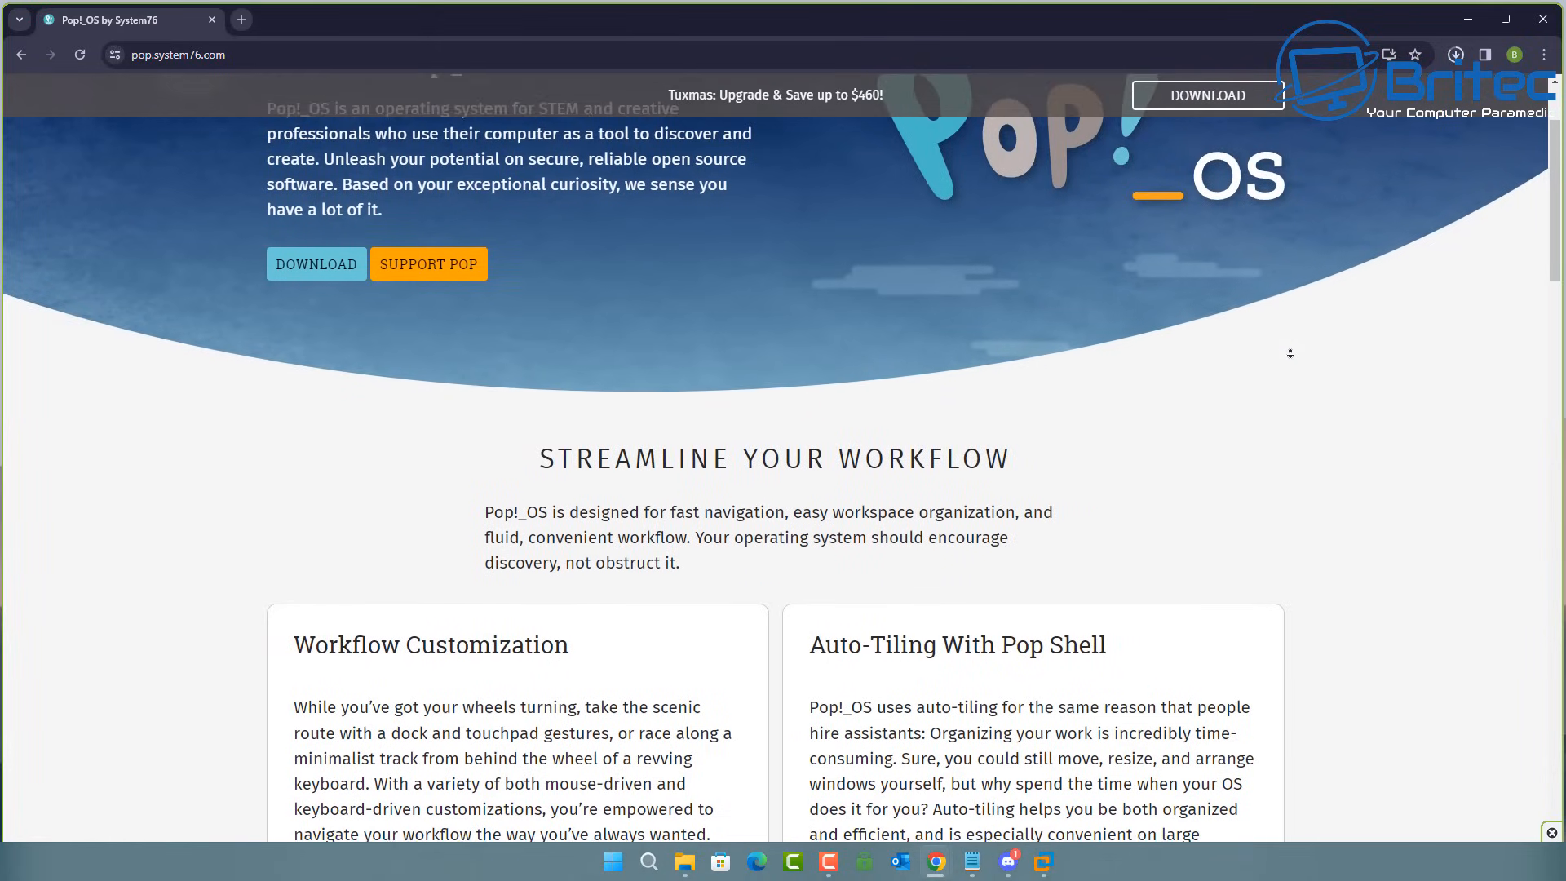
{"action": "scroll", "scroll_direction": "down", "scroll_amount": 3}
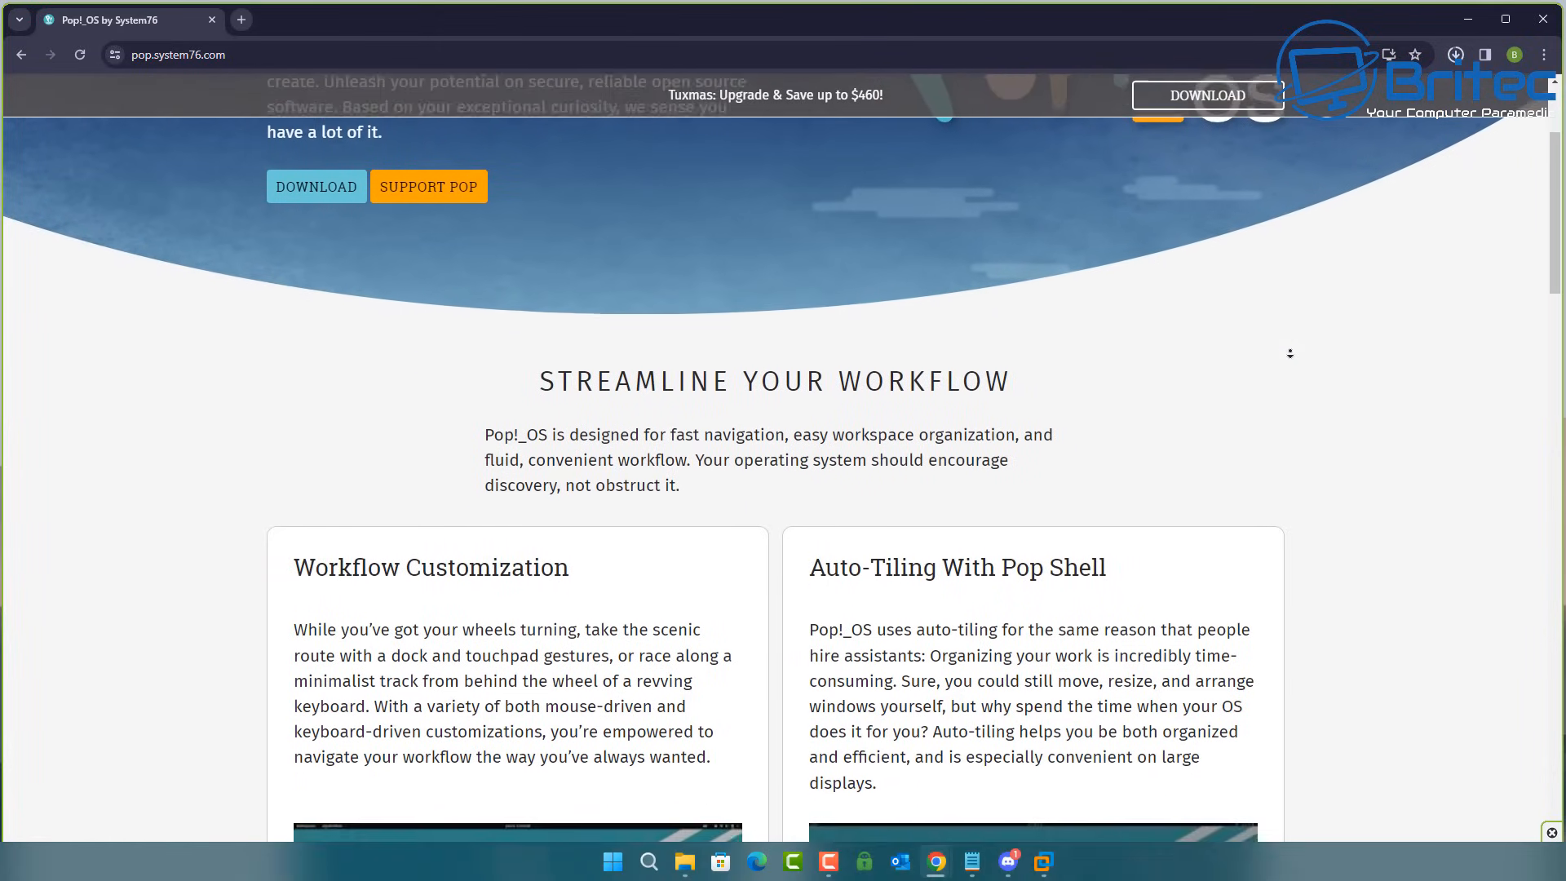
{"action": "scroll", "scroll_direction": "down", "scroll_amount": 3}
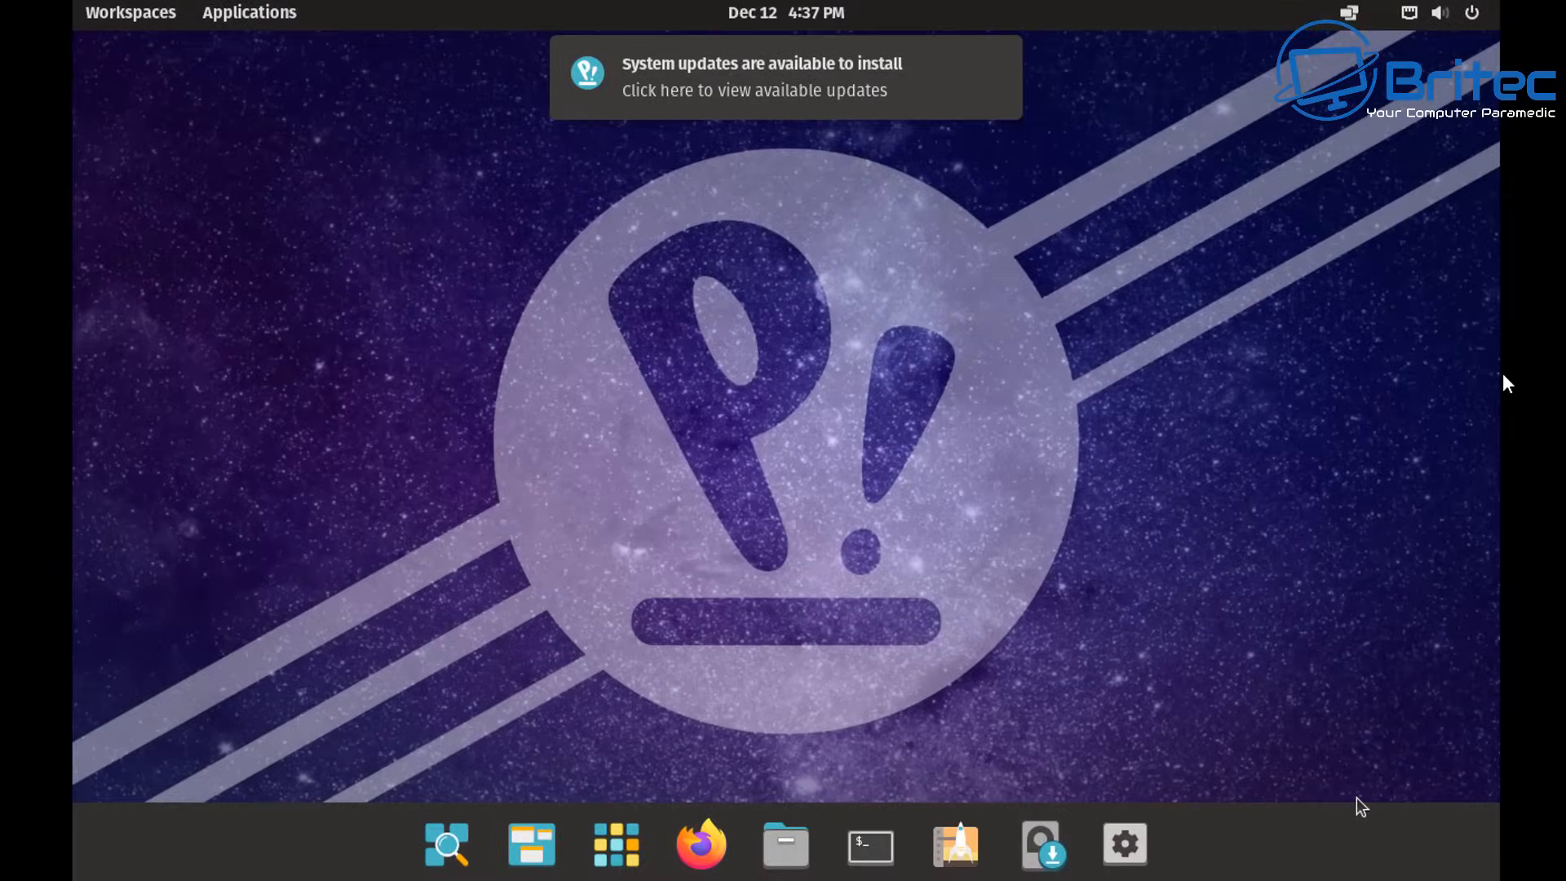
{"action": "mouse_move", "coordinate": [1279, 434]}
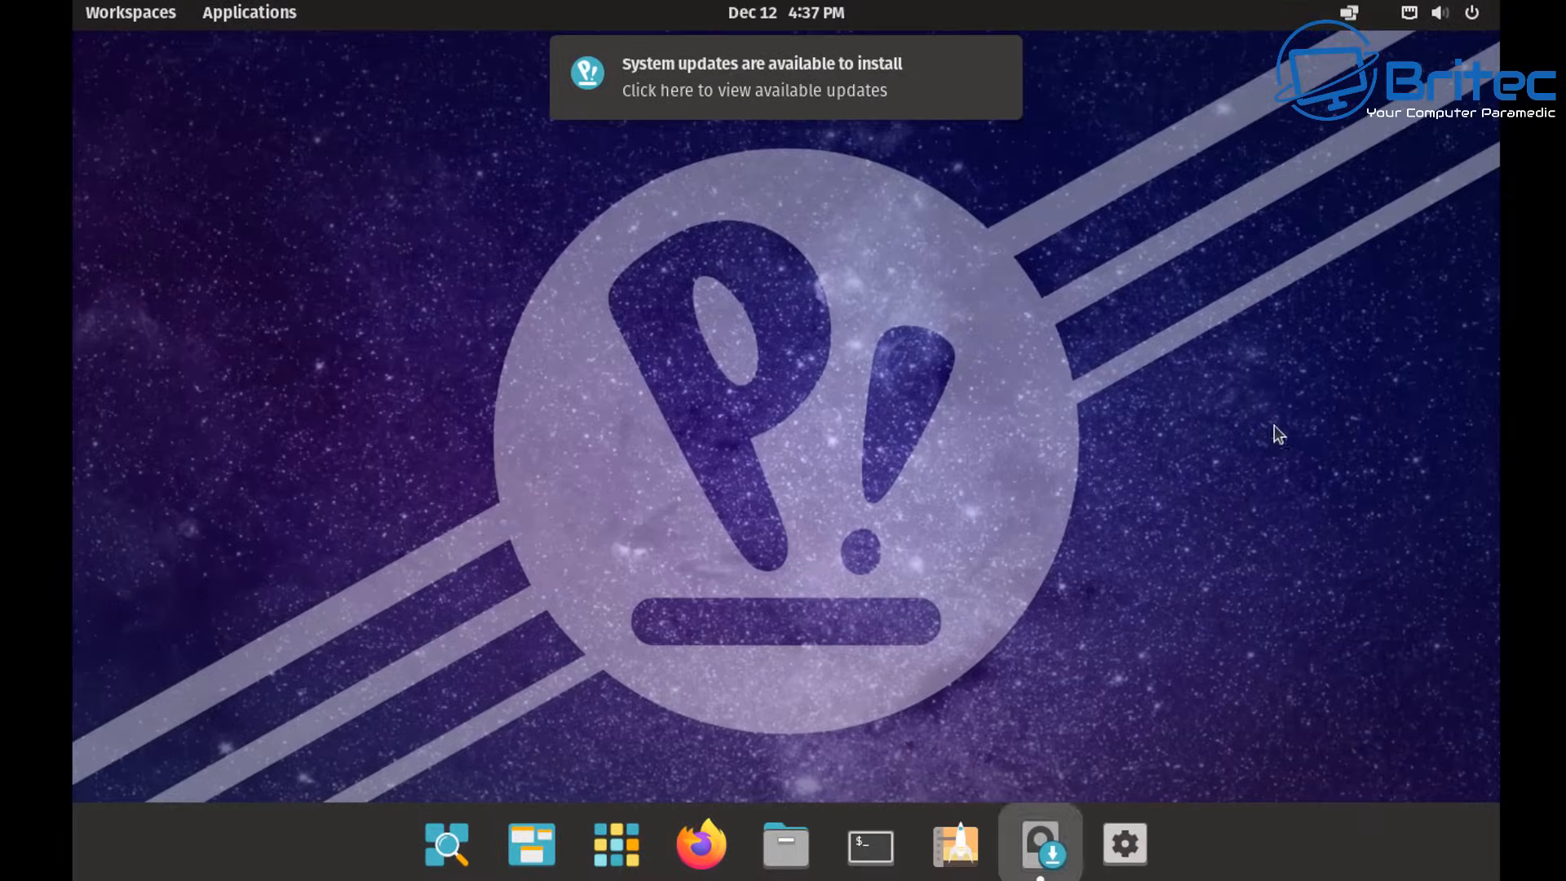
{"action": "mouse_move", "coordinate": [937, 291]}
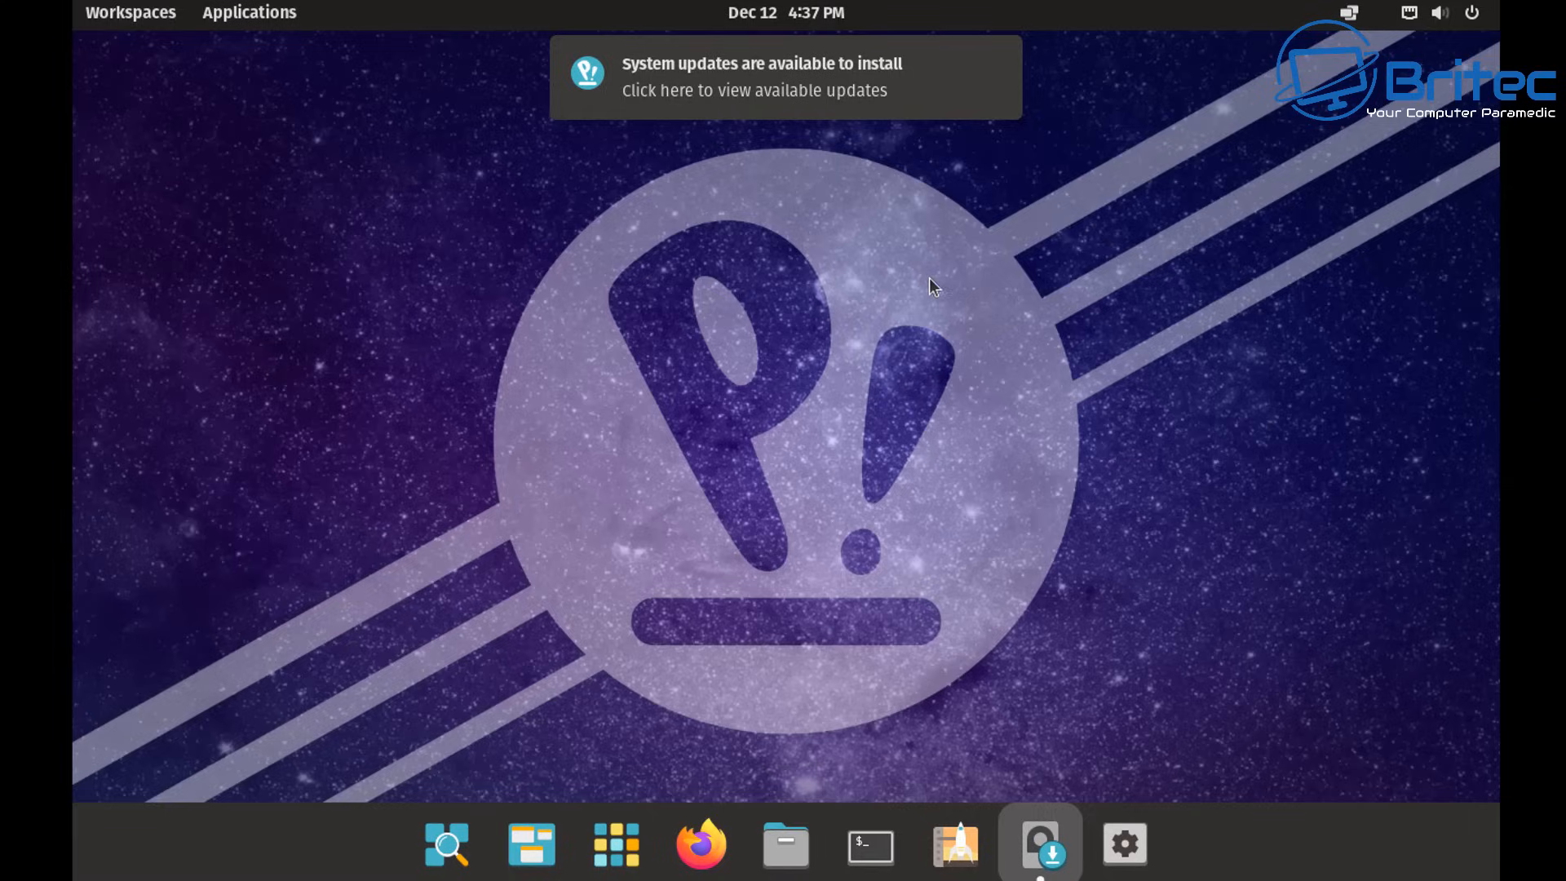
Step: Launch the installer, keep it running when unresponsive, and pick English for the United Kingdom
{"action": "left_click", "coordinate": [1039, 844]}
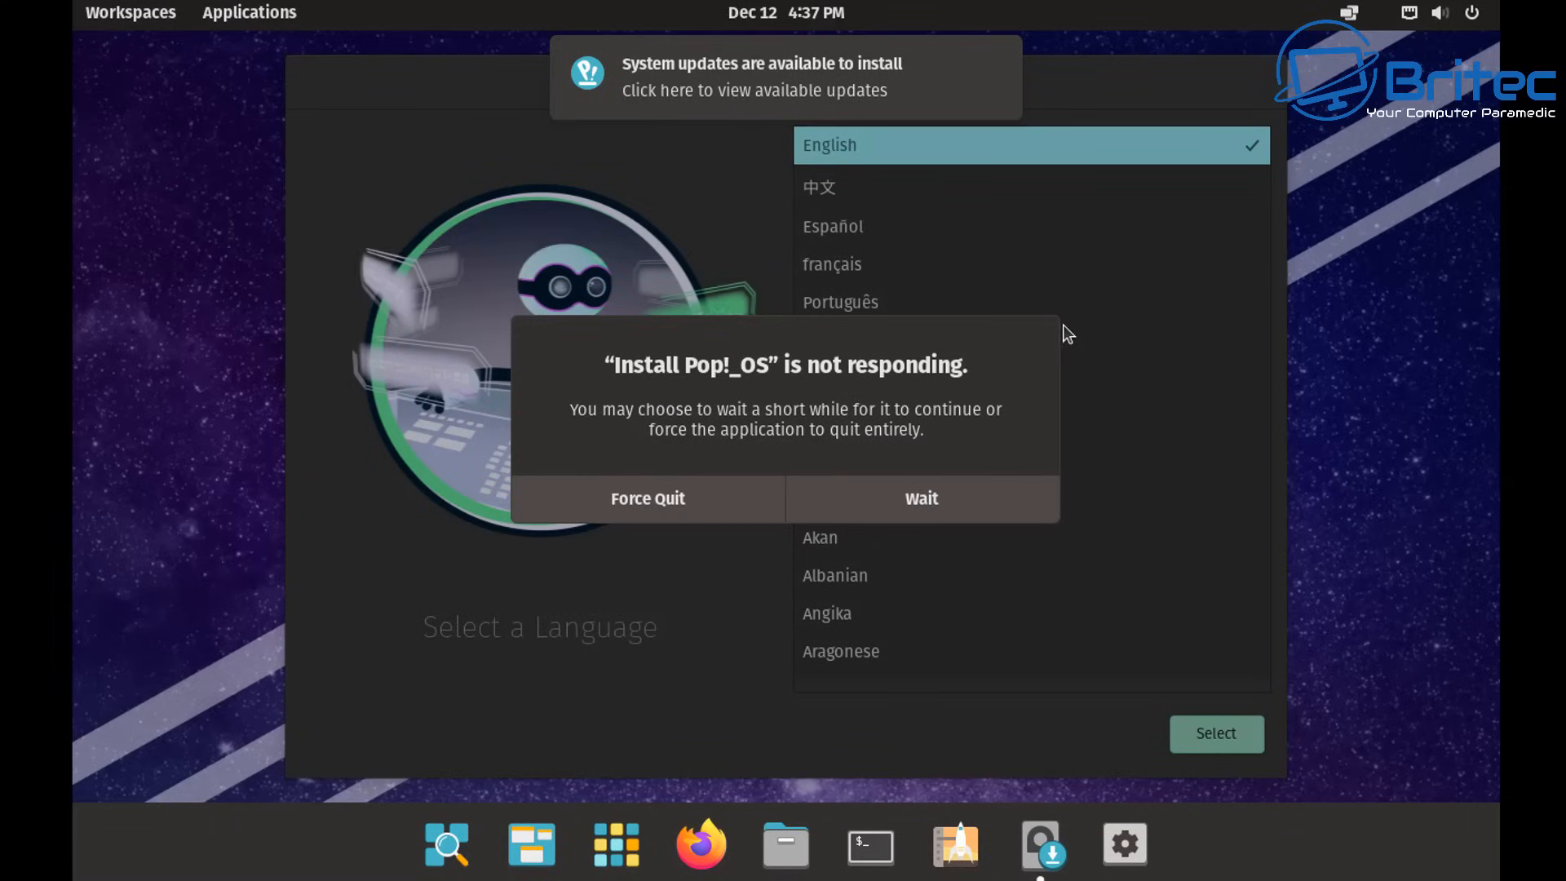
{"action": "mouse_move", "coordinate": [1061, 333]}
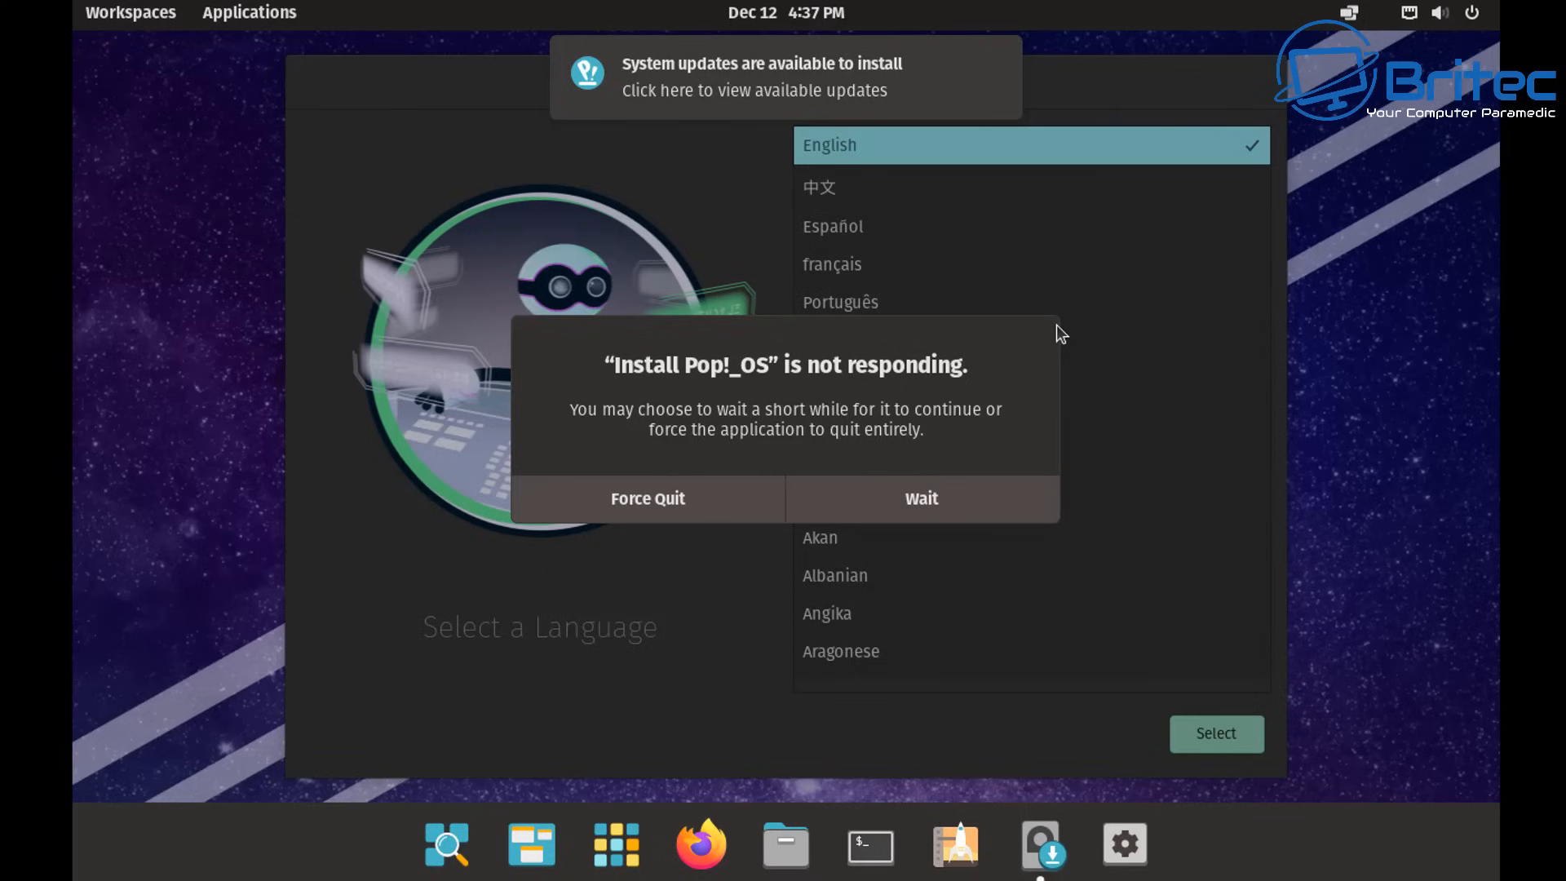
{"action": "left_click", "coordinate": [920, 499]}
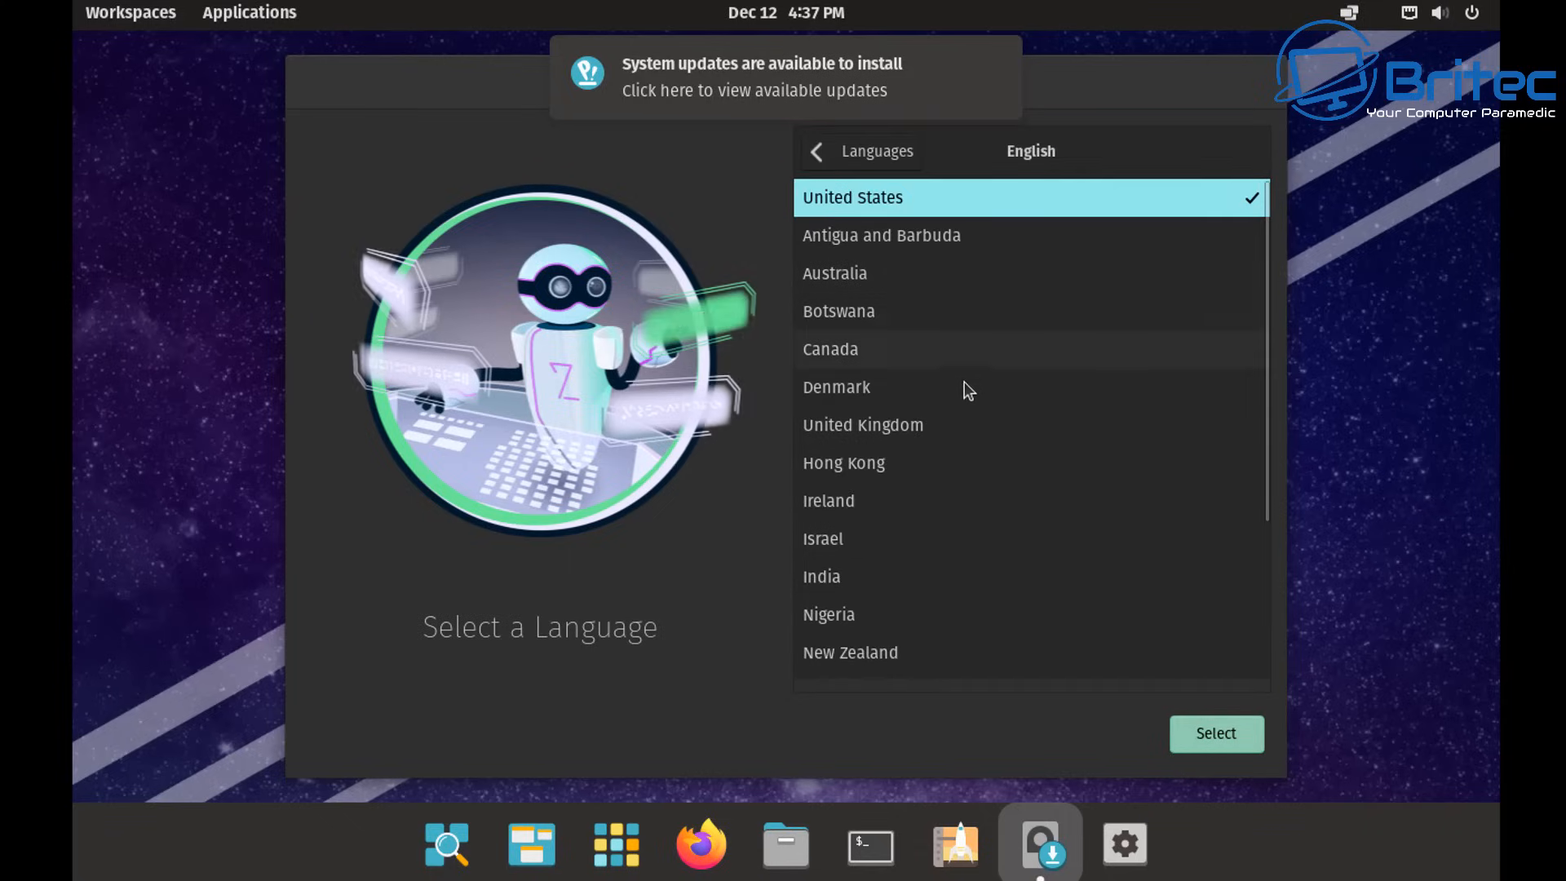
{"action": "scroll", "scroll_direction": "down", "scroll_amount": 3}
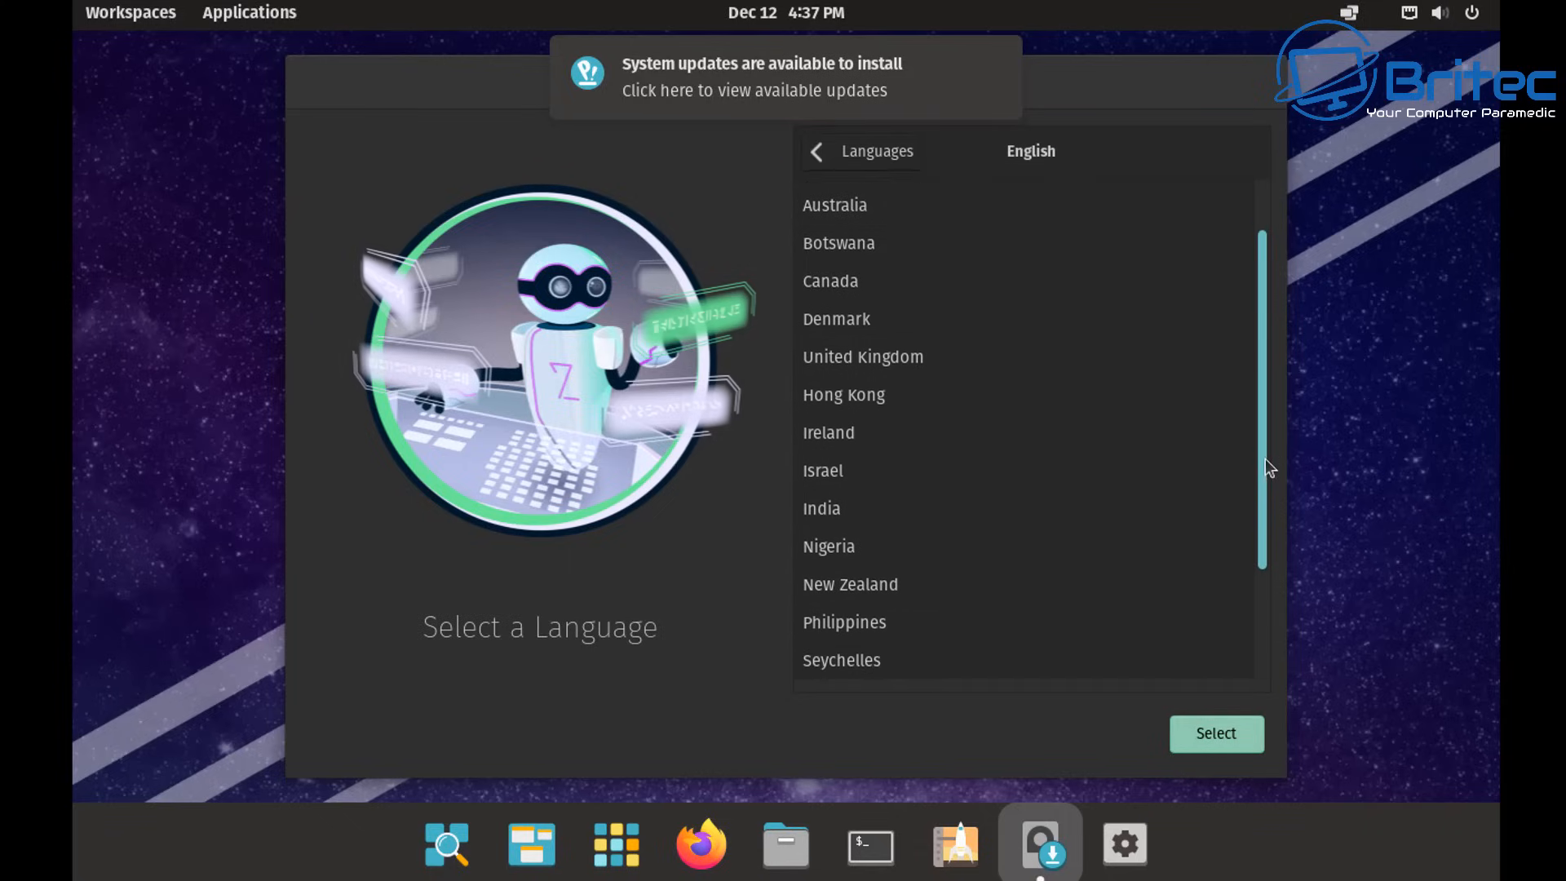
{"action": "scroll", "scroll_direction": "up", "scroll_amount": 3}
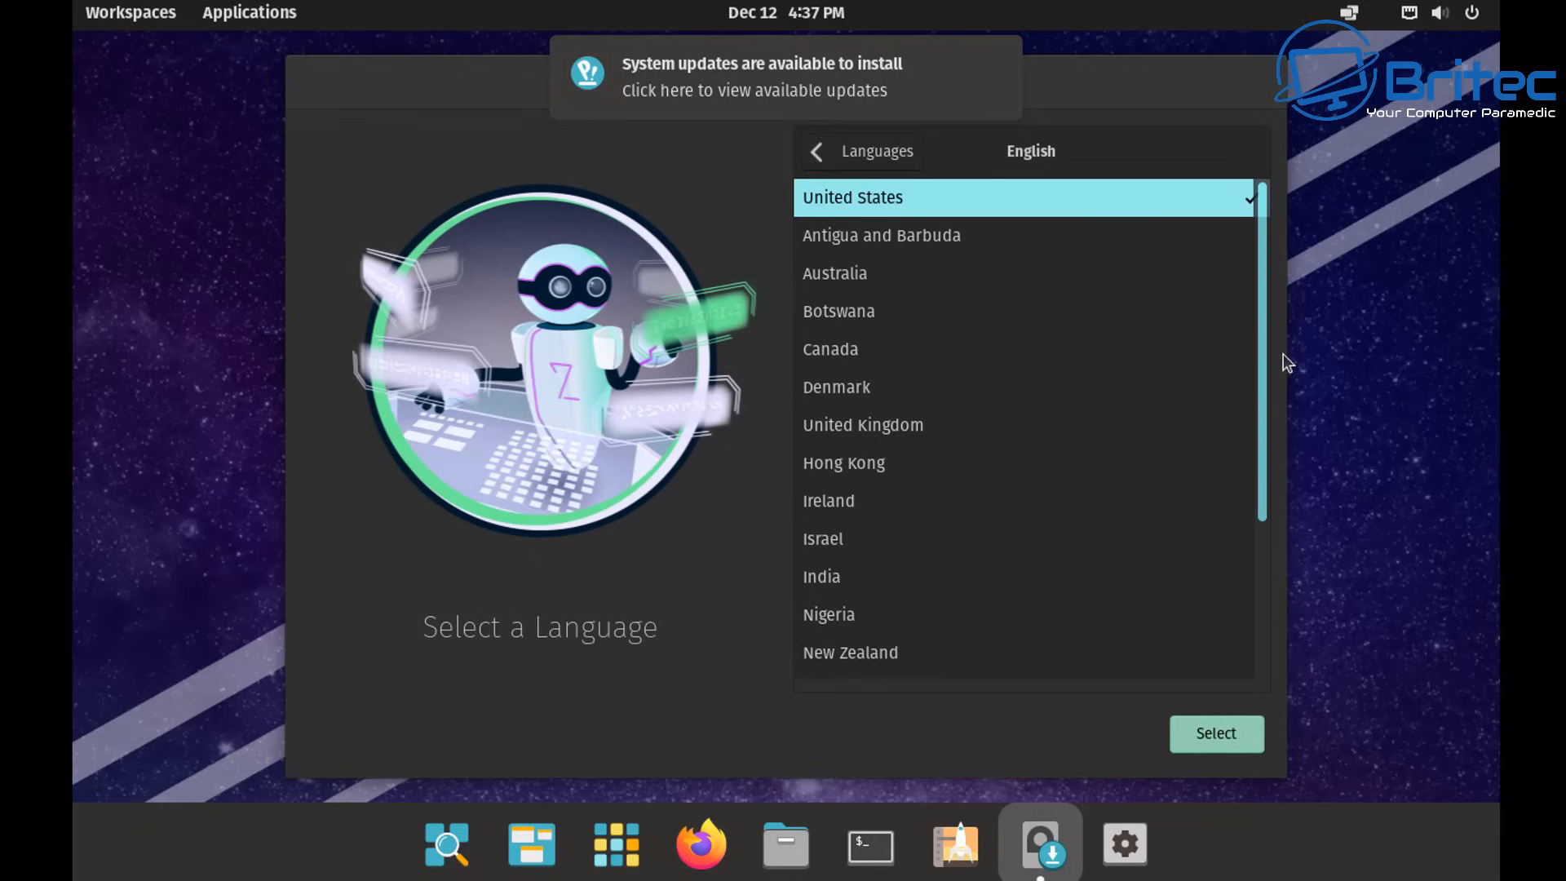
{"action": "left_click", "coordinate": [861, 425]}
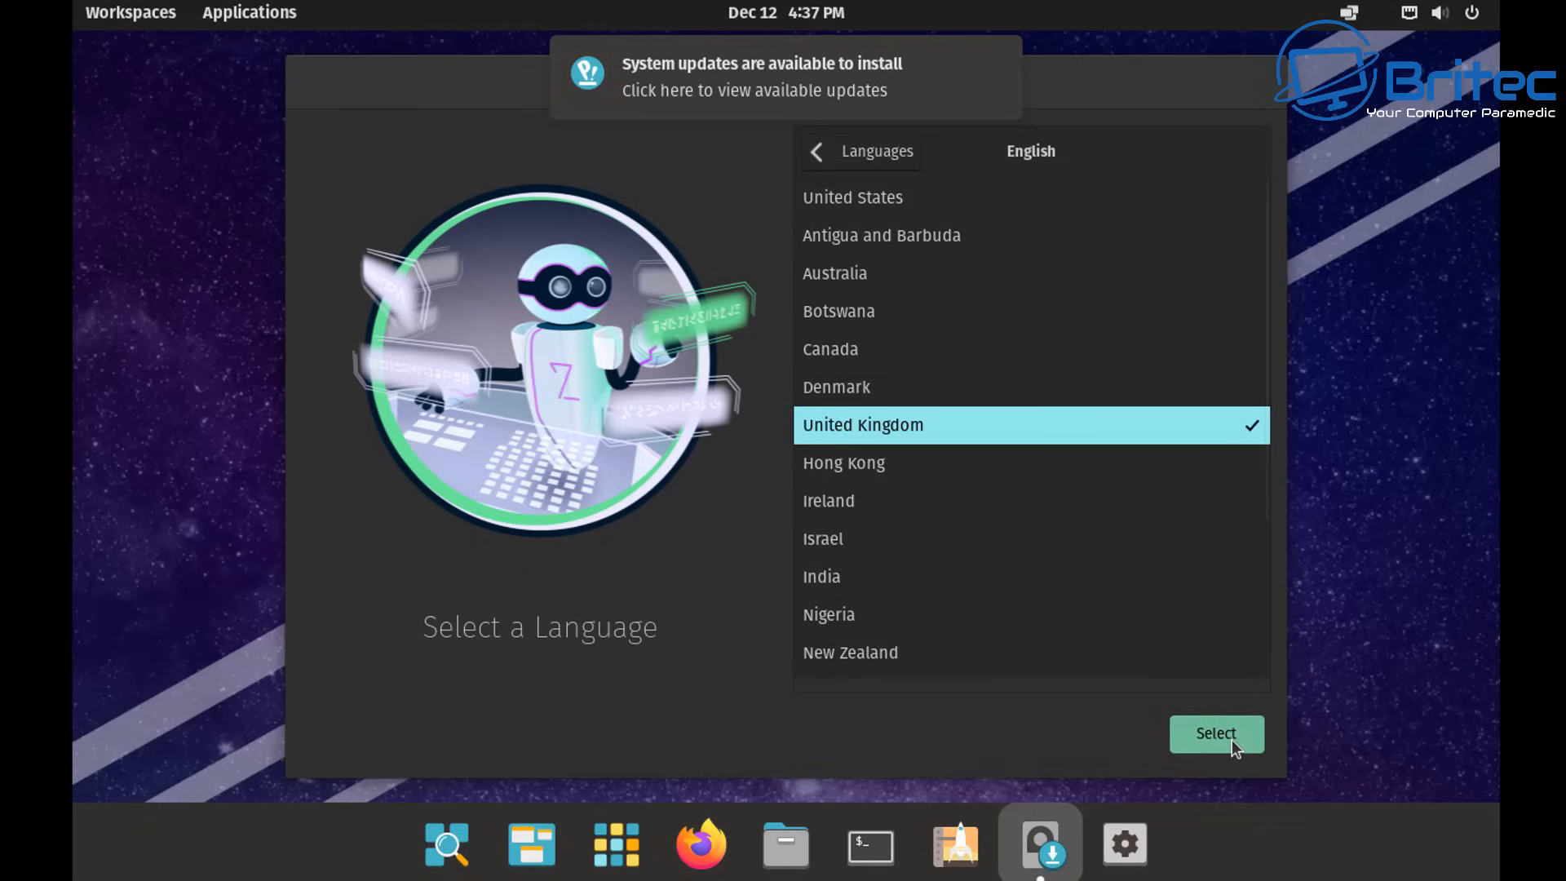
Step: Confirm UK English and choose the English (UK) keyboard layout with its Default variant
{"action": "left_click", "coordinate": [1215, 733]}
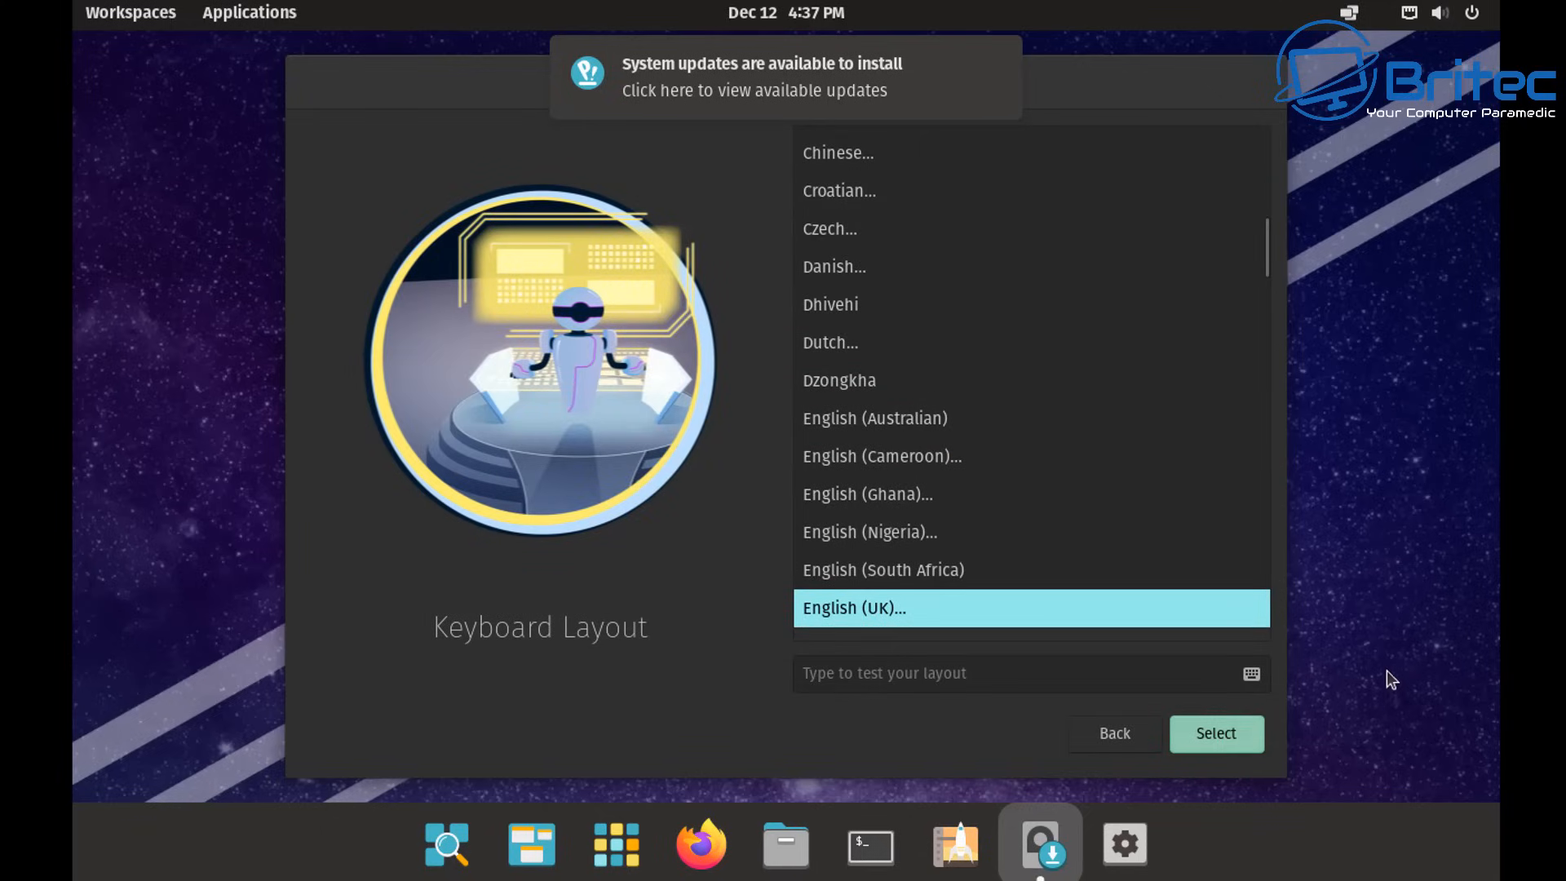
{"action": "left_click", "coordinate": [855, 607]}
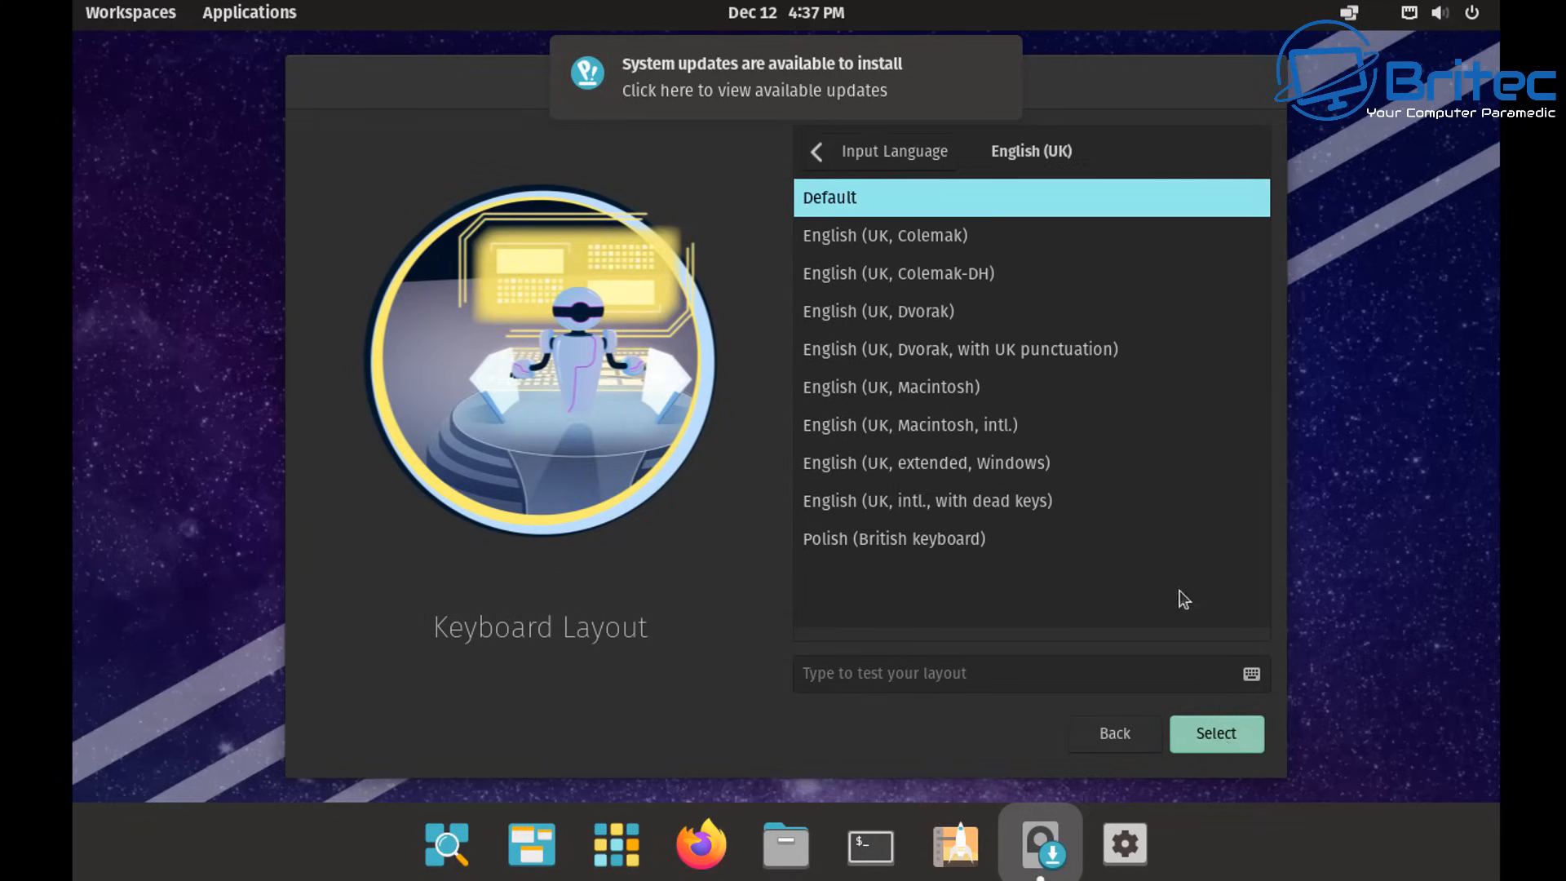
{"action": "mouse_move", "coordinate": [1149, 416]}
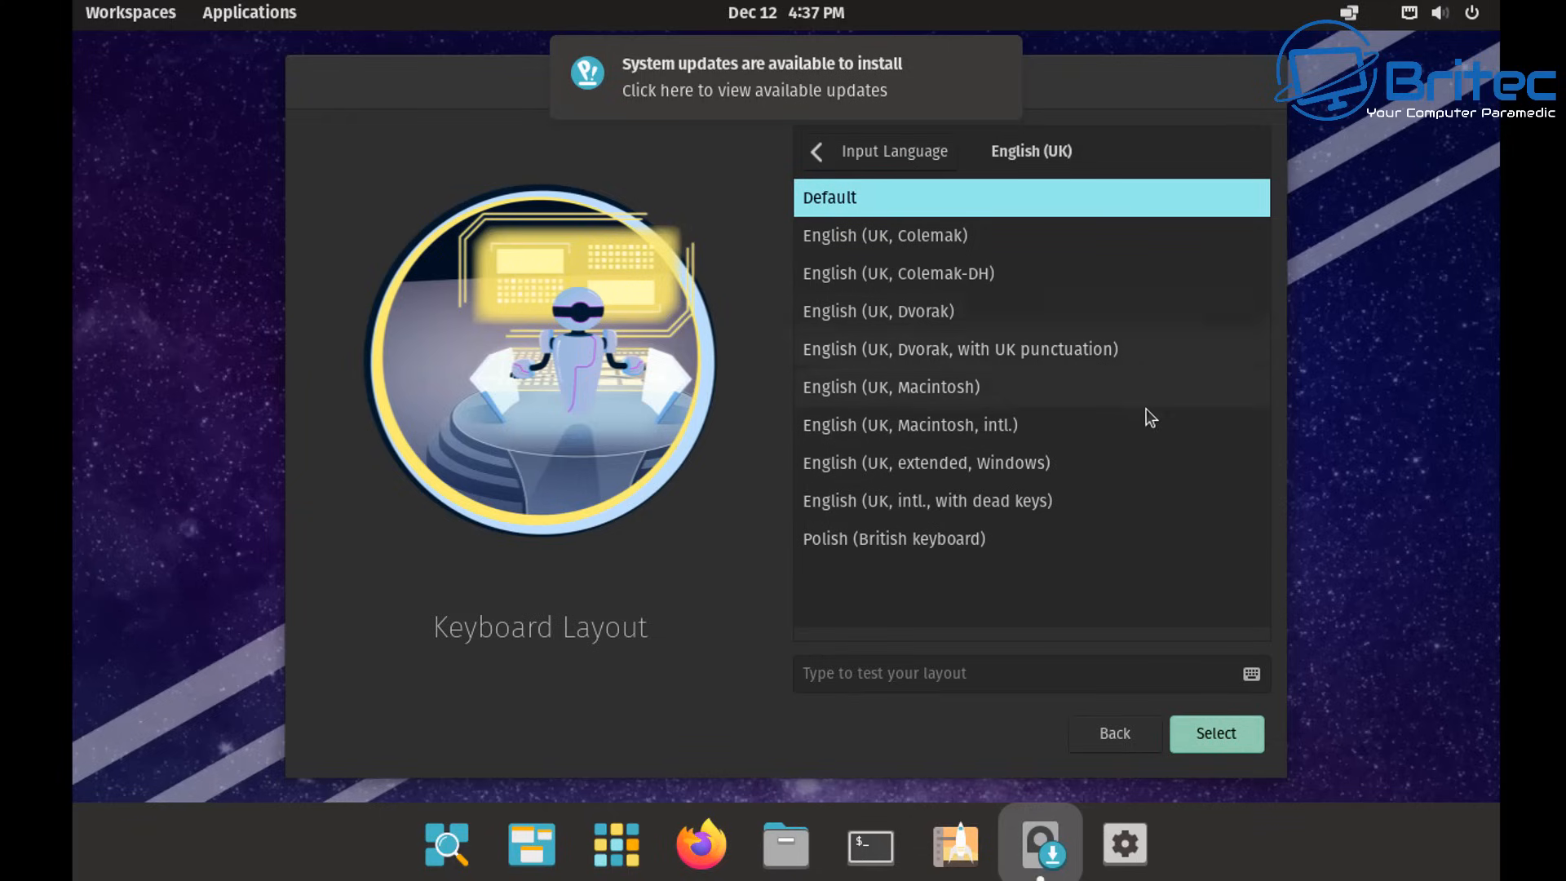
{"action": "mouse_move", "coordinate": [1133, 457]}
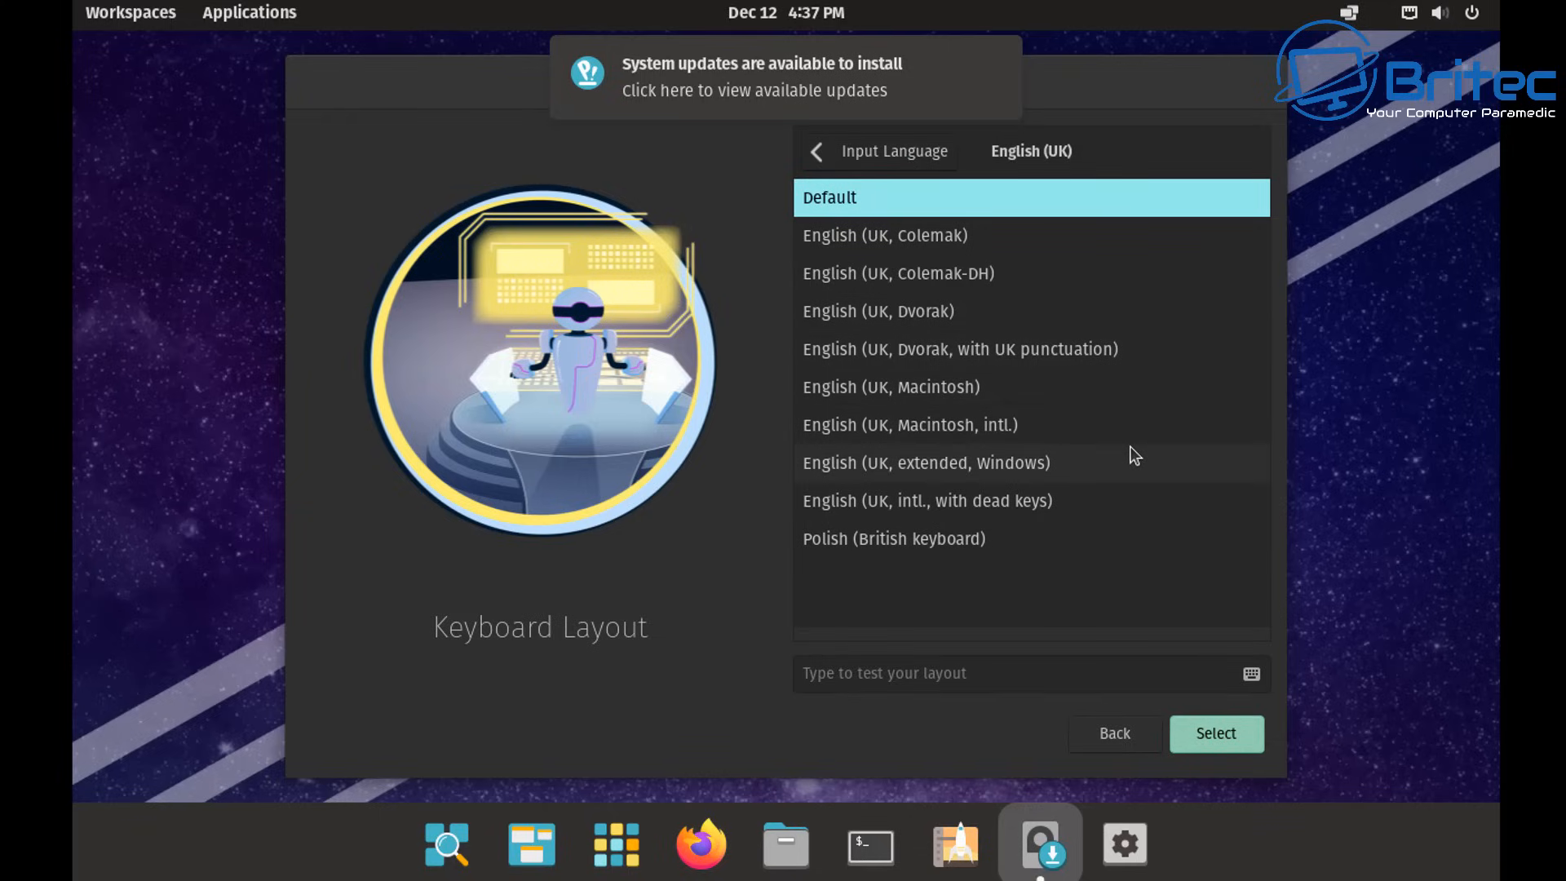
{"action": "mouse_move", "coordinate": [1121, 678]}
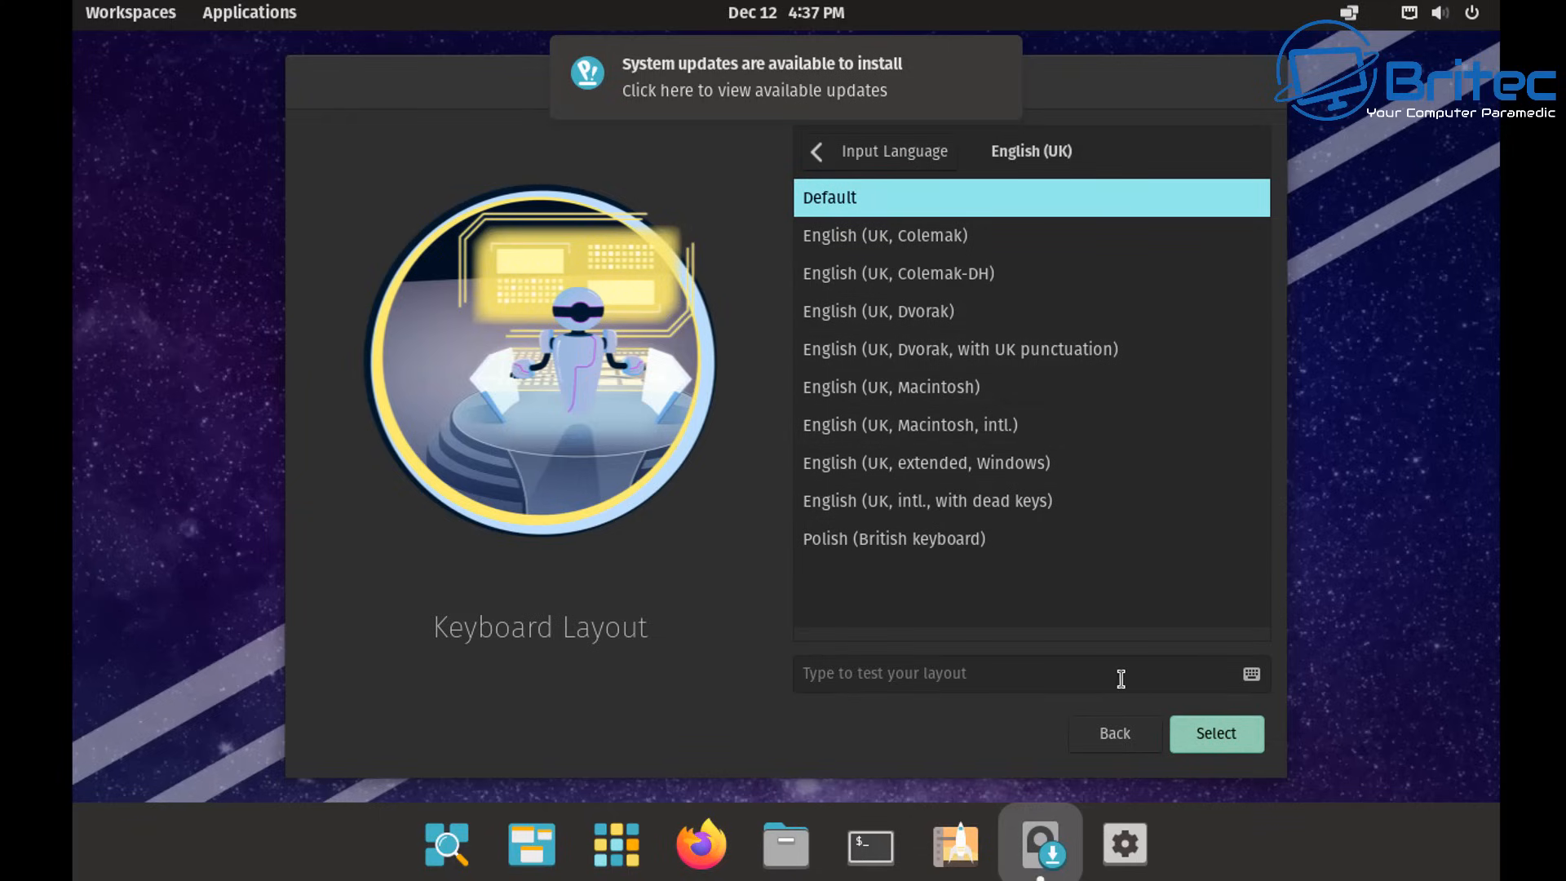
{"action": "mouse_move", "coordinate": [1174, 625]}
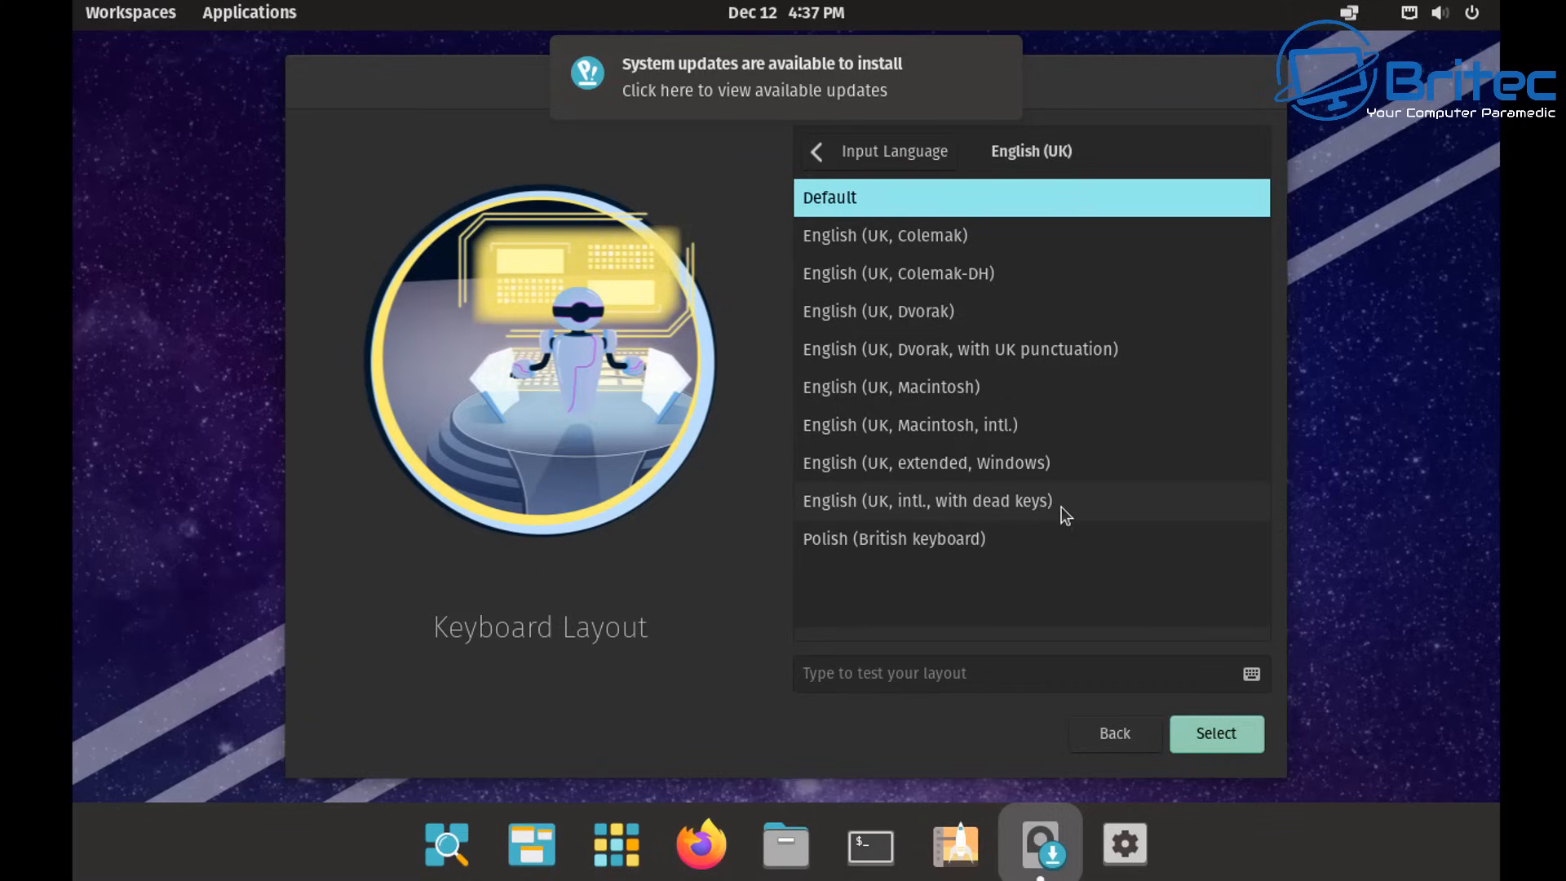
{"action": "mouse_move", "coordinate": [1216, 732]}
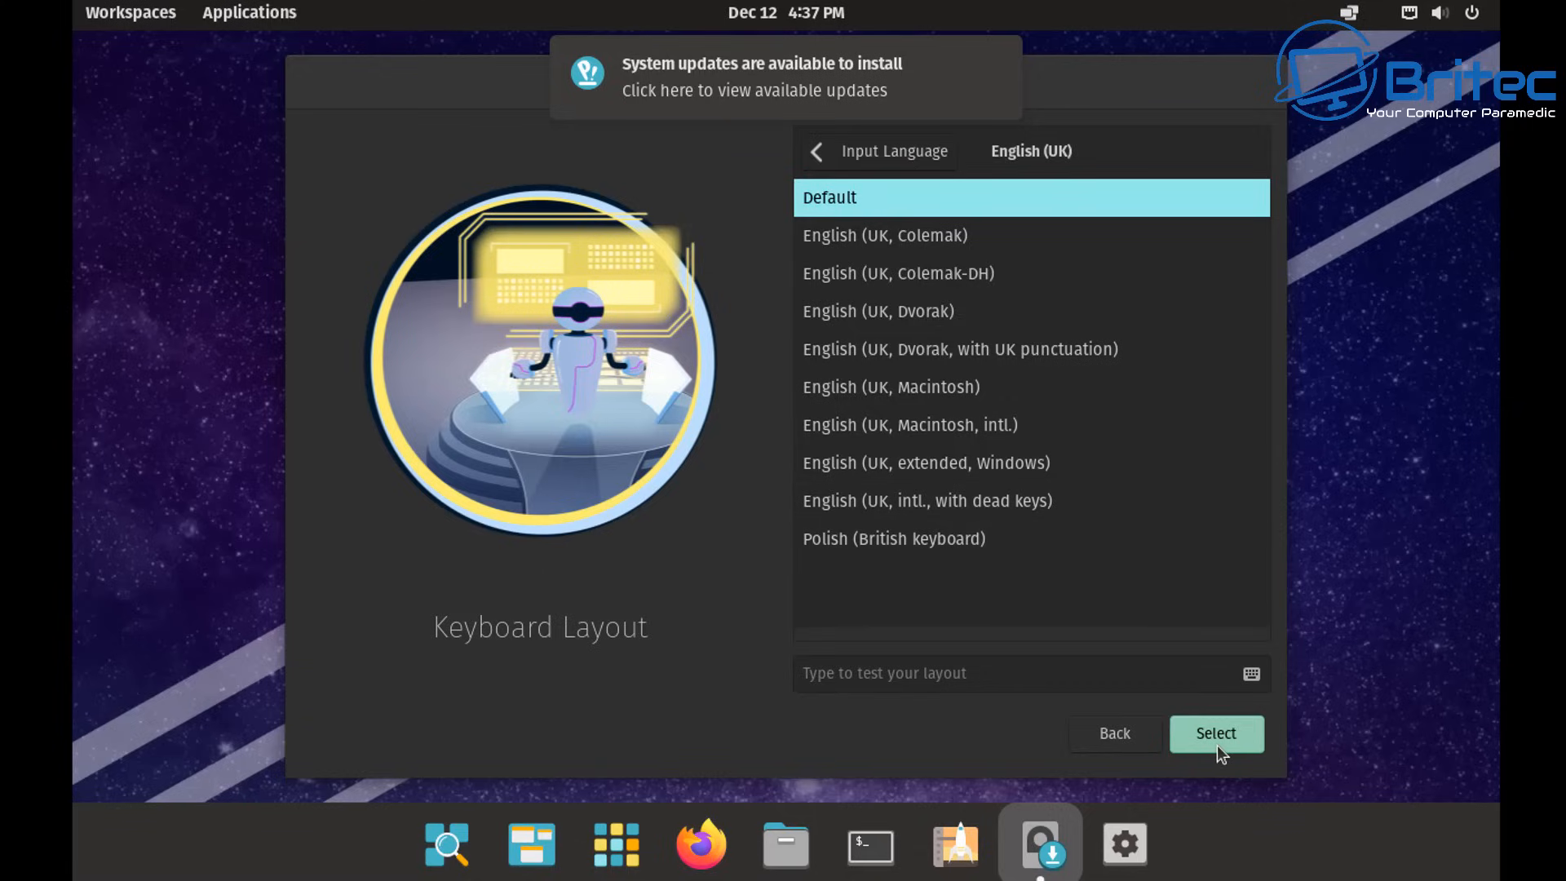
Step: Confirm the keyboard layout, choose a clean install on the 30 GB VMware drive and erase and install
{"action": "left_click", "coordinate": [1216, 733]}
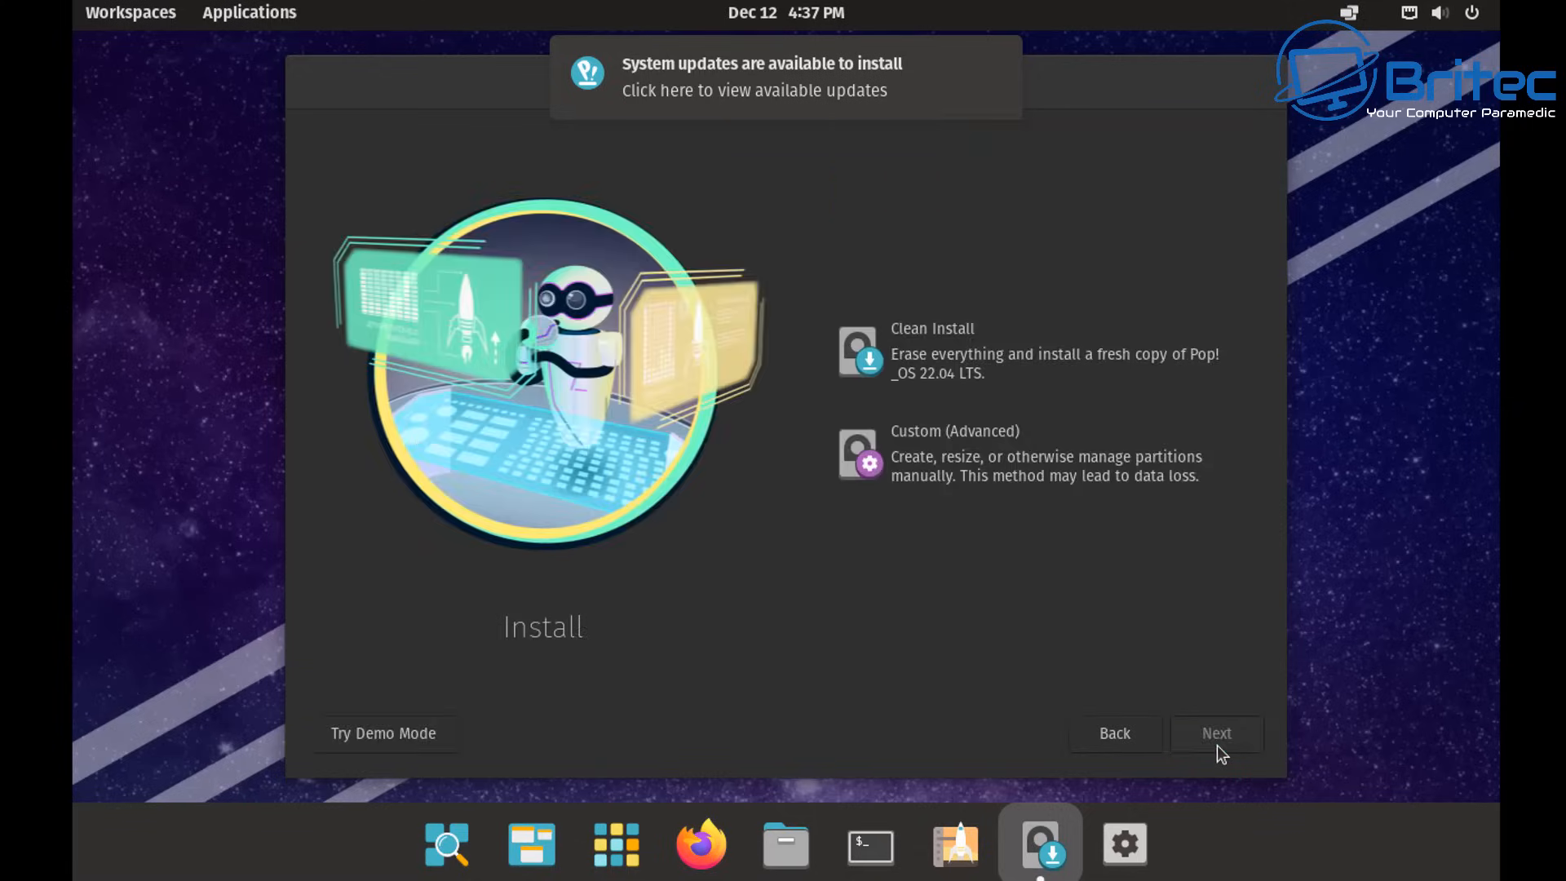
{"action": "mouse_move", "coordinate": [945, 362]}
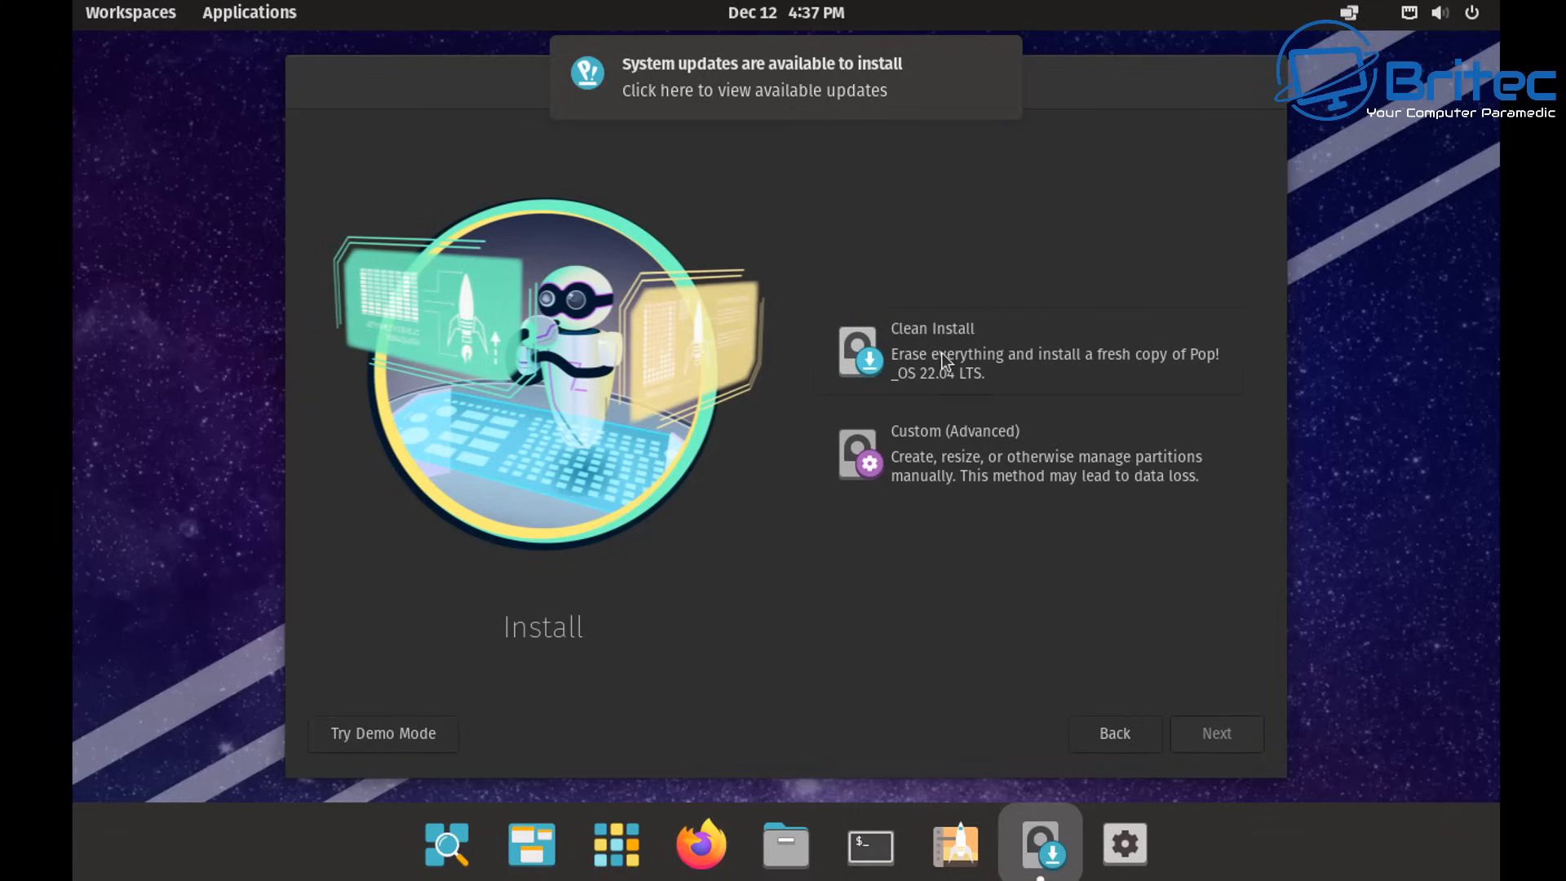
{"action": "left_click", "coordinate": [1029, 351]}
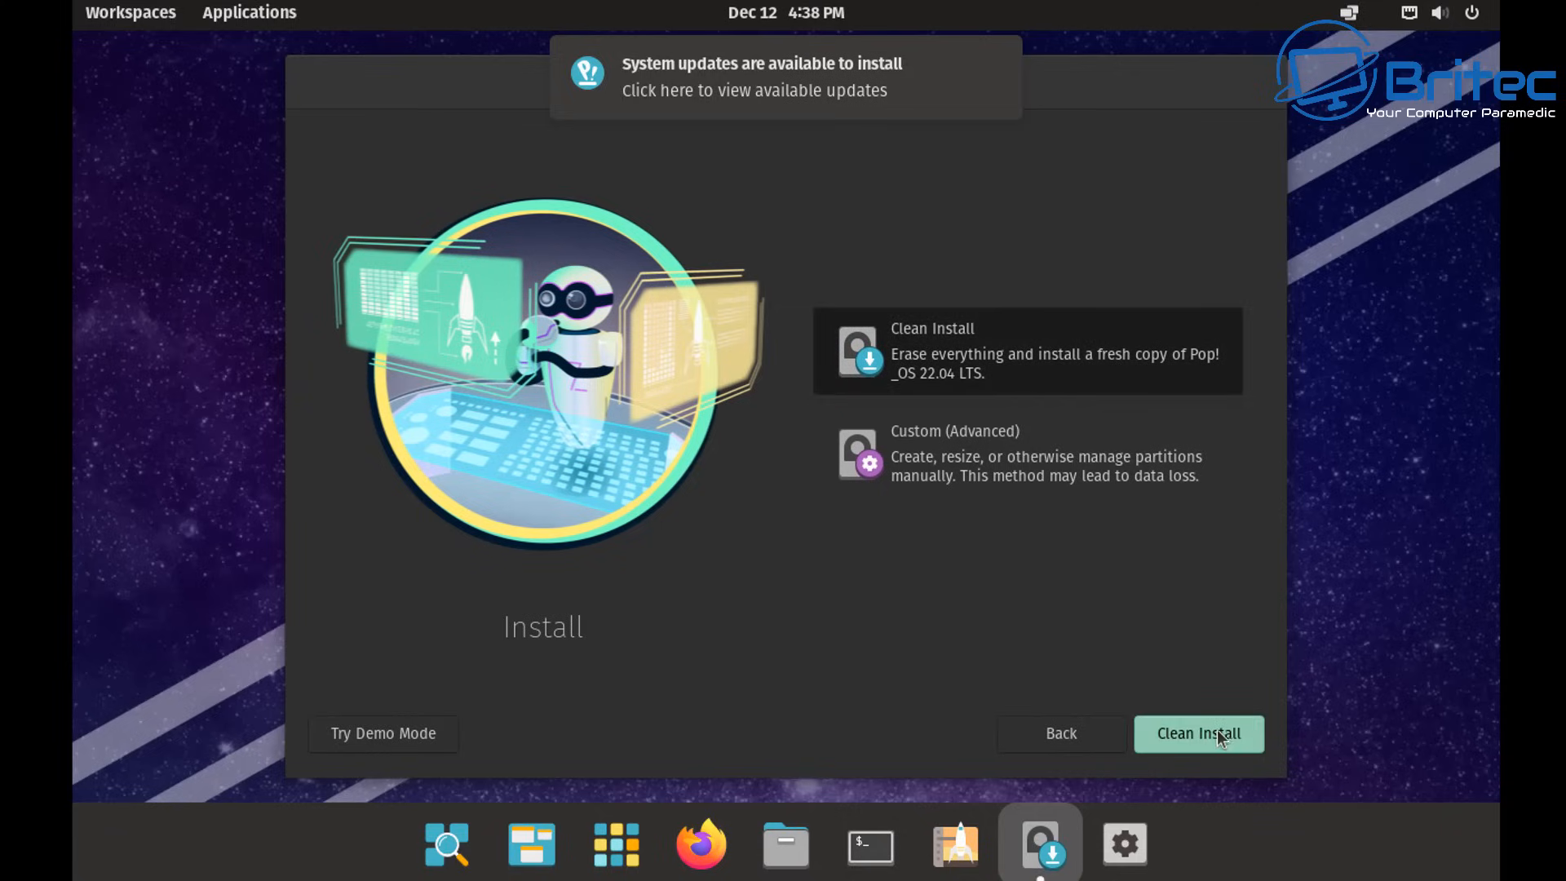
{"action": "left_click", "coordinate": [1199, 733]}
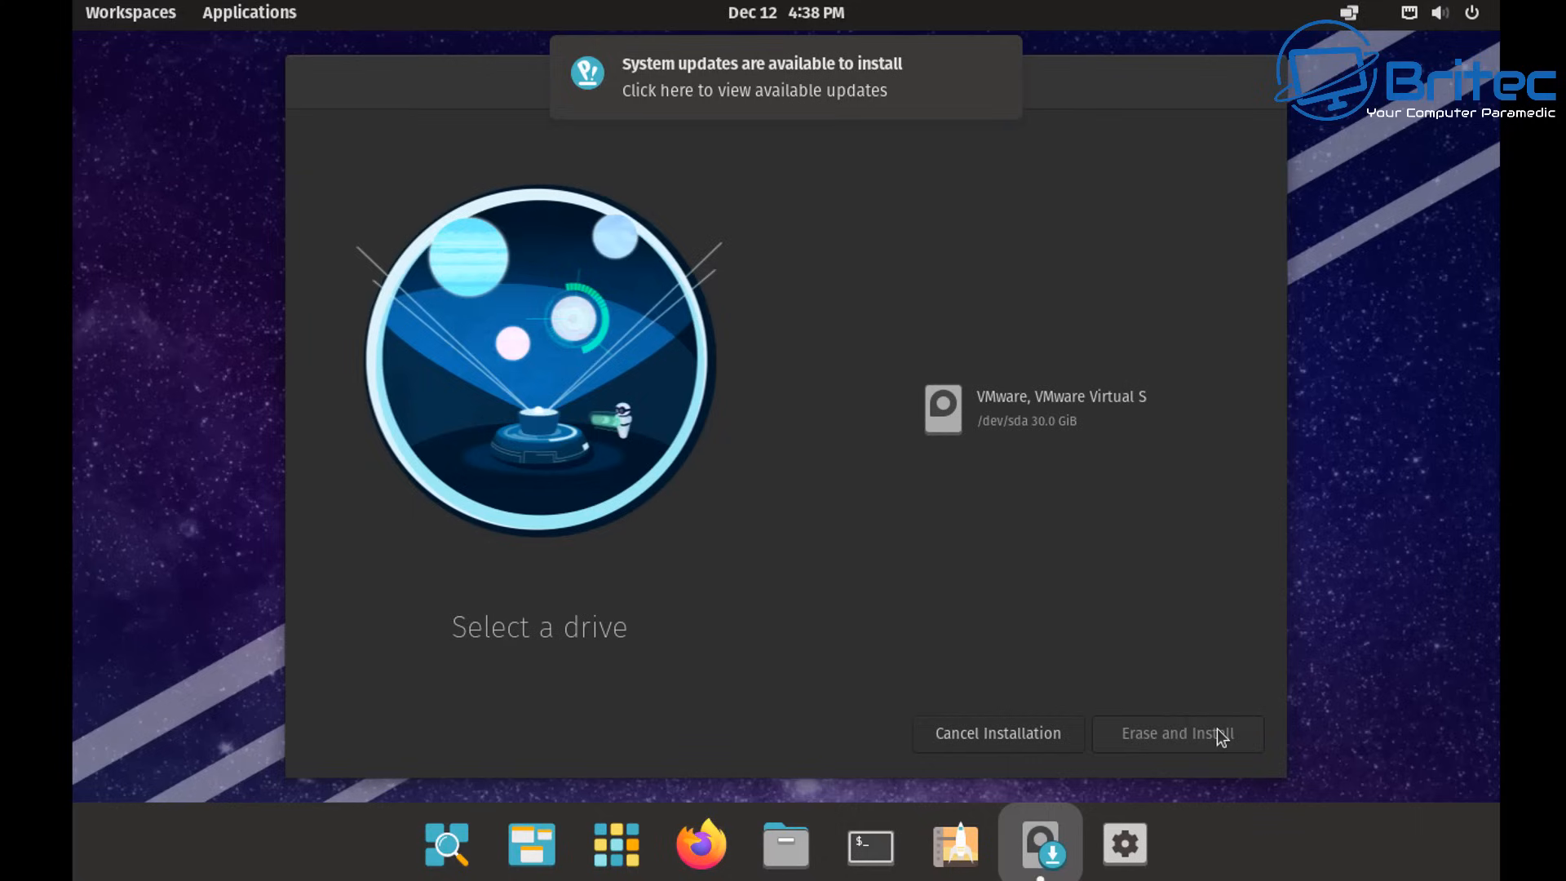
{"action": "left_click", "coordinate": [1031, 408]}
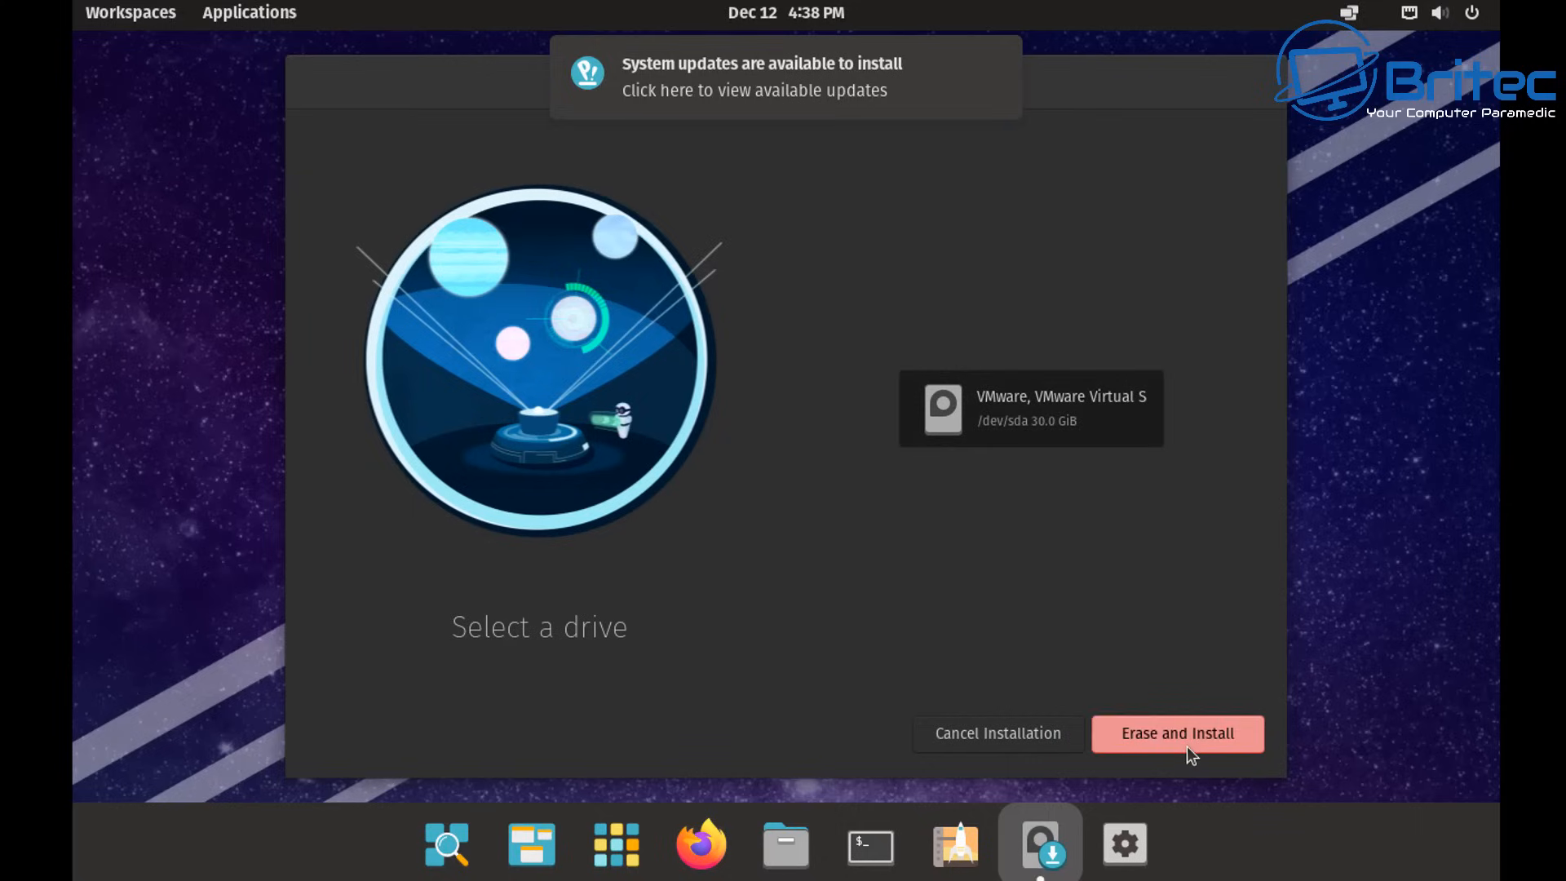
{"action": "left_click", "coordinate": [1176, 732]}
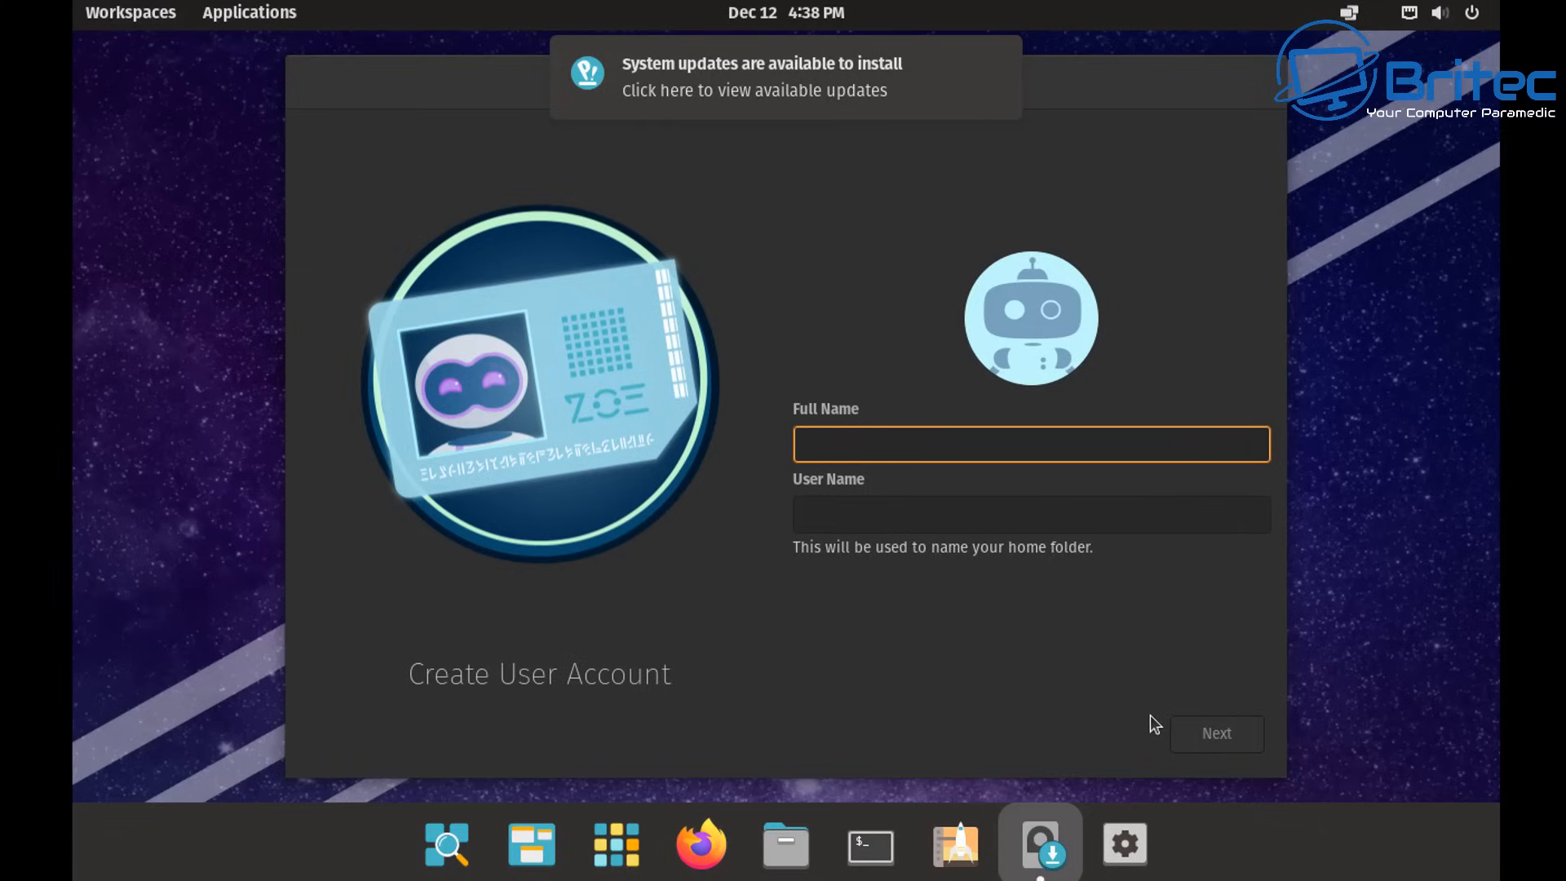
Step: Create the user account named Britec and fill in the matching password and confirmation
{"action": "left_click", "coordinate": [1030, 443]}
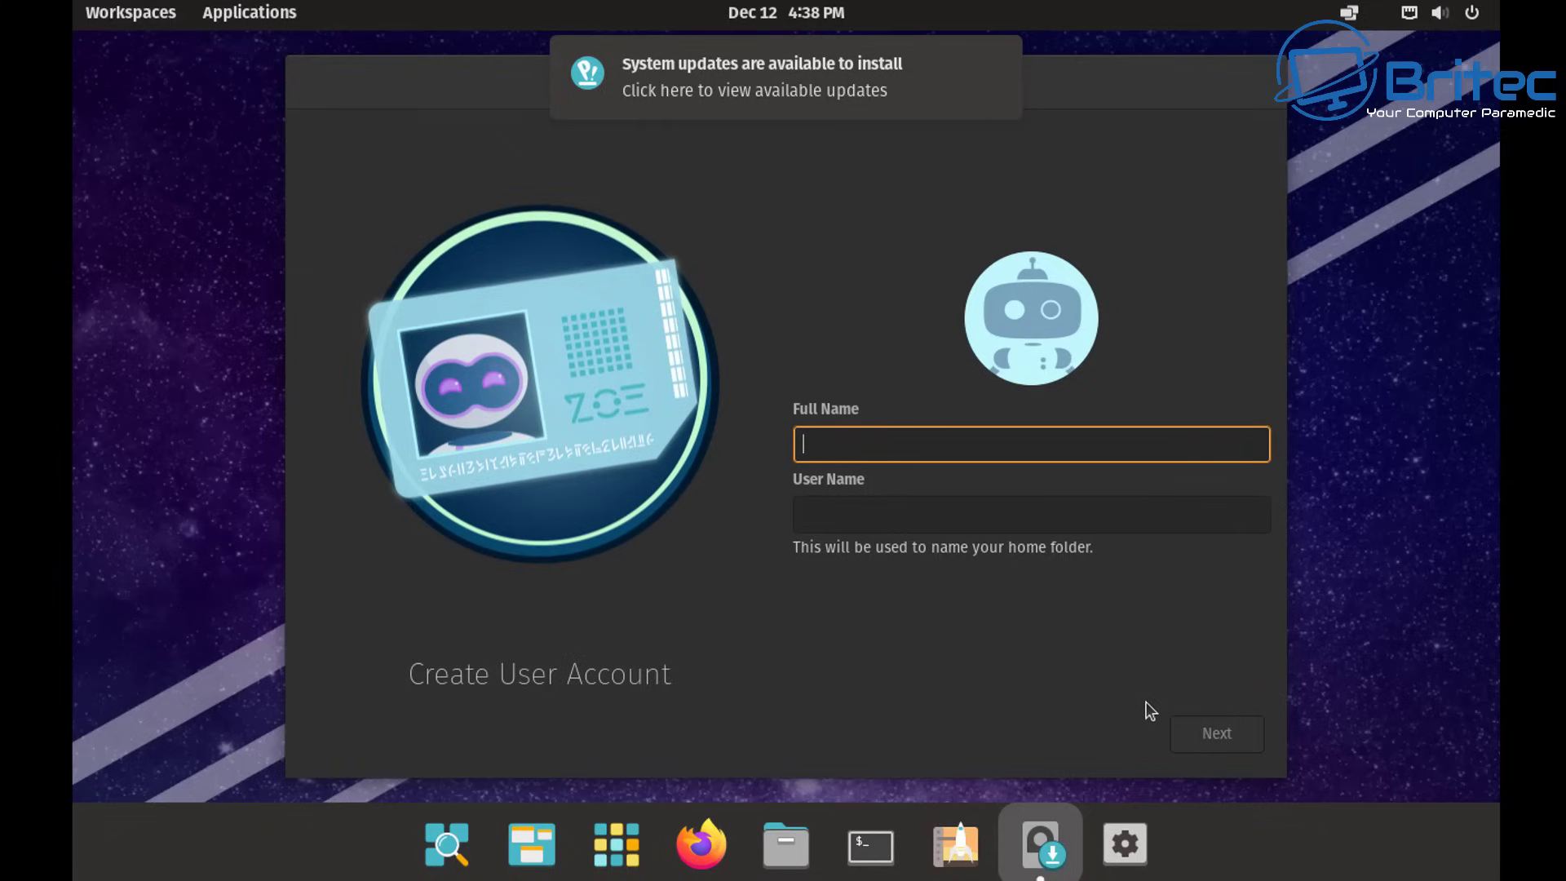
{"action": "type", "text": "Britec"}
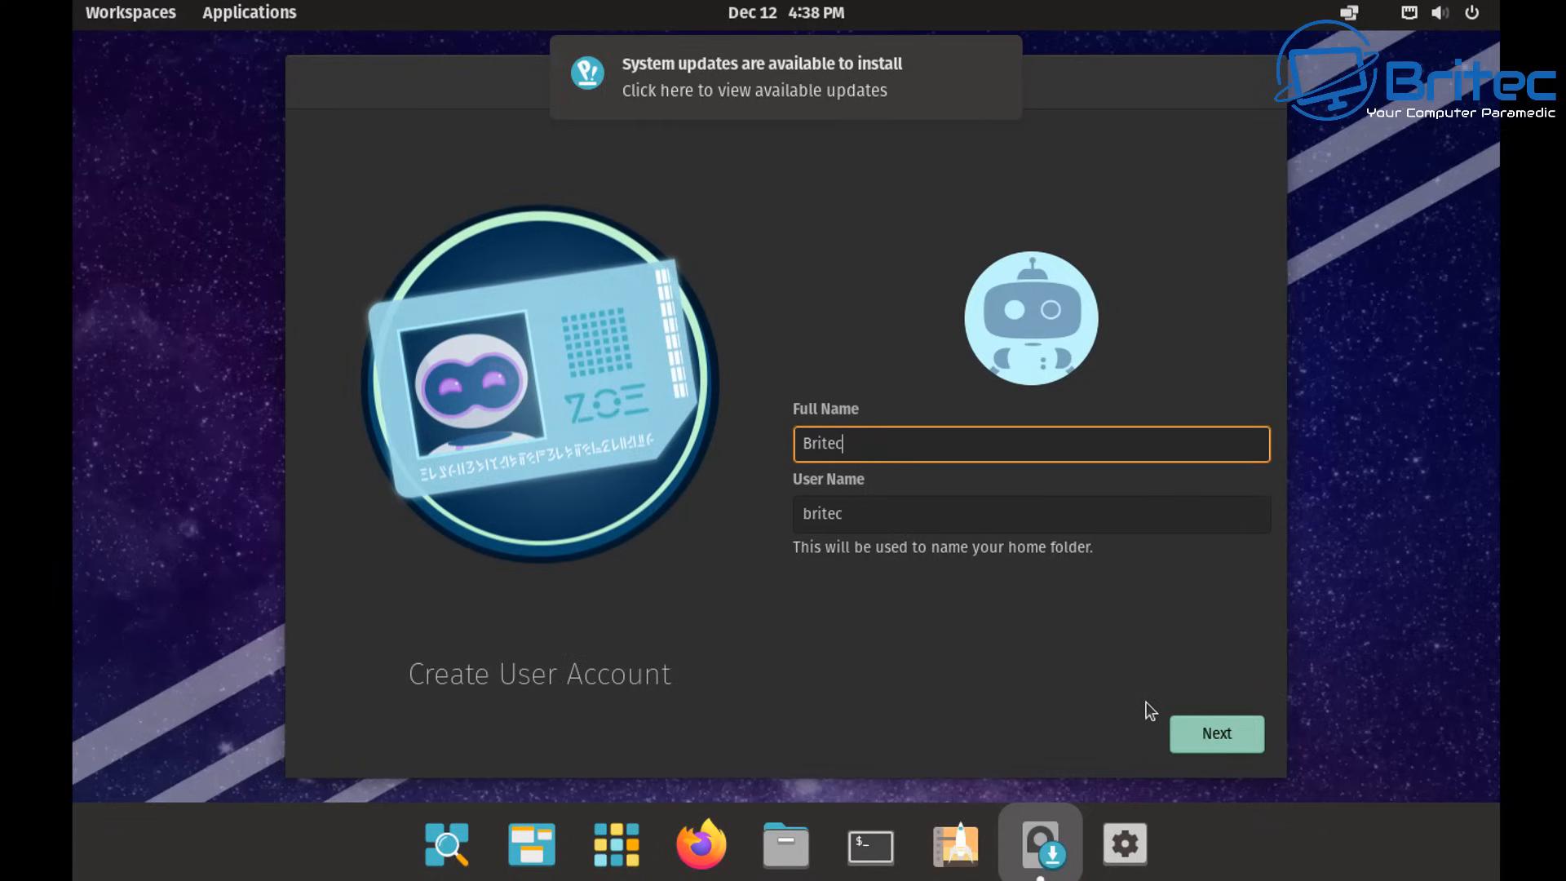
{"action": "mouse_move", "coordinate": [1243, 749]}
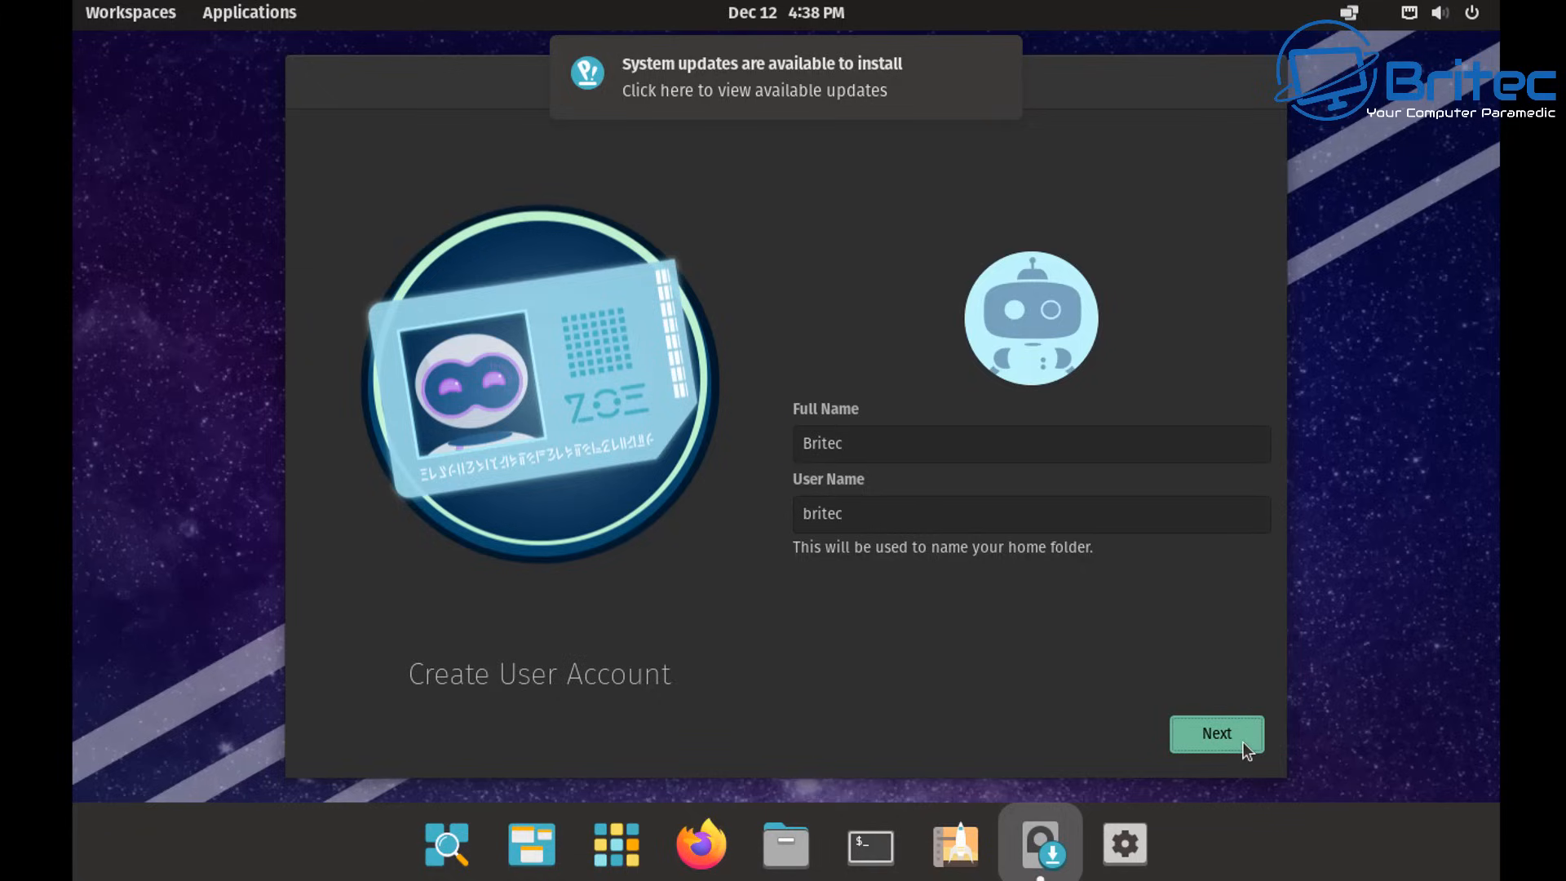
{"action": "left_click", "coordinate": [1217, 733]}
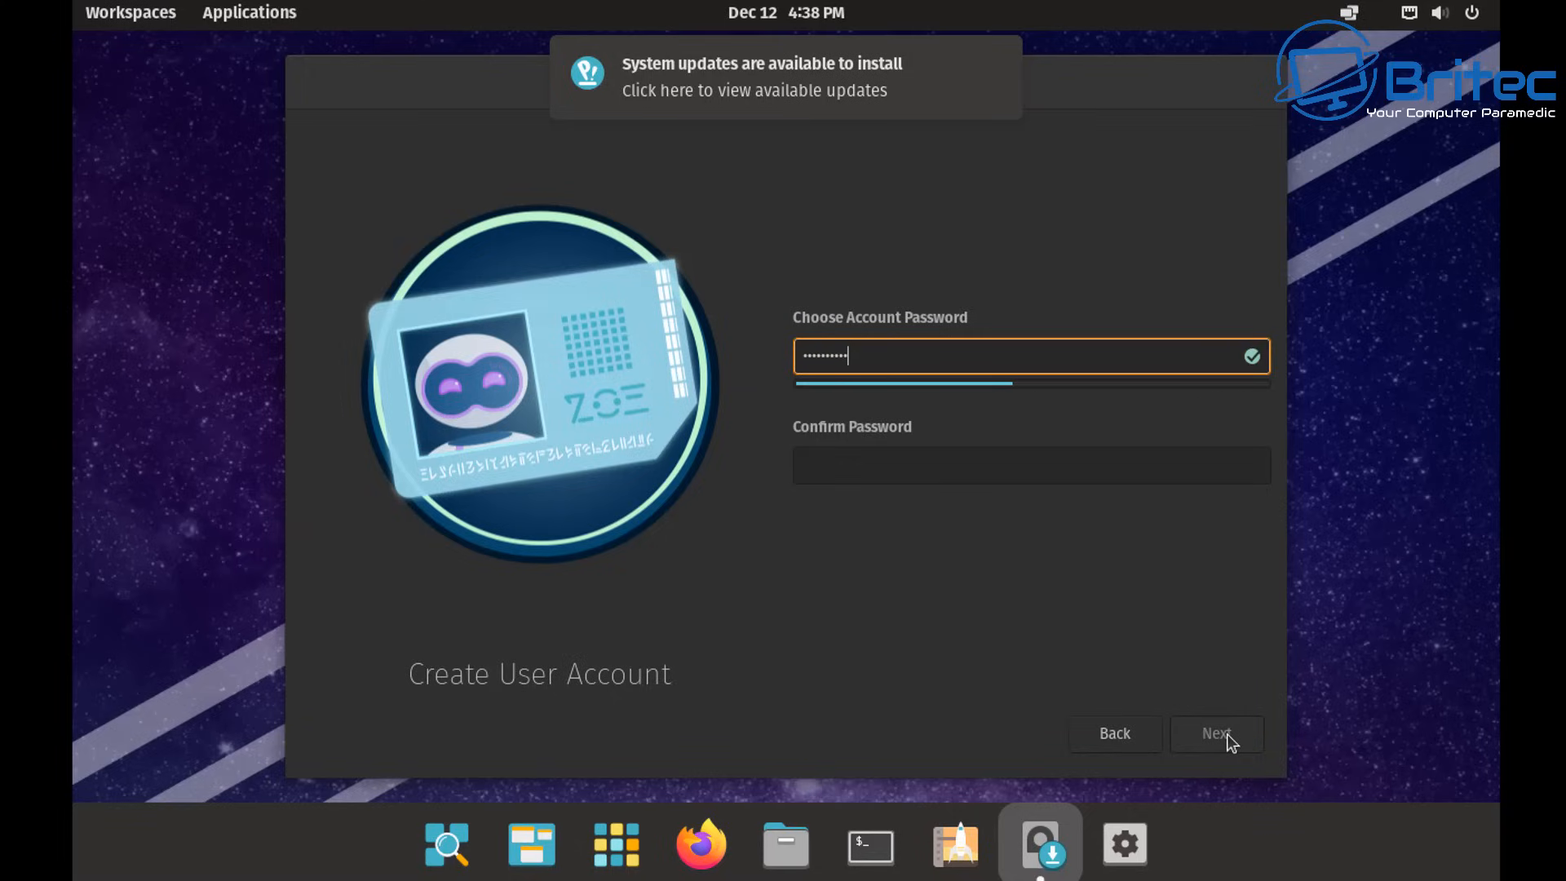
{"action": "left_click", "coordinate": [1031, 464]}
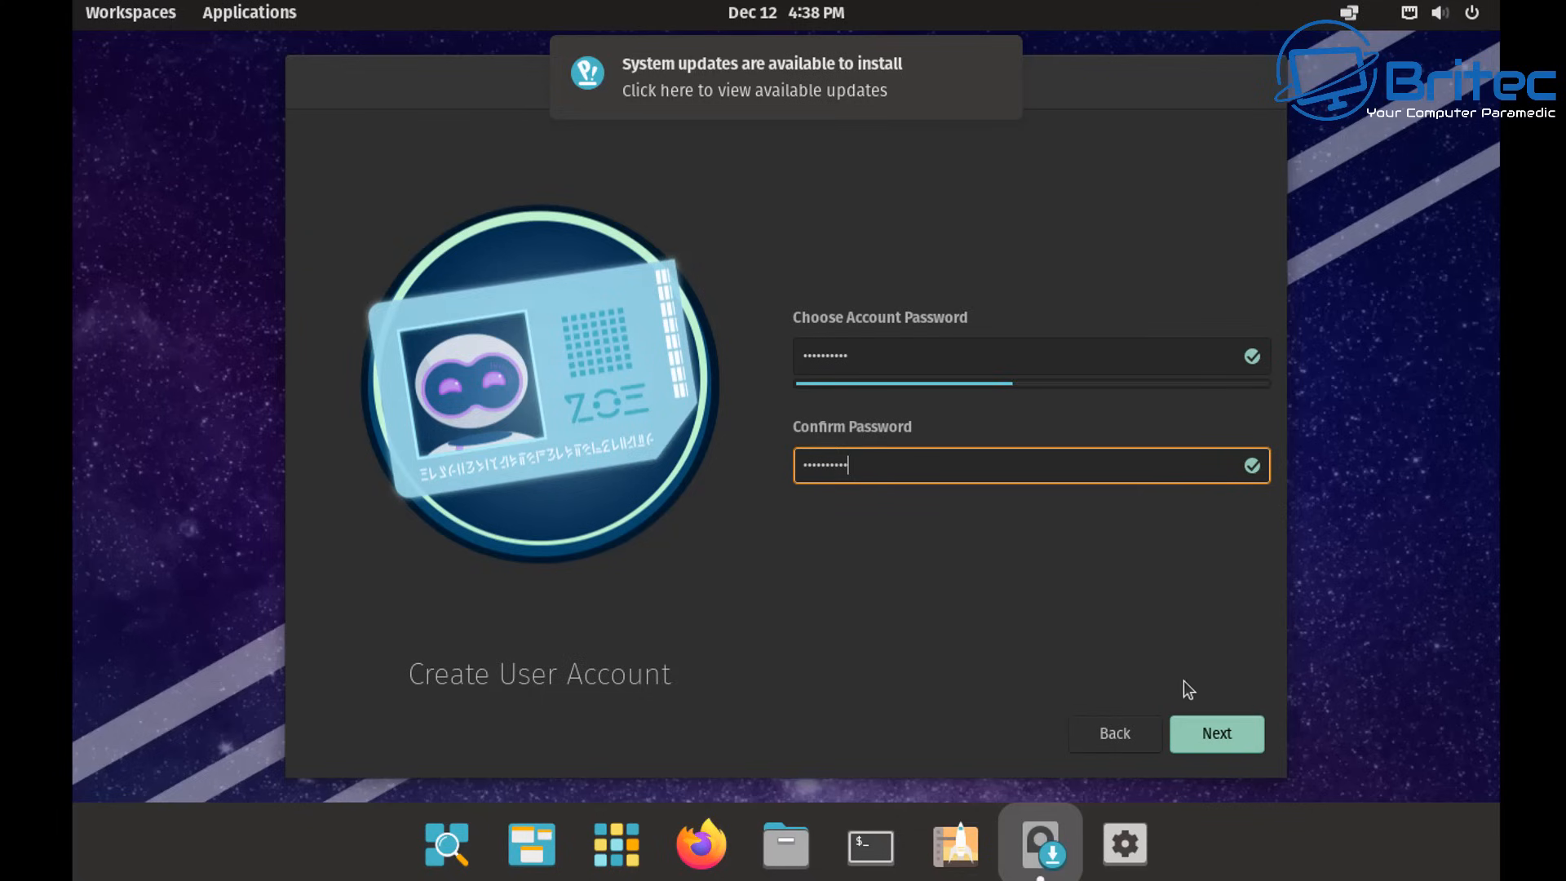
Step: Accept the account password and continue to the Drive Encryption step
{"action": "left_click", "coordinate": [1215, 732]}
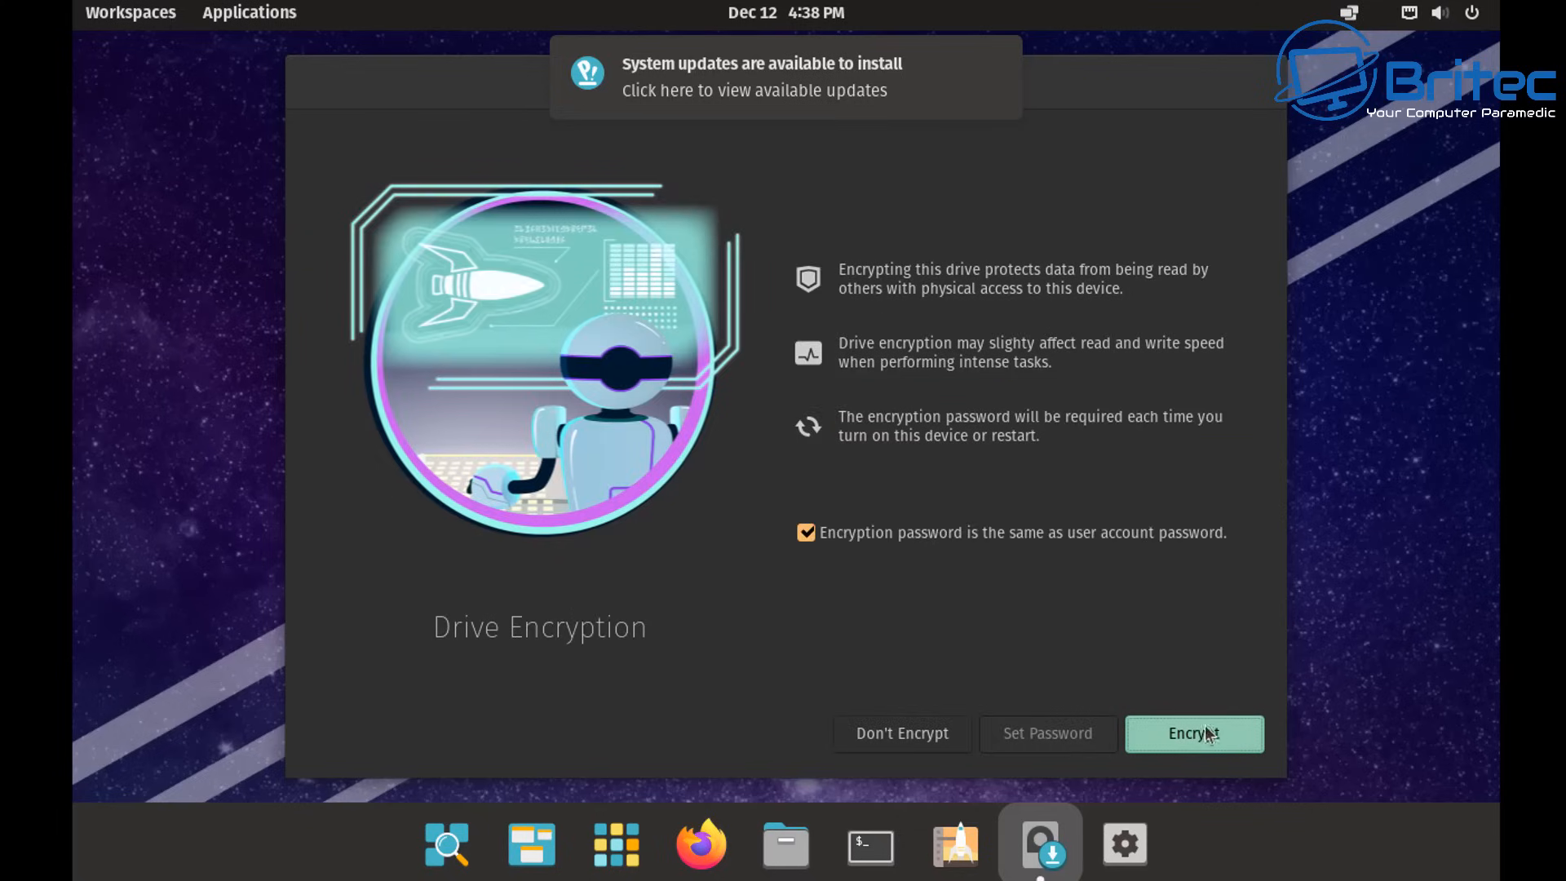
{"action": "mouse_move", "coordinate": [1032, 561]}
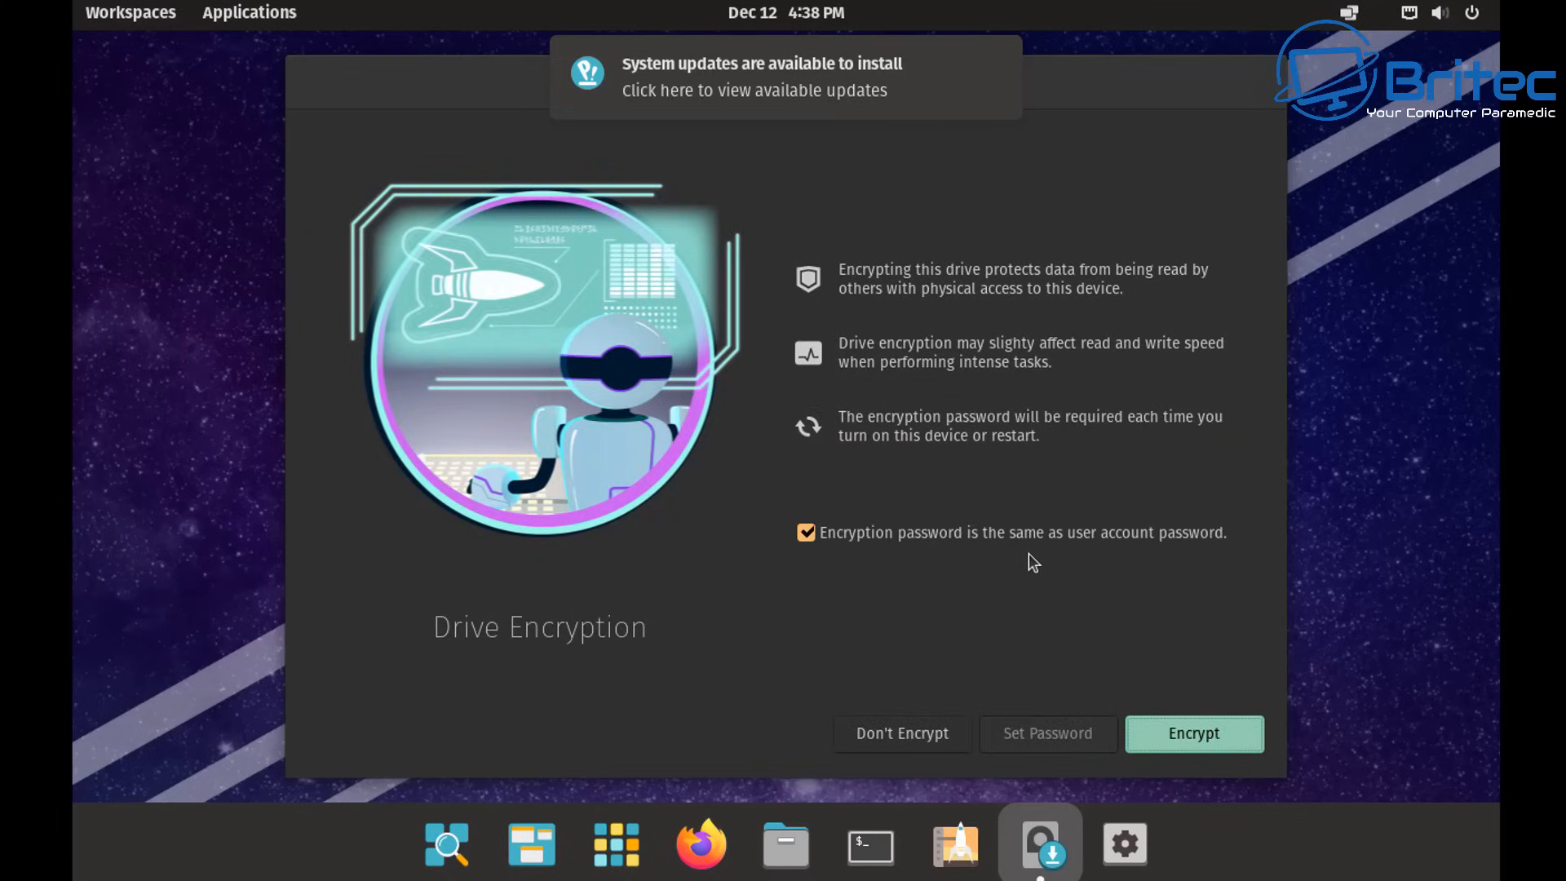
{"action": "mouse_move", "coordinate": [1219, 702]}
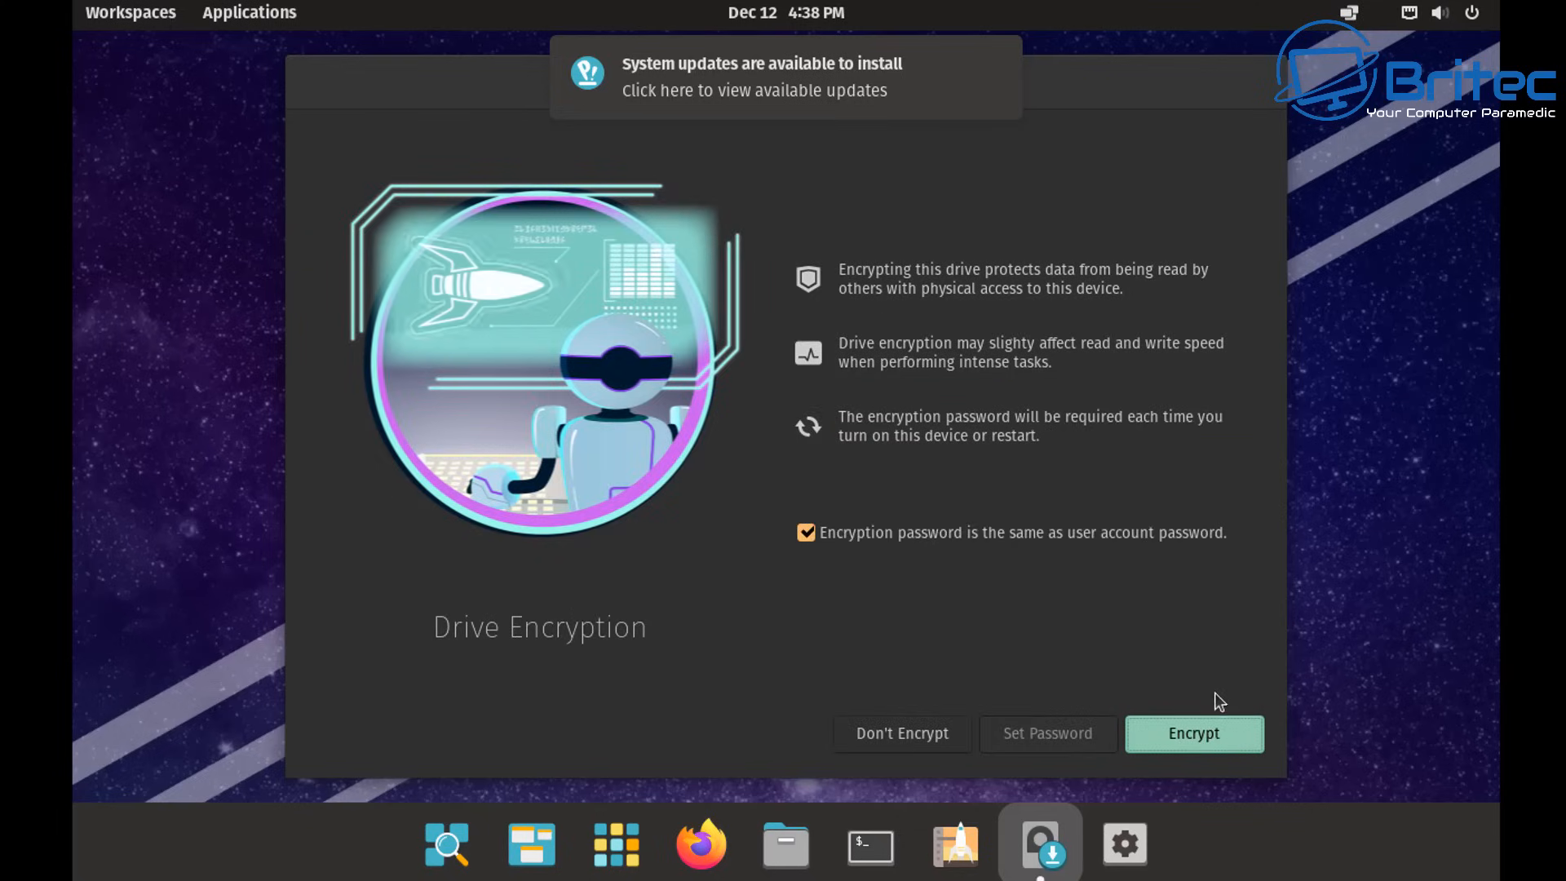
{"action": "mouse_move", "coordinate": [1217, 756]}
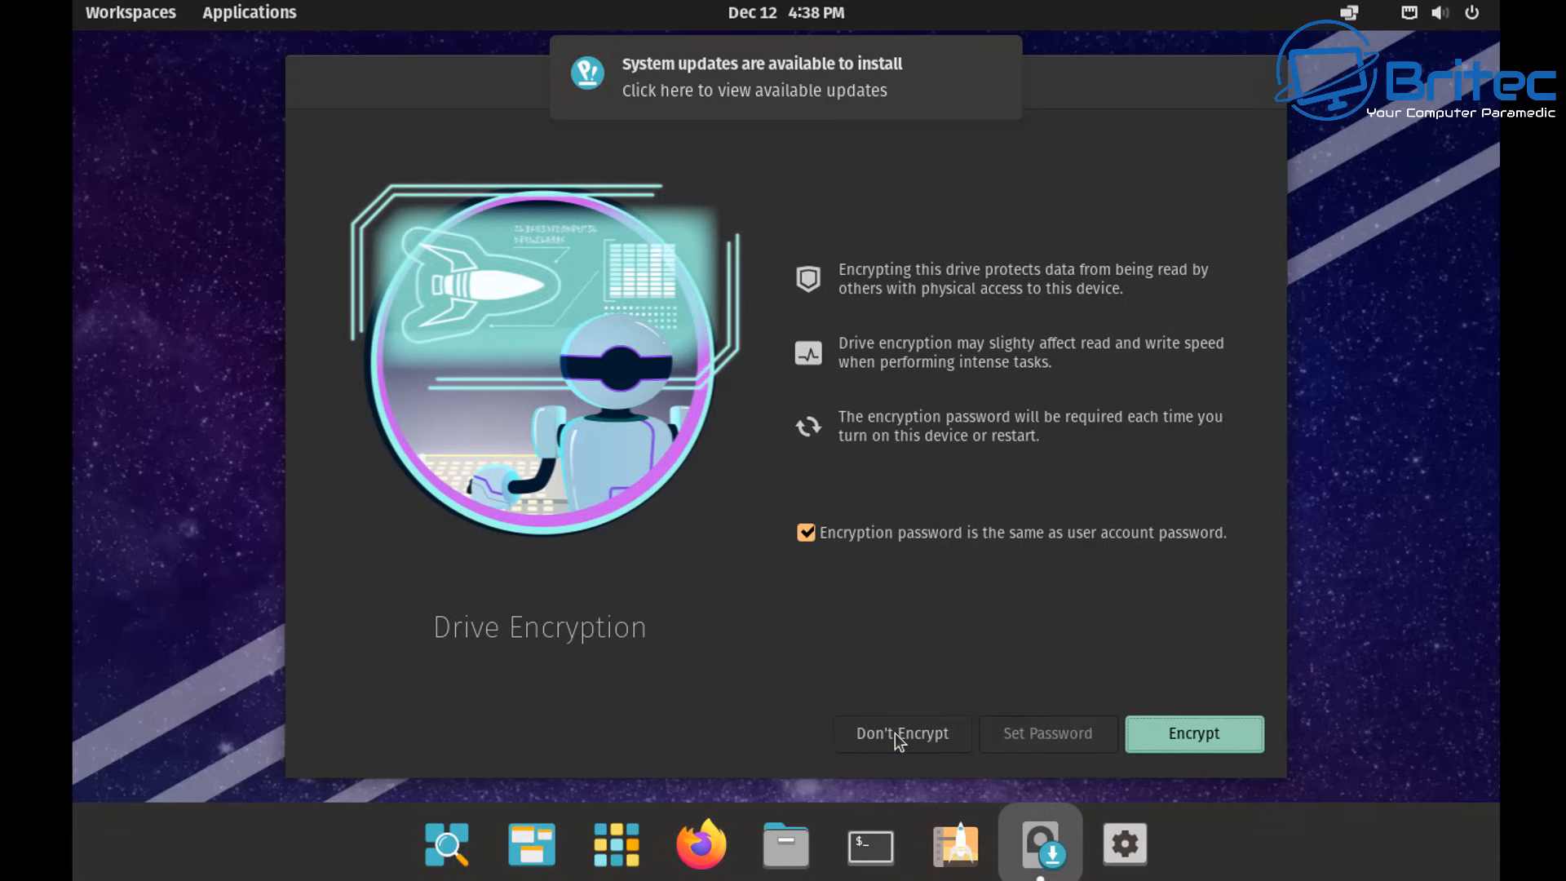
{"action": "mouse_move", "coordinate": [974, 741]}
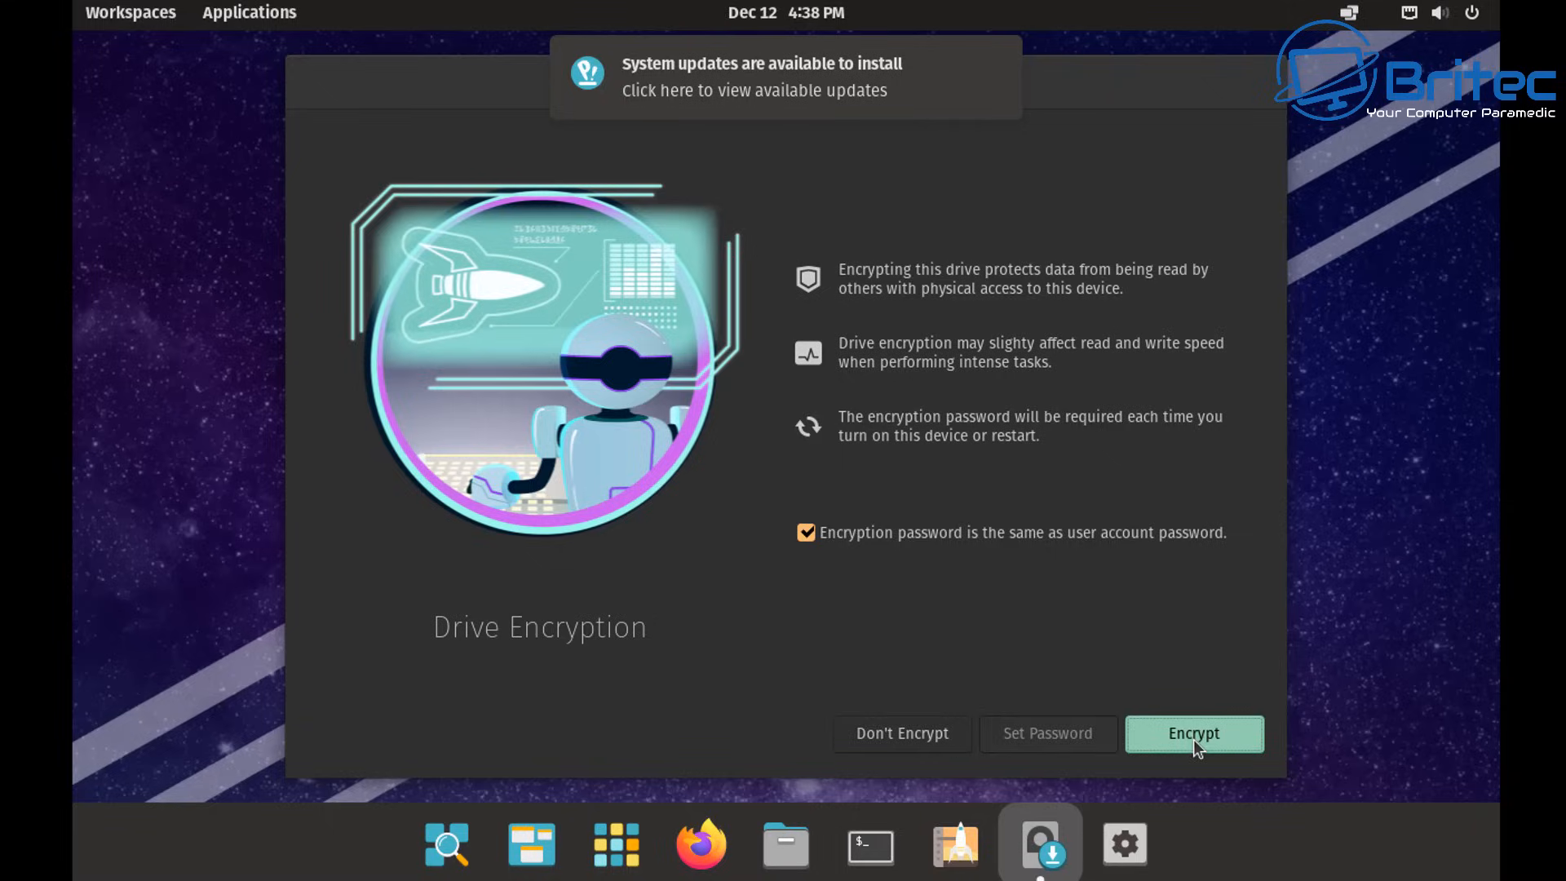
Step: Encrypt the drive with the account password and let the installation run to completion
{"action": "left_click", "coordinate": [1191, 732]}
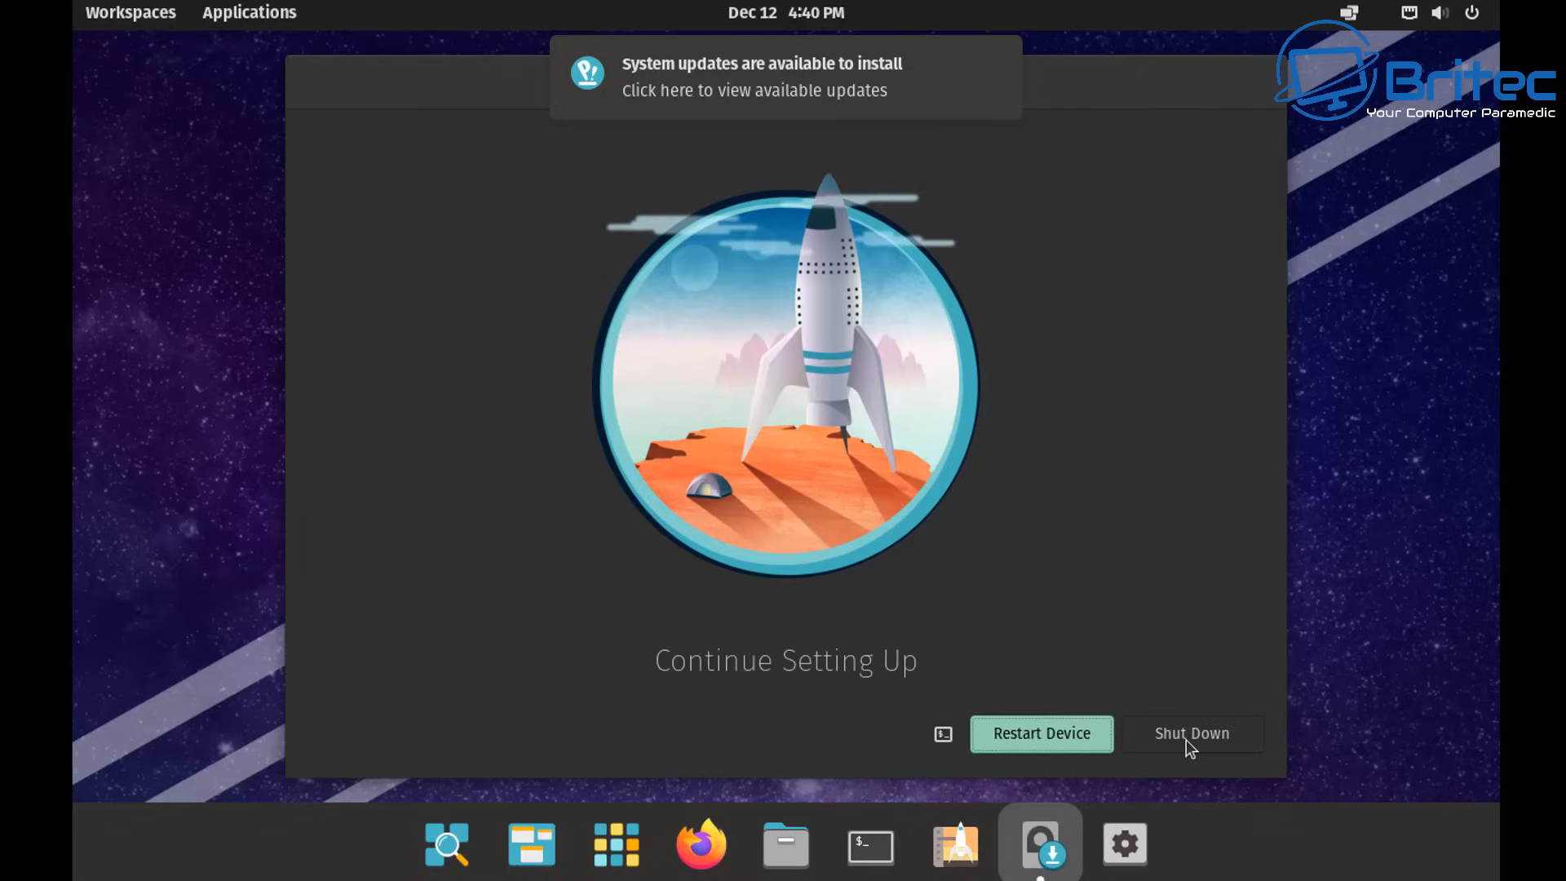
Step: Bring up lutris.net in Chrome and scroll to its supported game libraries and emulators
{"action": "left_click", "coordinate": [700, 843]}
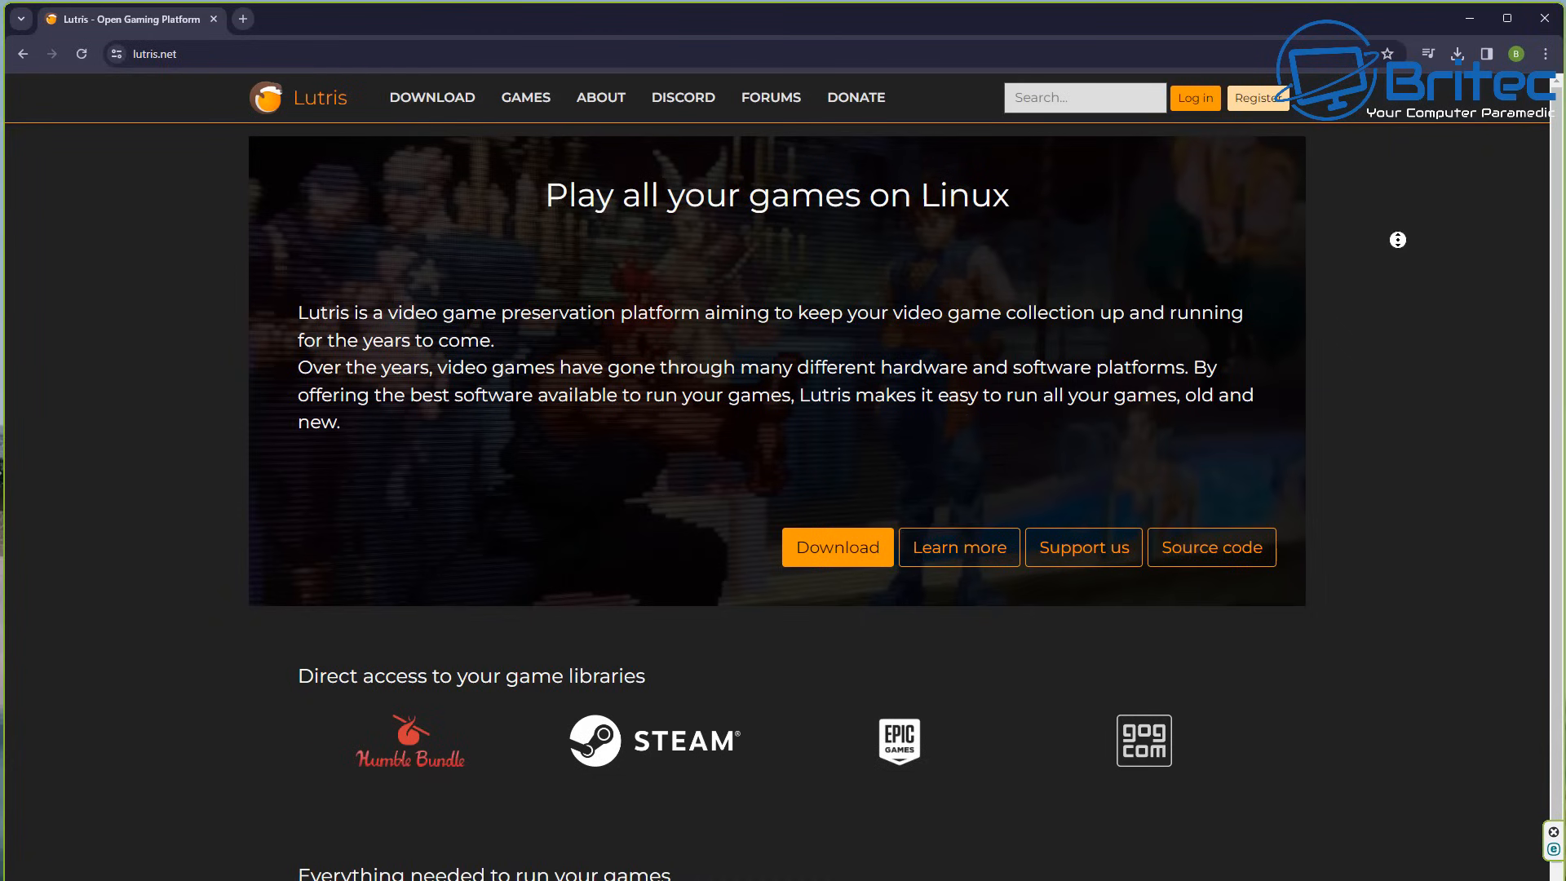
{"action": "scroll", "scroll_direction": "down", "scroll_amount": 3}
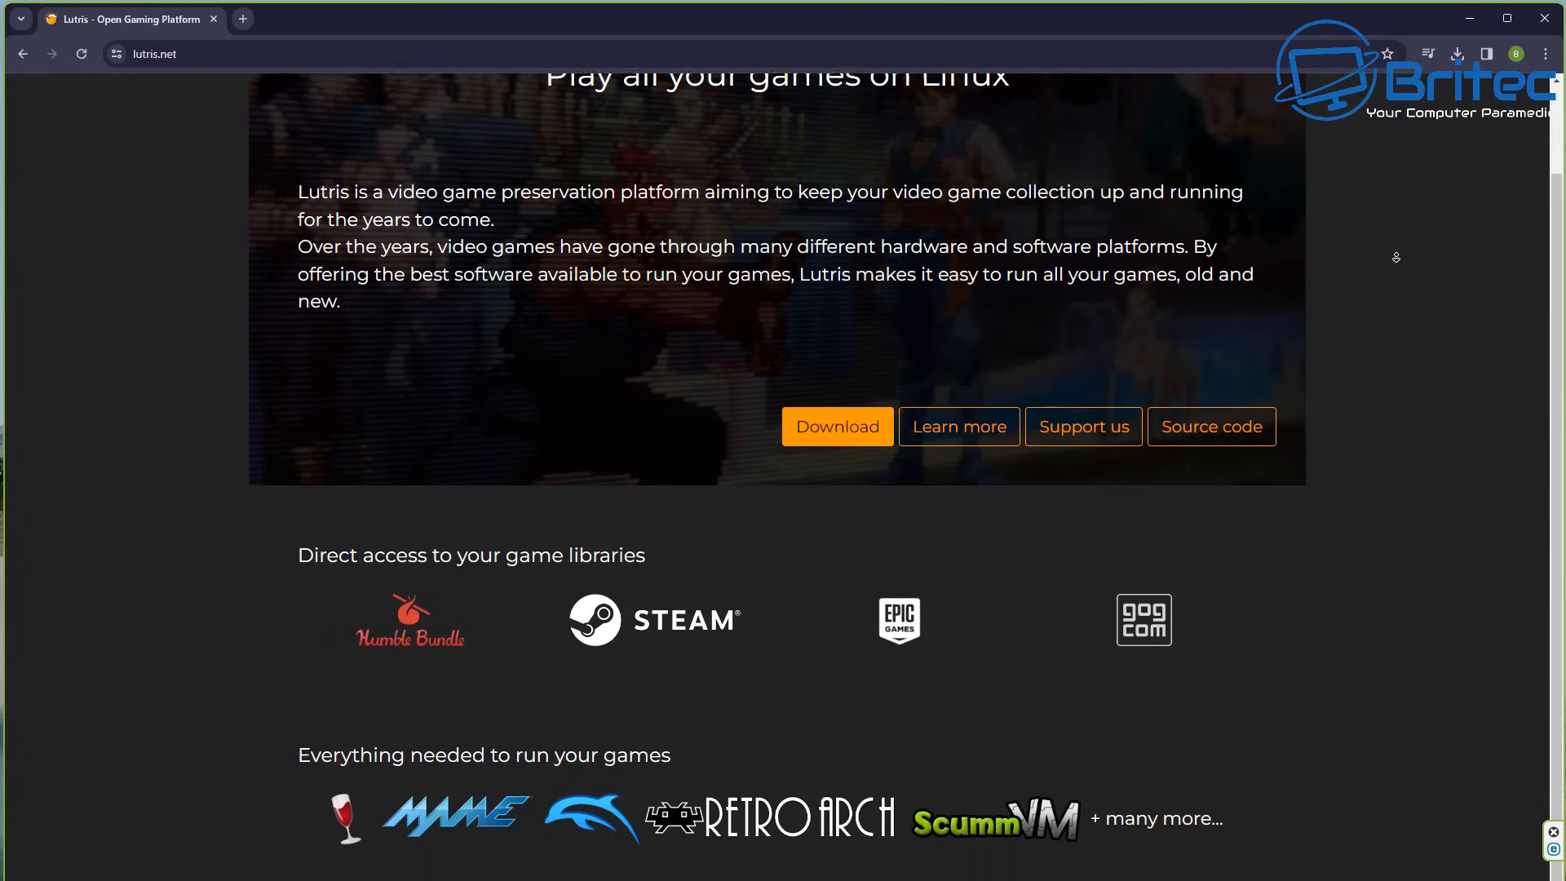
{"action": "scroll", "scroll_direction": "down", "scroll_amount": 3}
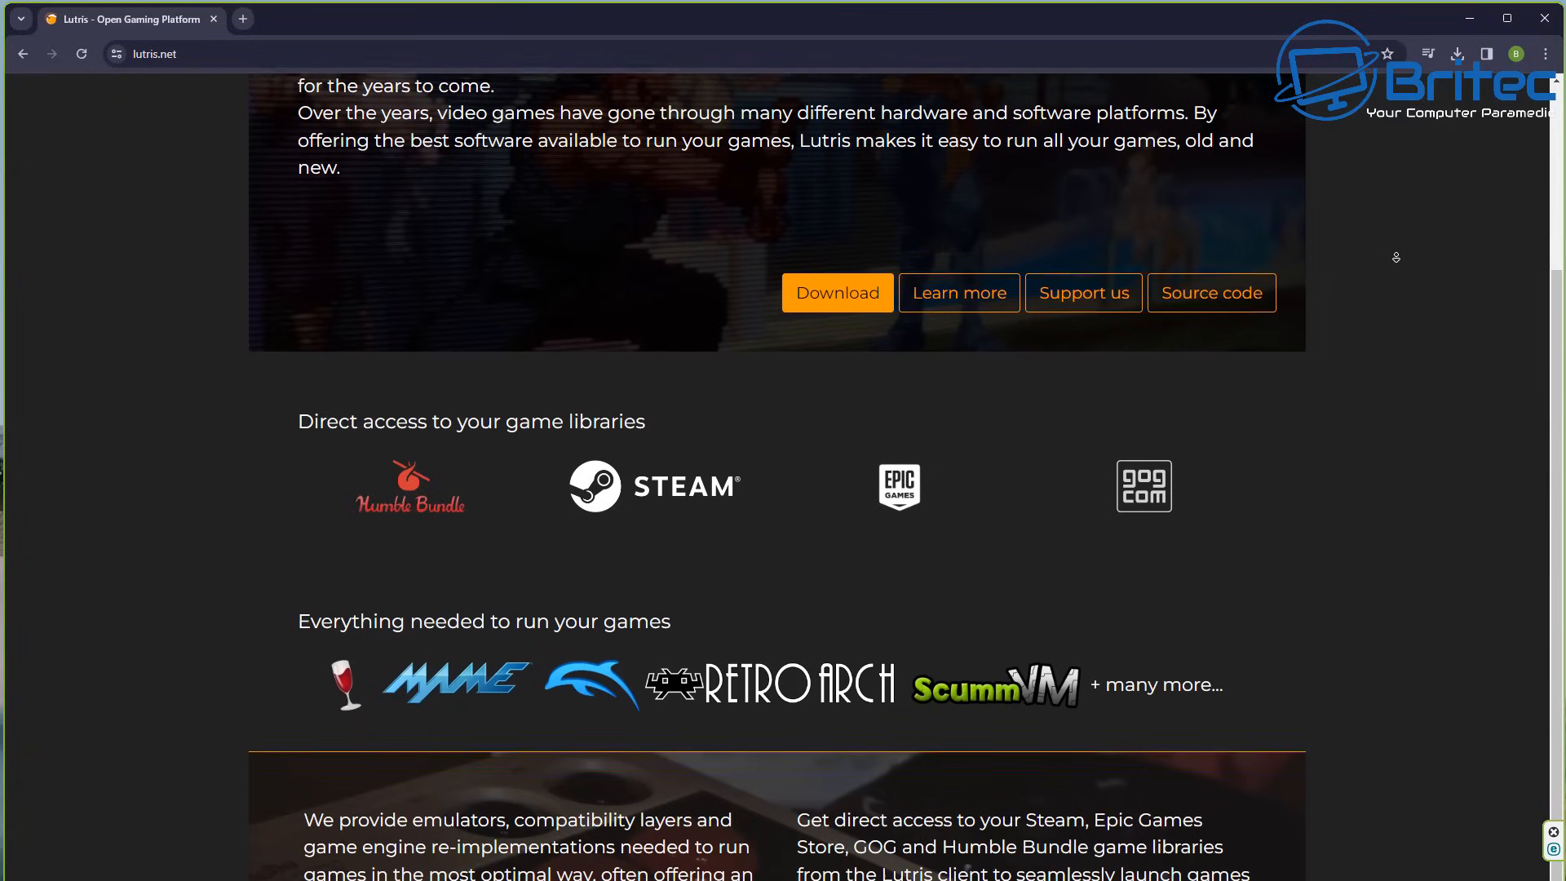
{"action": "scroll", "scroll_direction": "down", "scroll_amount": 3}
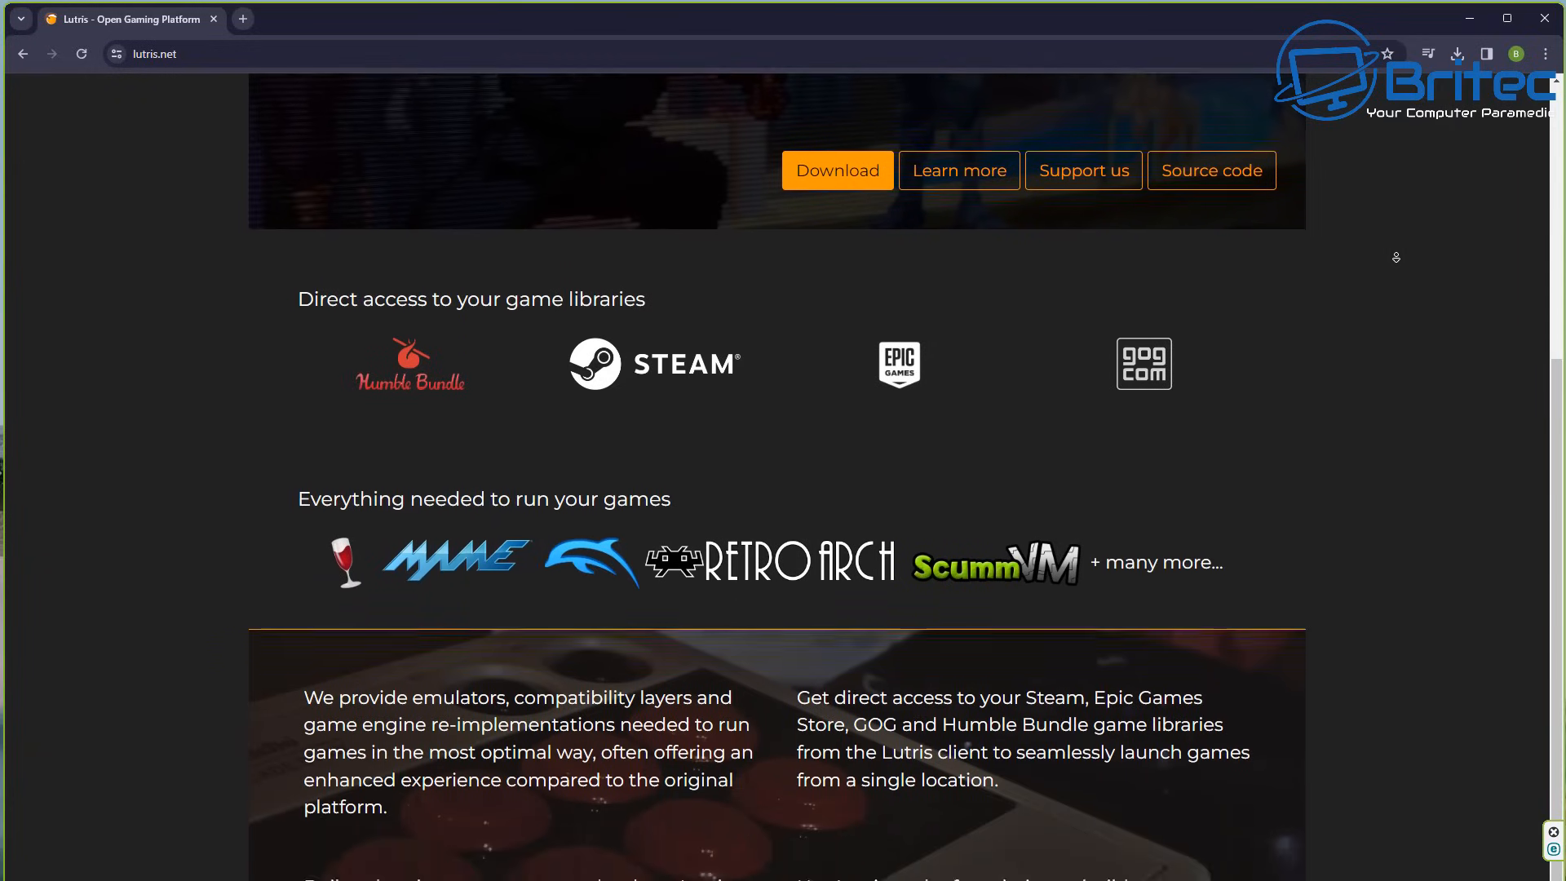
{"action": "mouse_move", "coordinate": [1395, 283]}
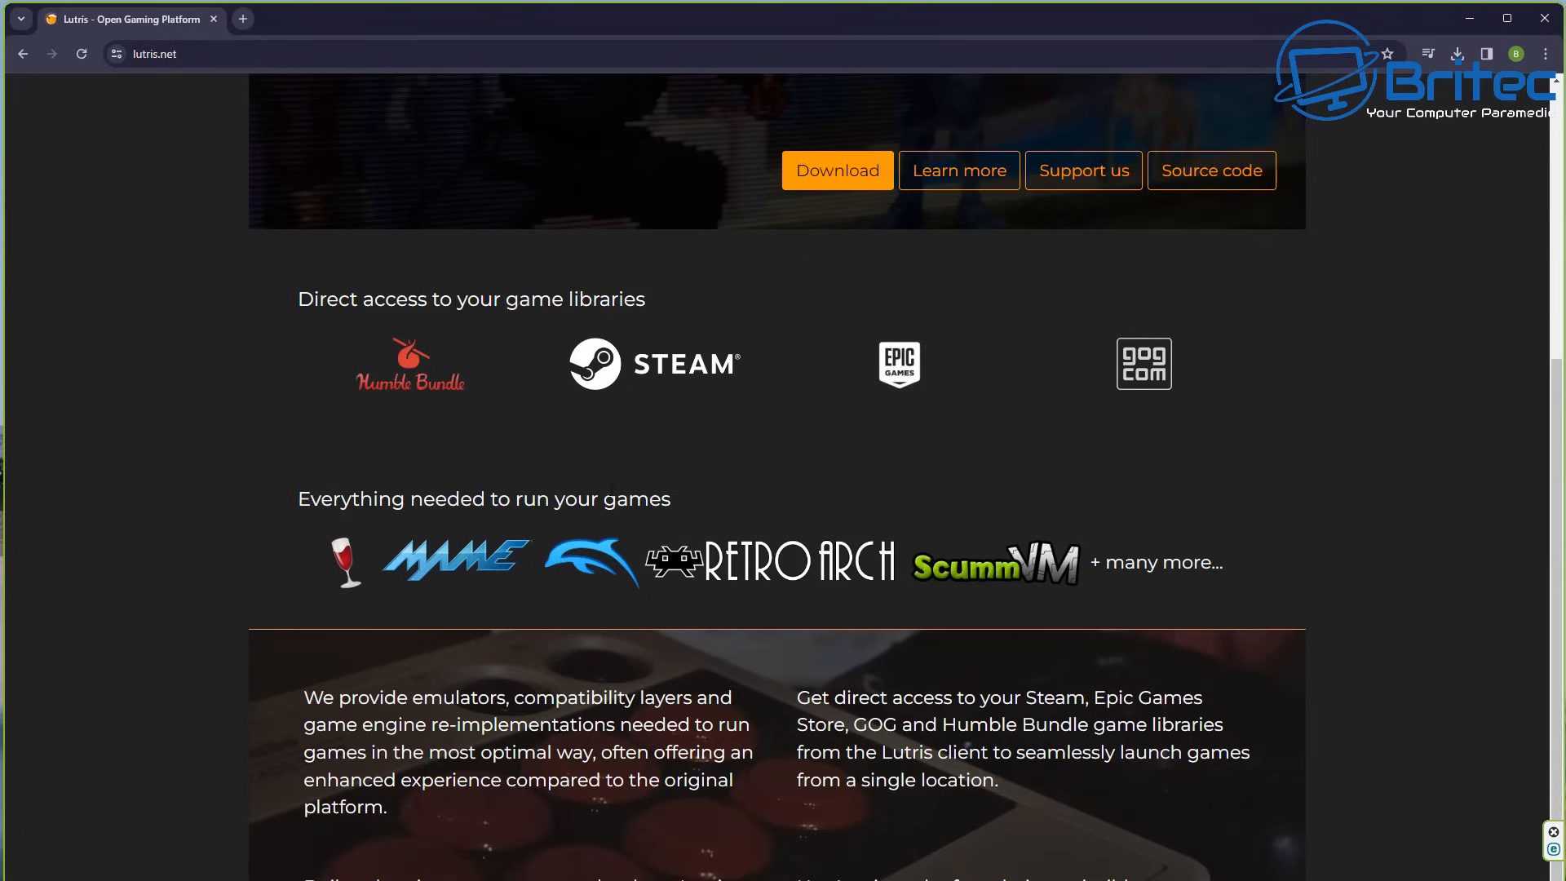
{"action": "mouse_move", "coordinate": [1552, 64]}
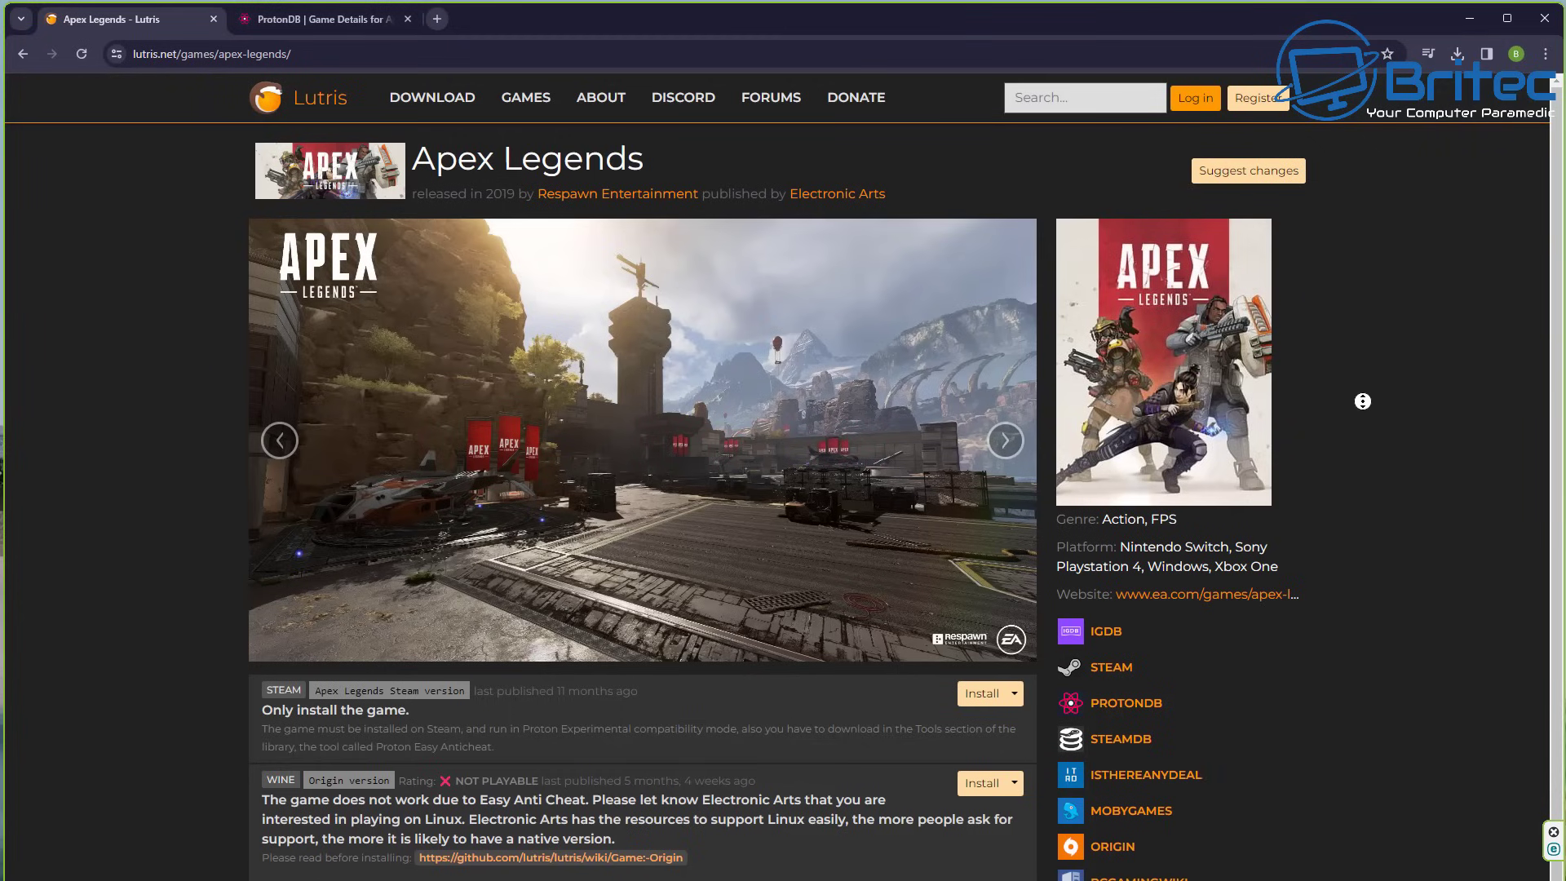
Step: Scroll the Lutris Apex Legends page down to its list of install versions
{"action": "scroll", "scroll_direction": "down", "scroll_amount": 3}
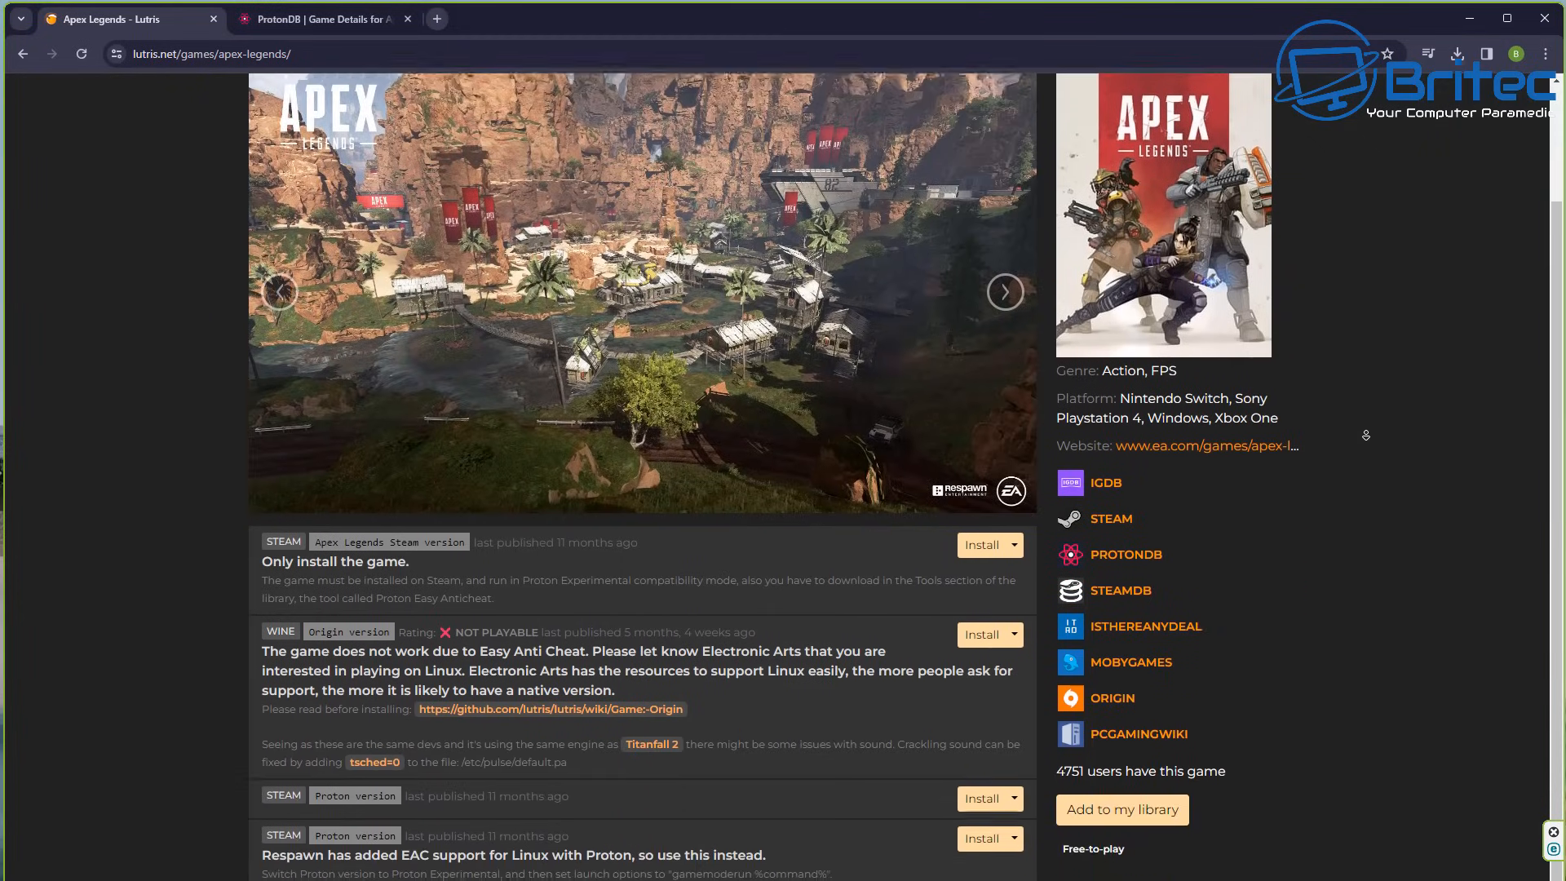
{"action": "scroll", "scroll_direction": "down", "scroll_amount": 3}
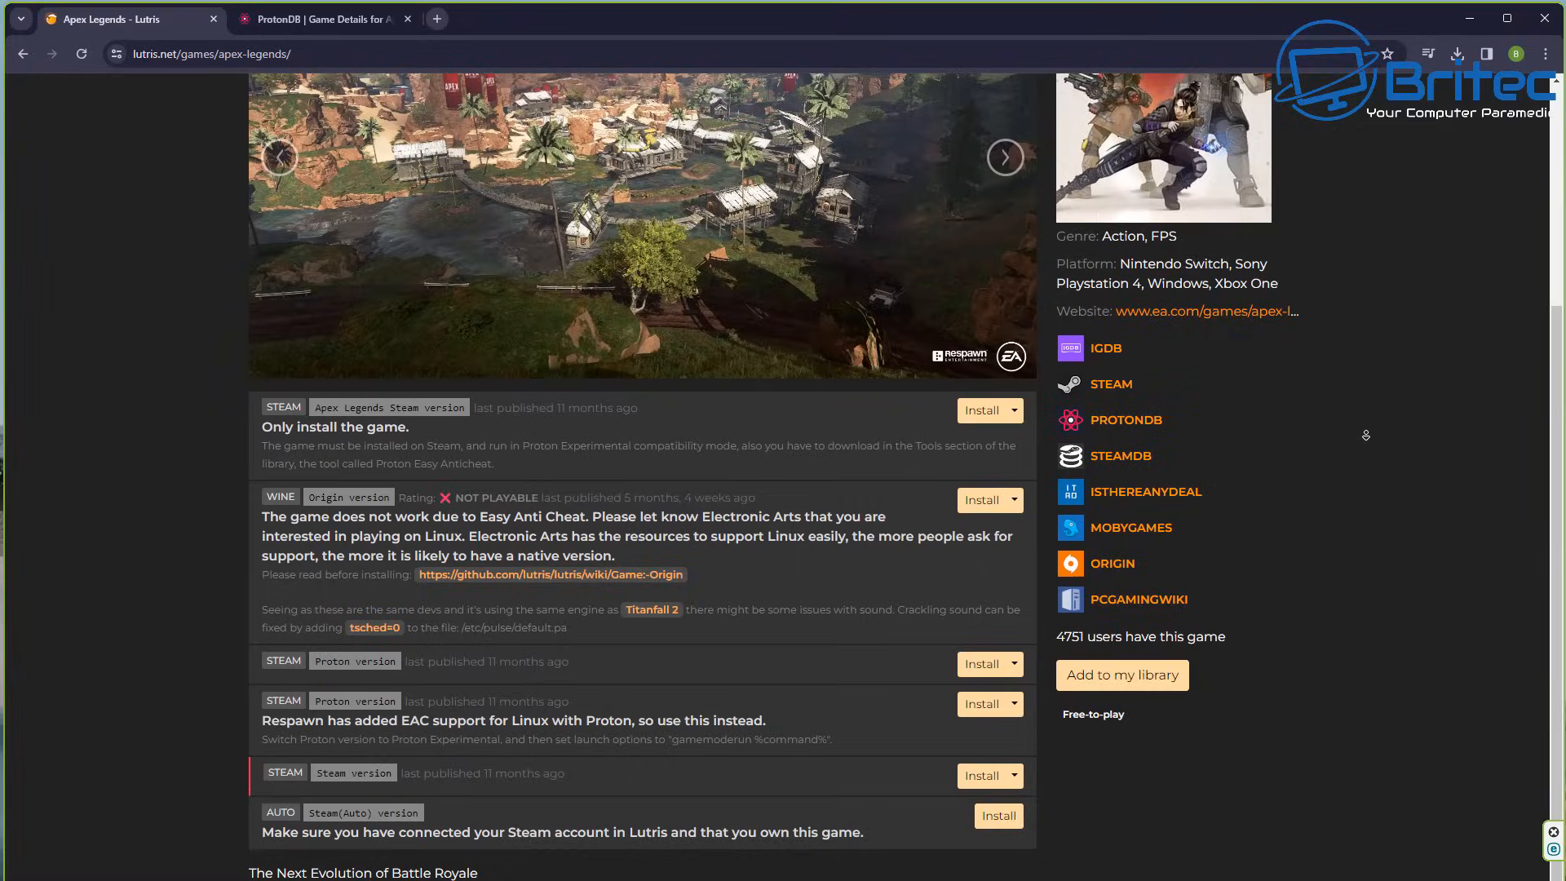
Step: Switch to the ProtonDB Apex Legends tab and scroll through the user compatibility reports
{"action": "left_click", "coordinate": [322, 20]}
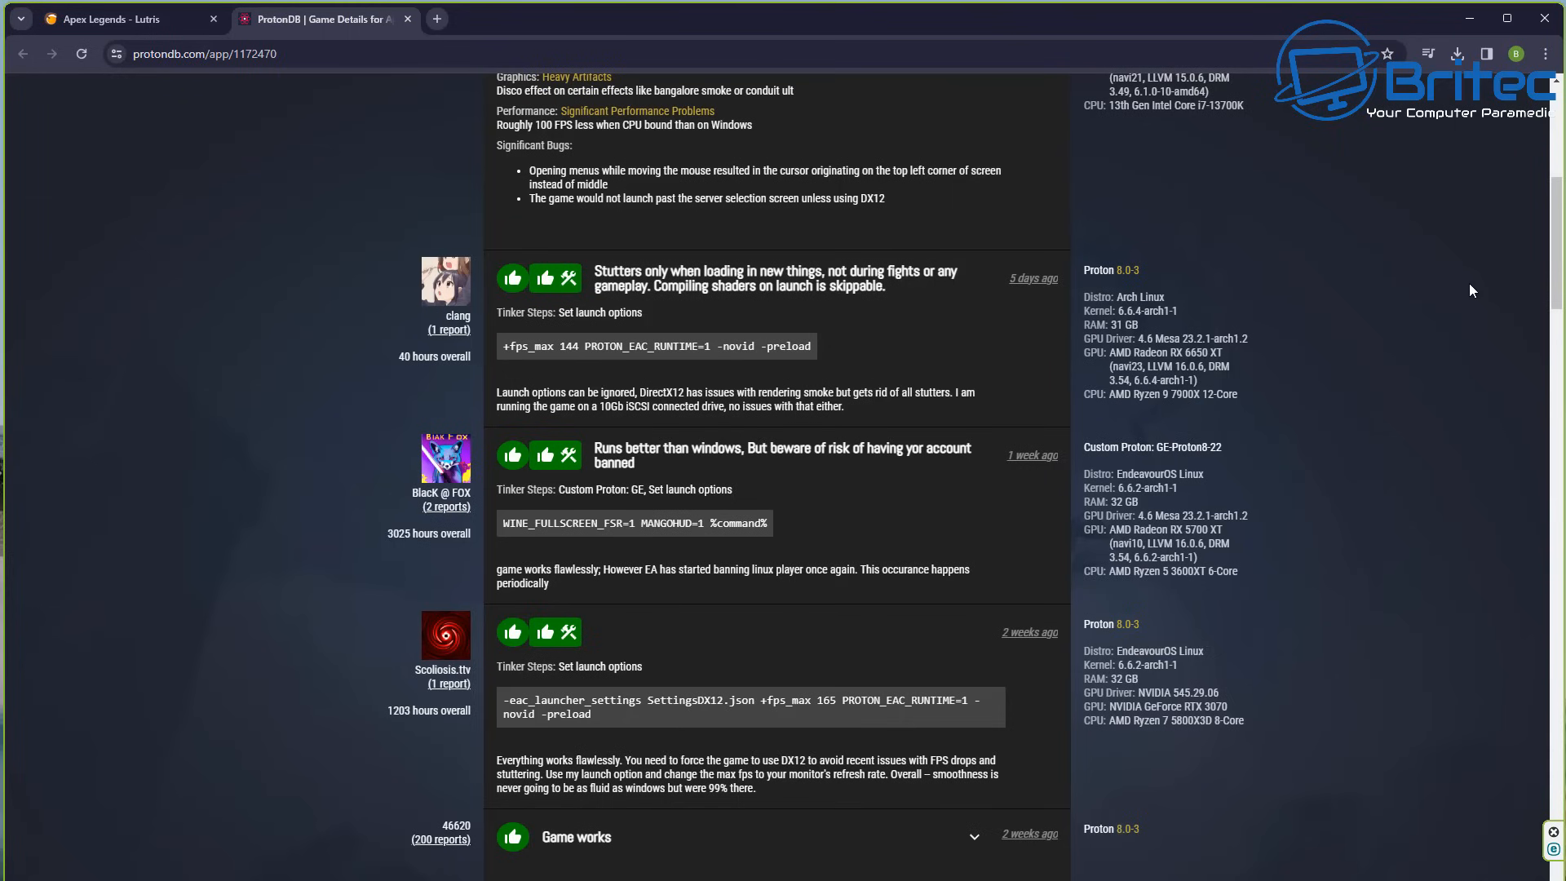
{"action": "mouse_move", "coordinate": [1453, 287]}
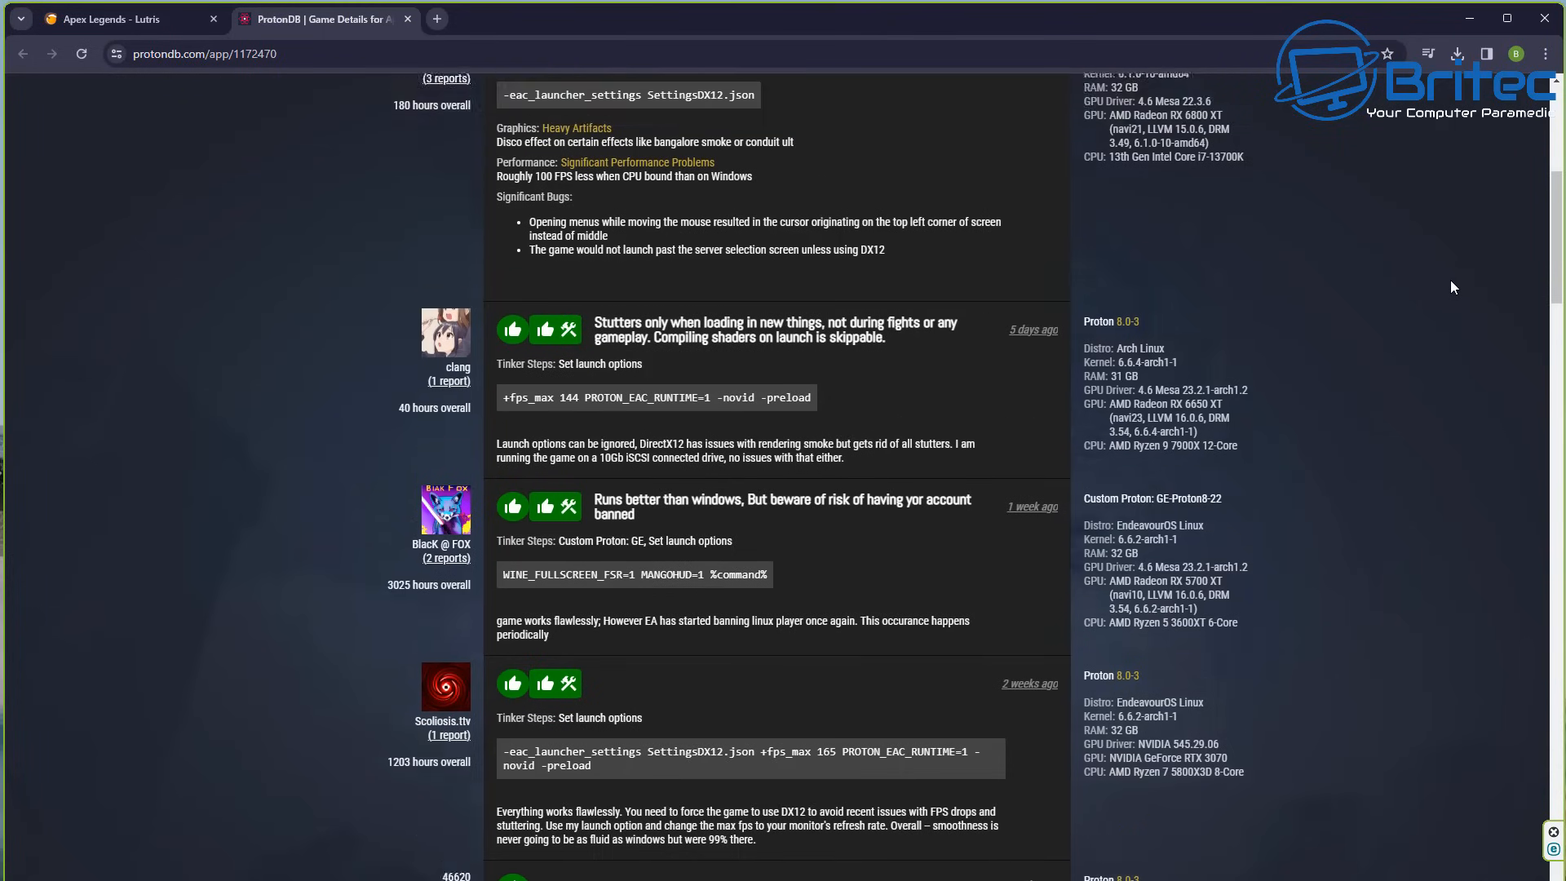
{"action": "scroll", "scroll_direction": "down", "scroll_amount": 3}
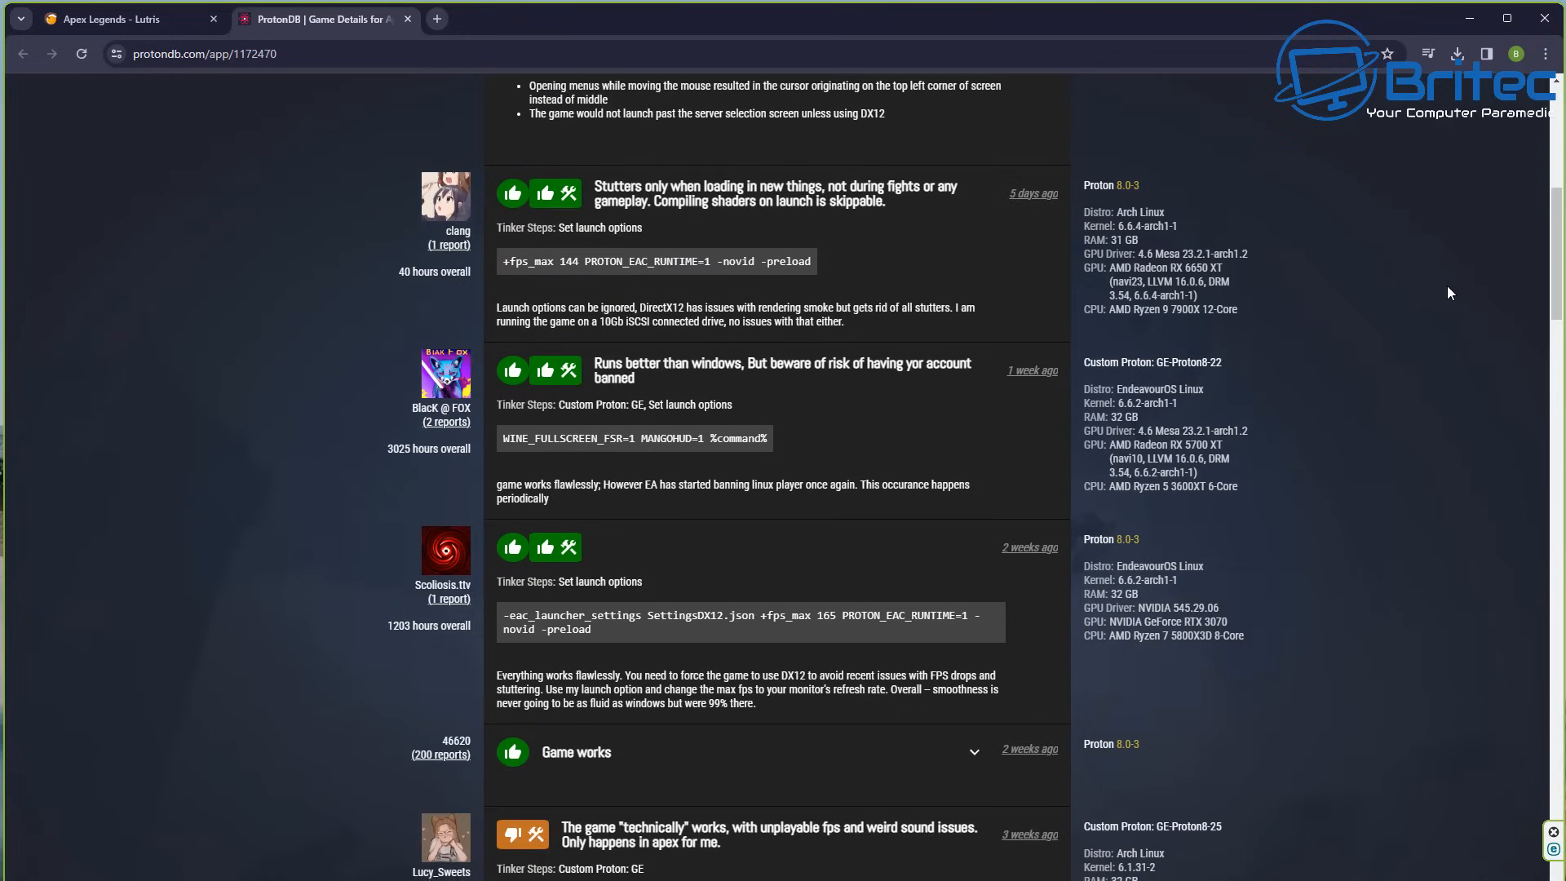
{"action": "scroll", "scroll_direction": "down", "scroll_amount": 3}
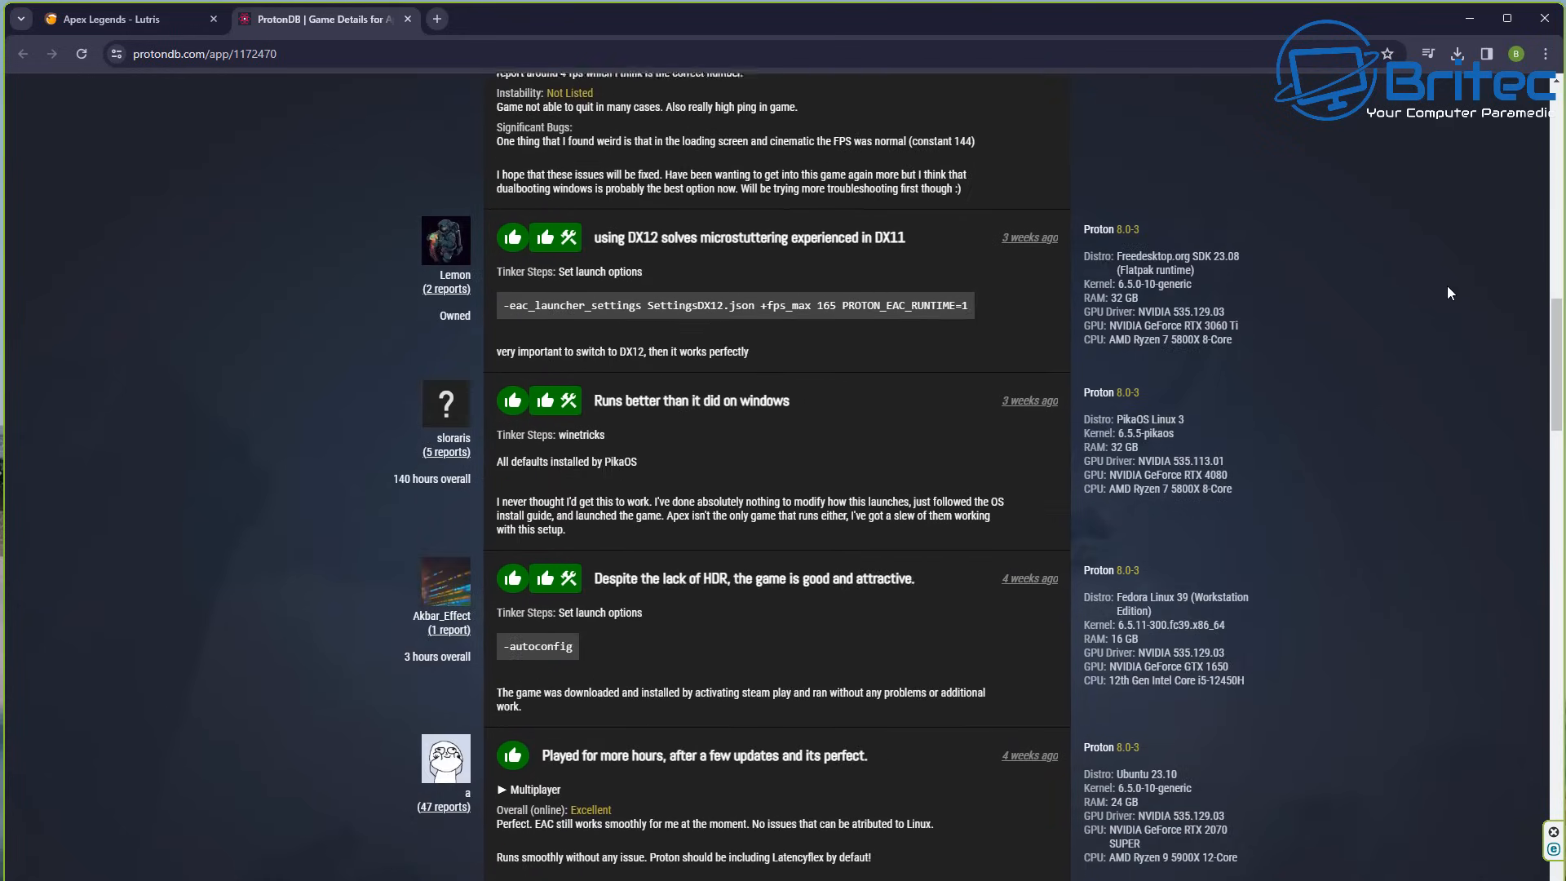
{"action": "scroll", "scroll_direction": "down", "scroll_amount": 3}
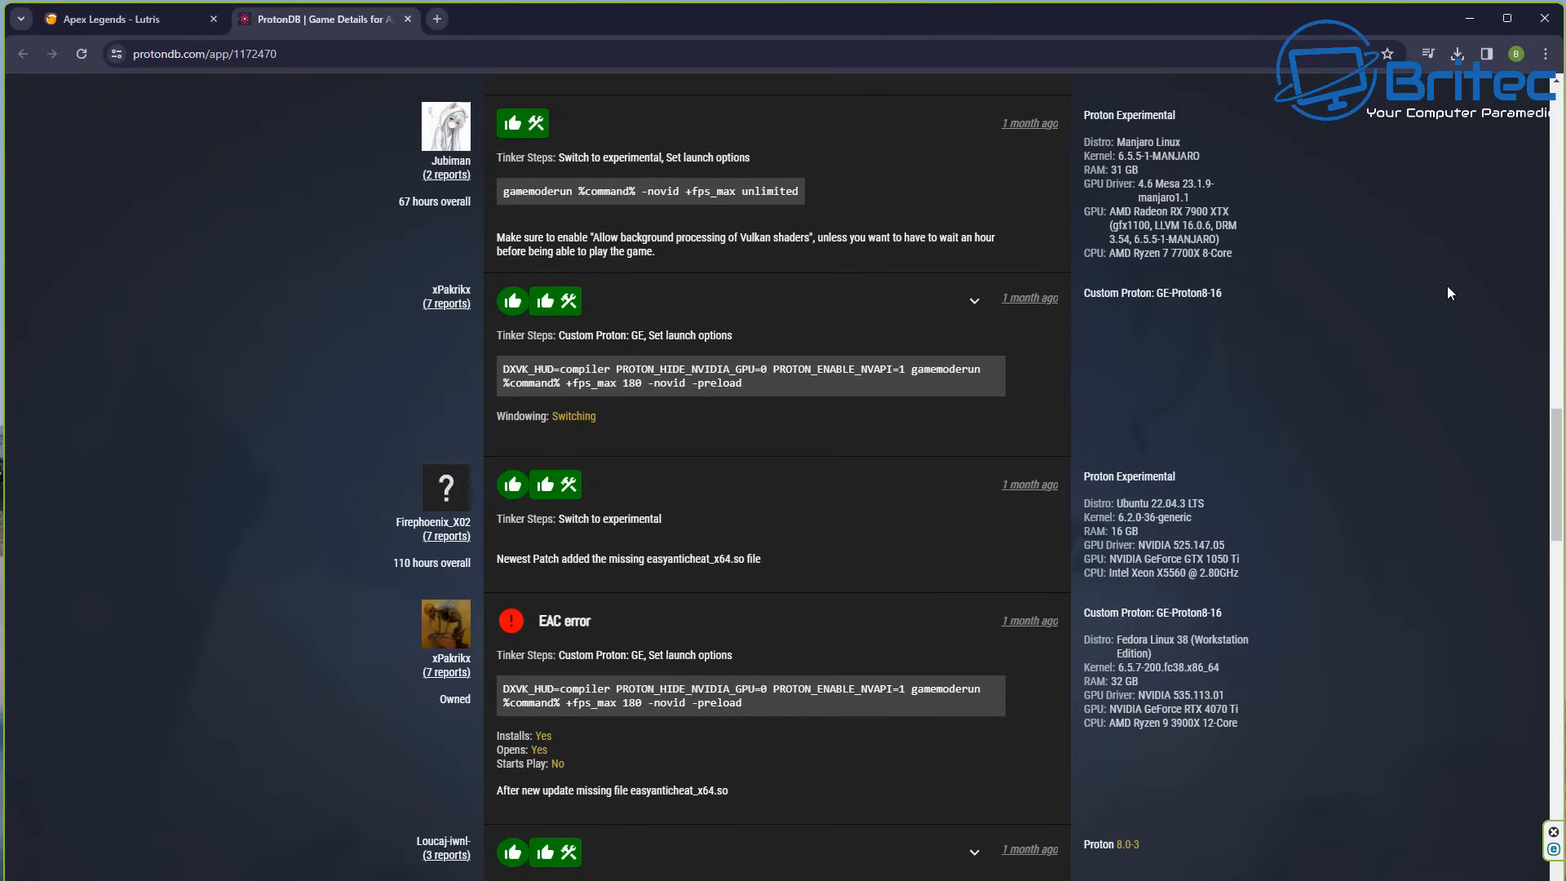
{"action": "scroll", "scroll_direction": "down", "scroll_amount": 3}
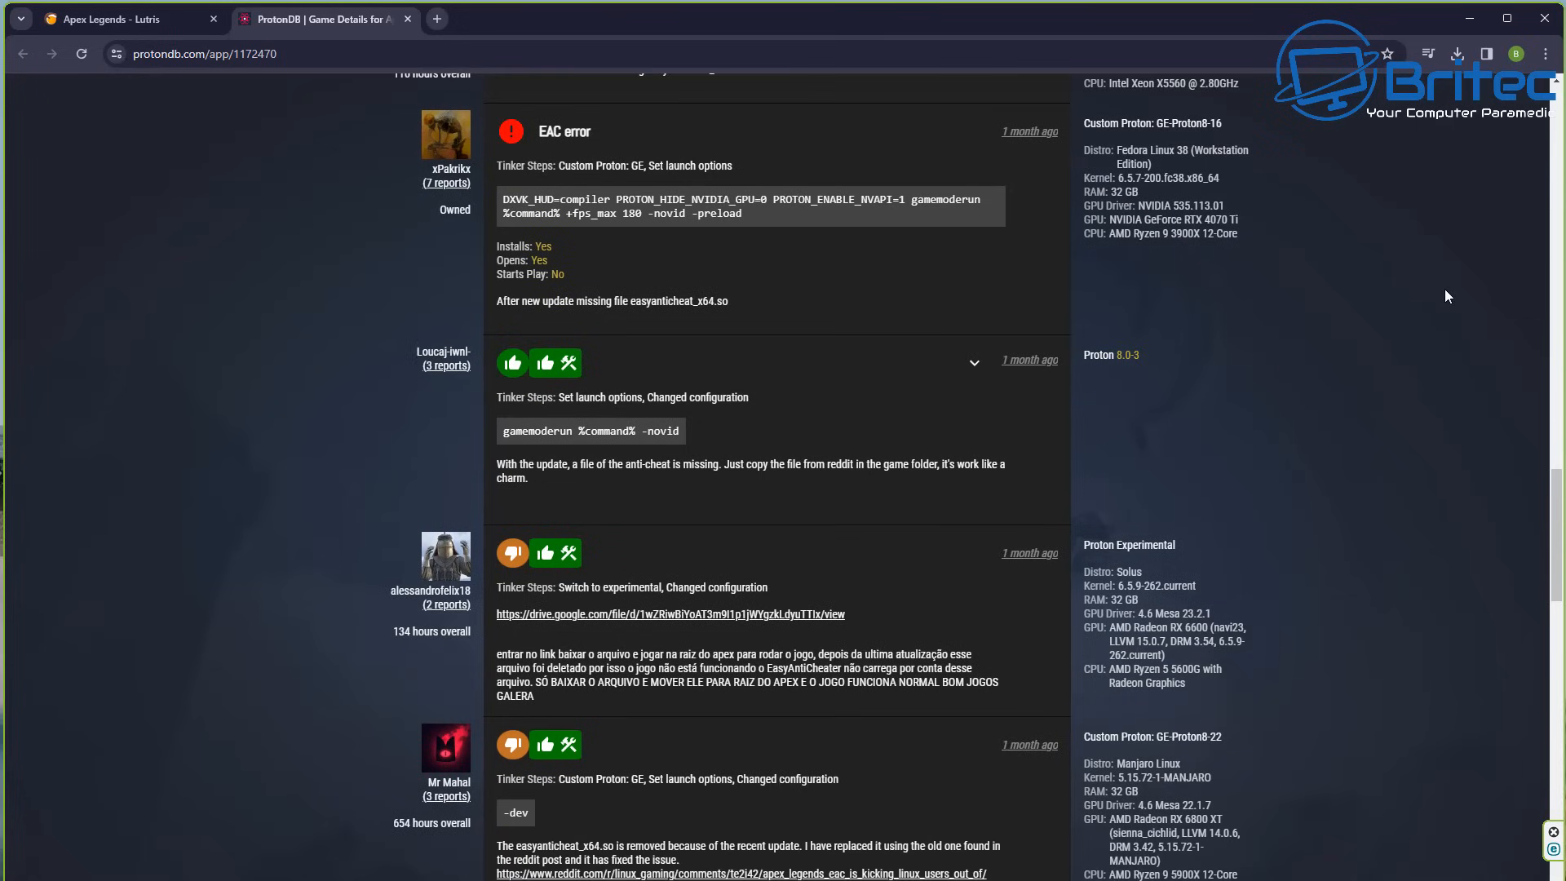
{"action": "scroll", "scroll_direction": "down", "scroll_amount": 3}
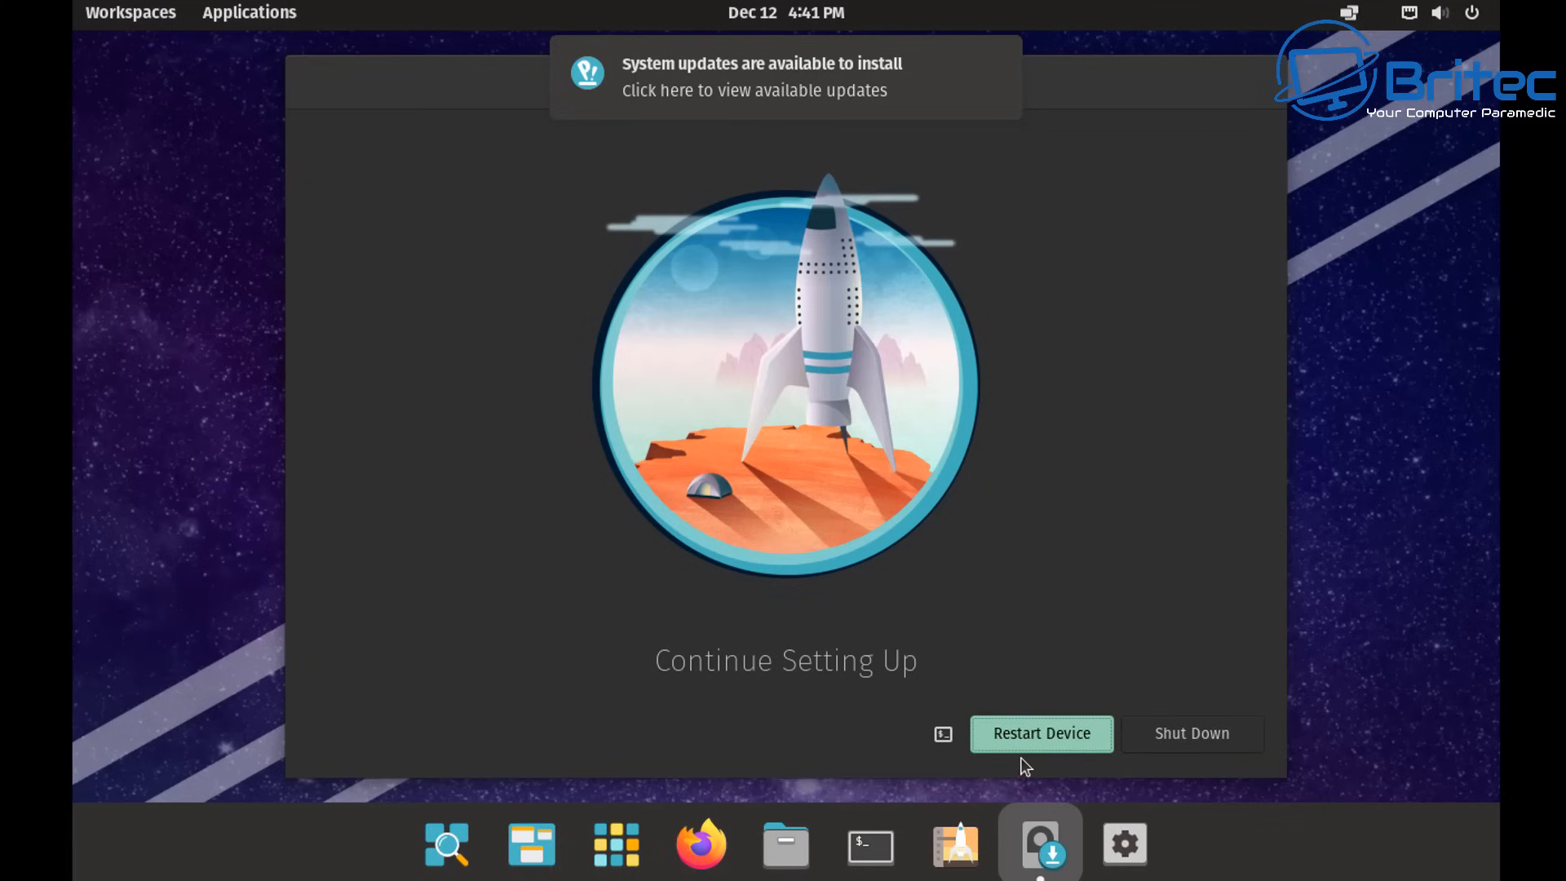
Step: Restart into the installed system and log in to the Britec account with its password
{"action": "left_click", "coordinate": [1041, 733]}
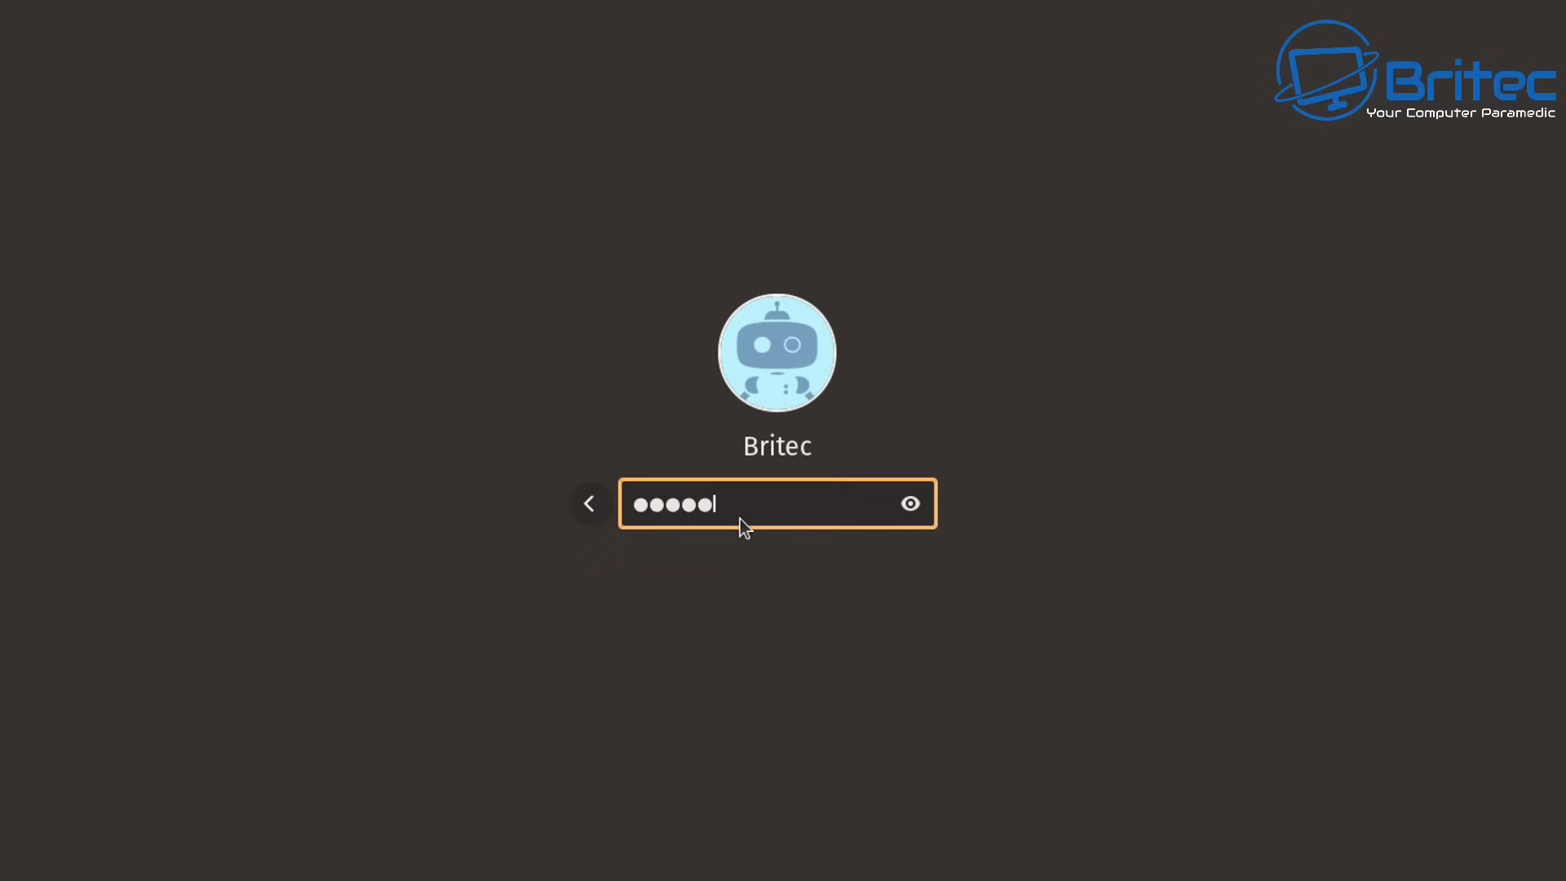
{"action": "type", "text": "password"}
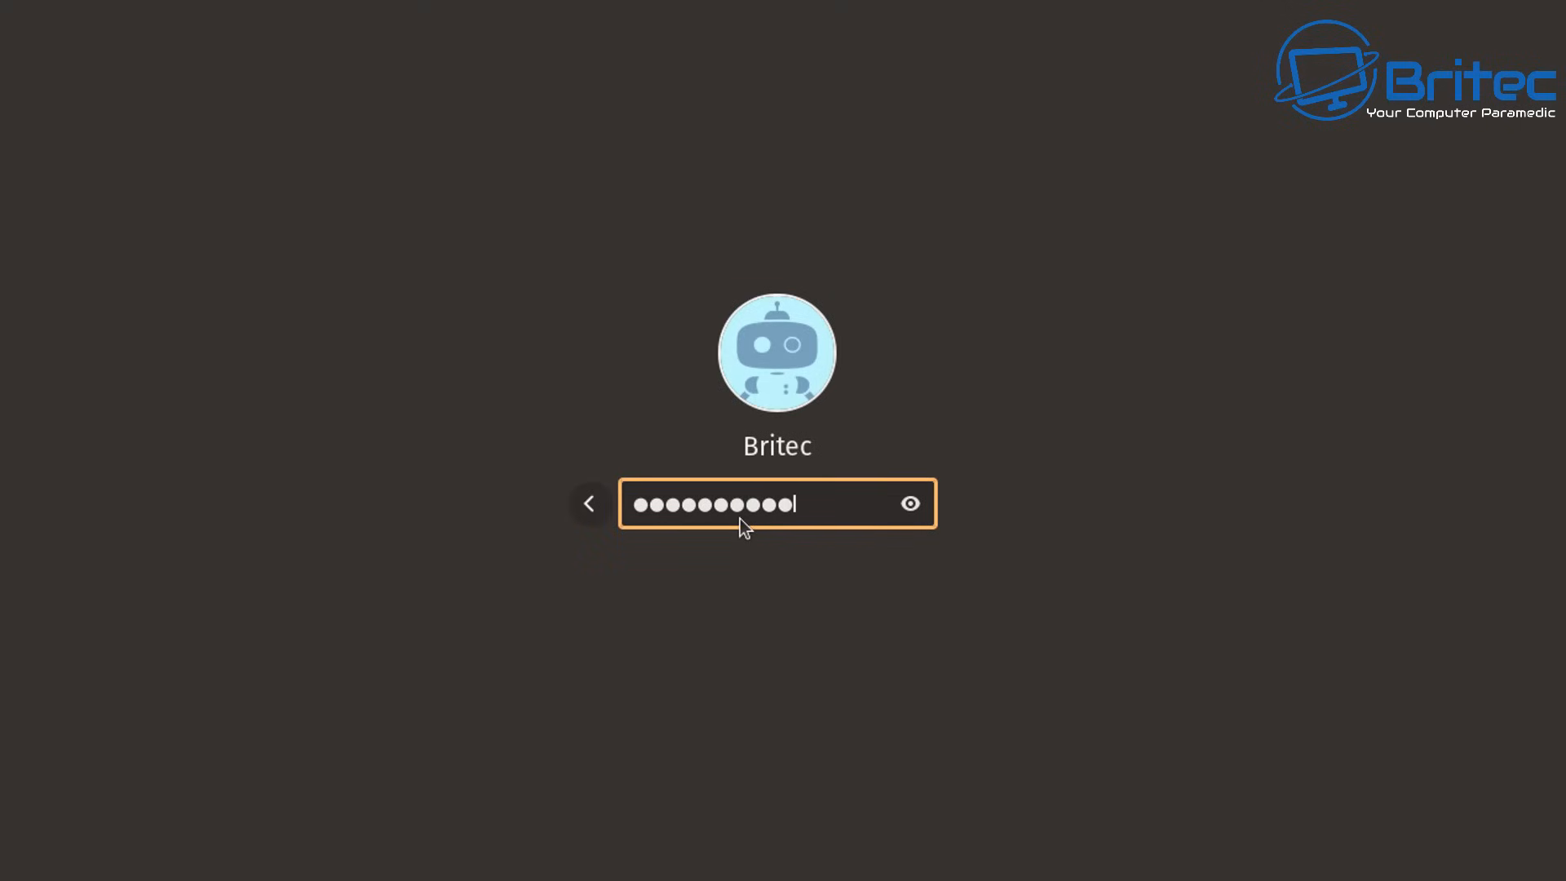
{"action": "key", "text": "Return"}
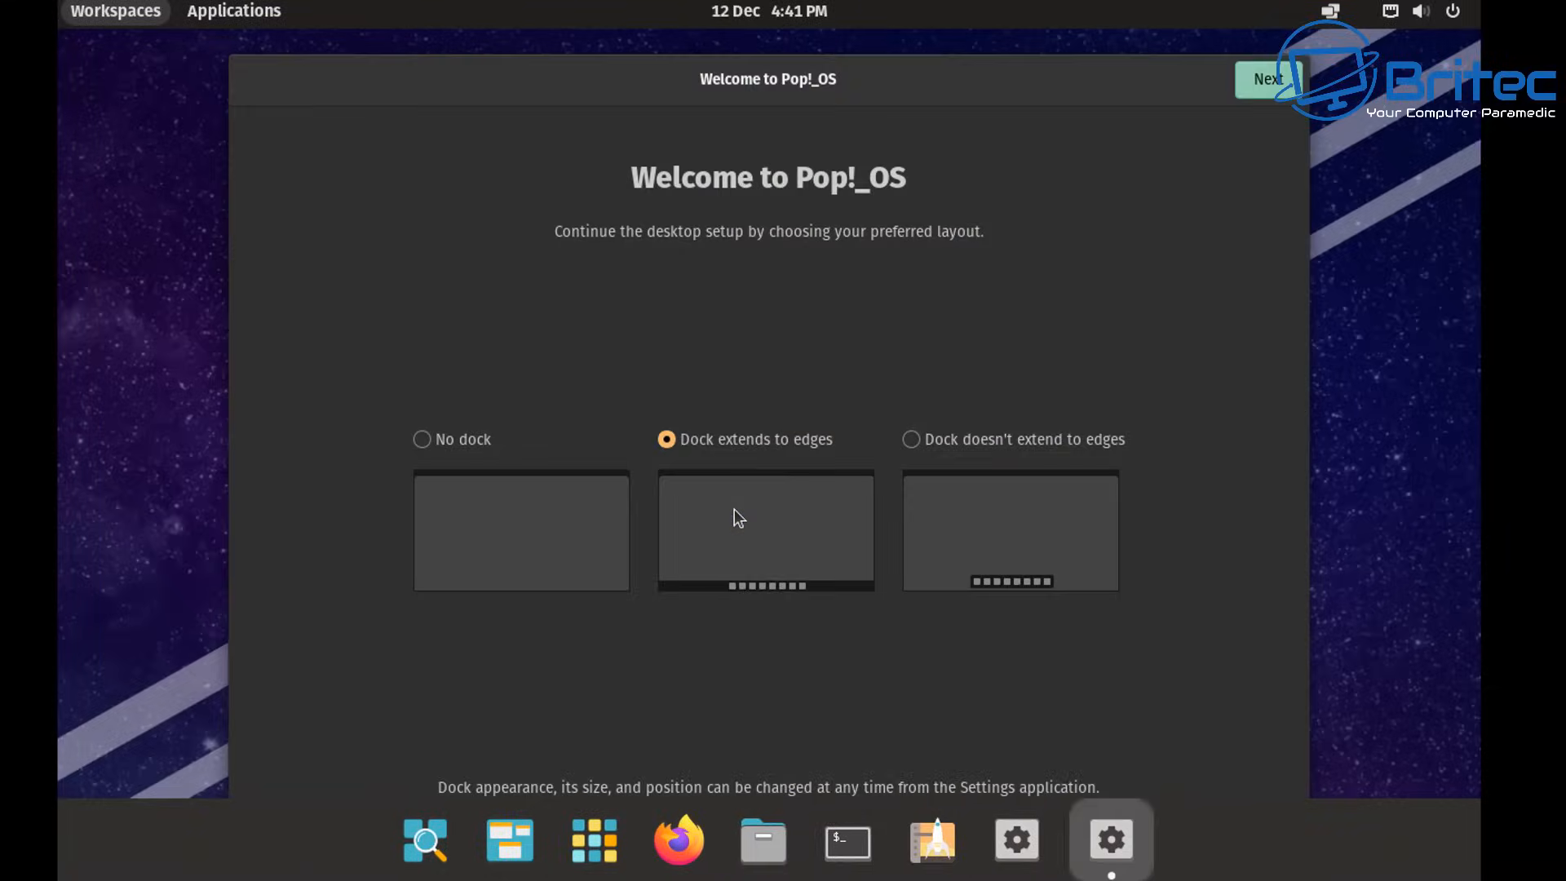
{"action": "mouse_move", "coordinate": [896, 592]}
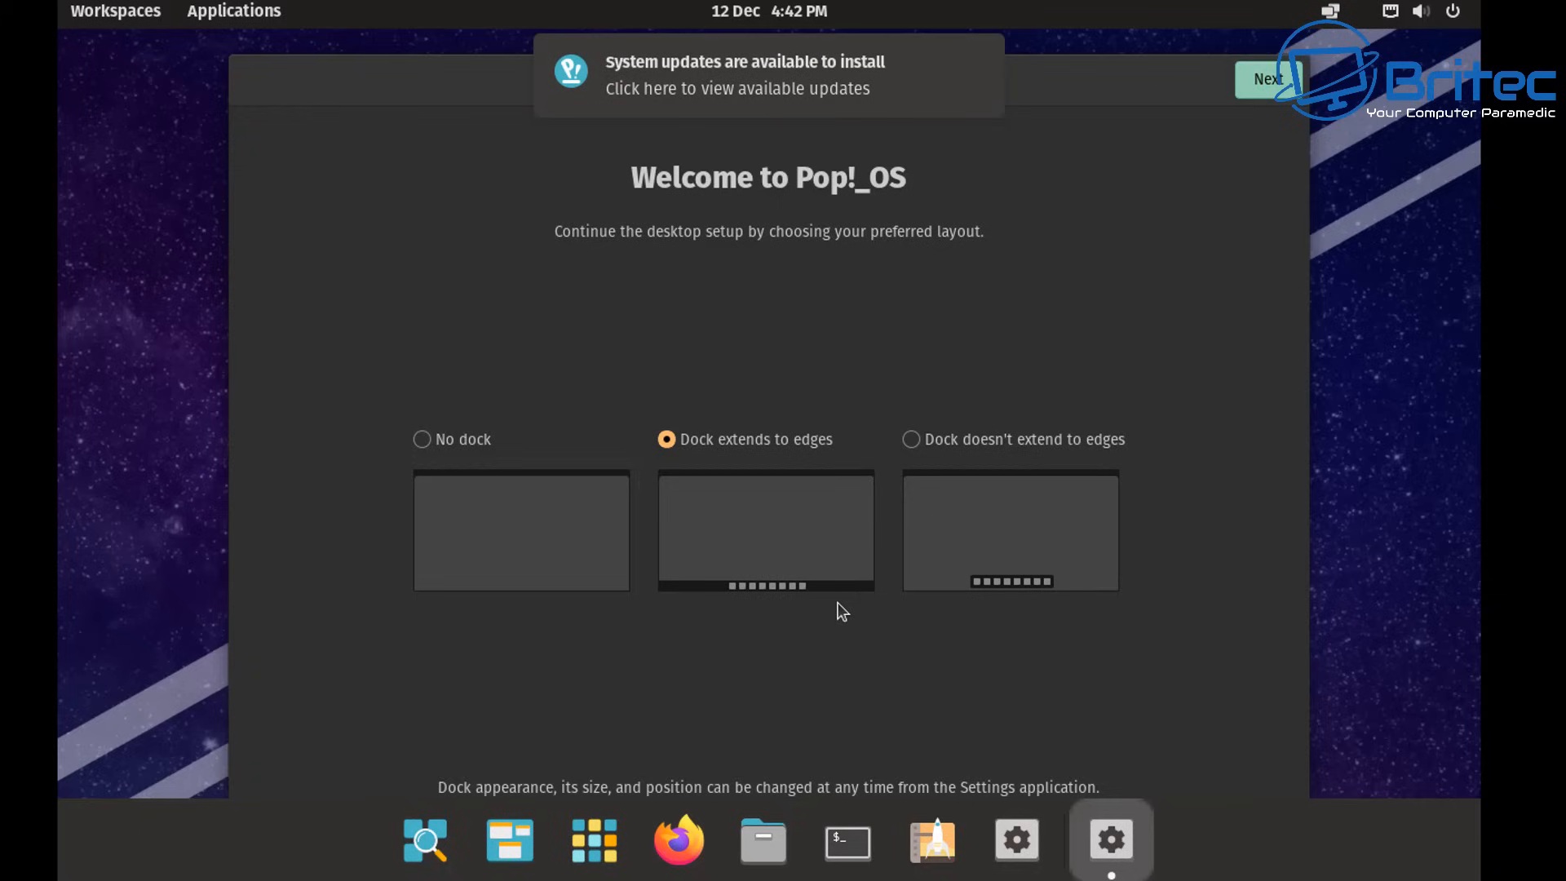
{"action": "mouse_move", "coordinate": [780, 596]}
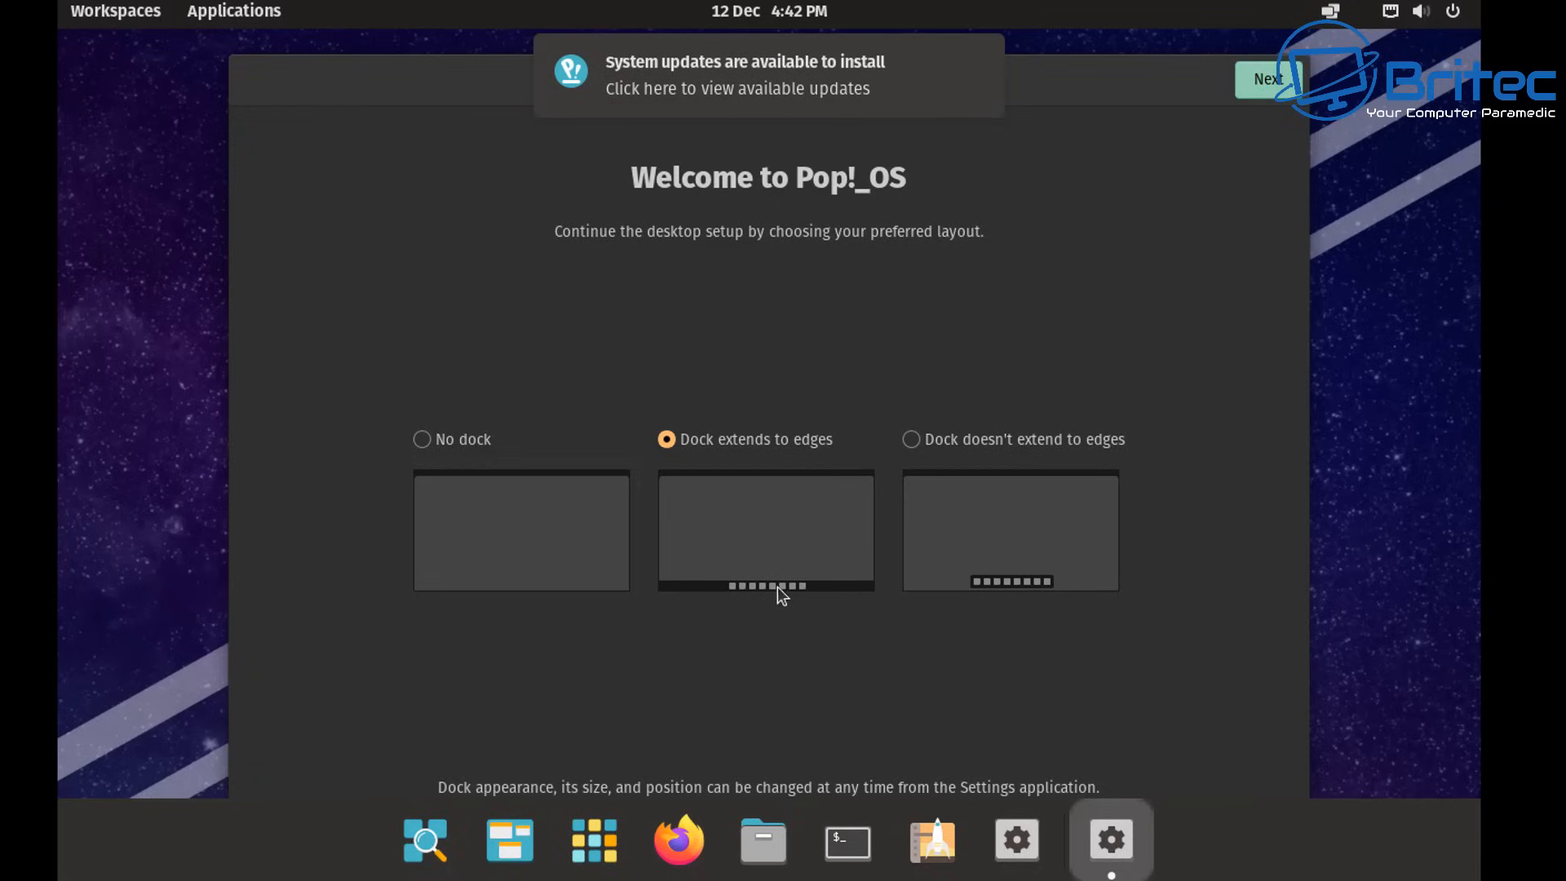
{"action": "mouse_move", "coordinate": [1268, 80]}
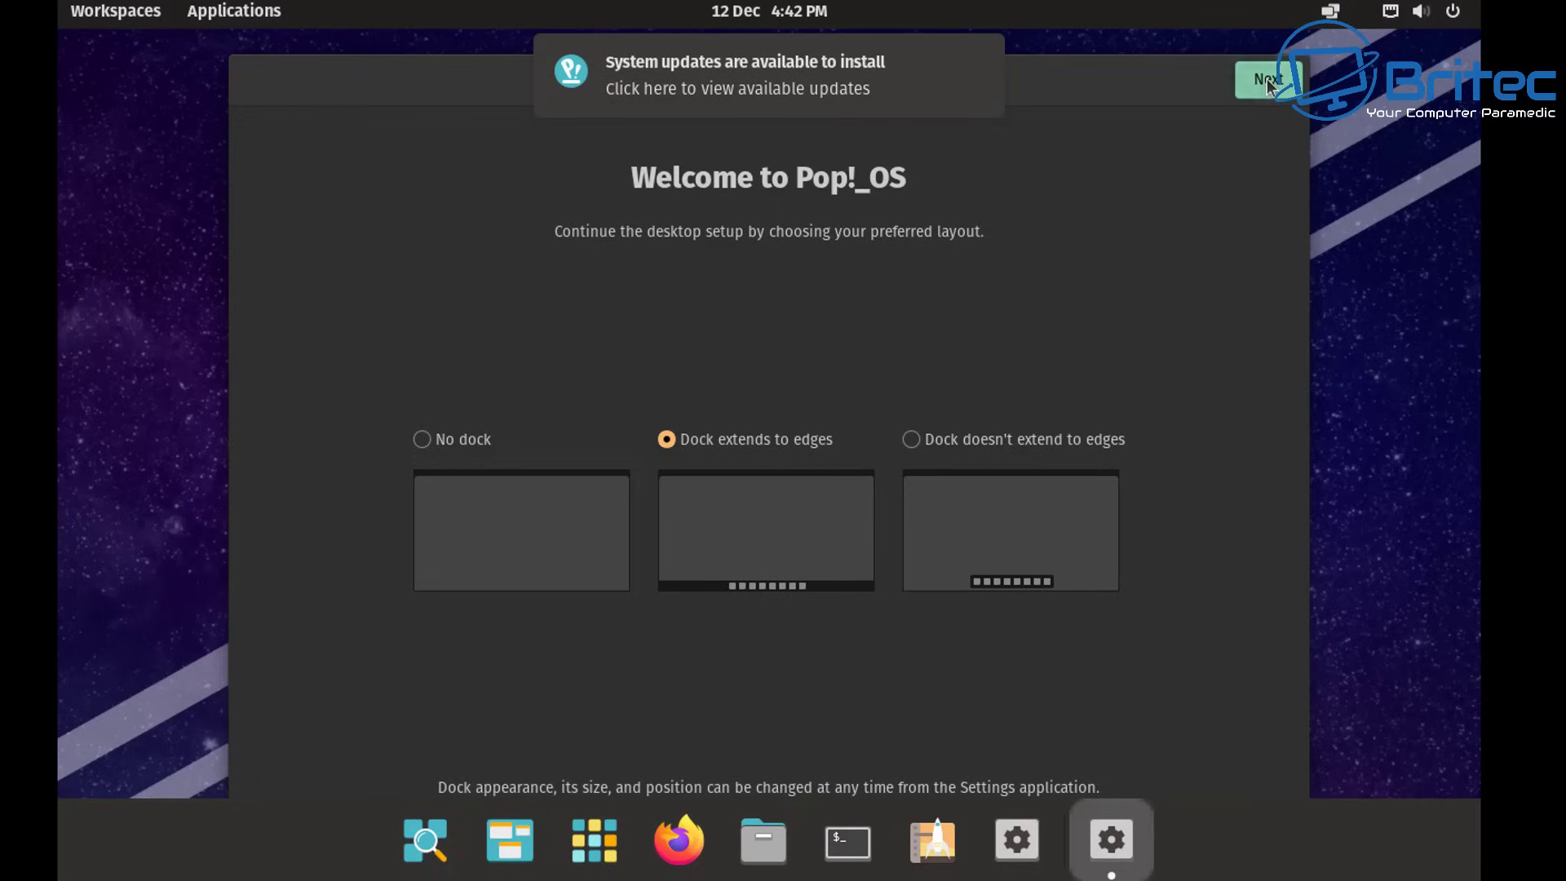
Step: Keep 'Dock extends to edges' and the Dark theme, continuing through to the Privacy page
{"action": "left_click", "coordinate": [1268, 78]}
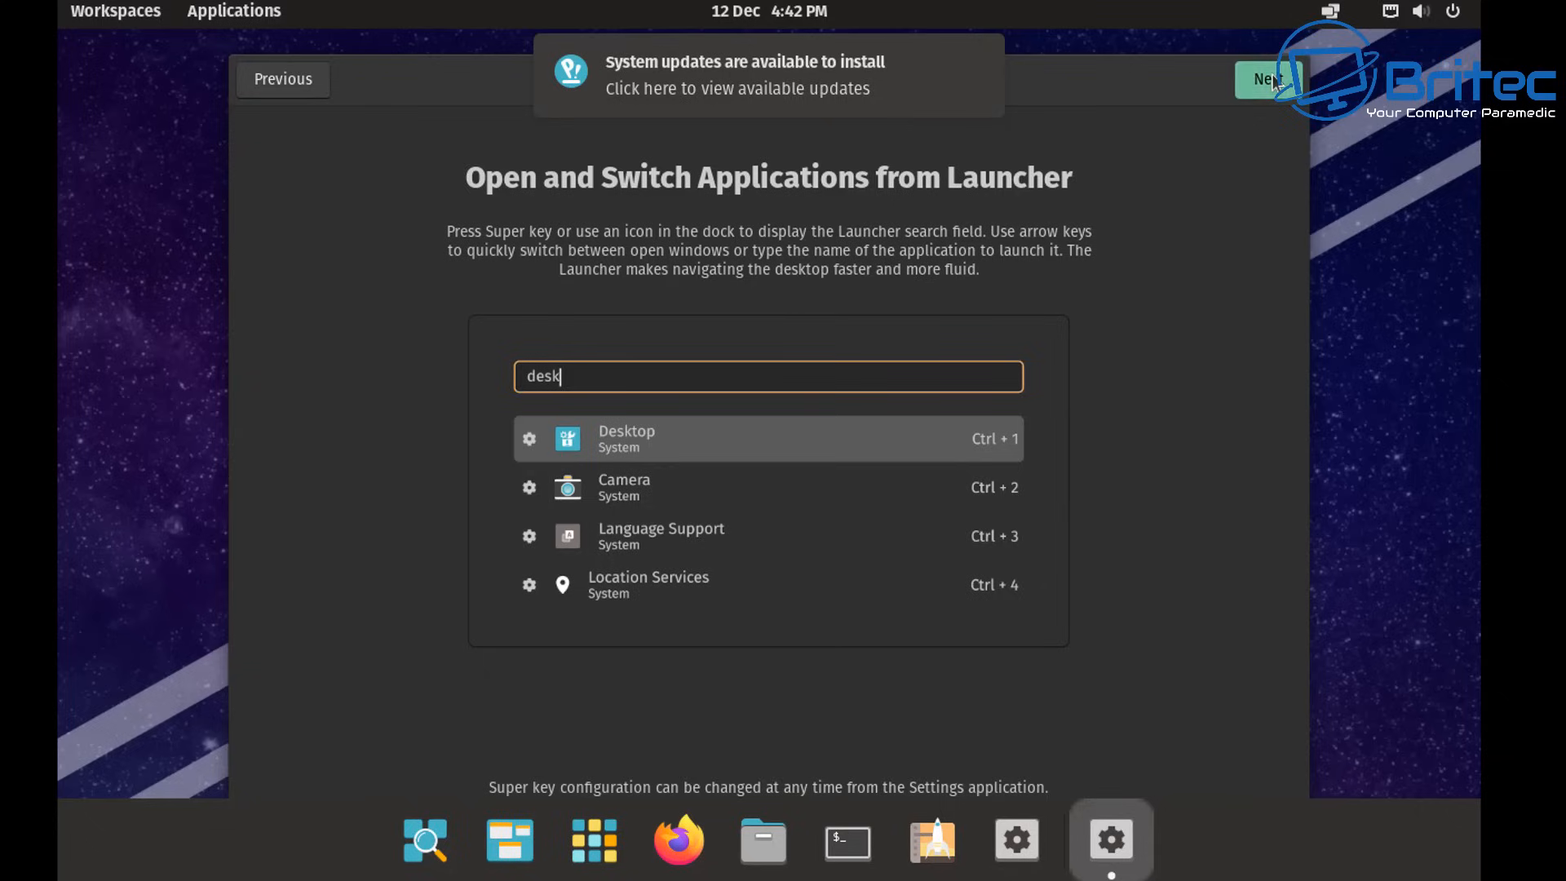
{"action": "left_click", "coordinate": [1266, 78]}
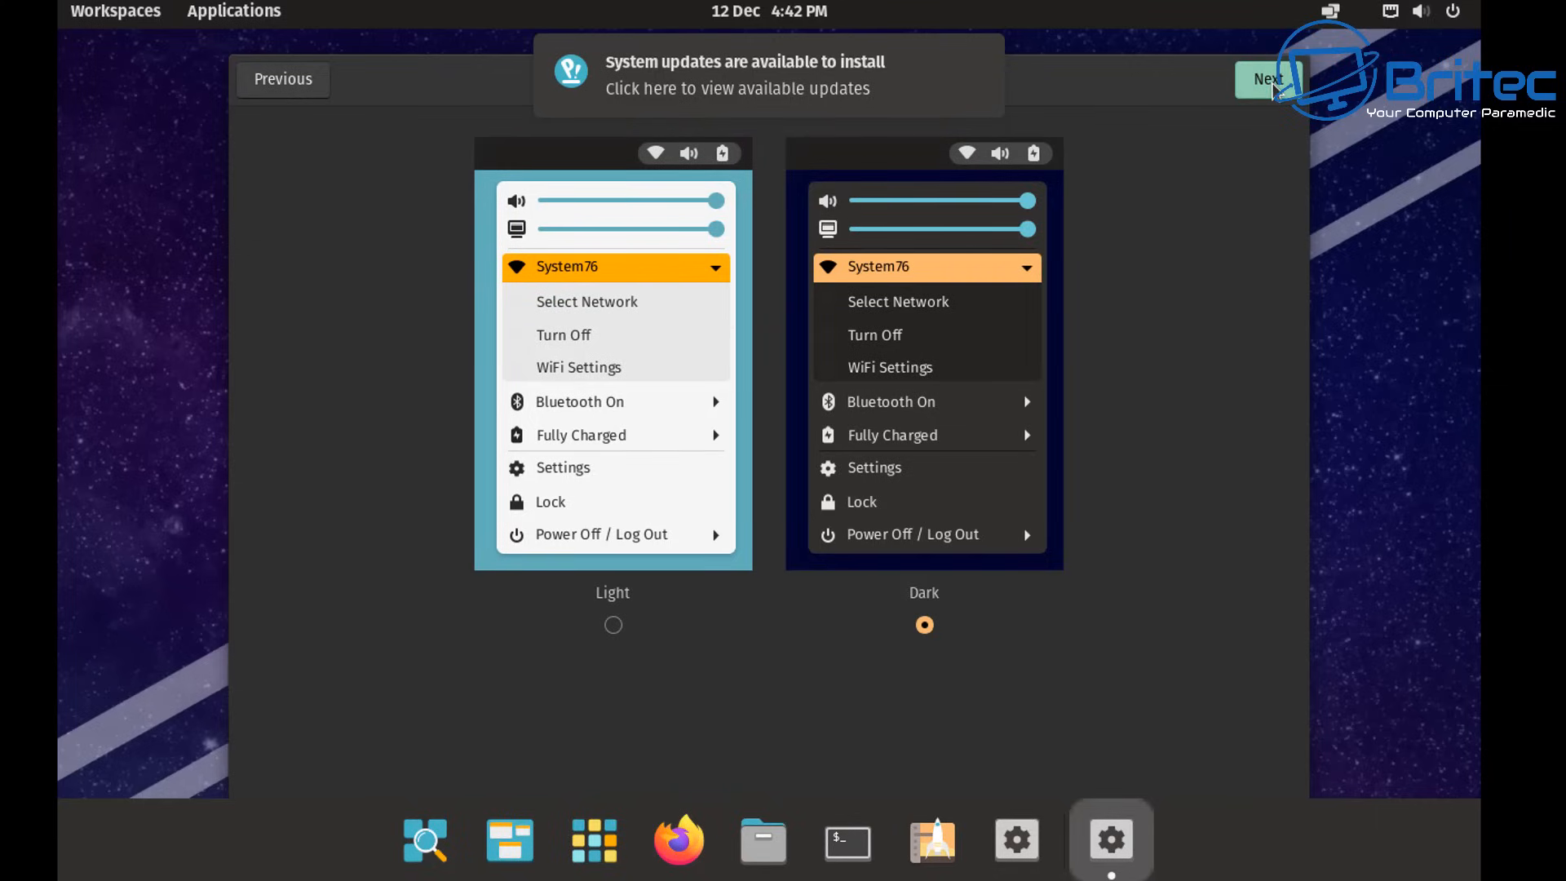
{"action": "left_click", "coordinate": [1267, 78]}
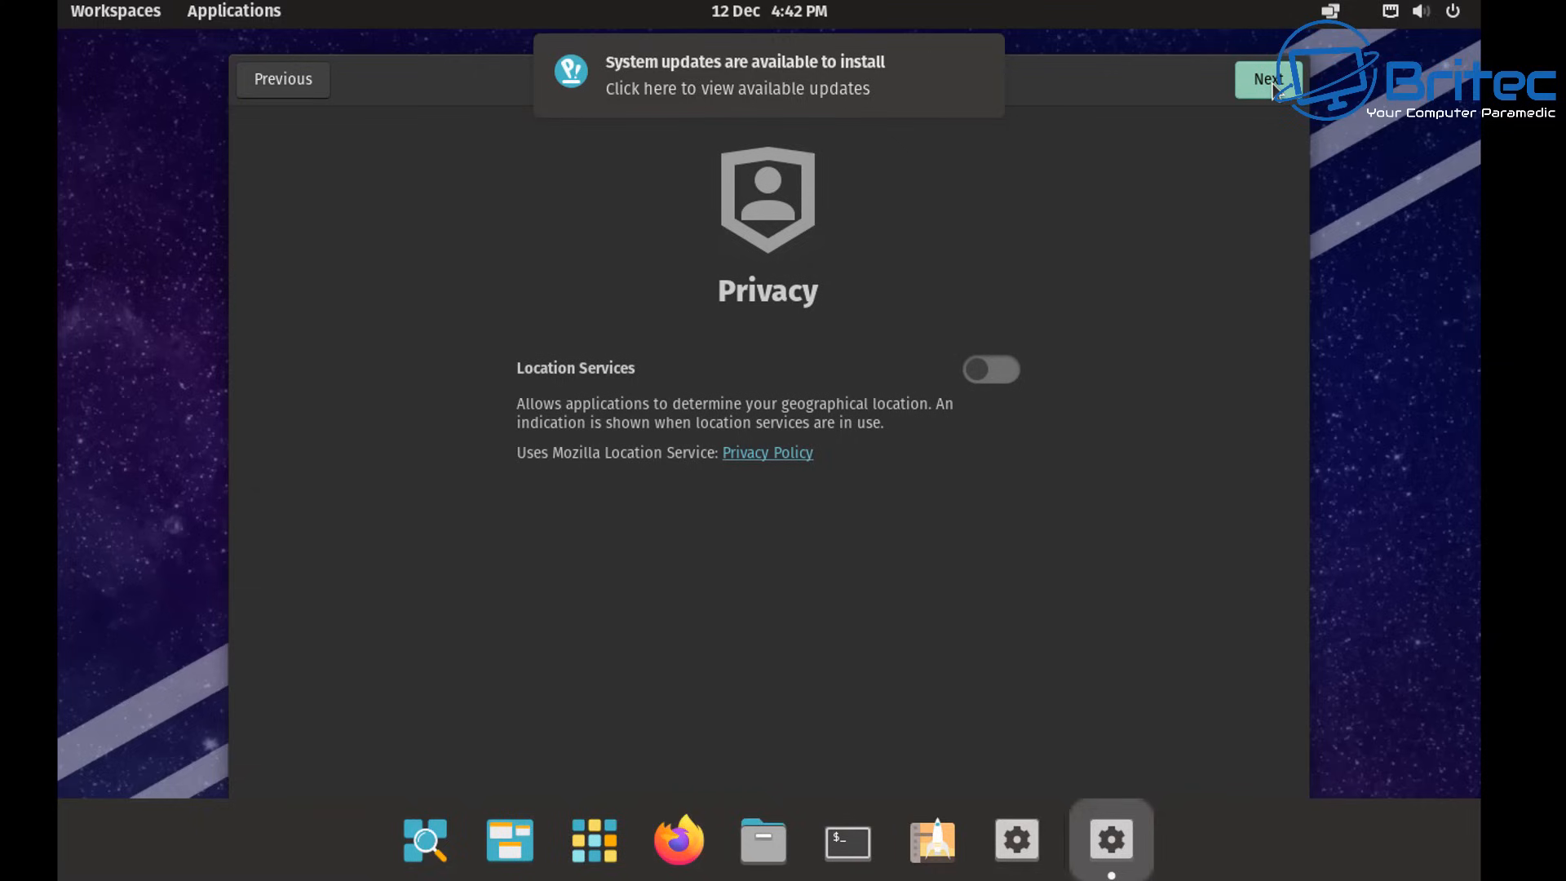
{"action": "mouse_move", "coordinate": [1059, 371]}
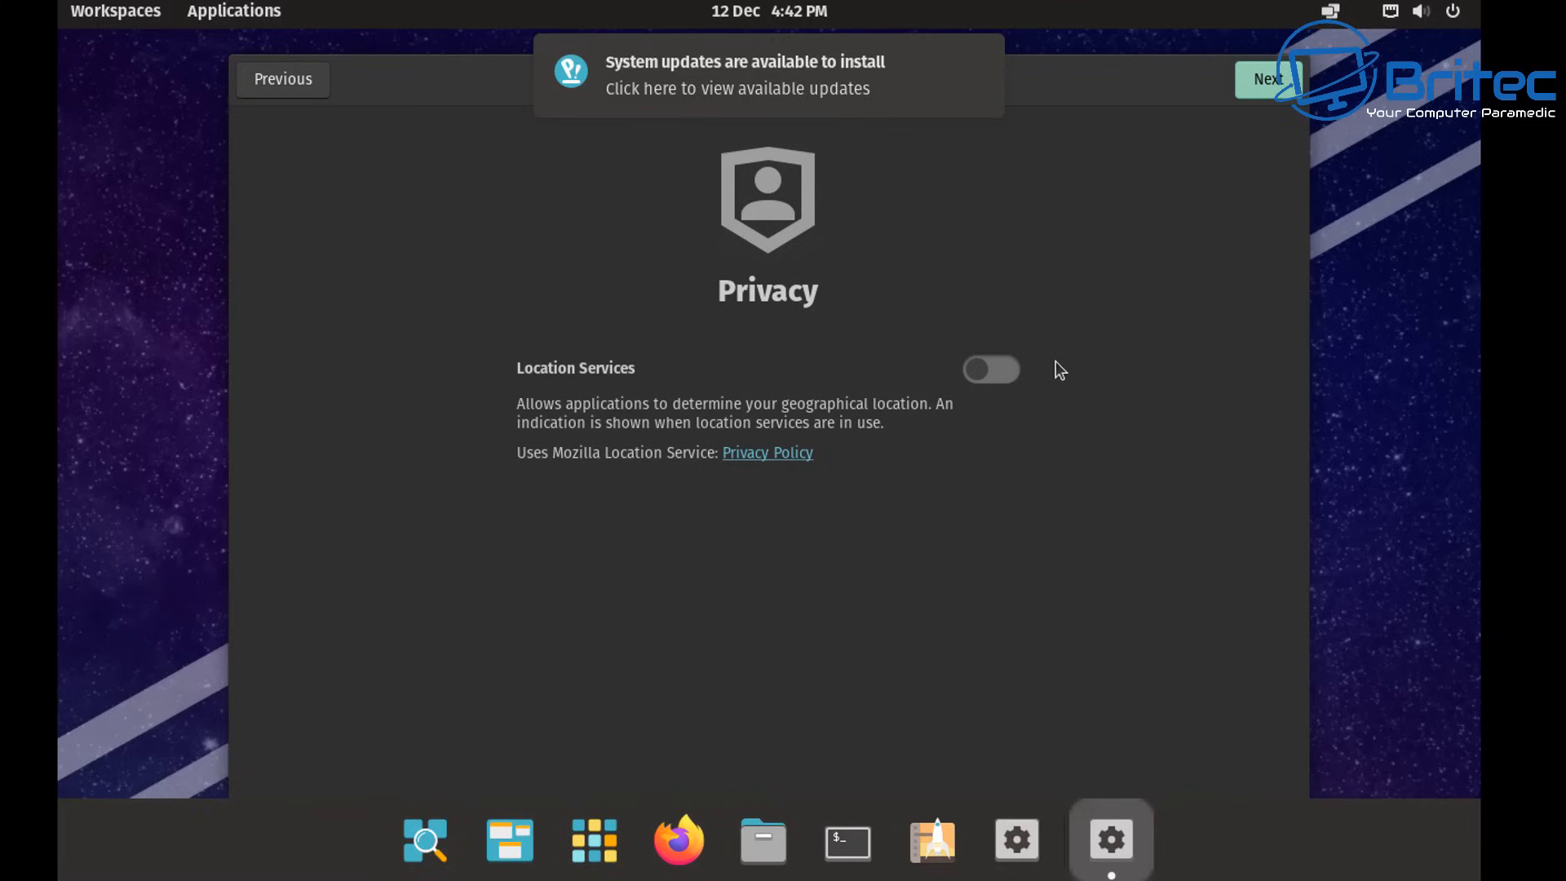
{"action": "mouse_move", "coordinate": [1126, 412]}
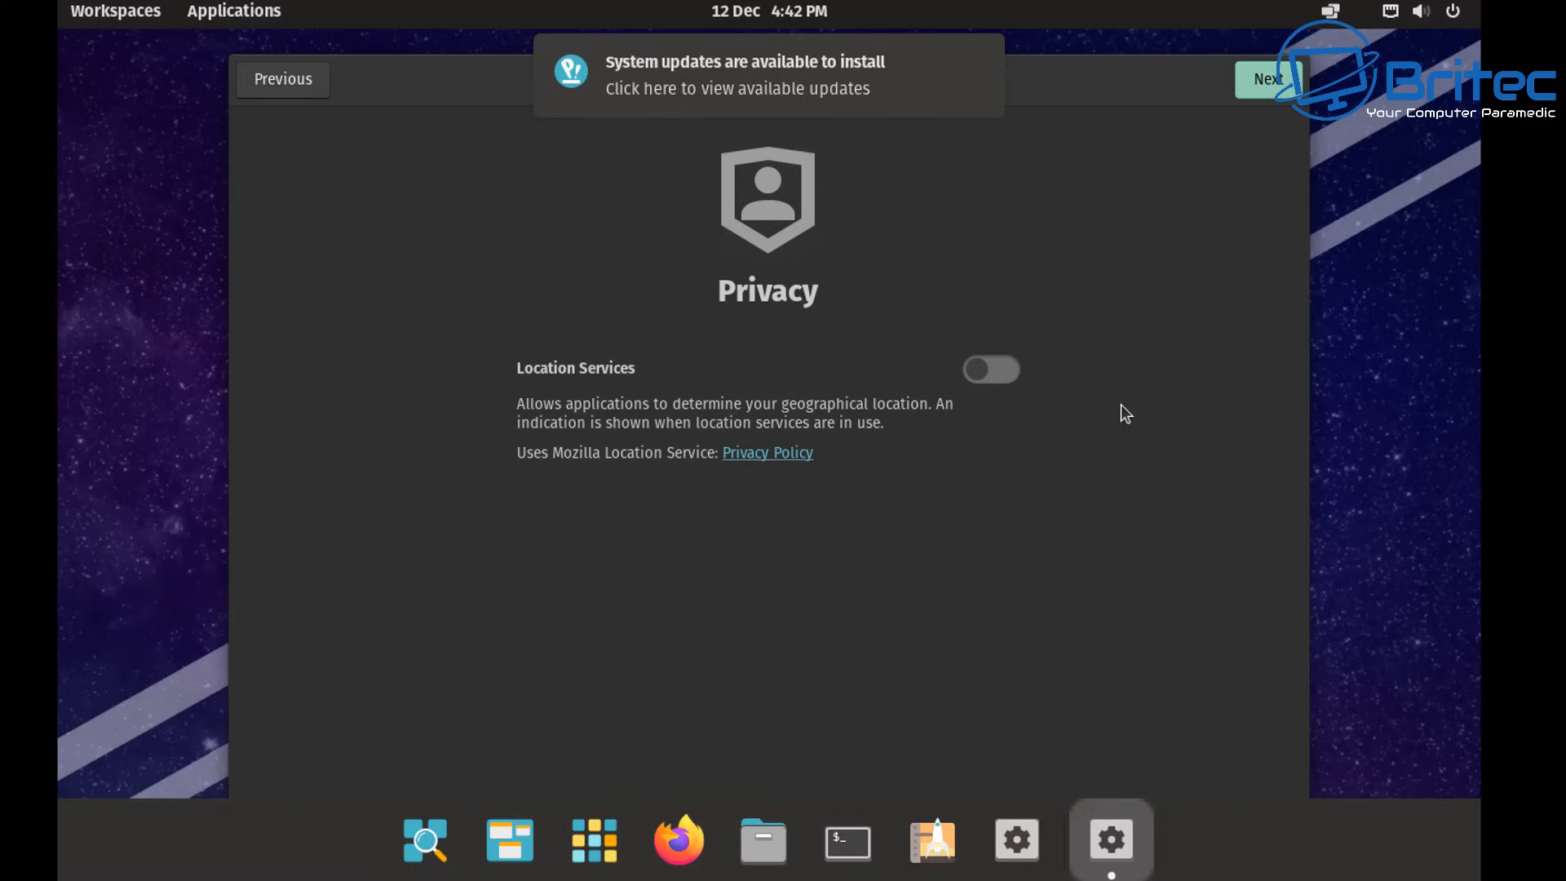
{"action": "mouse_move", "coordinate": [1134, 398]}
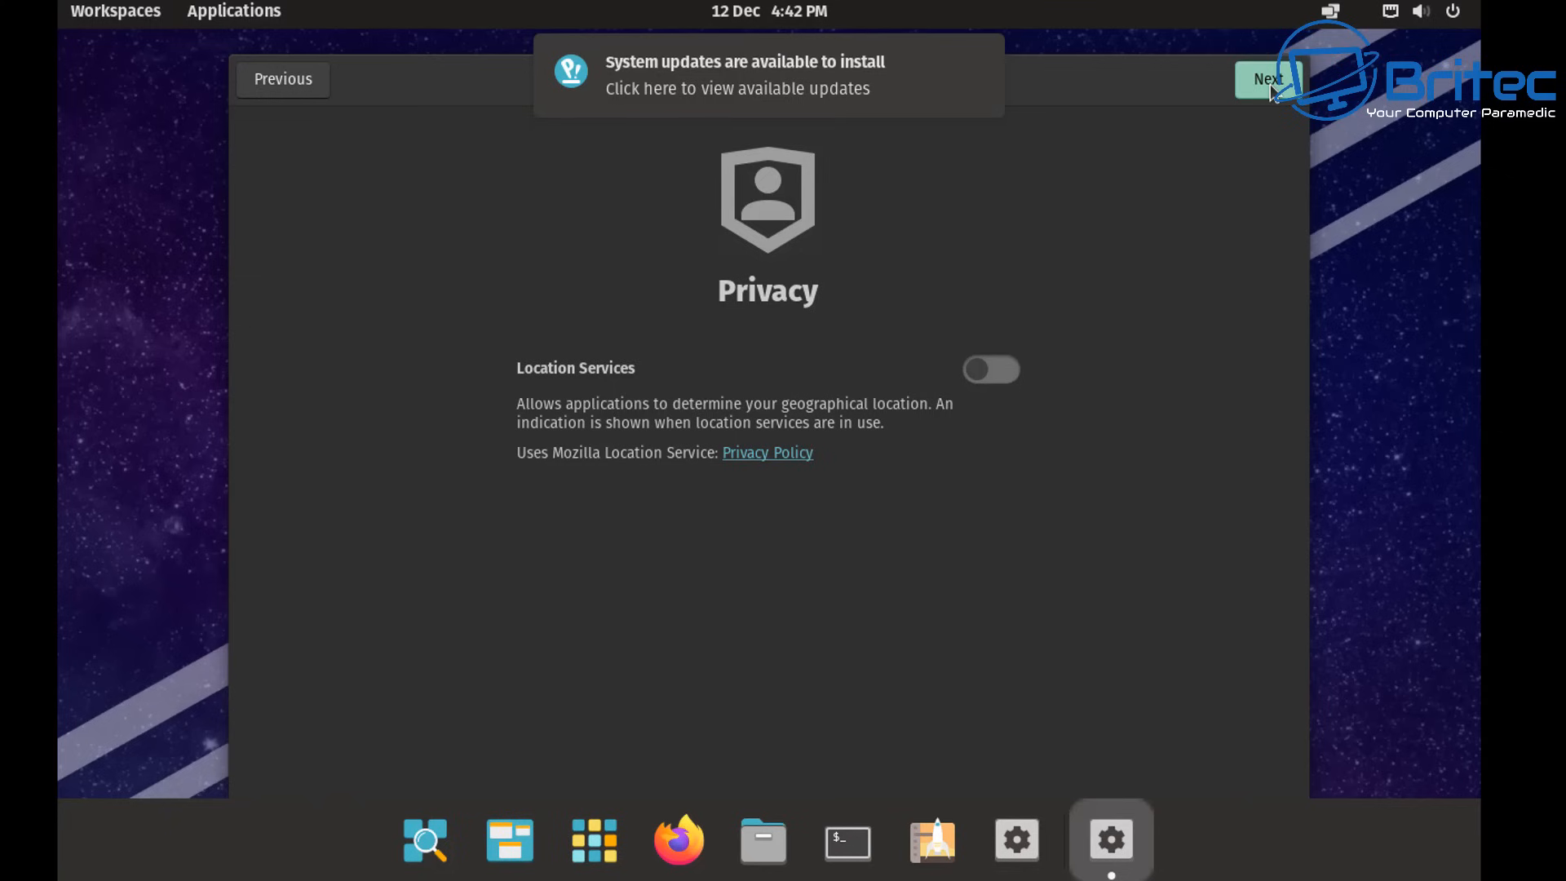
Step: Continue past Privacy and set the time zone to London, United Kingdom by searching 'london'
{"action": "left_click", "coordinate": [1266, 78]}
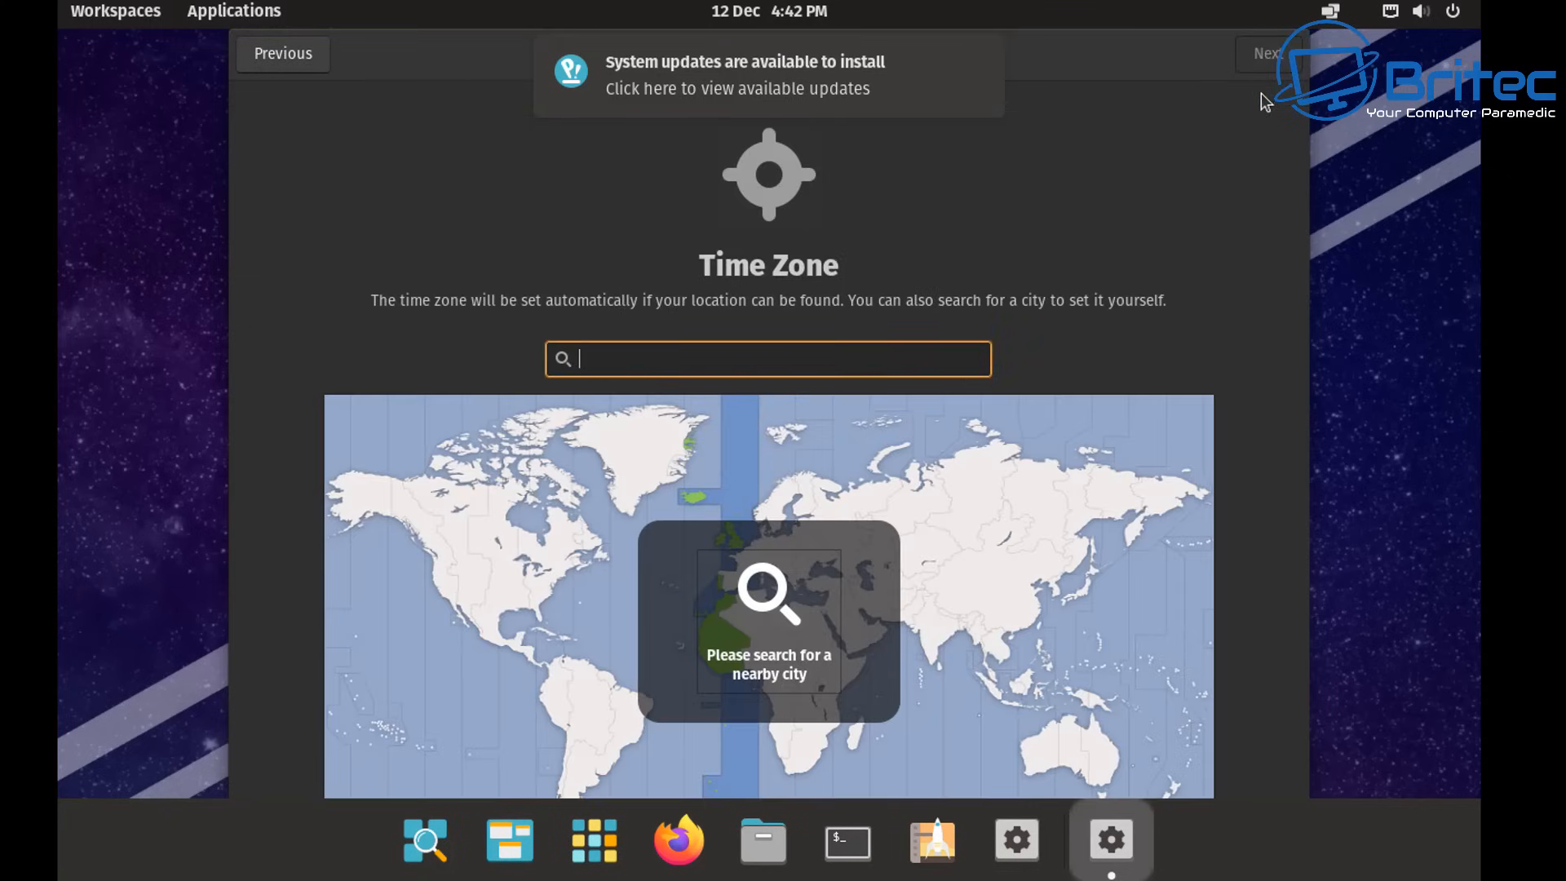
{"action": "mouse_move", "coordinate": [1008, 437]}
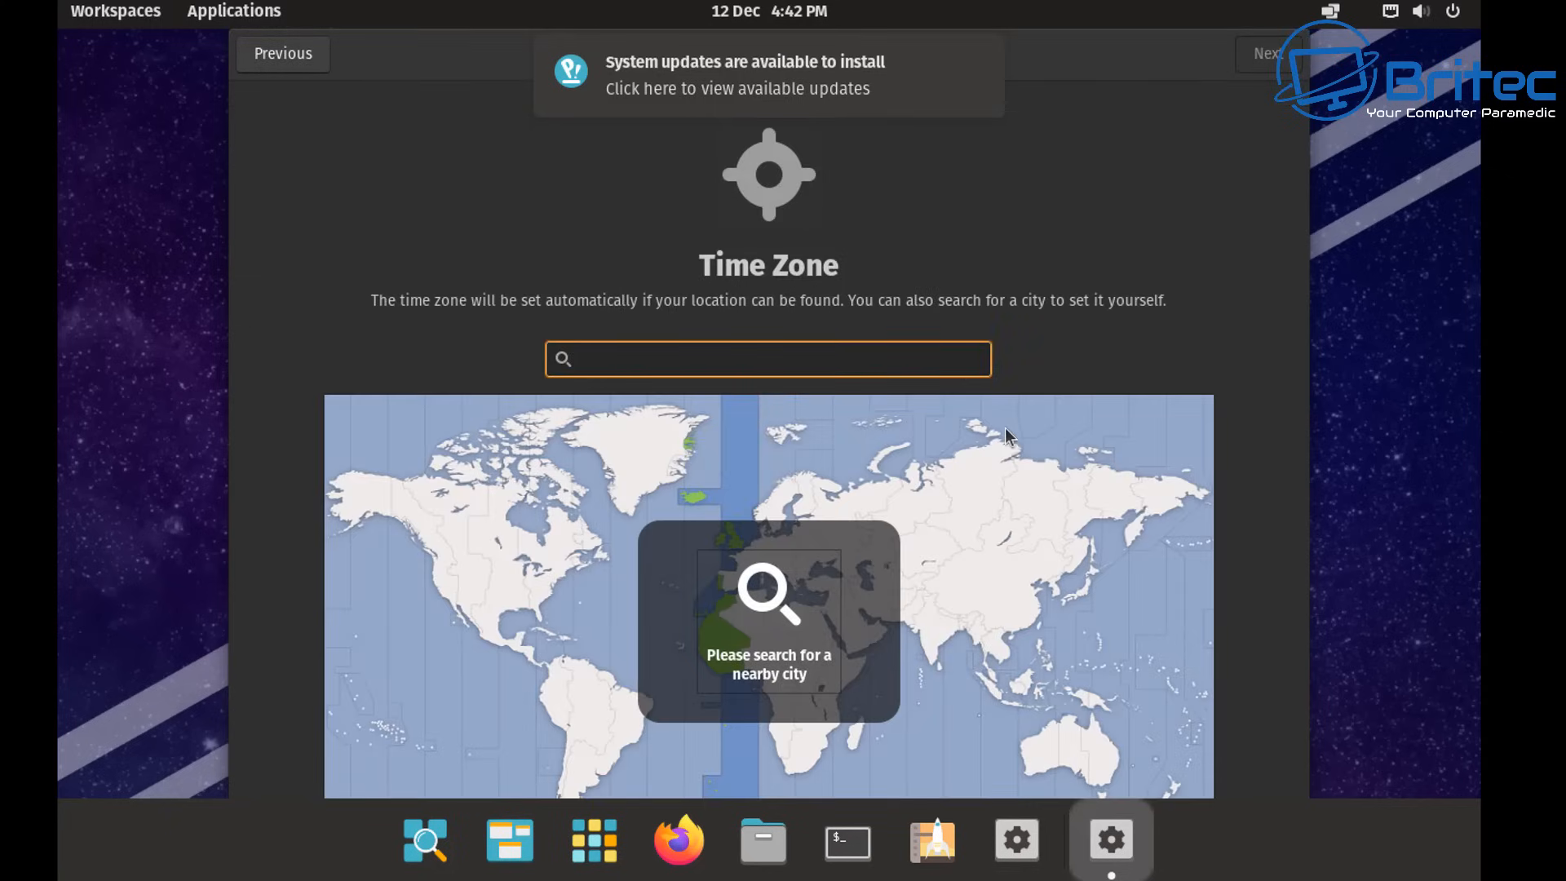
{"action": "type", "text": "lond"}
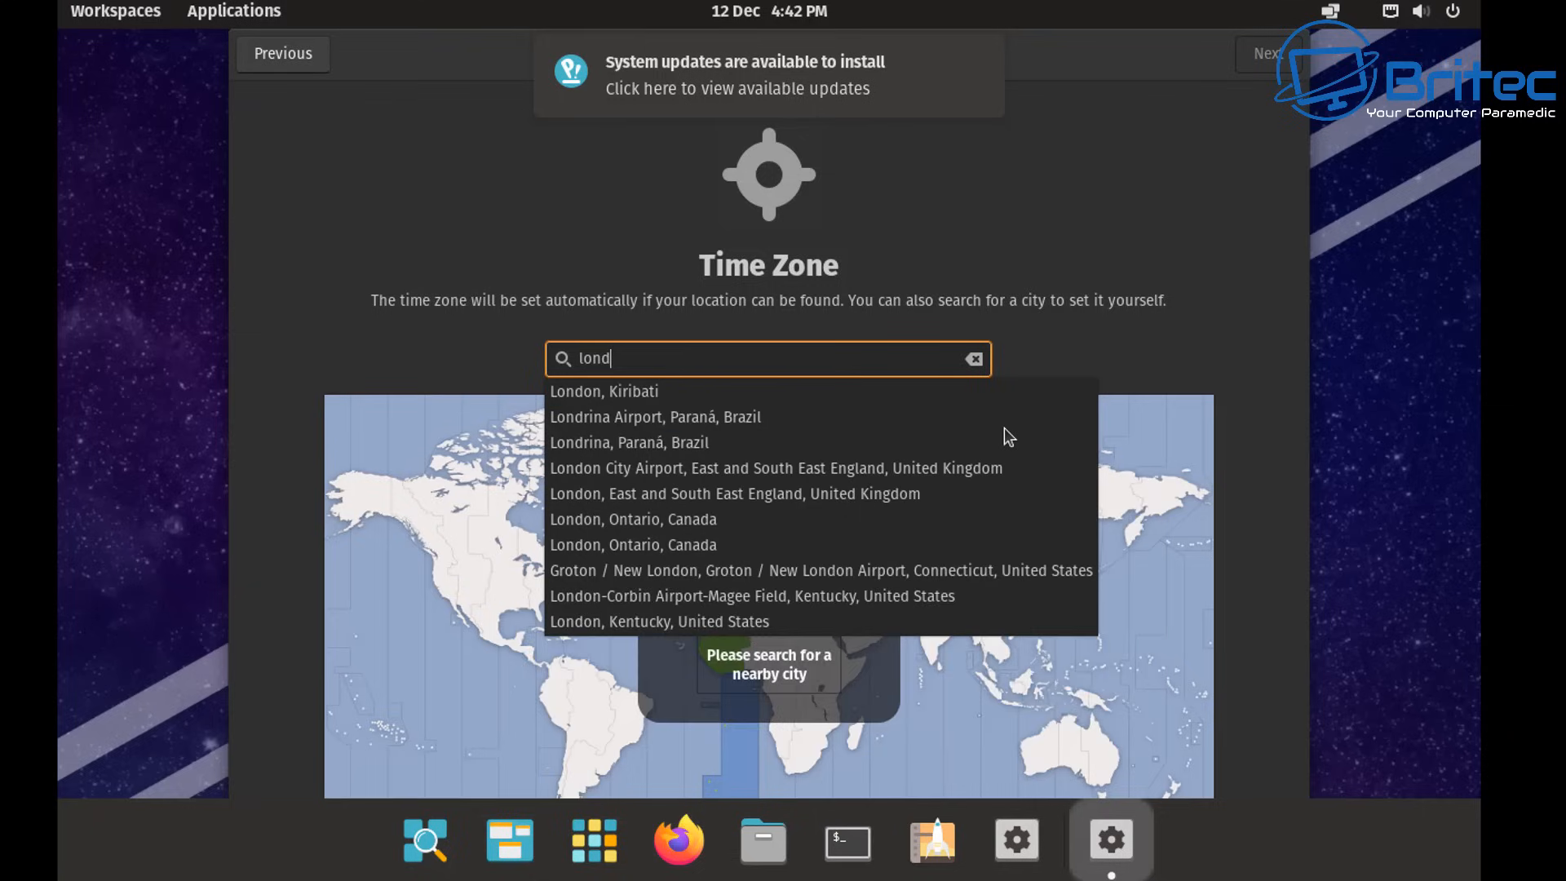
{"action": "type", "text": "o"}
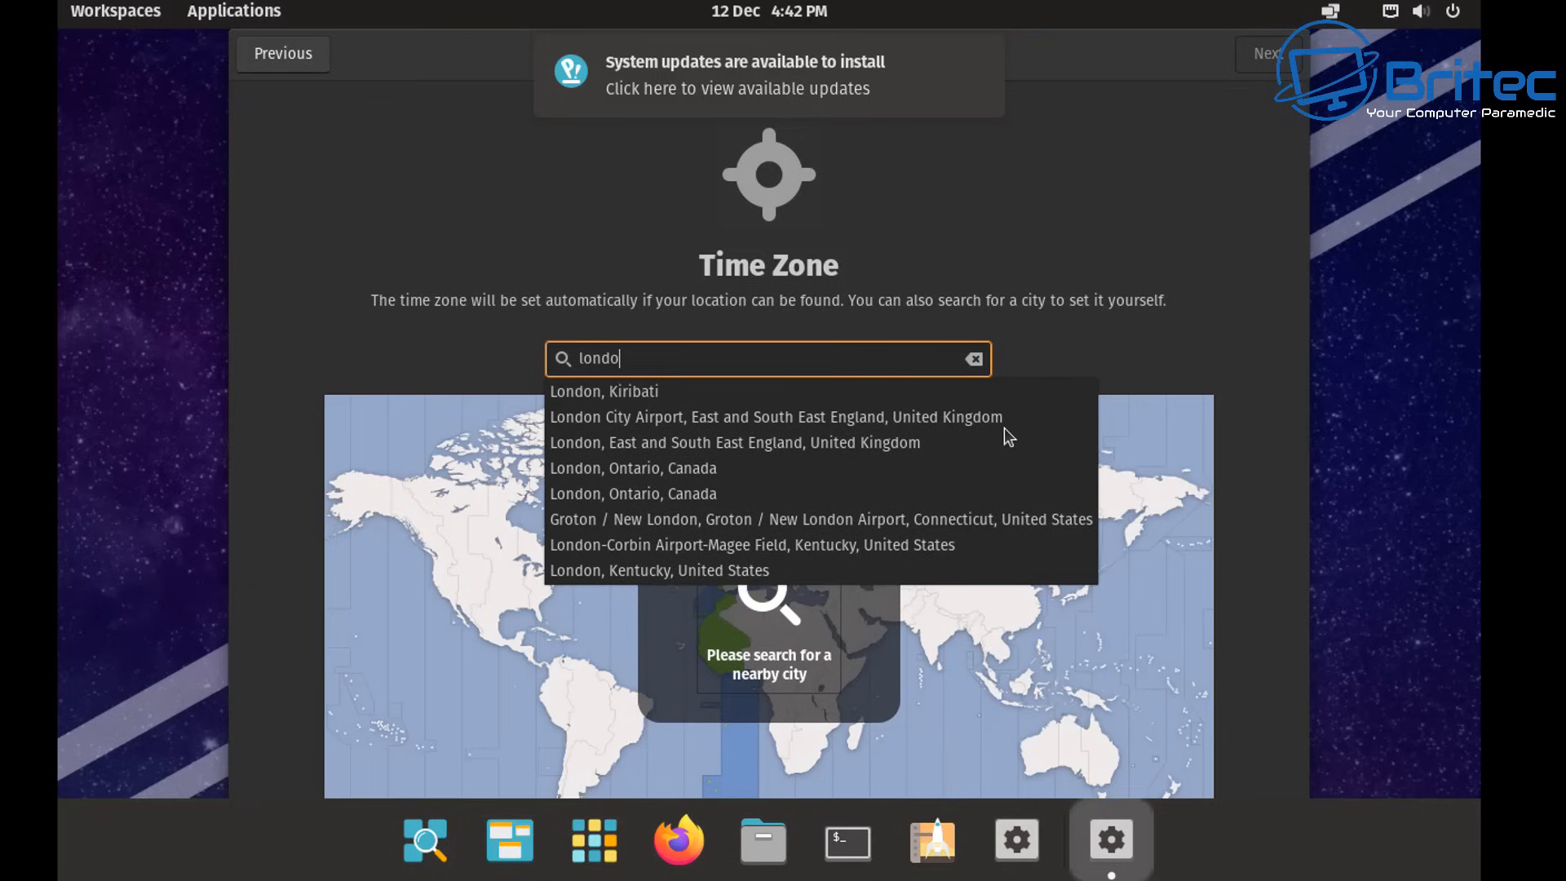
{"action": "type", "text": "n"}
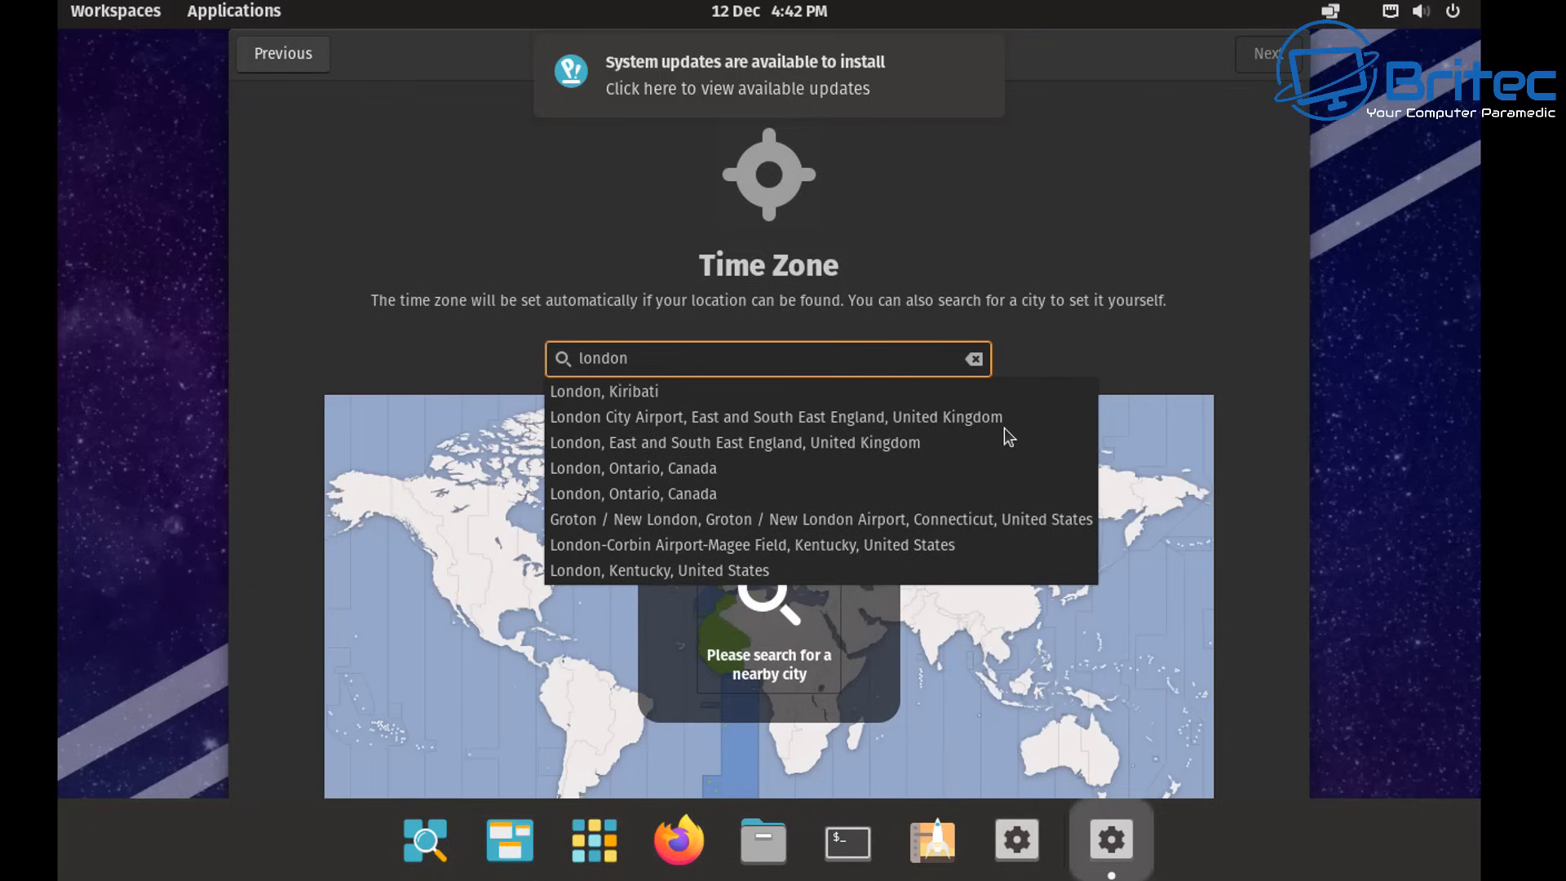
{"action": "mouse_move", "coordinate": [1105, 468]}
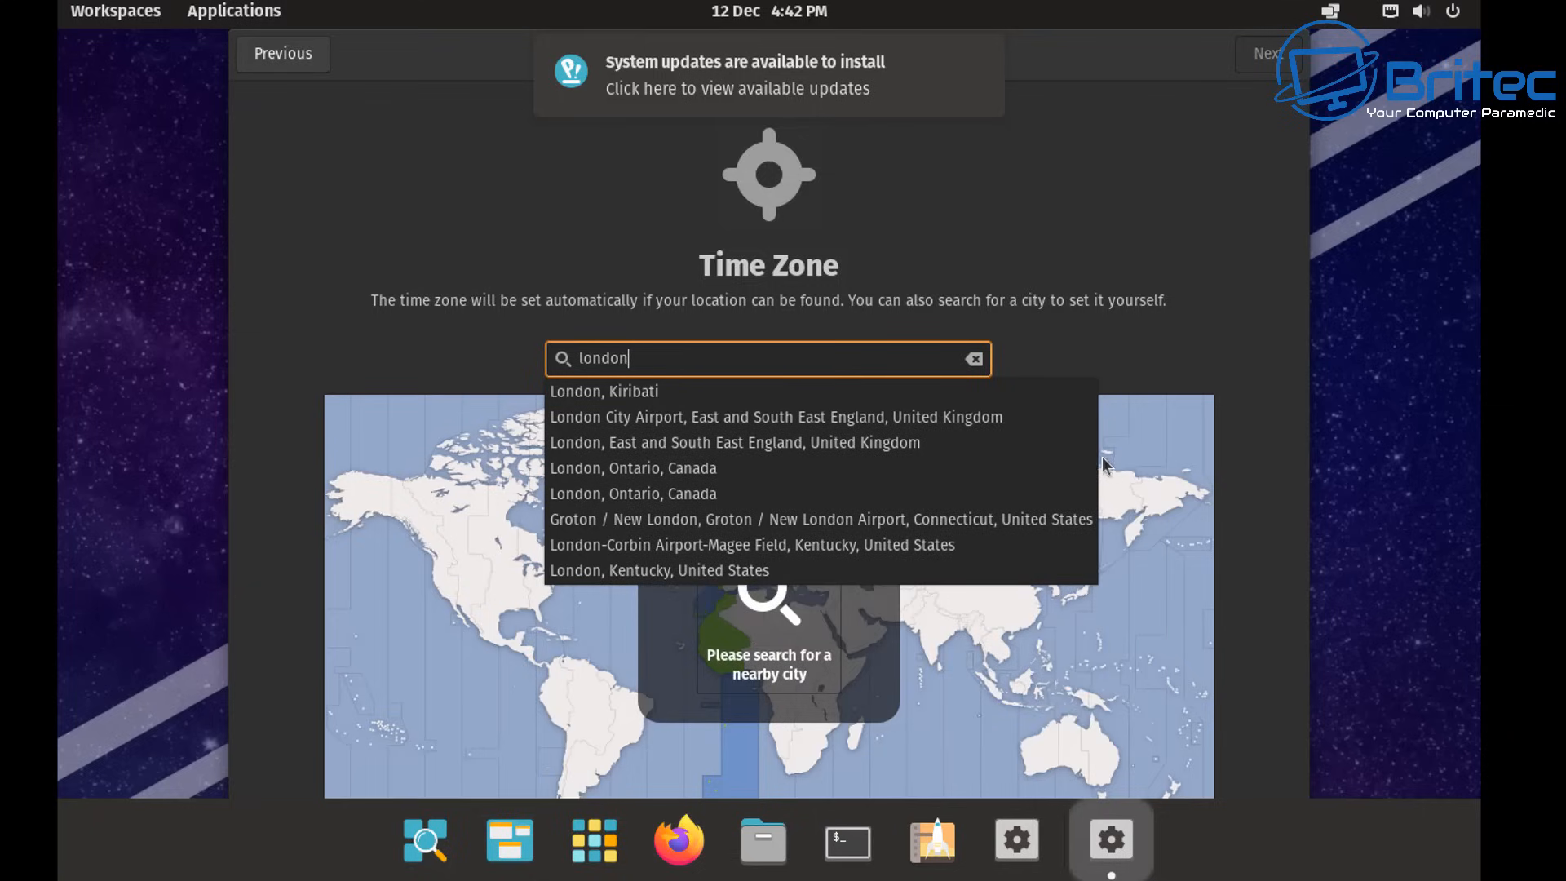
{"action": "mouse_move", "coordinate": [819, 493]}
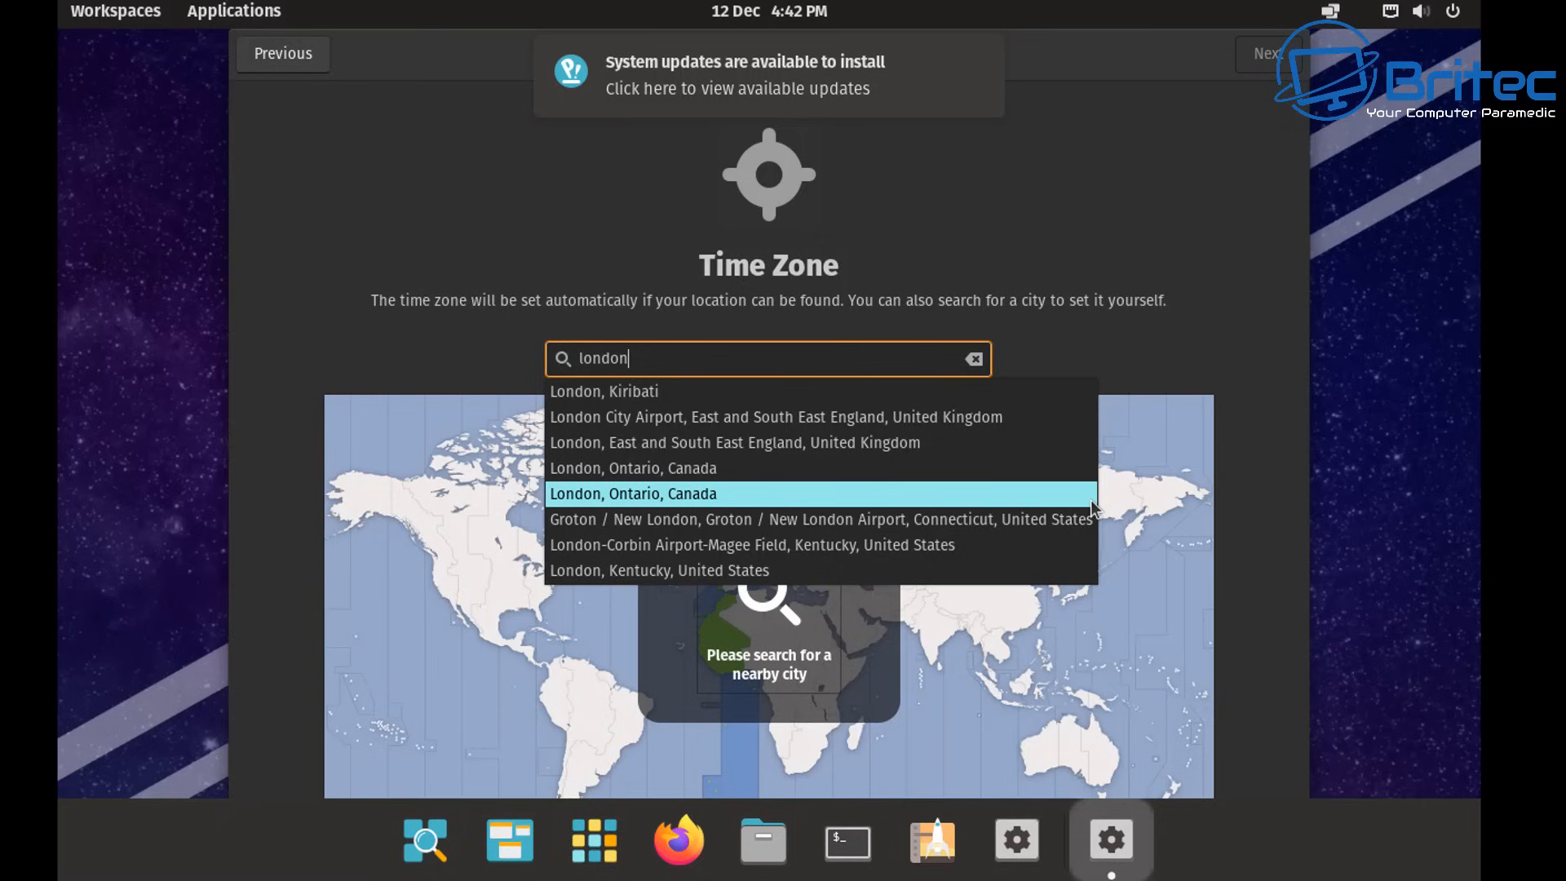
{"action": "mouse_move", "coordinate": [883, 584]}
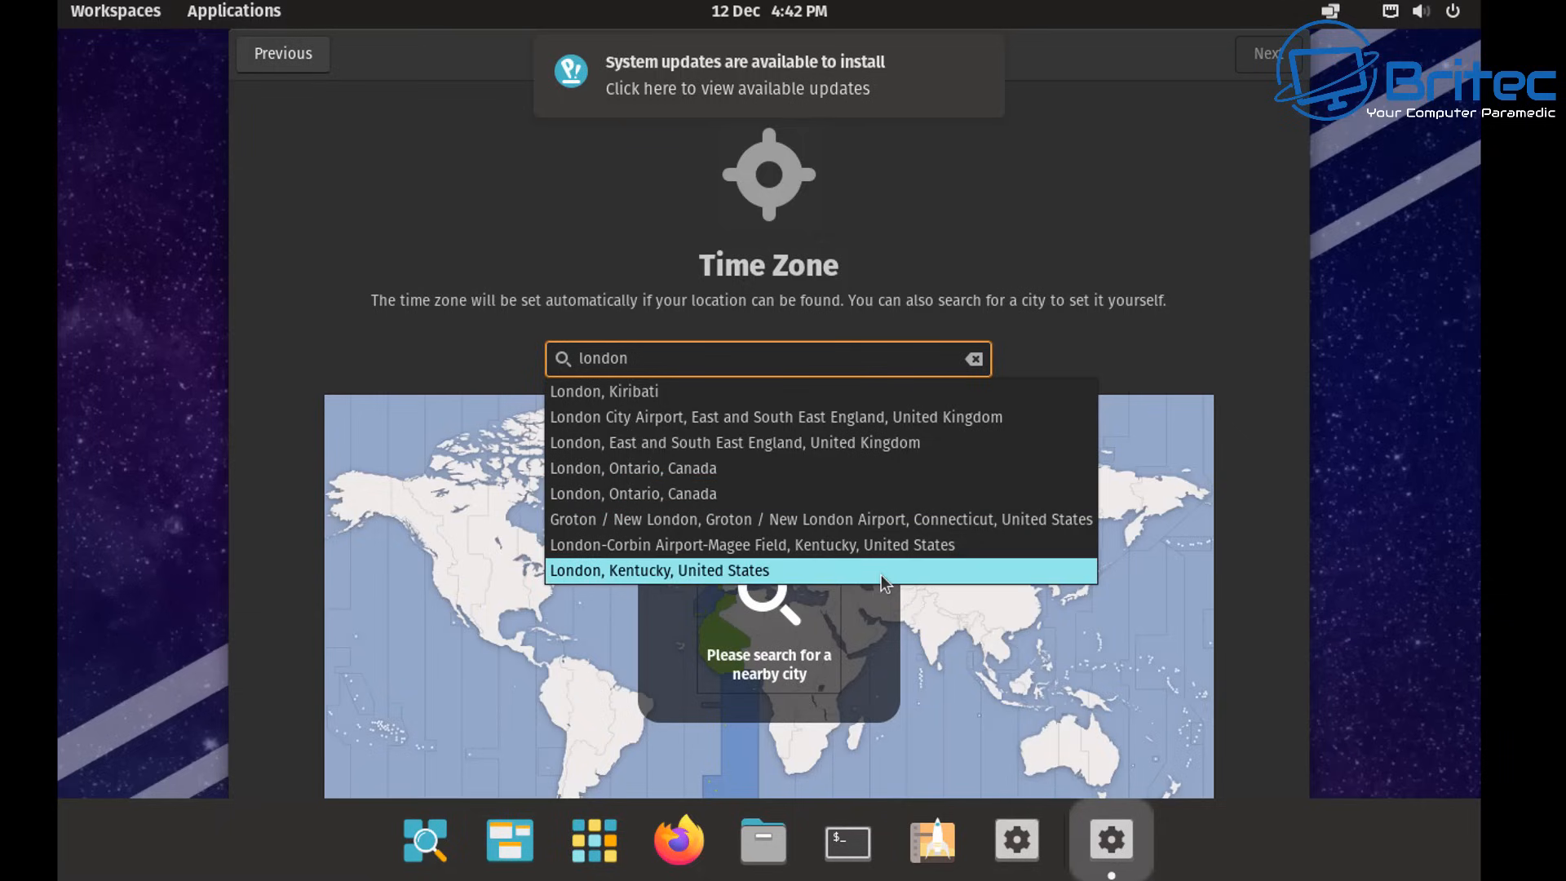
{"action": "mouse_move", "coordinate": [894, 390]}
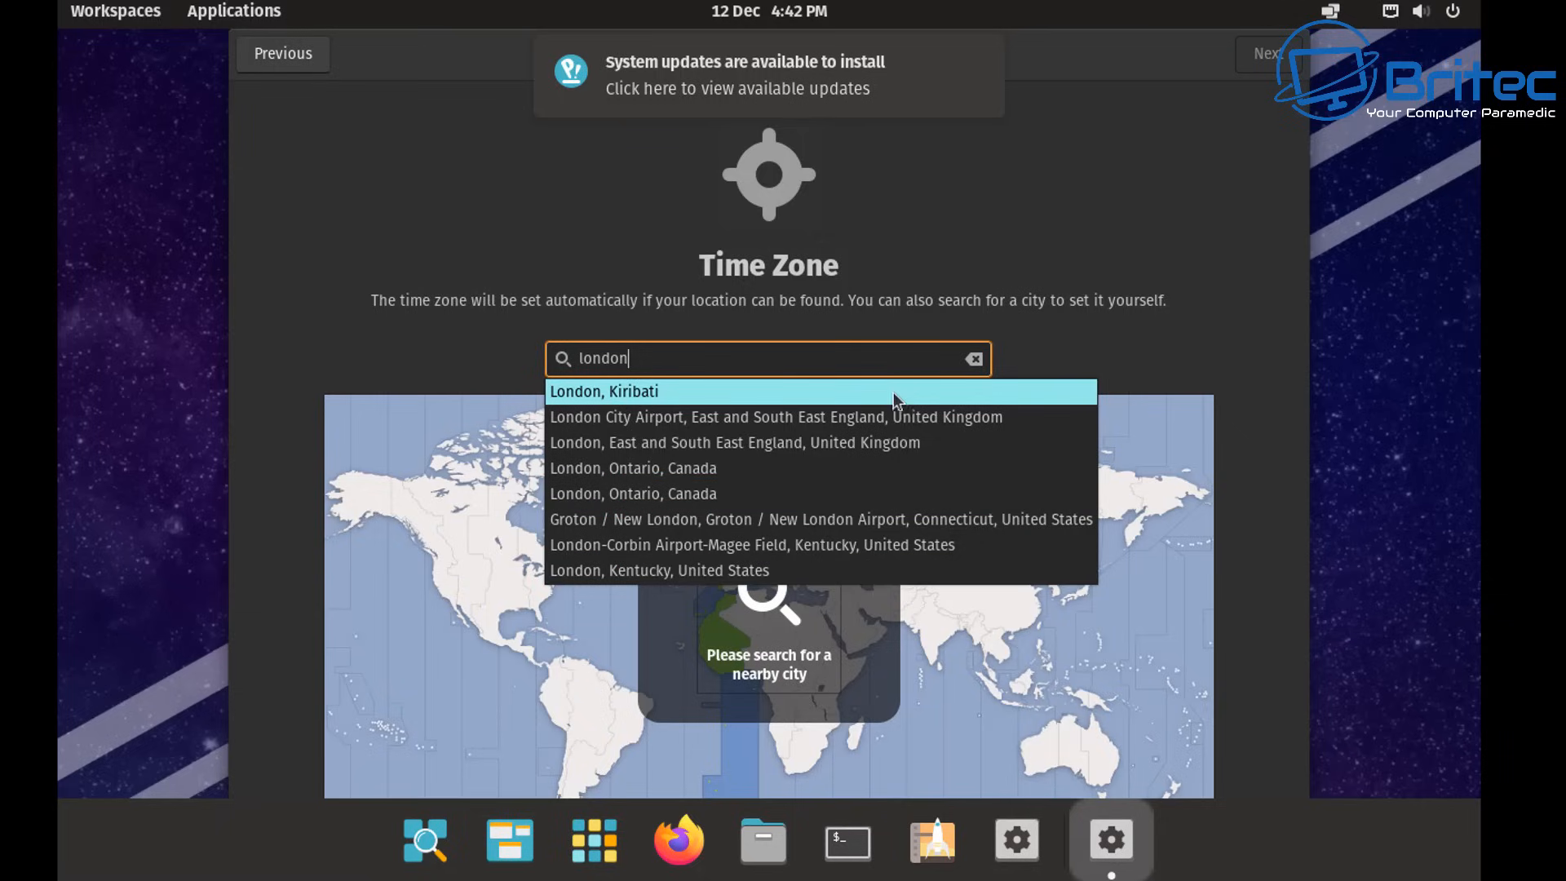
{"action": "mouse_move", "coordinate": [882, 442]}
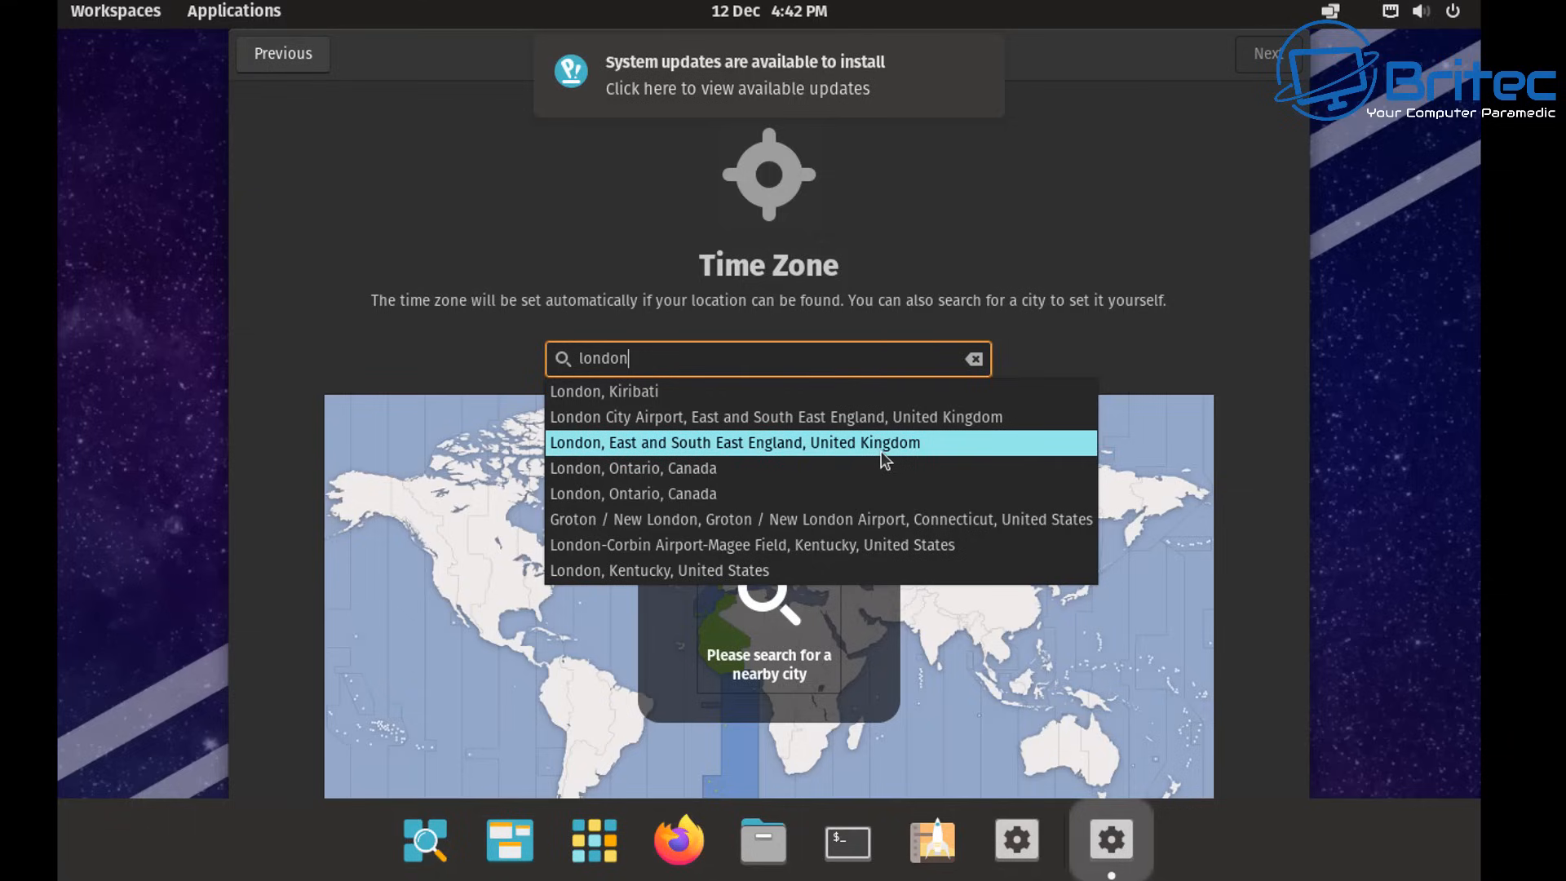
{"action": "left_click", "coordinate": [732, 442]}
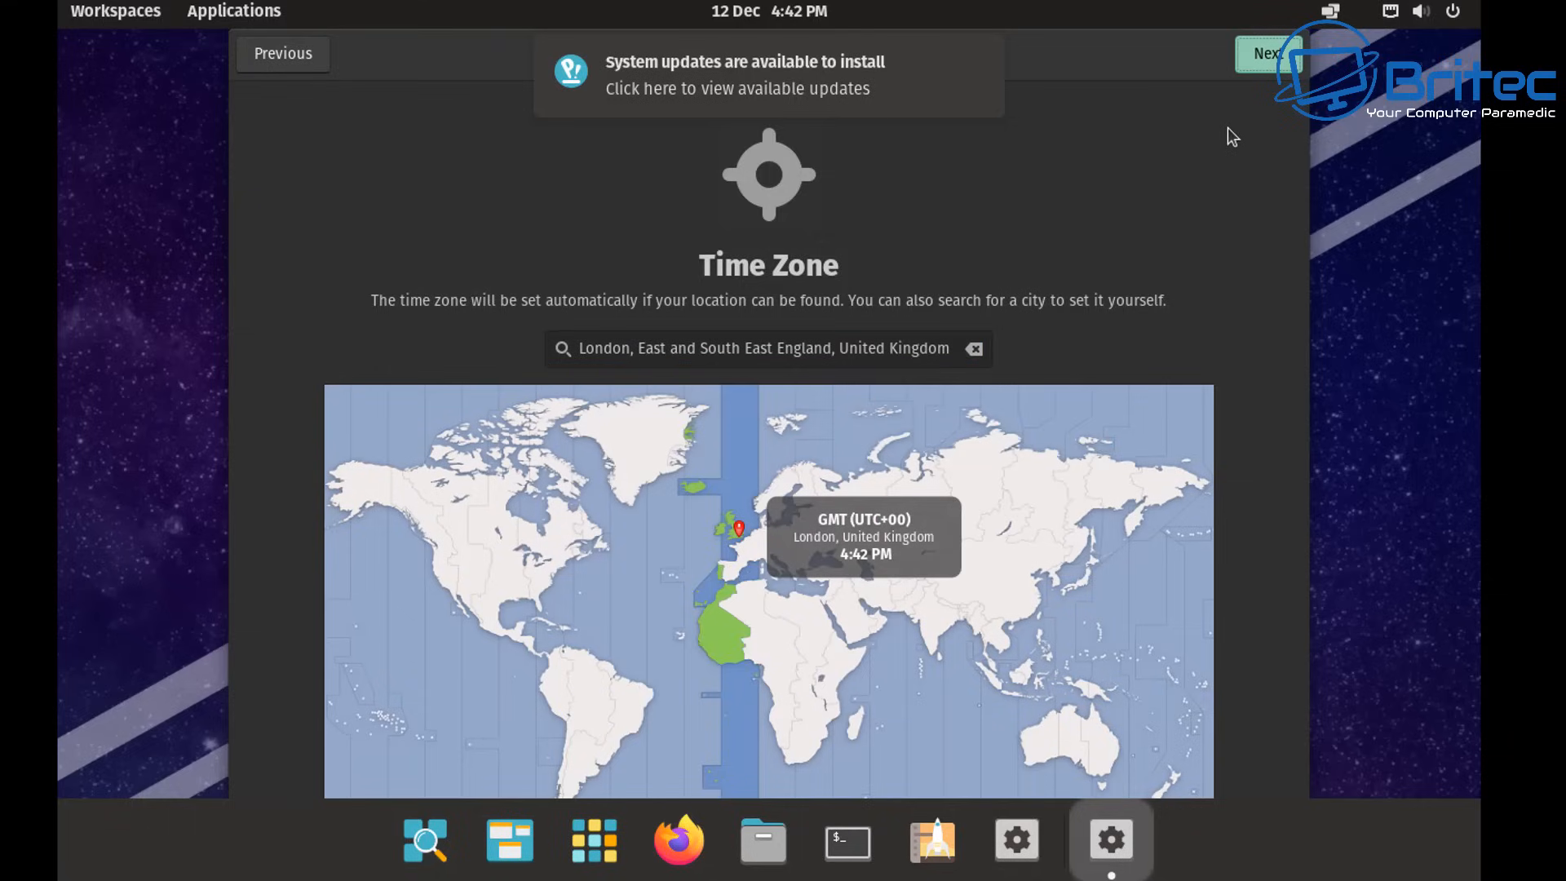
{"action": "left_click", "coordinate": [1266, 52]}
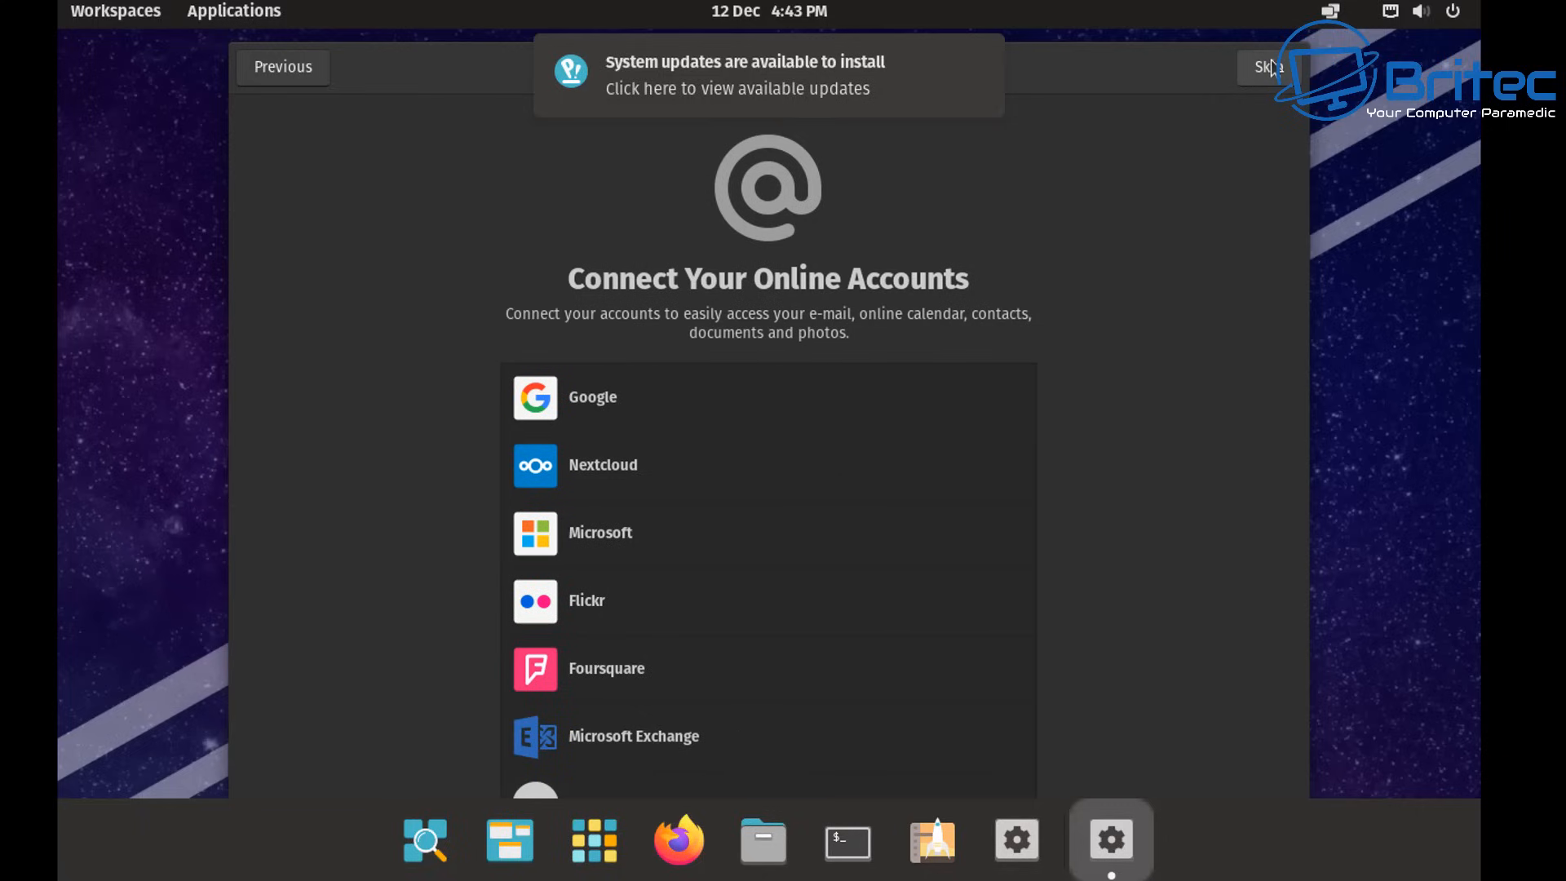
{"action": "mouse_move", "coordinate": [1034, 377]}
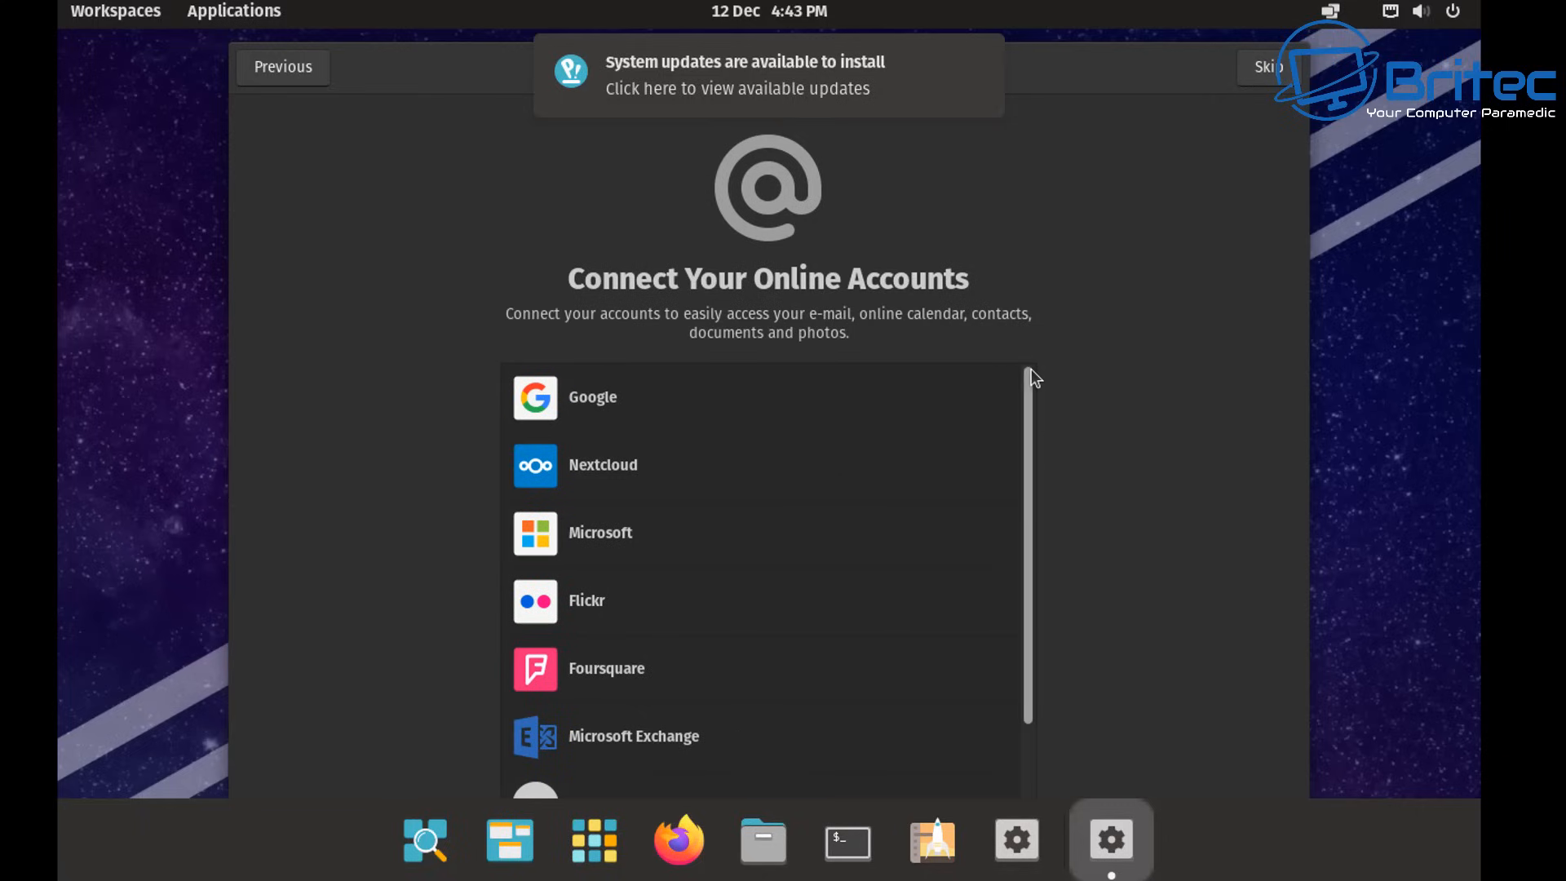
Step: Skip connecting online accounts, reaching the All done screen
{"action": "scroll", "scroll_direction": "down", "scroll_amount": 3}
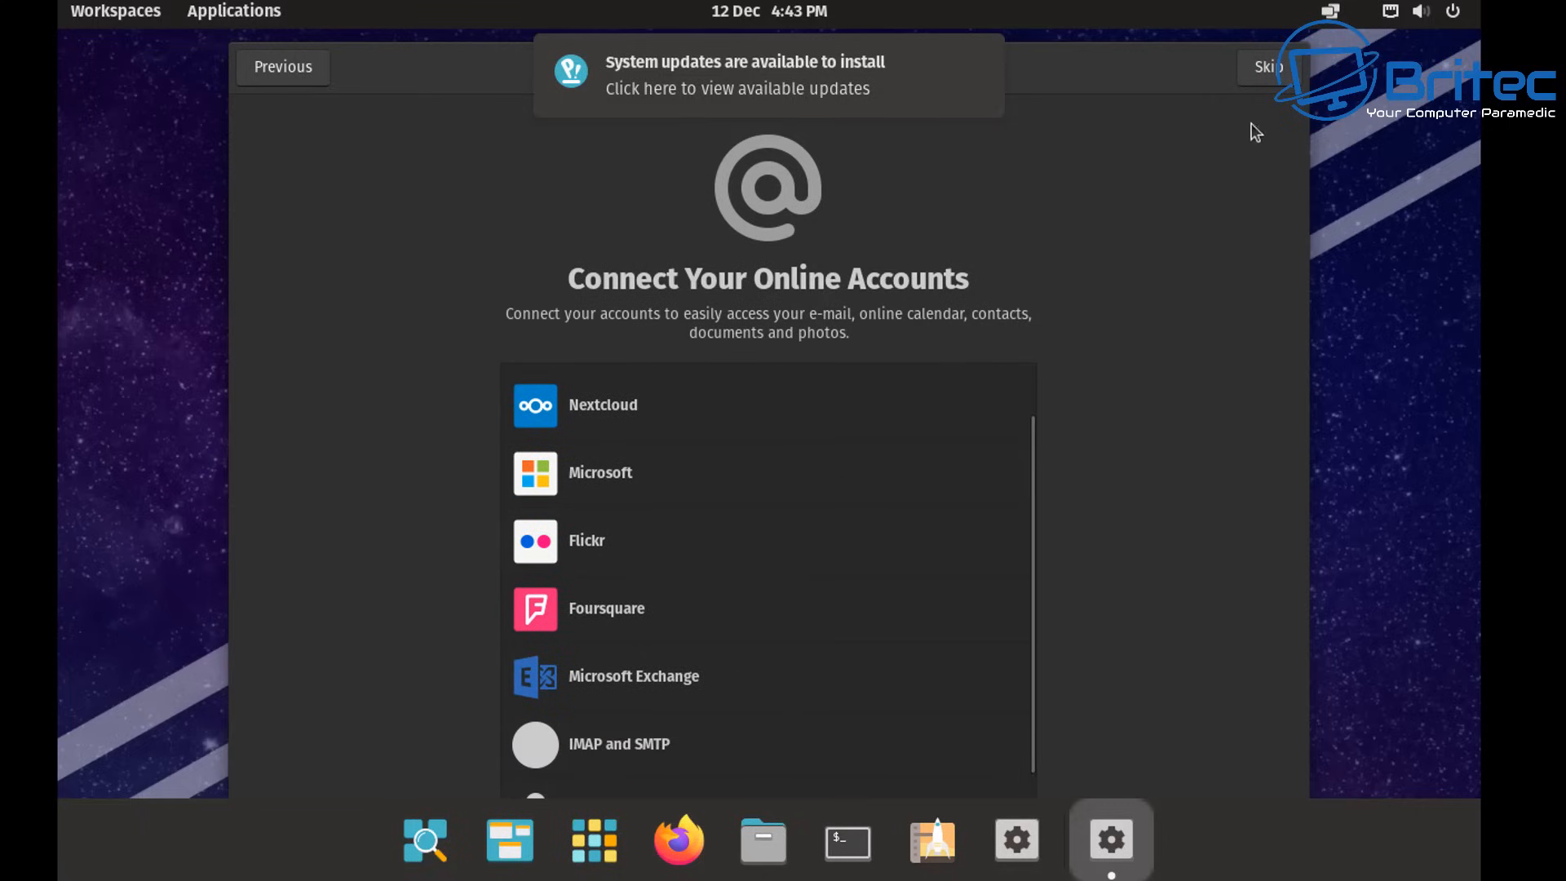
{"action": "left_click", "coordinate": [1266, 67]}
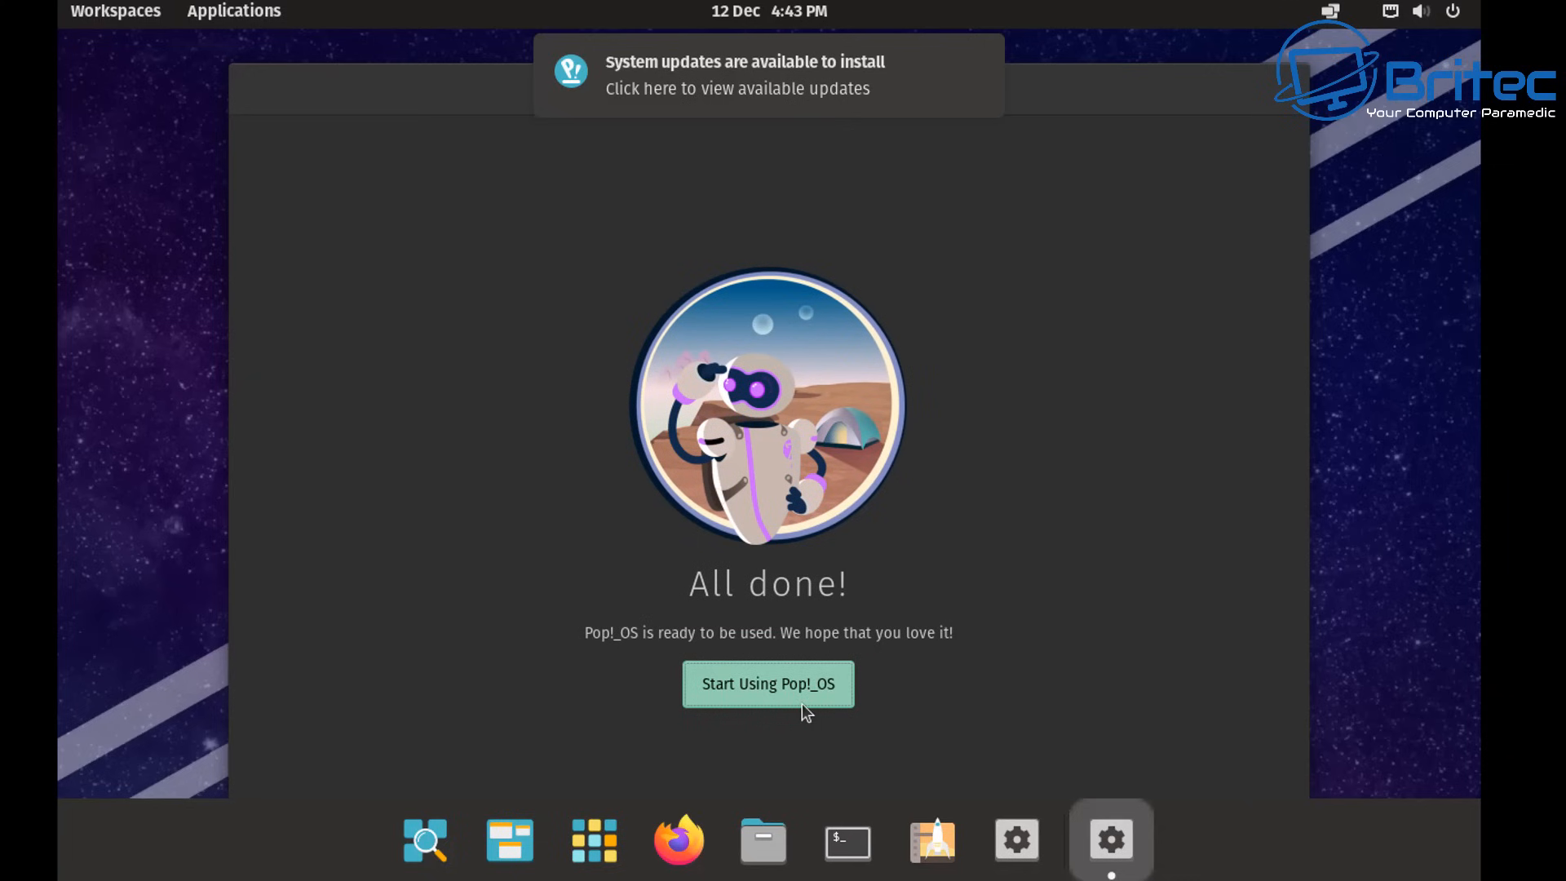
Step: Start using Pop!_OS, keep the display settings, dismiss the updates notification and close Settings
{"action": "left_click", "coordinate": [766, 683]}
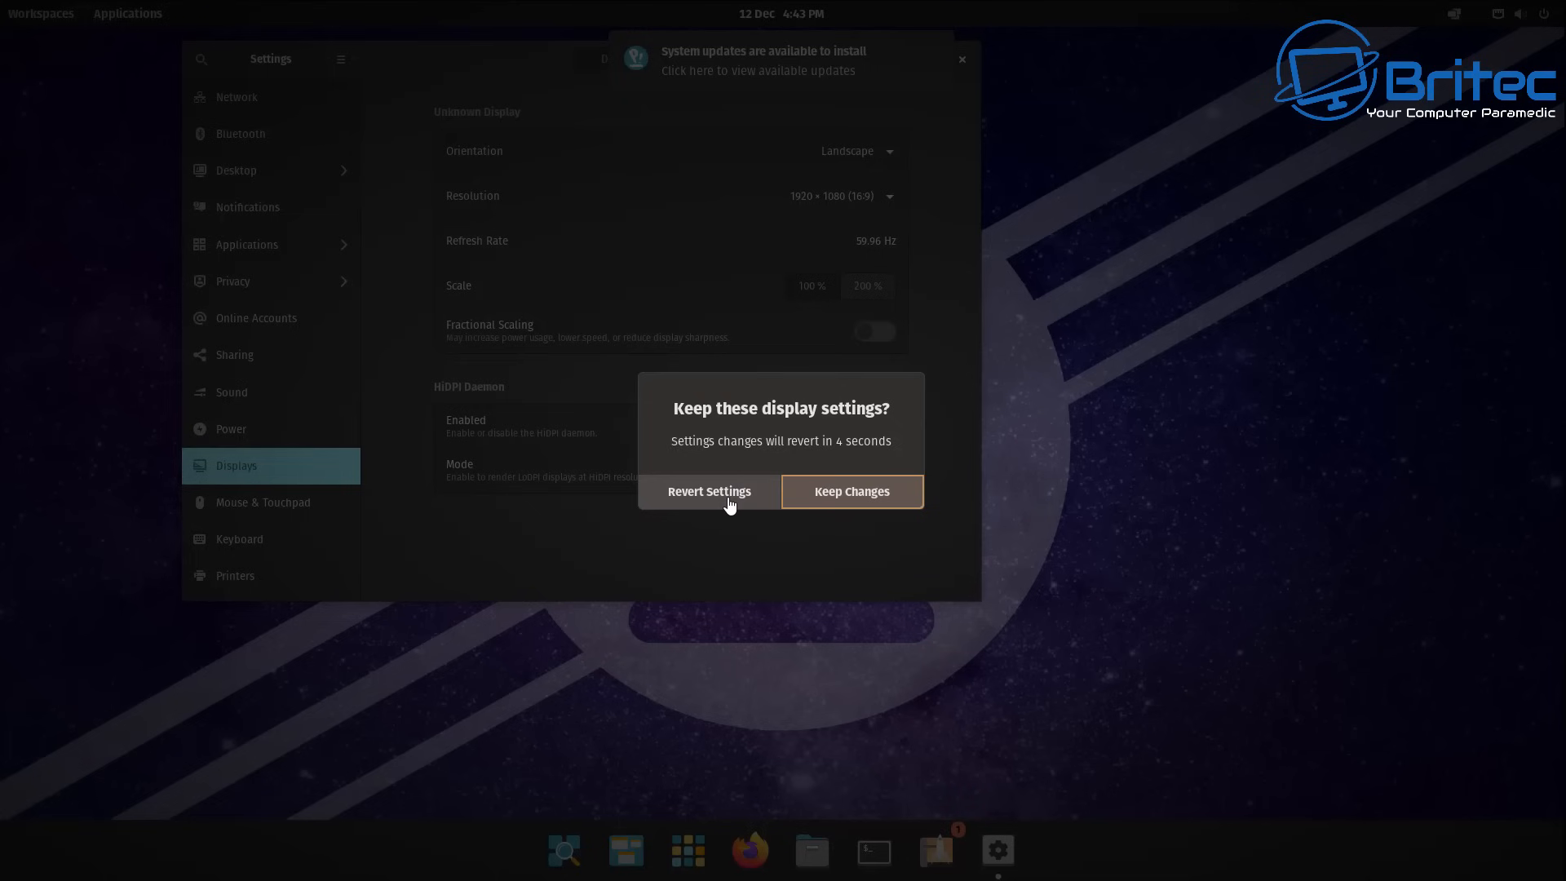
{"action": "left_click", "coordinate": [851, 491]}
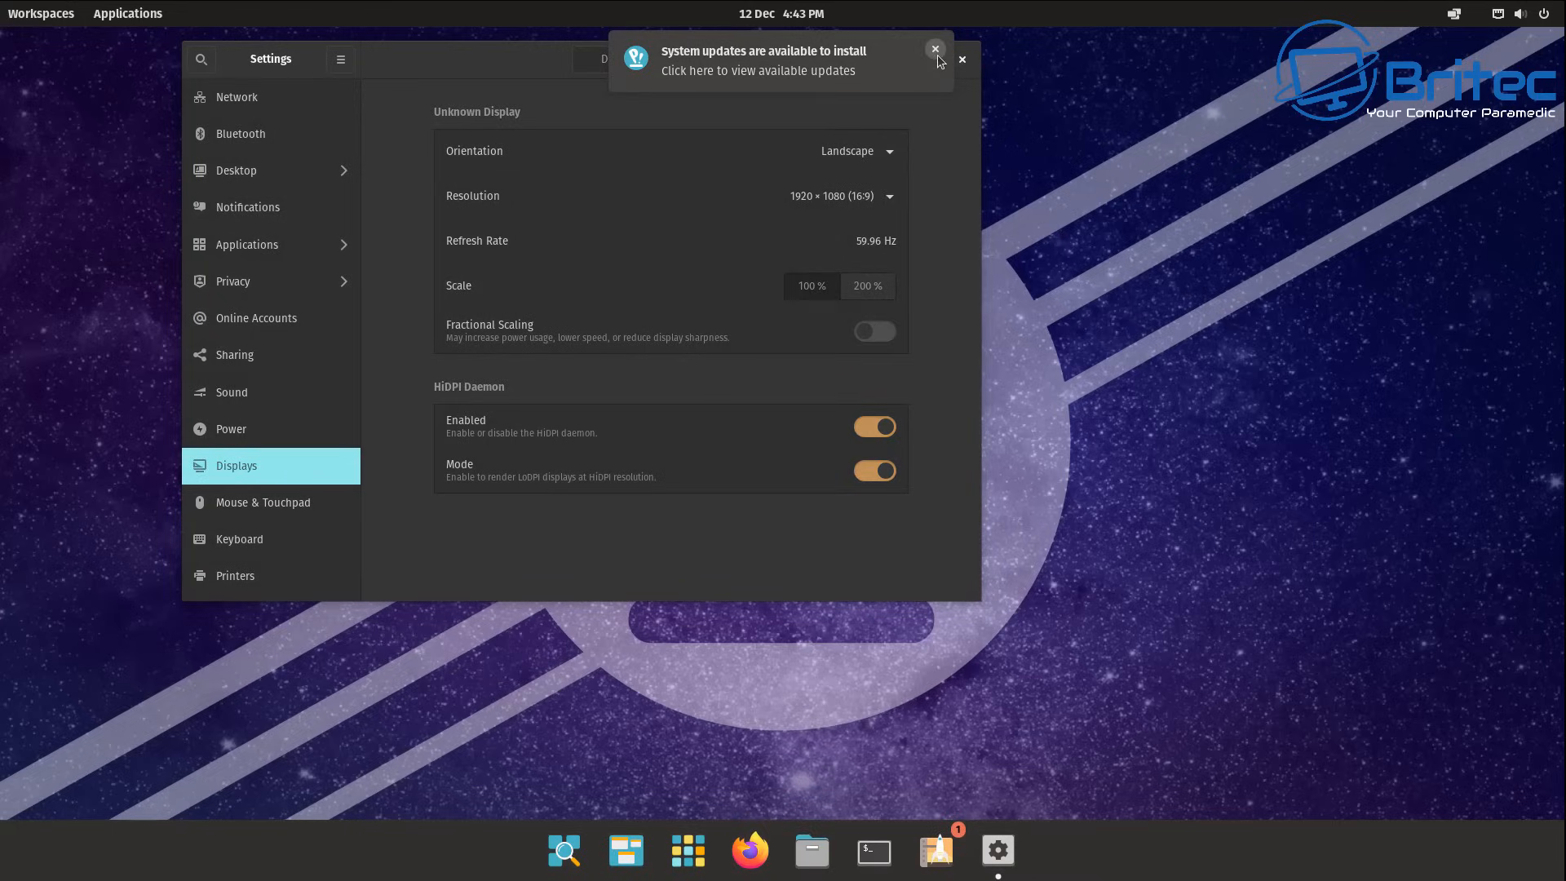
{"action": "left_click", "coordinate": [935, 49]}
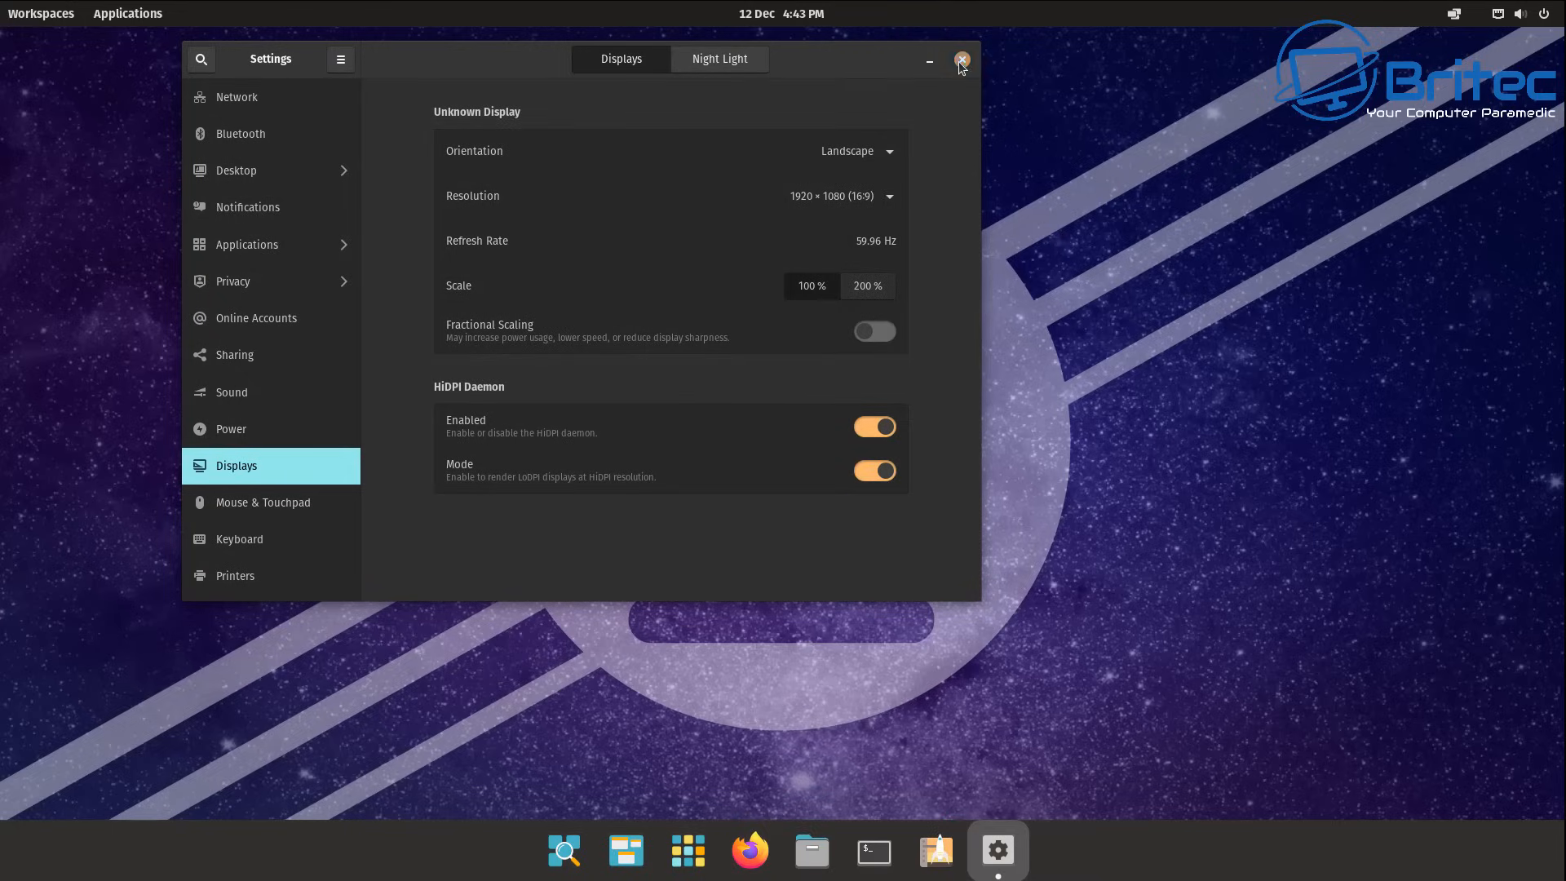
{"action": "left_click", "coordinate": [960, 60]}
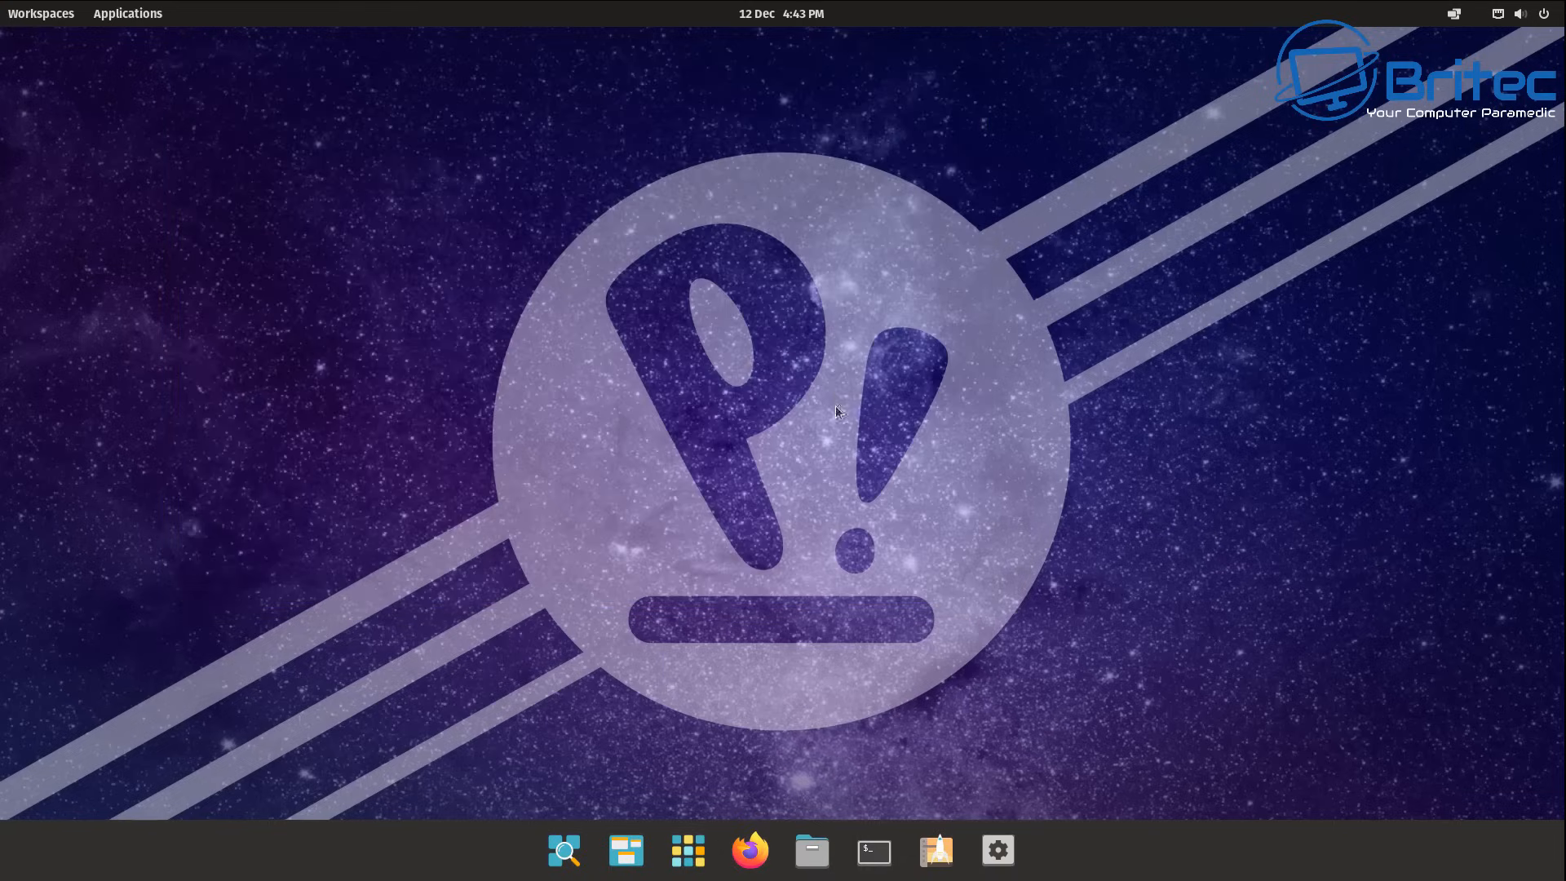
{"action": "mouse_move", "coordinate": [798, 454]}
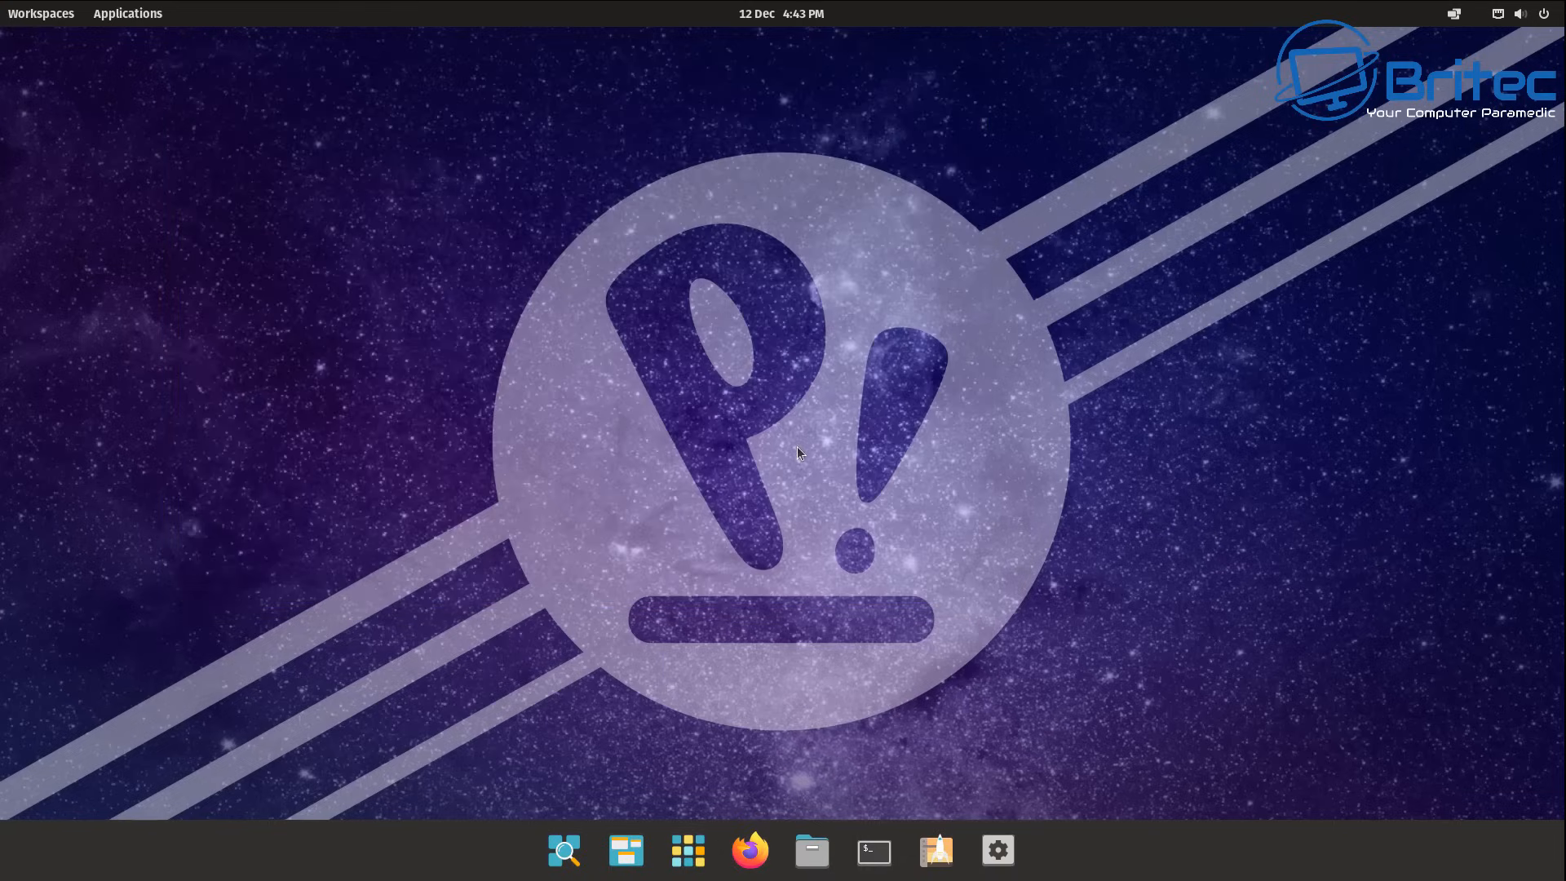
{"action": "left_click", "coordinate": [935, 849]}
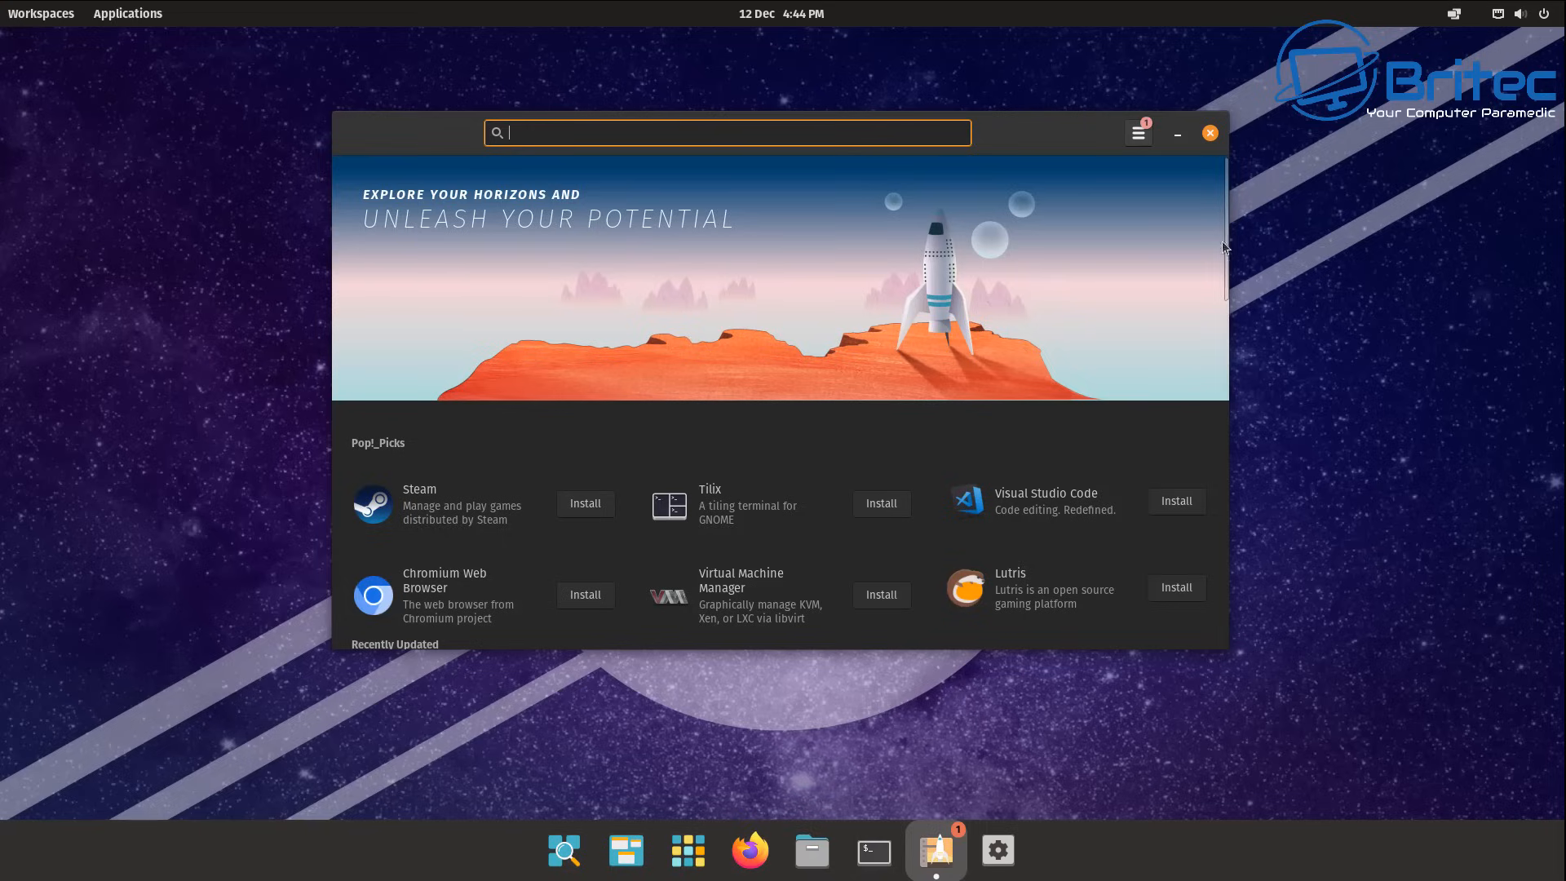
Step: Scroll the Internet category's All Apps list down past apps starting with C
{"action": "scroll", "scroll_direction": "down", "scroll_amount": 3}
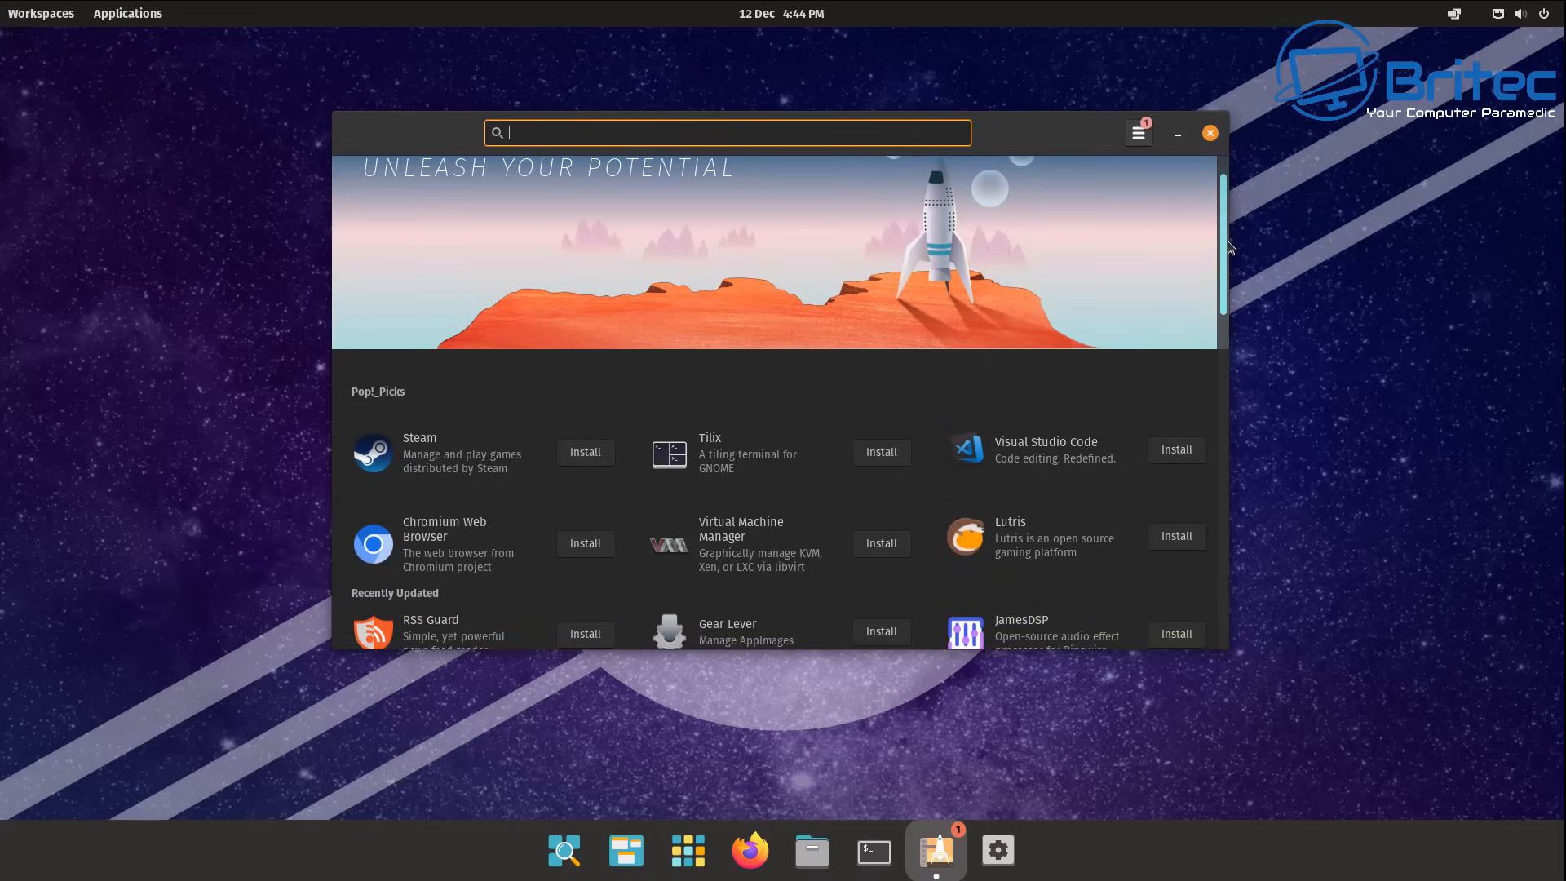
{"action": "scroll", "scroll_direction": "down", "scroll_amount": 3}
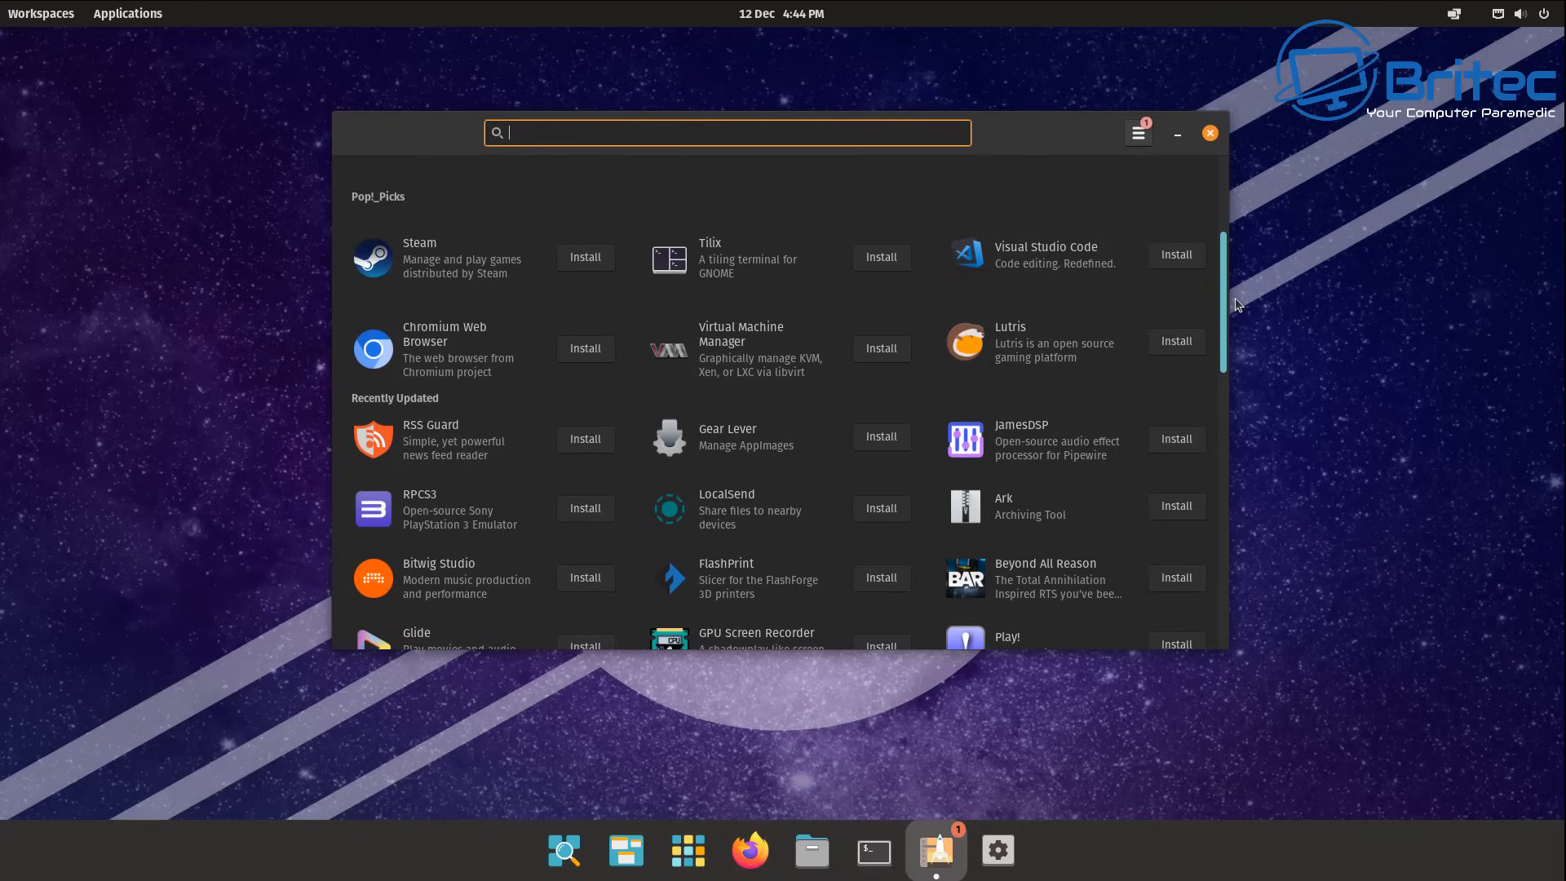
{"action": "scroll", "scroll_direction": "down", "scroll_amount": 3}
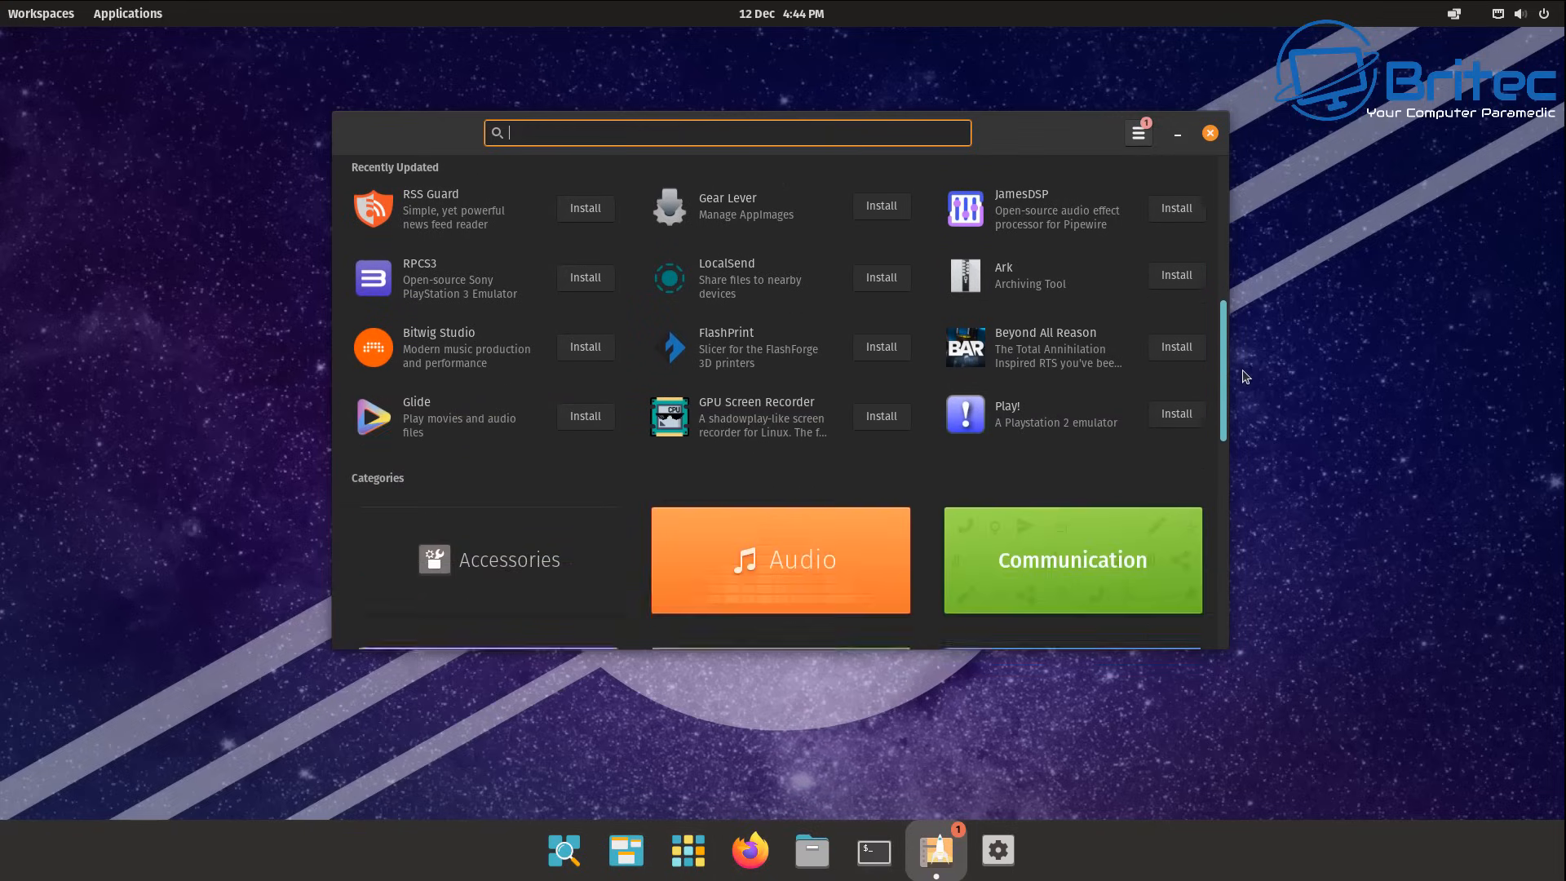
{"action": "scroll", "scroll_direction": "down", "scroll_amount": 3}
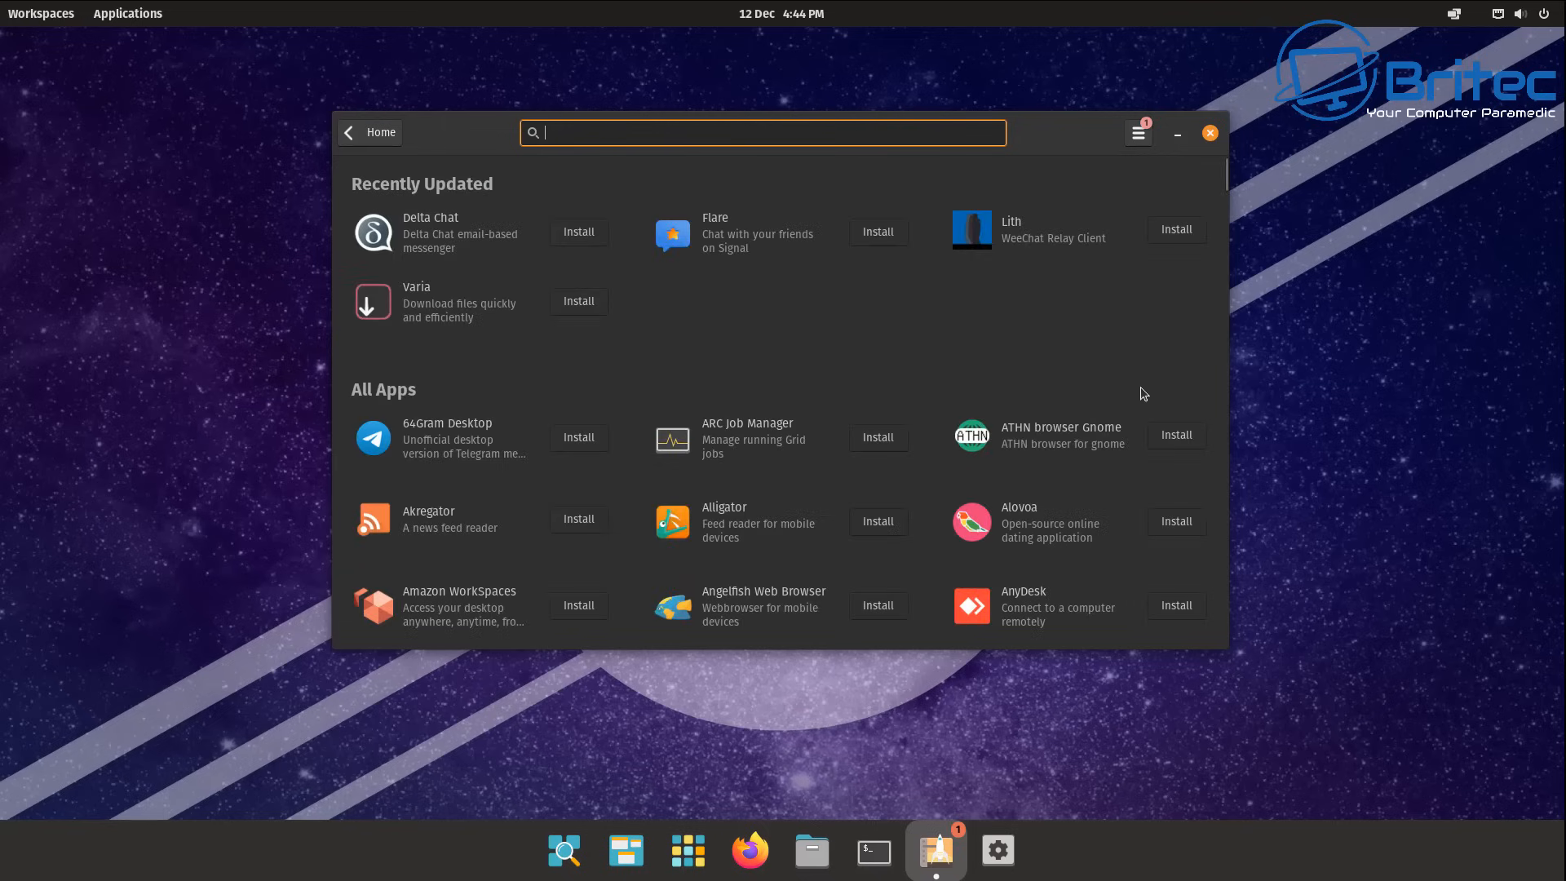
{"action": "mouse_move", "coordinate": [1141, 401]}
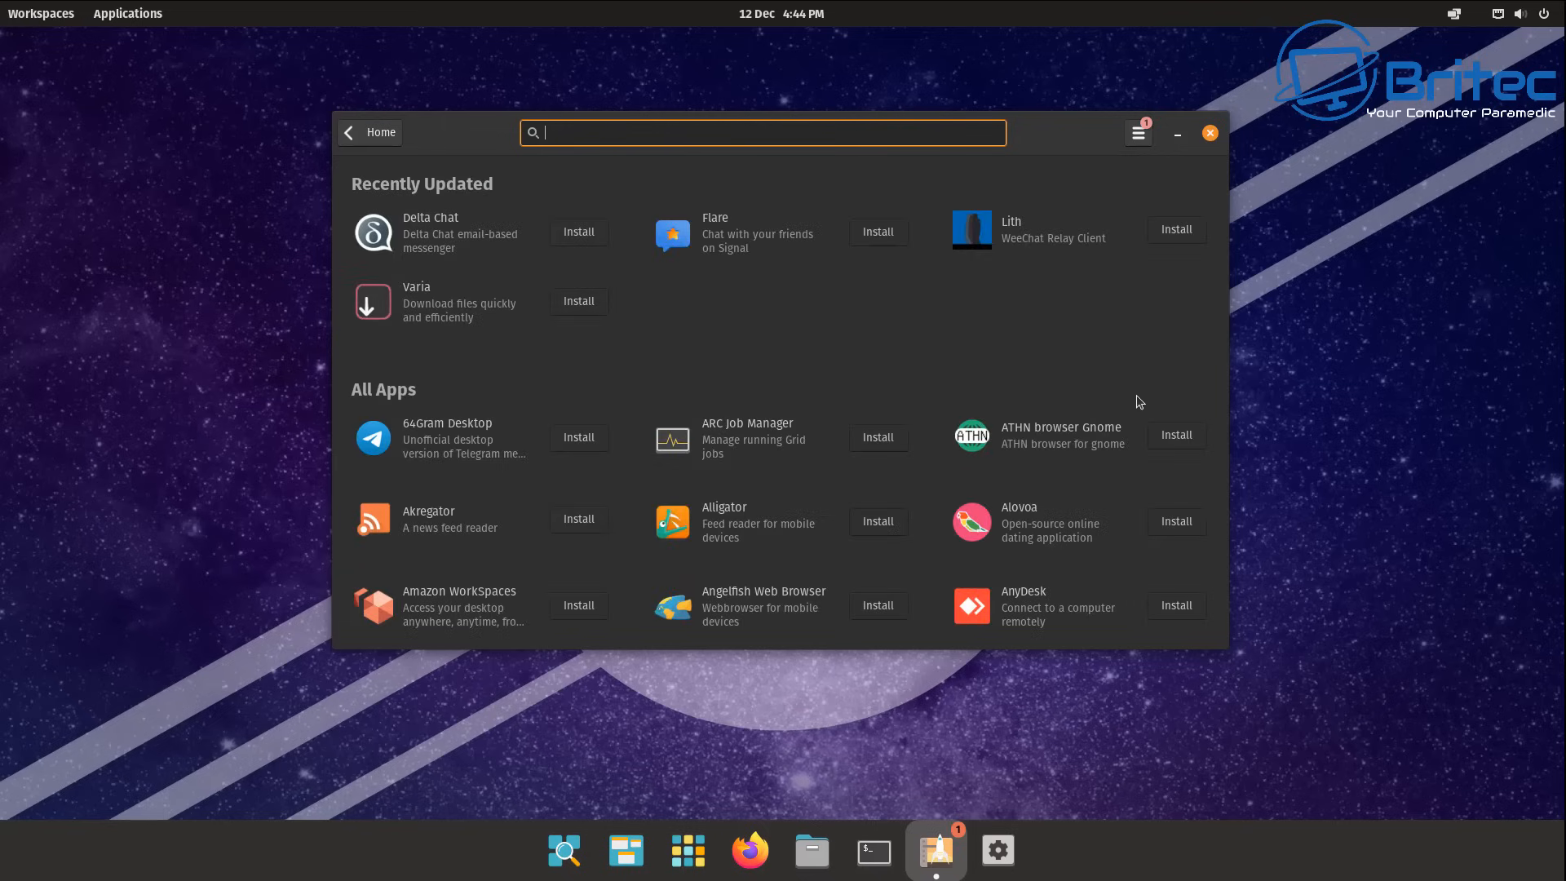
{"action": "scroll", "scroll_direction": "down", "scroll_amount": 3}
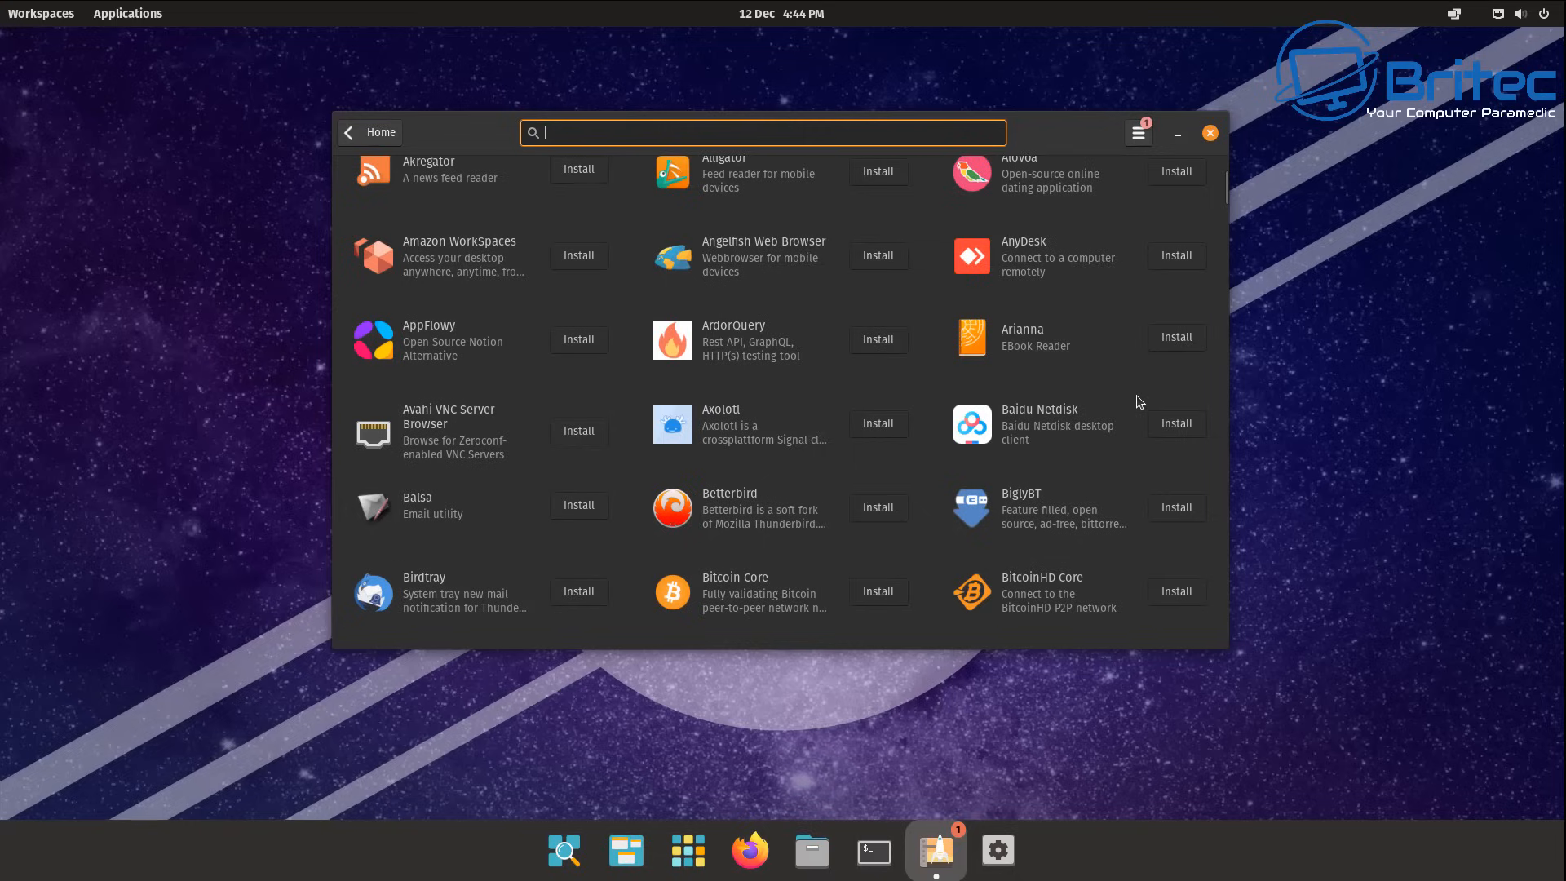
{"action": "scroll", "scroll_direction": "down", "scroll_amount": 3}
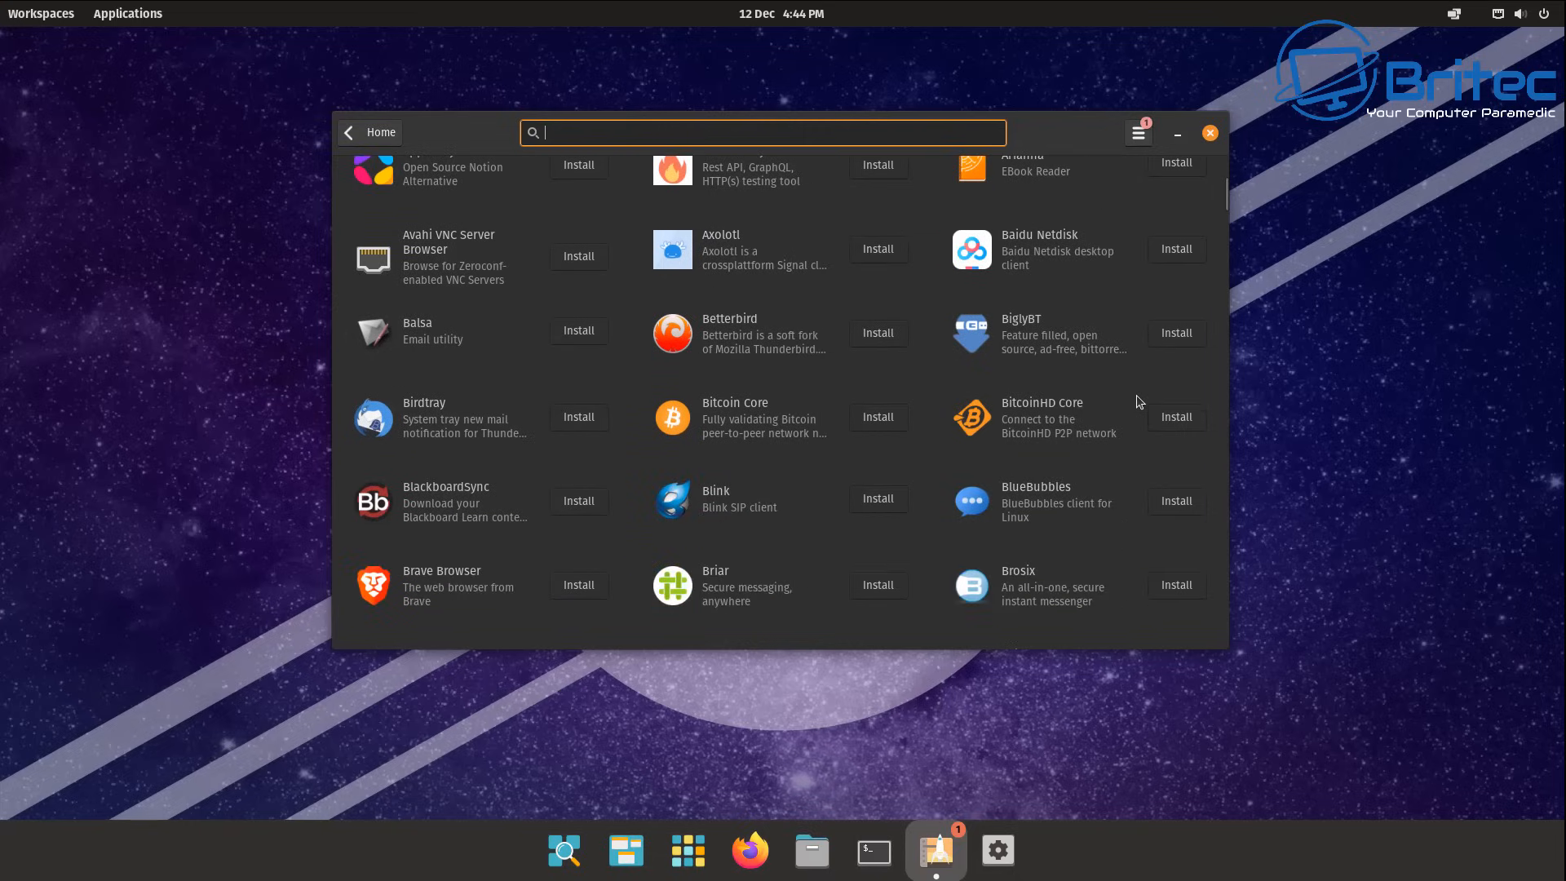
{"action": "scroll", "scroll_direction": "down", "scroll_amount": 3}
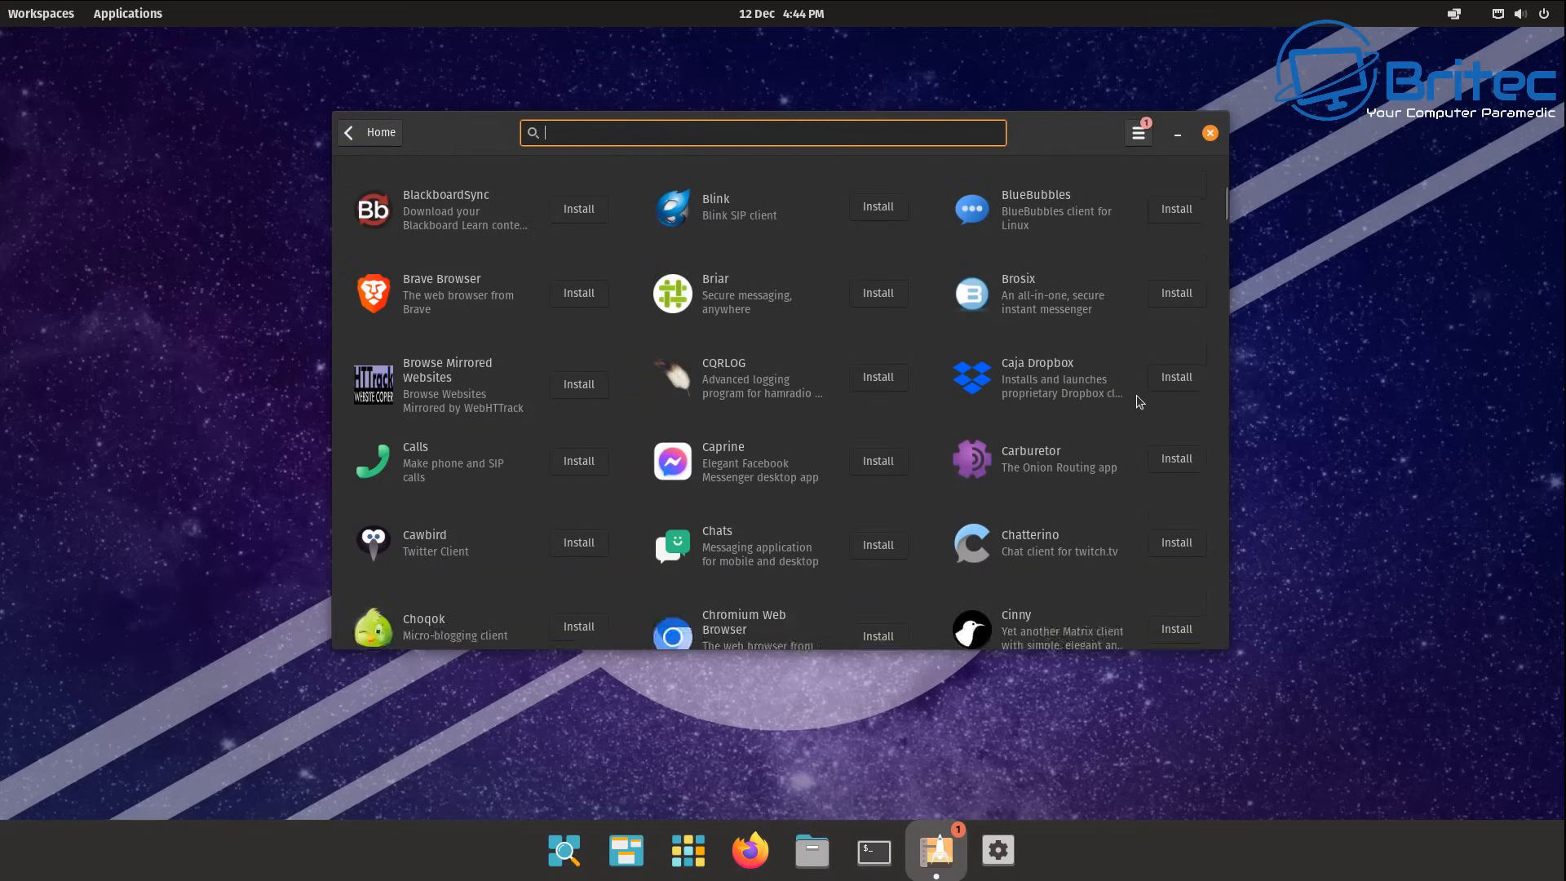
{"action": "scroll", "scroll_direction": "down", "scroll_amount": 3}
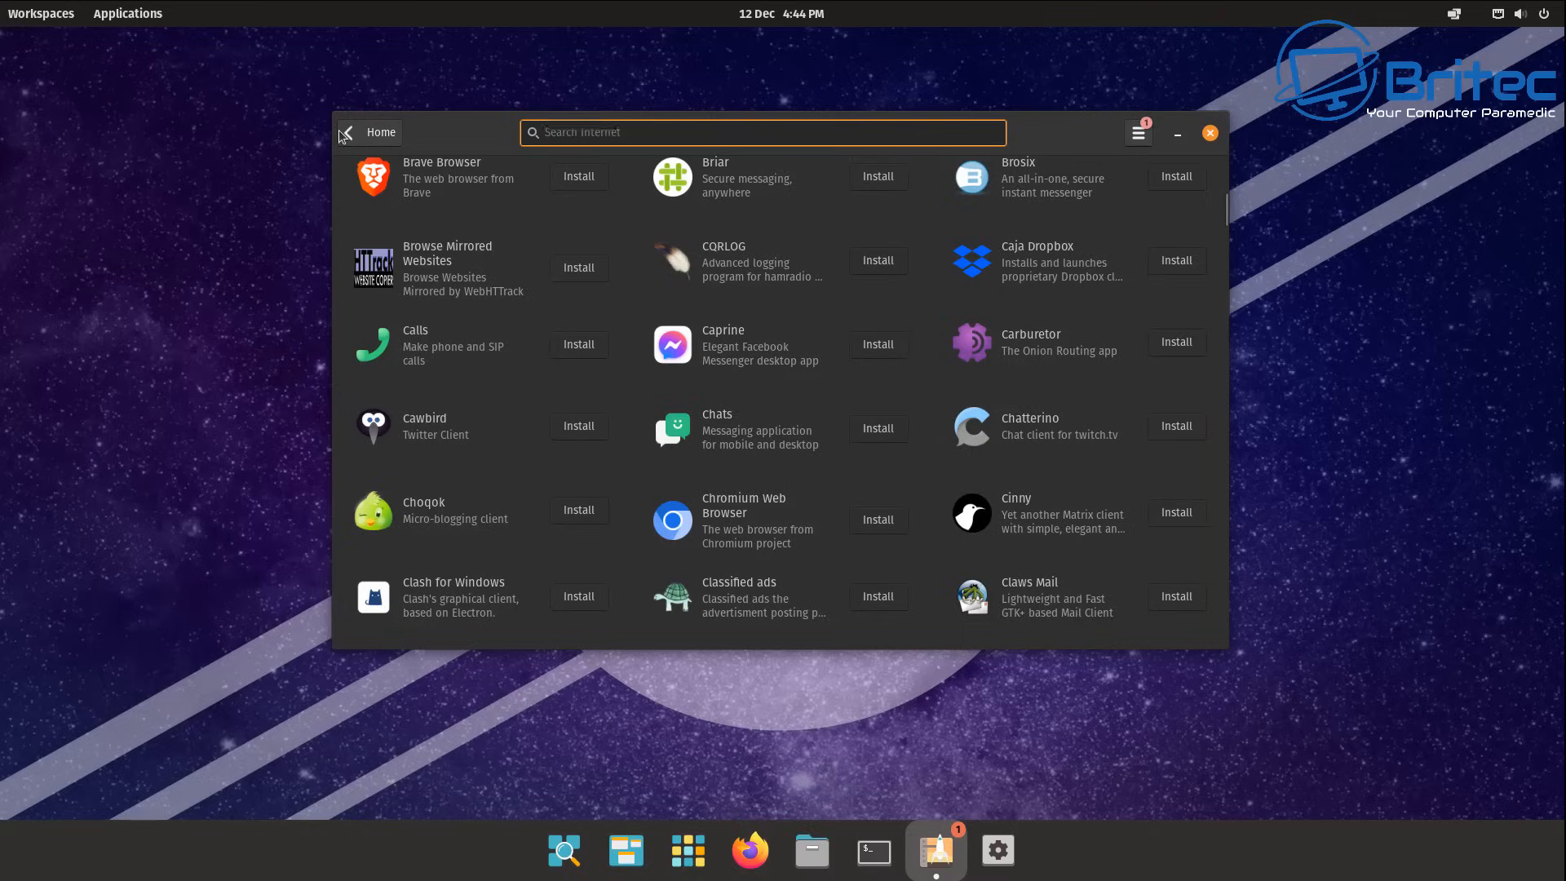
Step: Return Home and browse down through the Office category's apps
{"action": "left_click", "coordinate": [368, 132]}
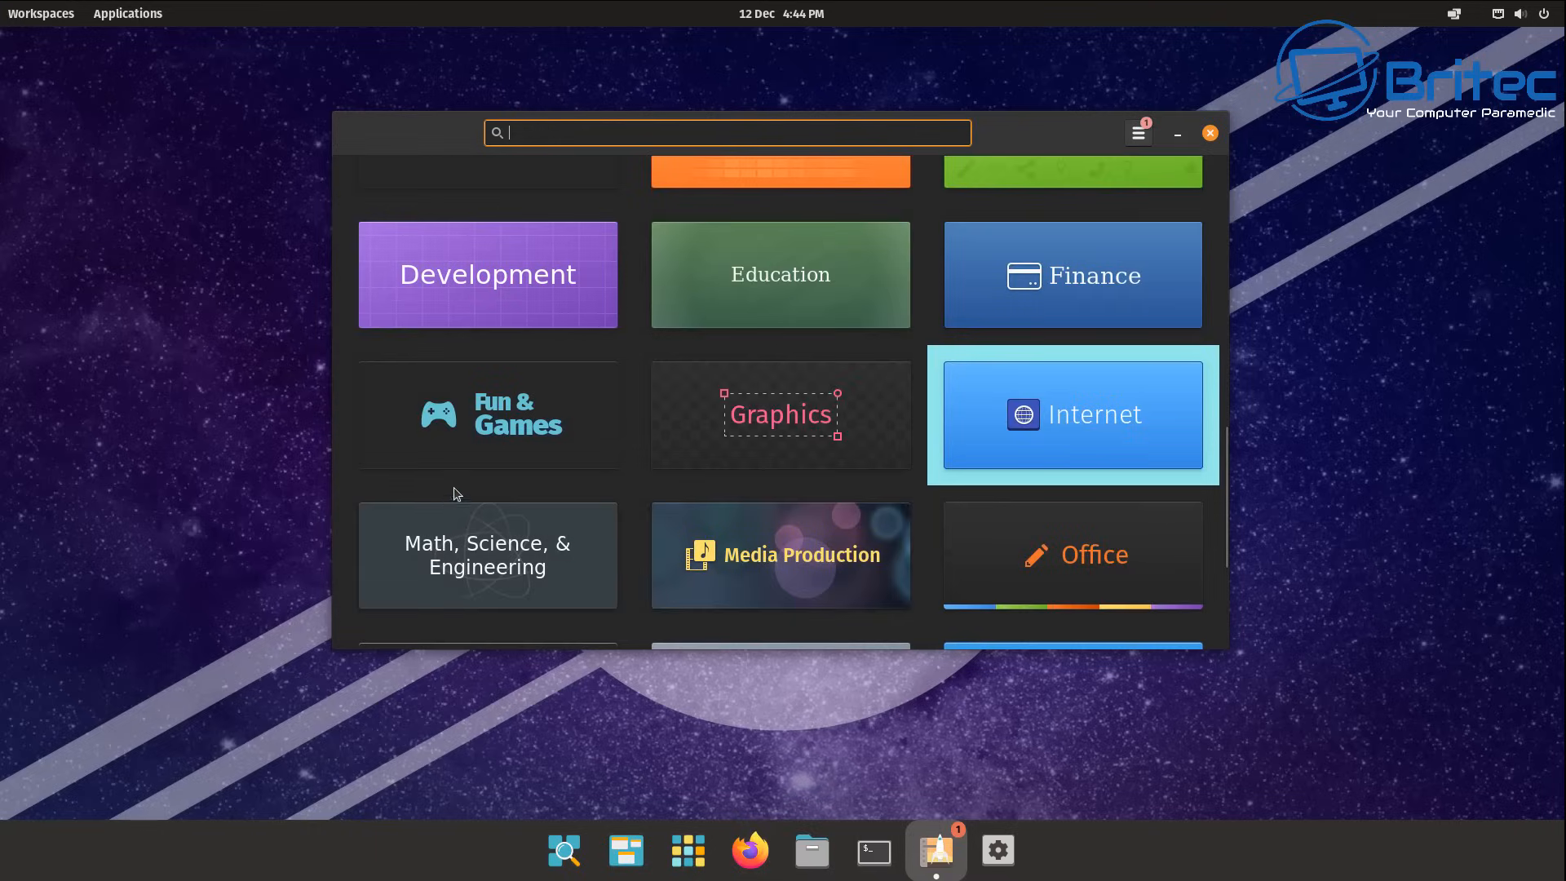
{"action": "mouse_move", "coordinate": [549, 386]}
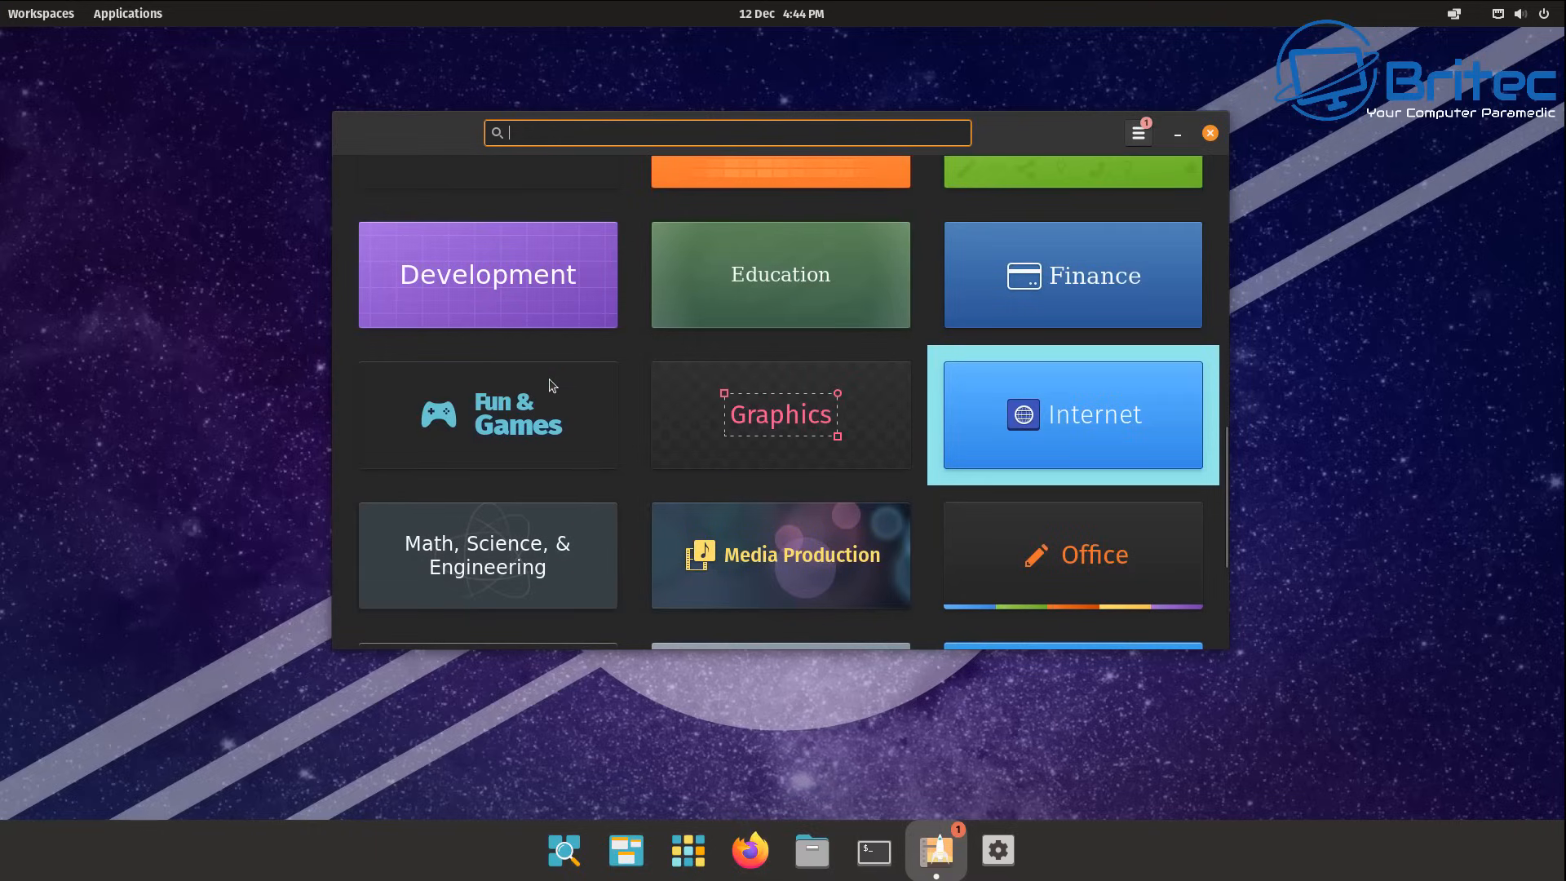
{"action": "mouse_move", "coordinate": [1006, 559]}
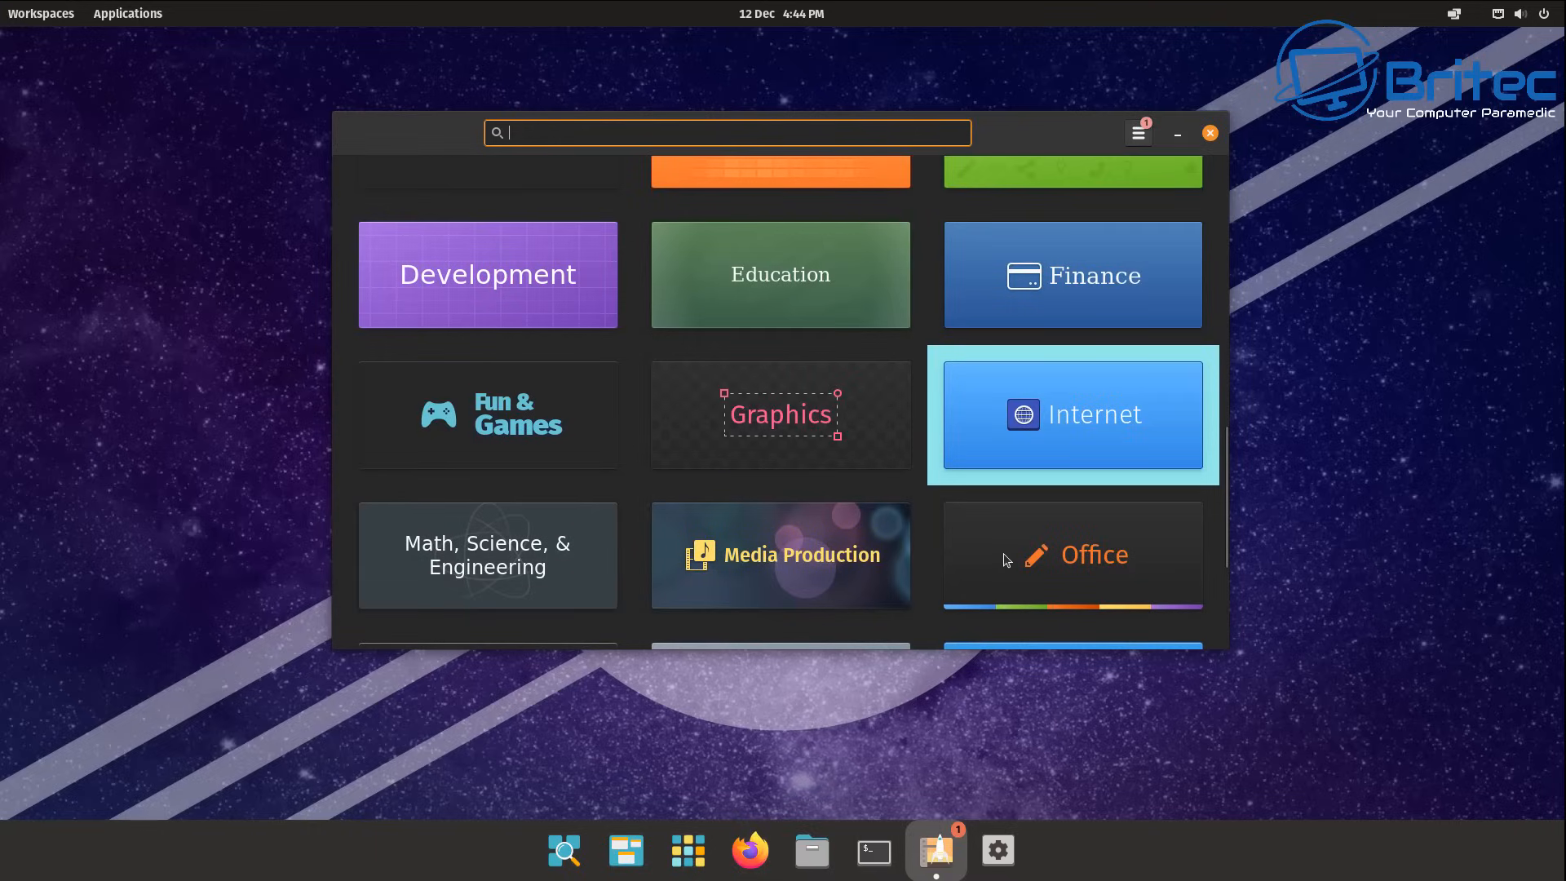
{"action": "left_click", "coordinate": [1070, 413]}
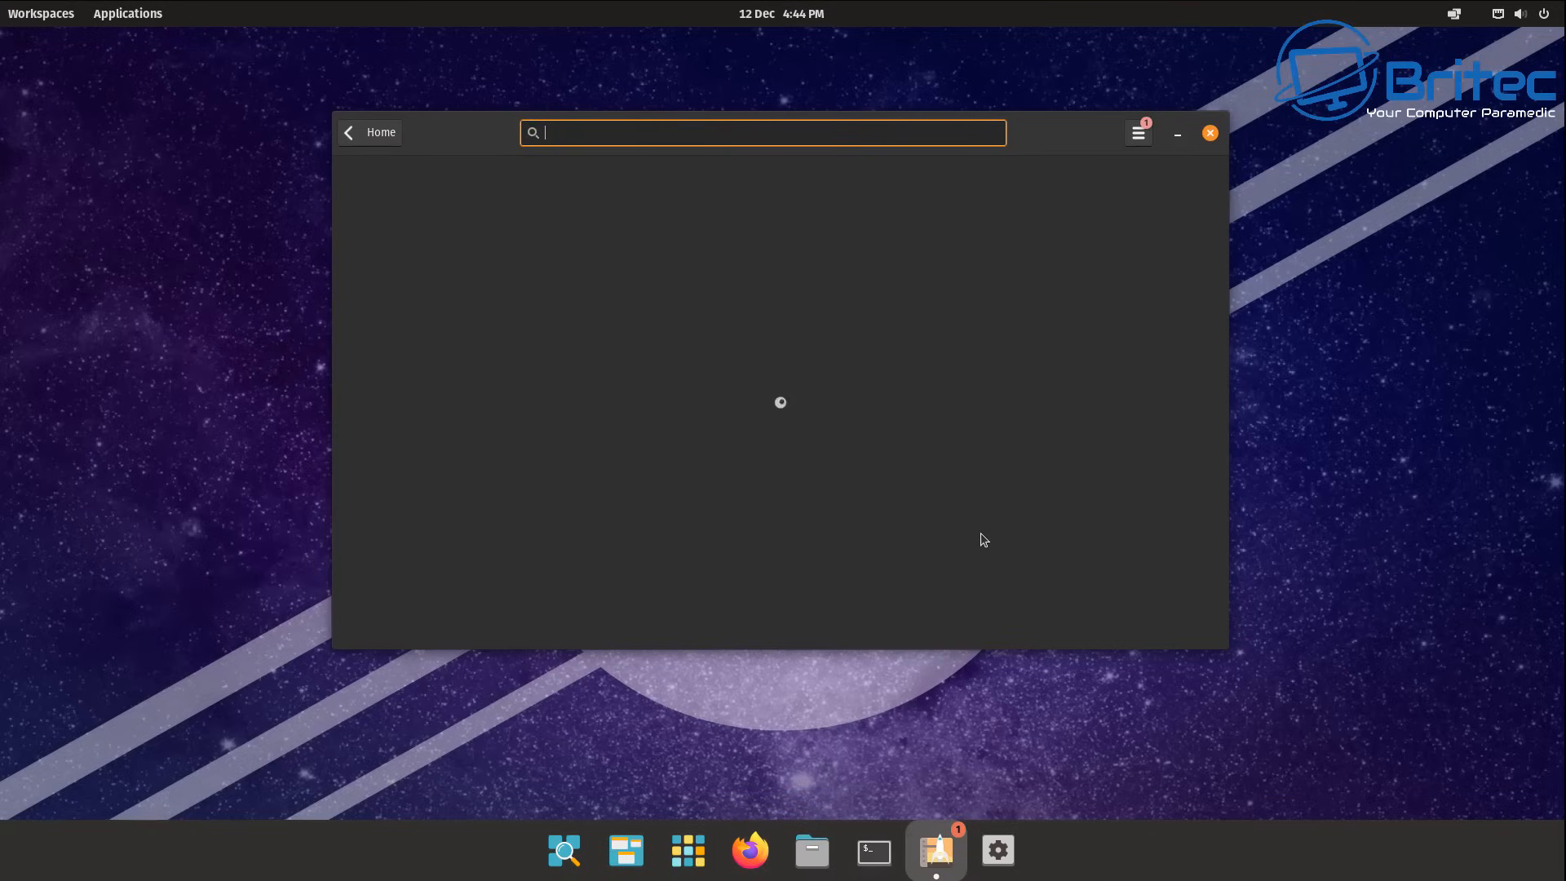
{"action": "mouse_move", "coordinate": [959, 430]}
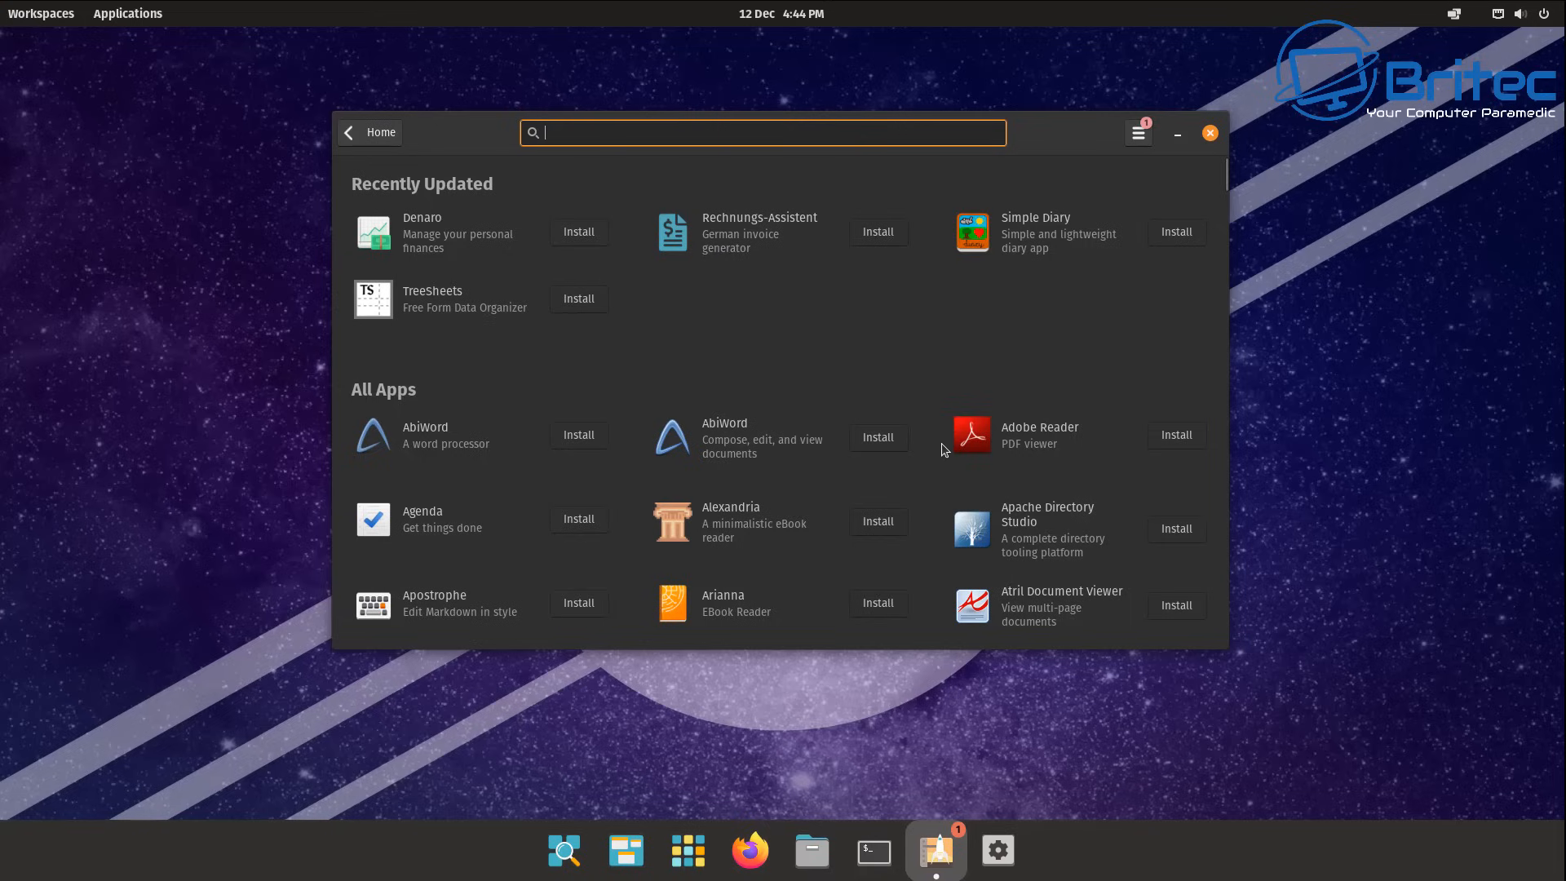
{"action": "scroll", "scroll_direction": "down", "scroll_amount": 3}
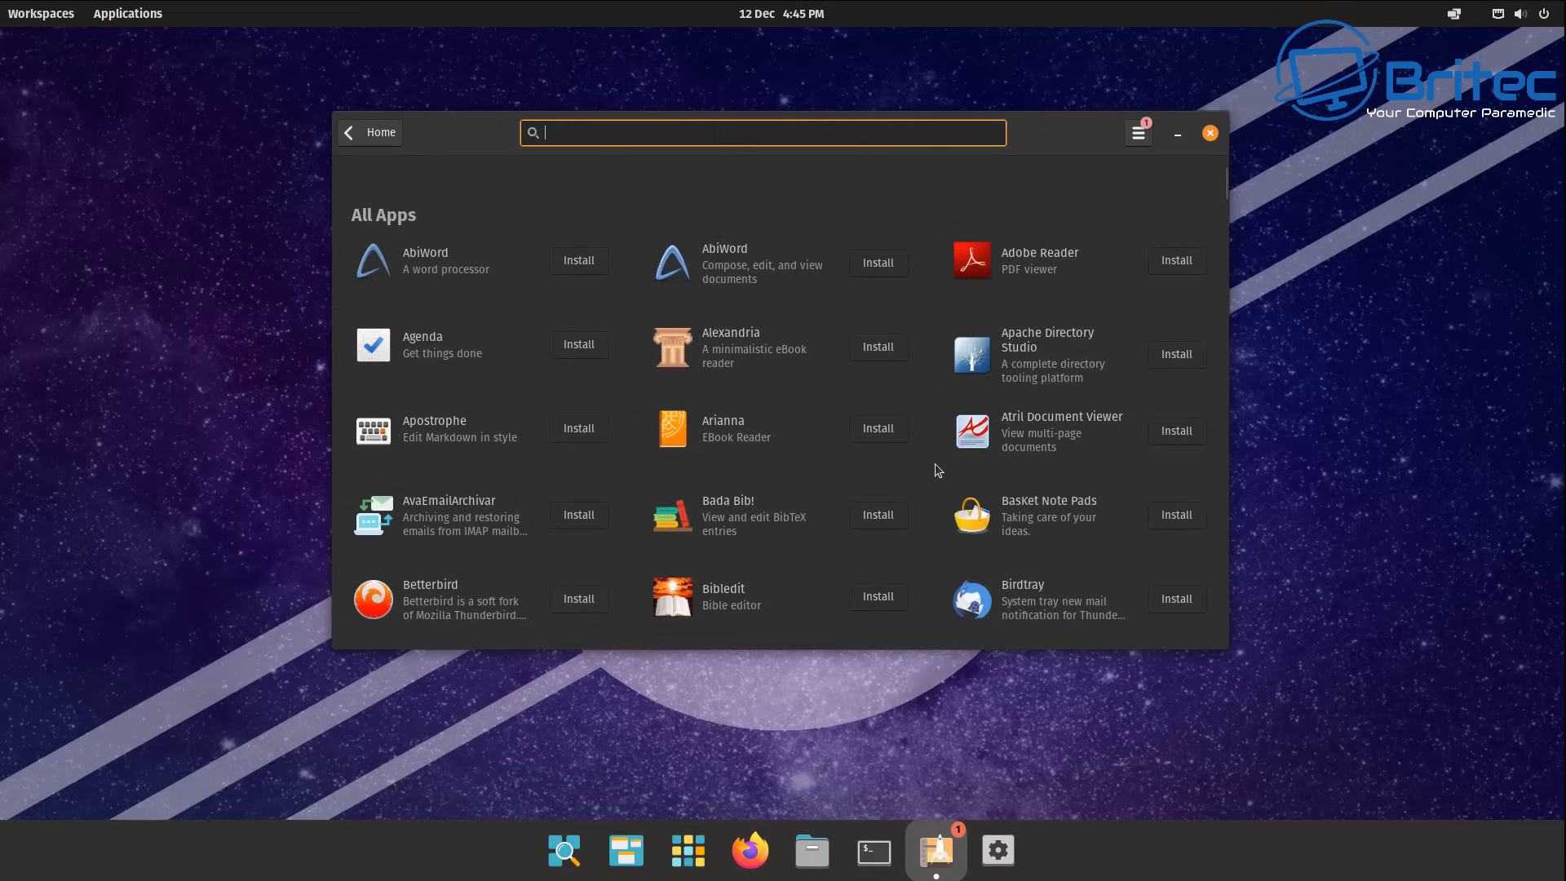
{"action": "scroll", "scroll_direction": "down", "scroll_amount": 3}
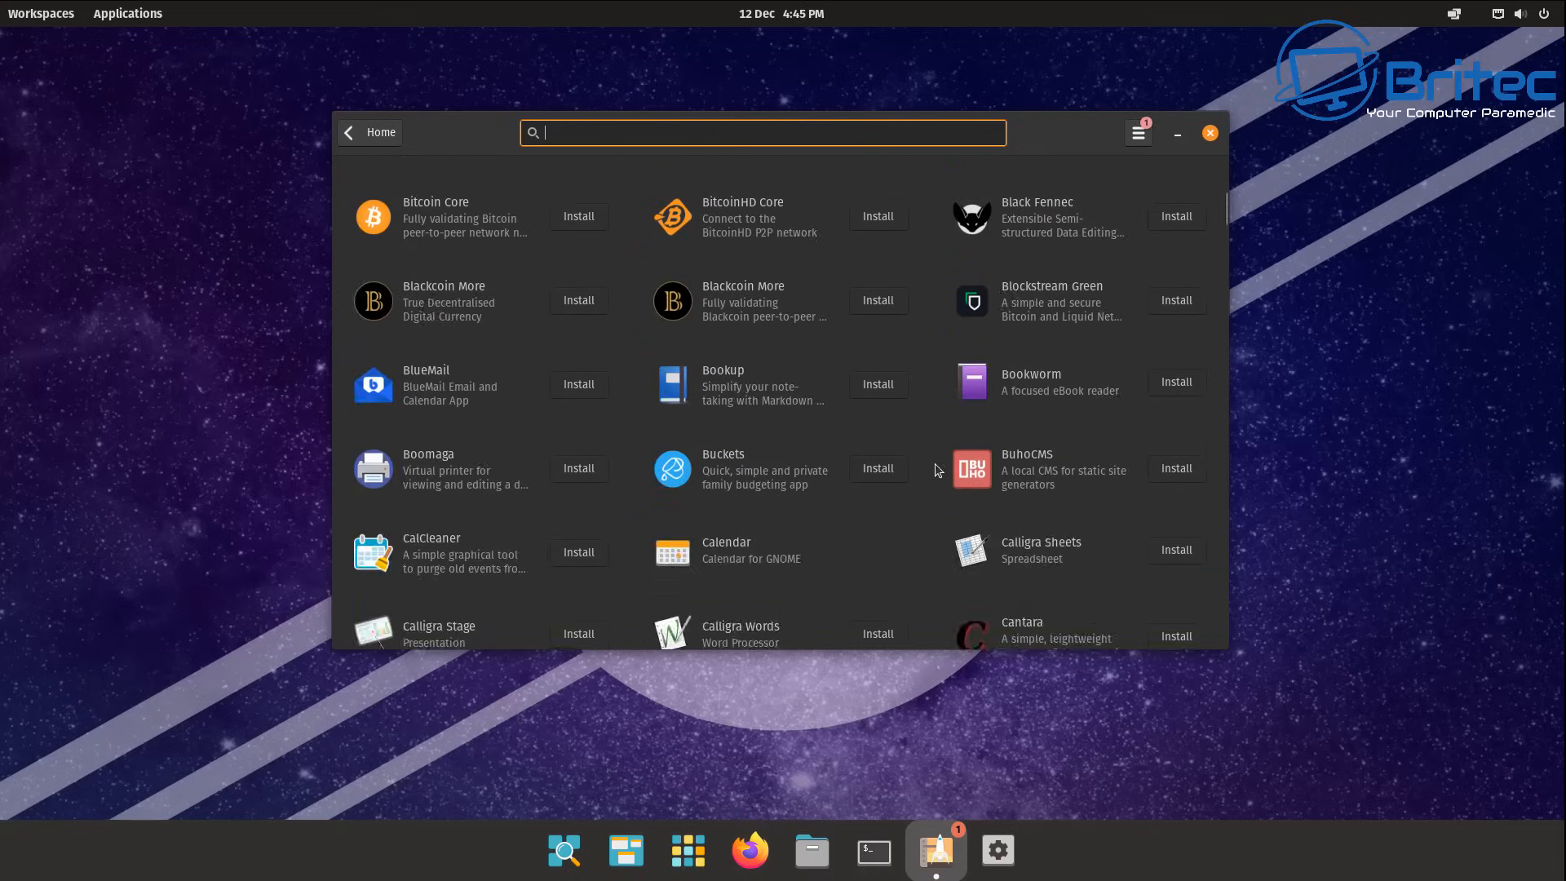
{"action": "scroll", "scroll_direction": "down", "scroll_amount": 3}
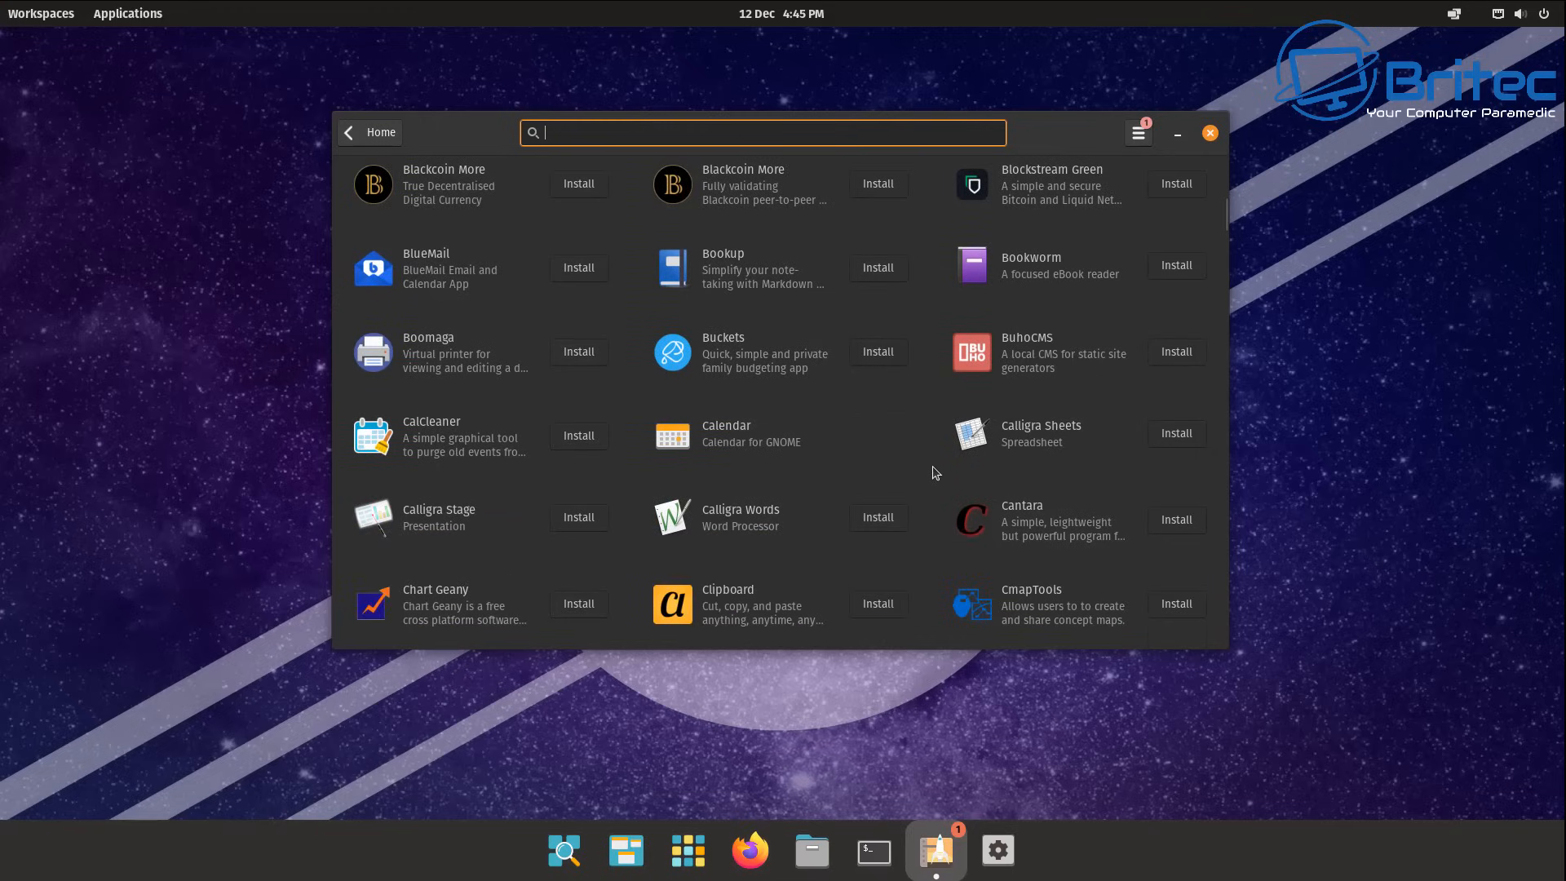
{"action": "scroll", "scroll_direction": "down", "scroll_amount": 3}
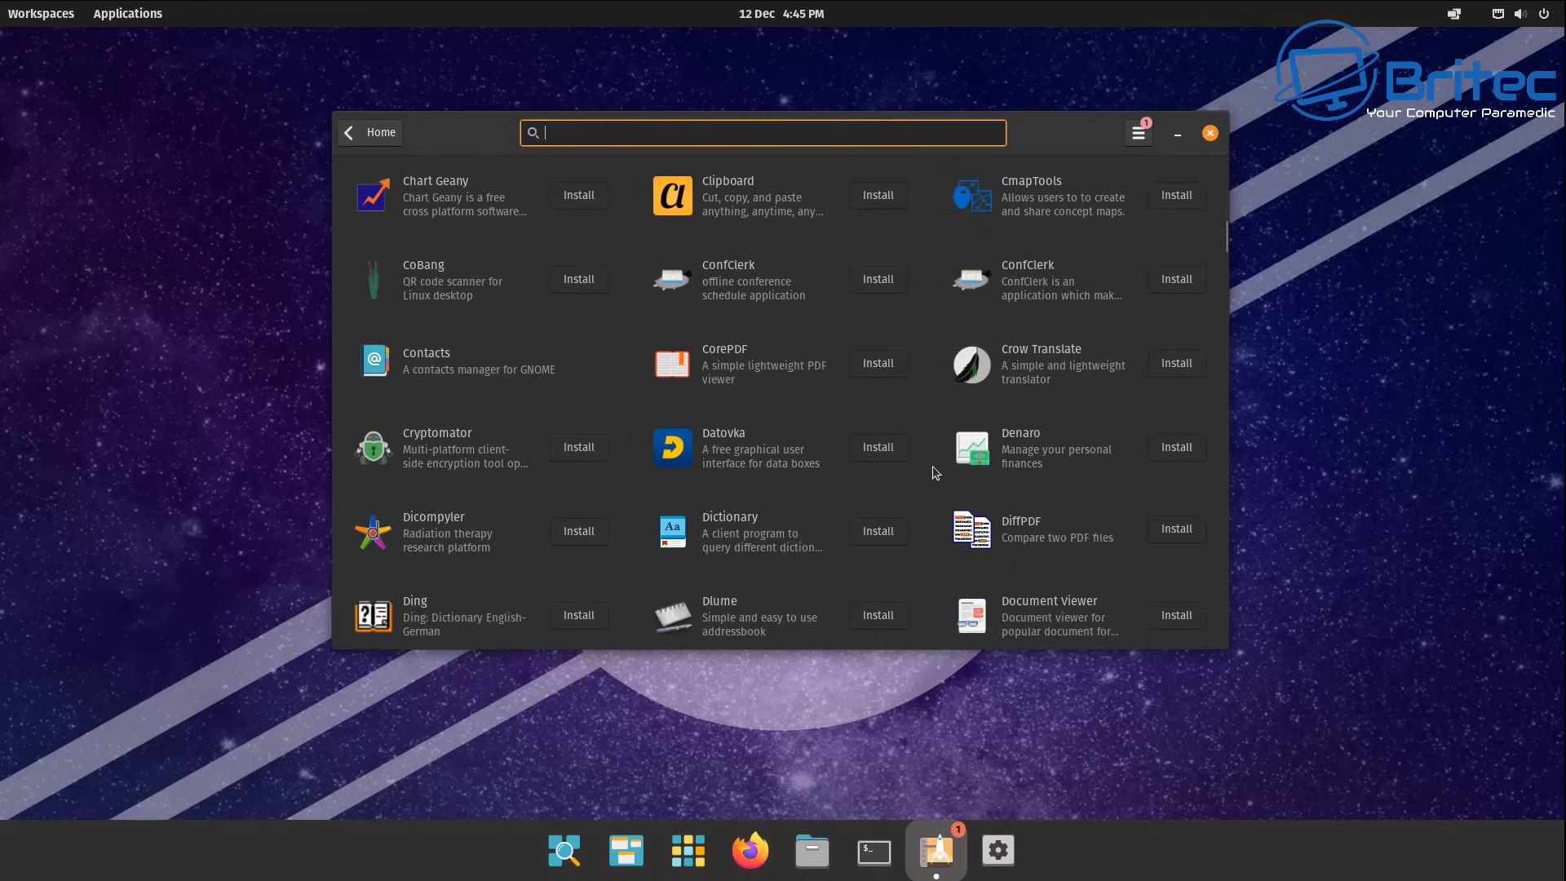
{"action": "scroll", "scroll_direction": "down", "scroll_amount": 3}
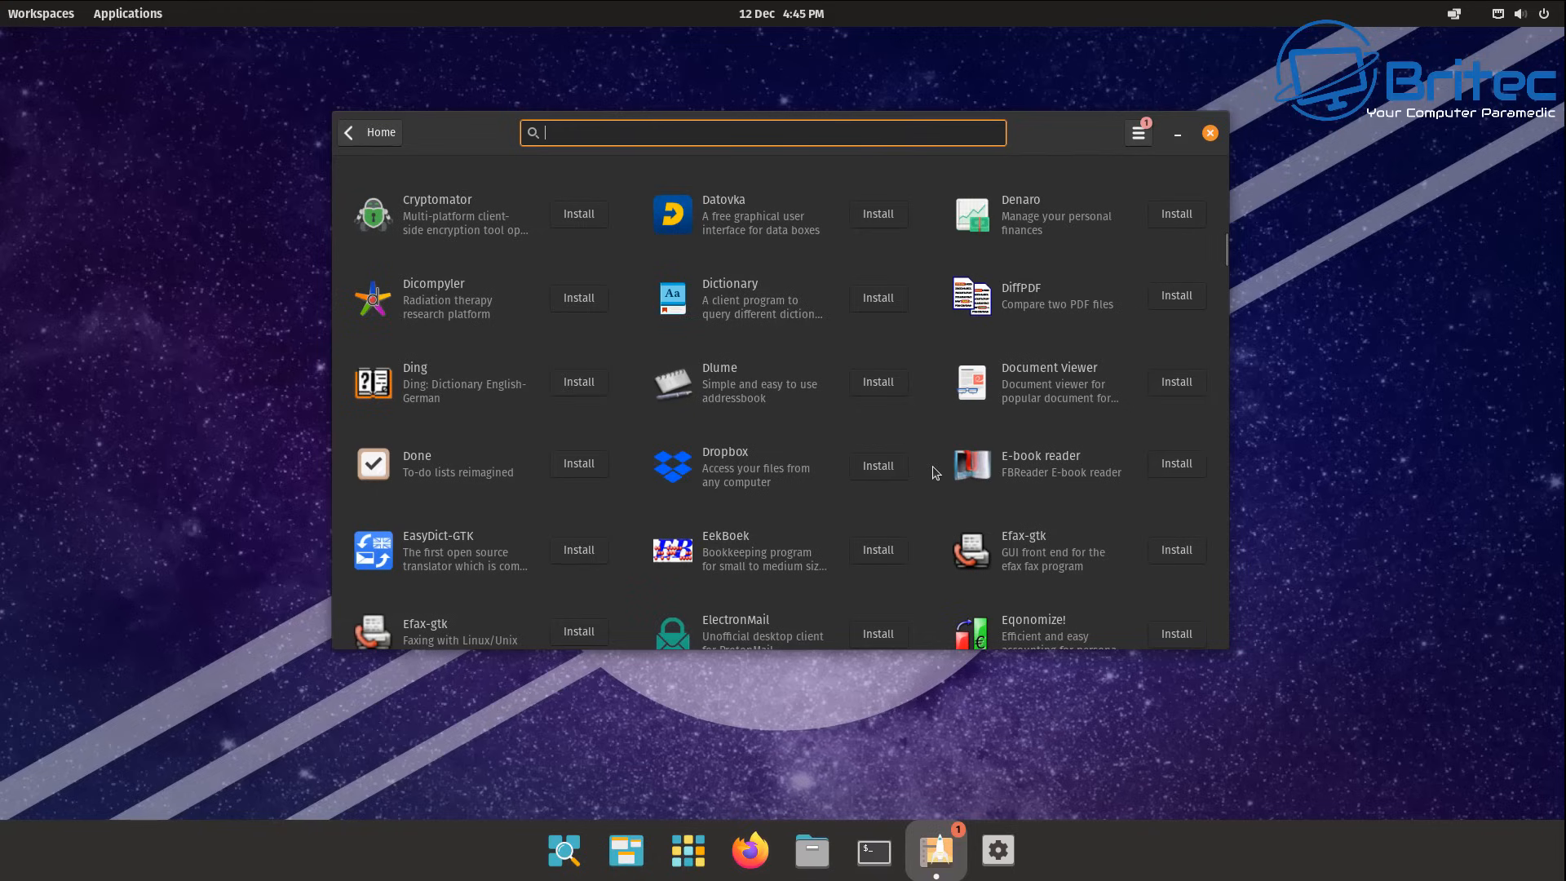
{"action": "scroll", "scroll_direction": "down", "scroll_amount": 3}
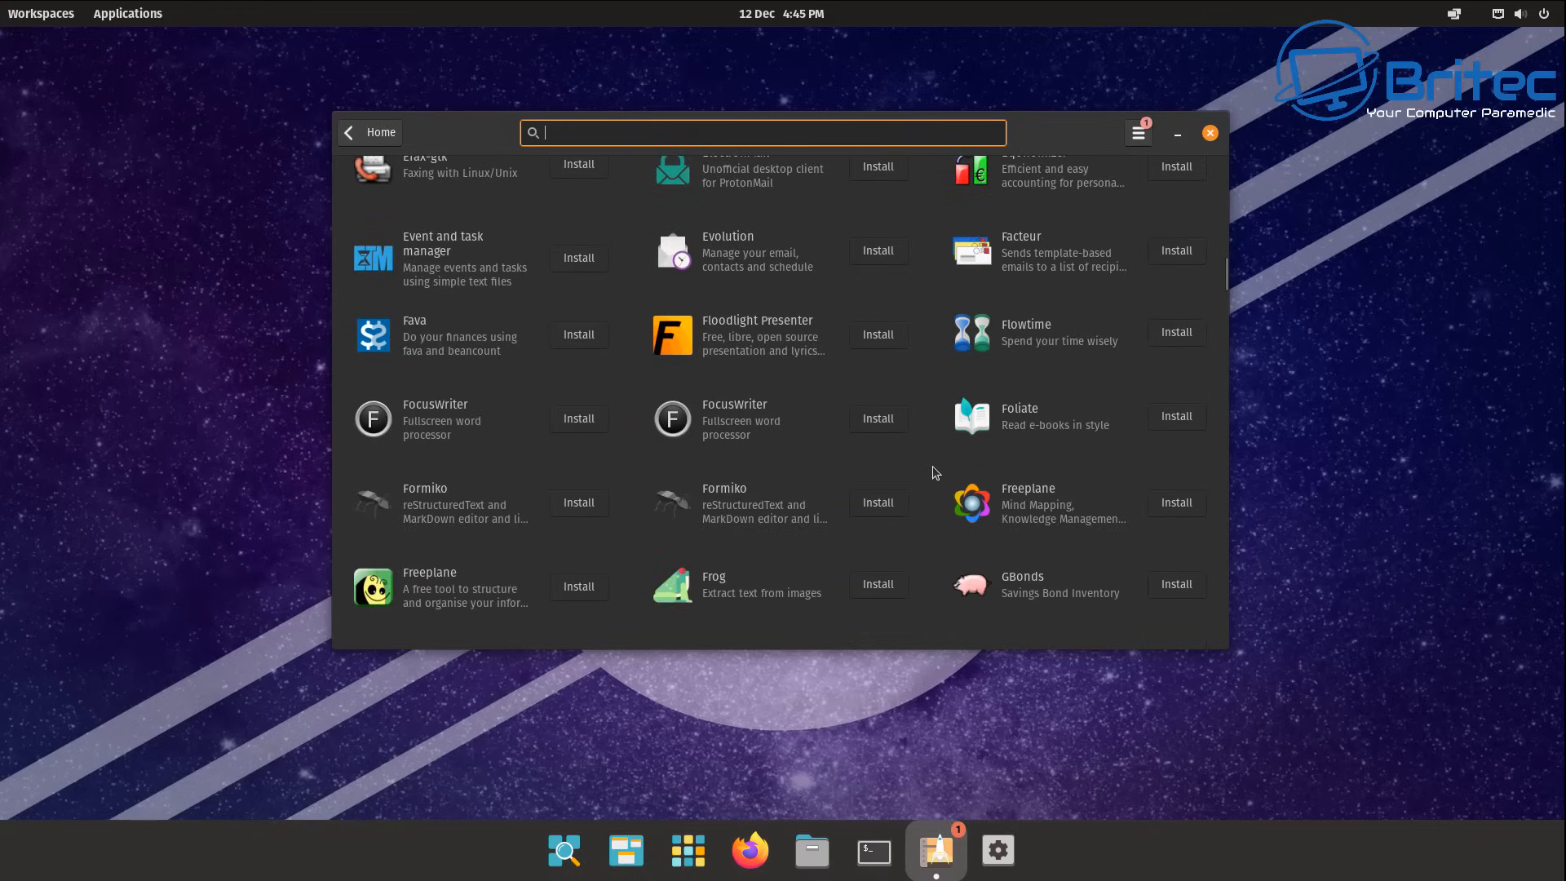
{"action": "scroll", "scroll_direction": "down", "scroll_amount": 3}
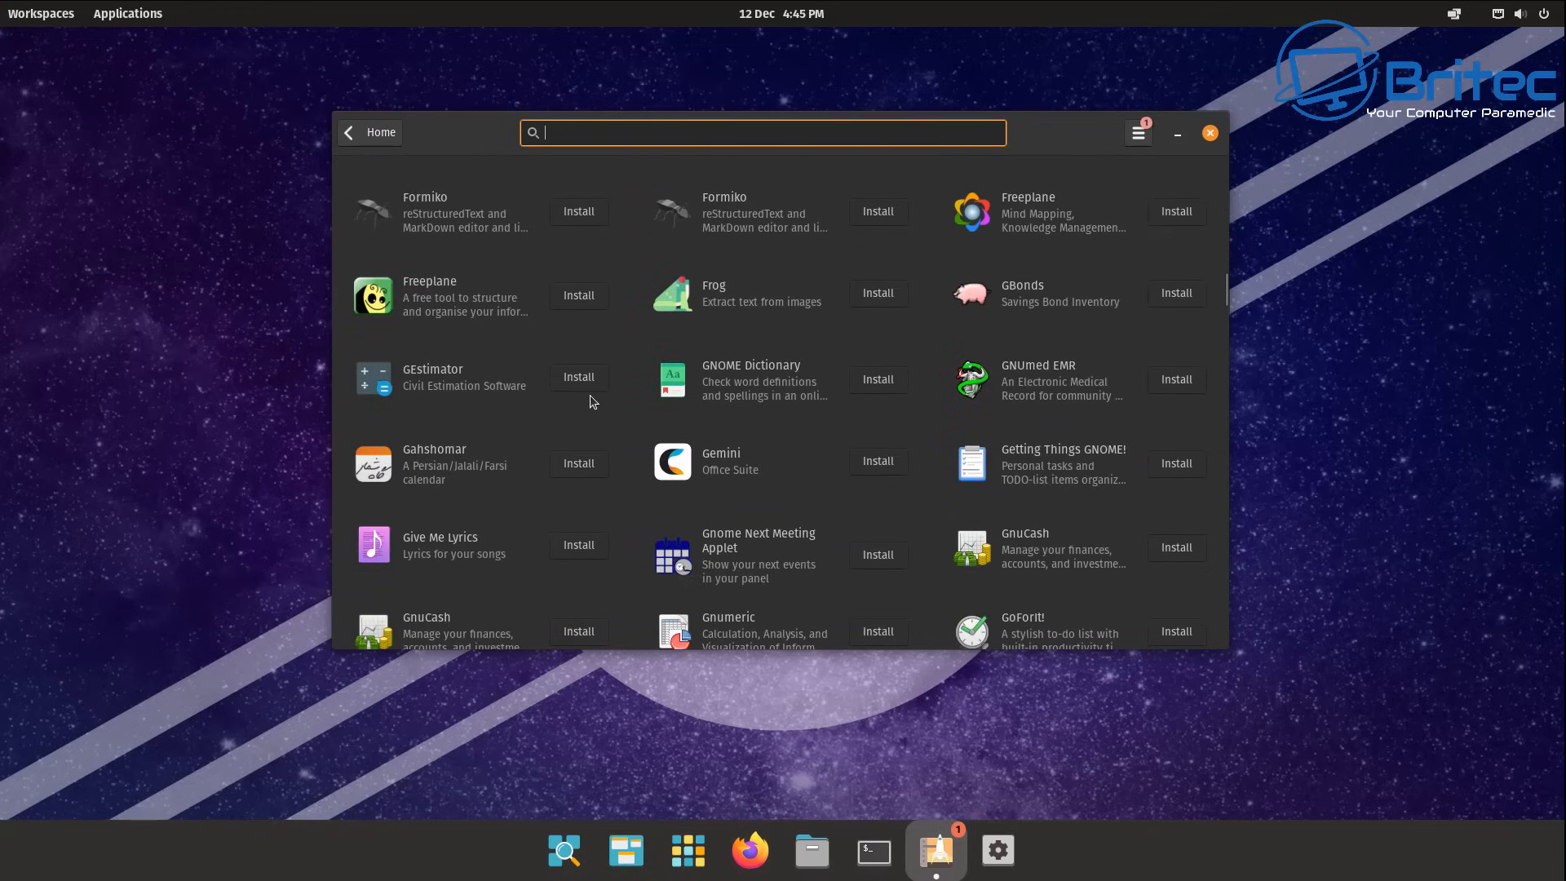
{"action": "mouse_move", "coordinate": [517, 476]}
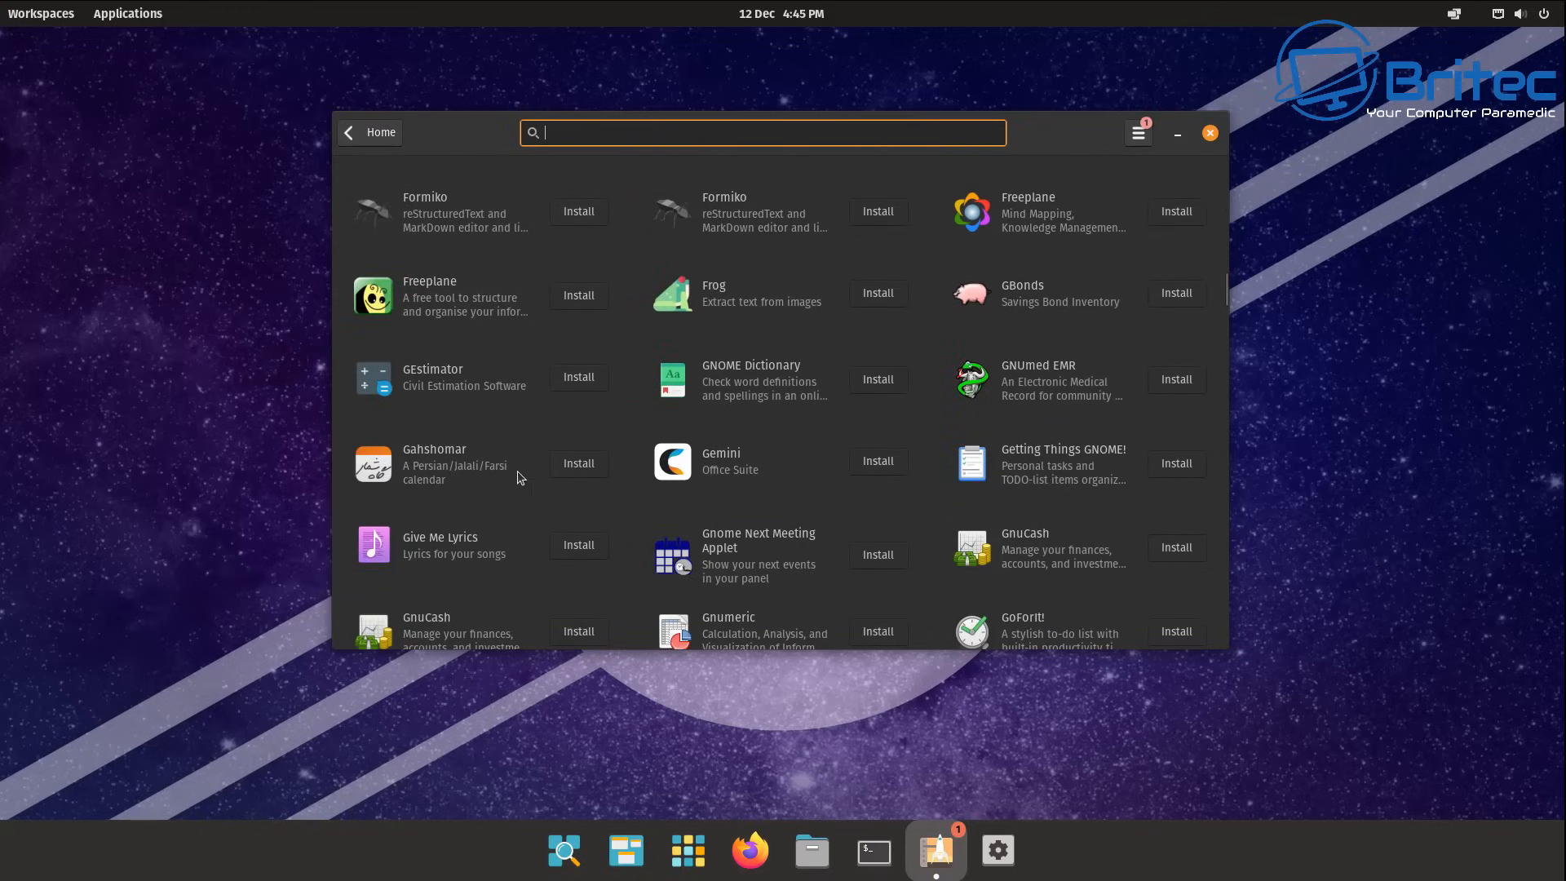
{"action": "scroll", "scroll_direction": "down", "scroll_amount": 3}
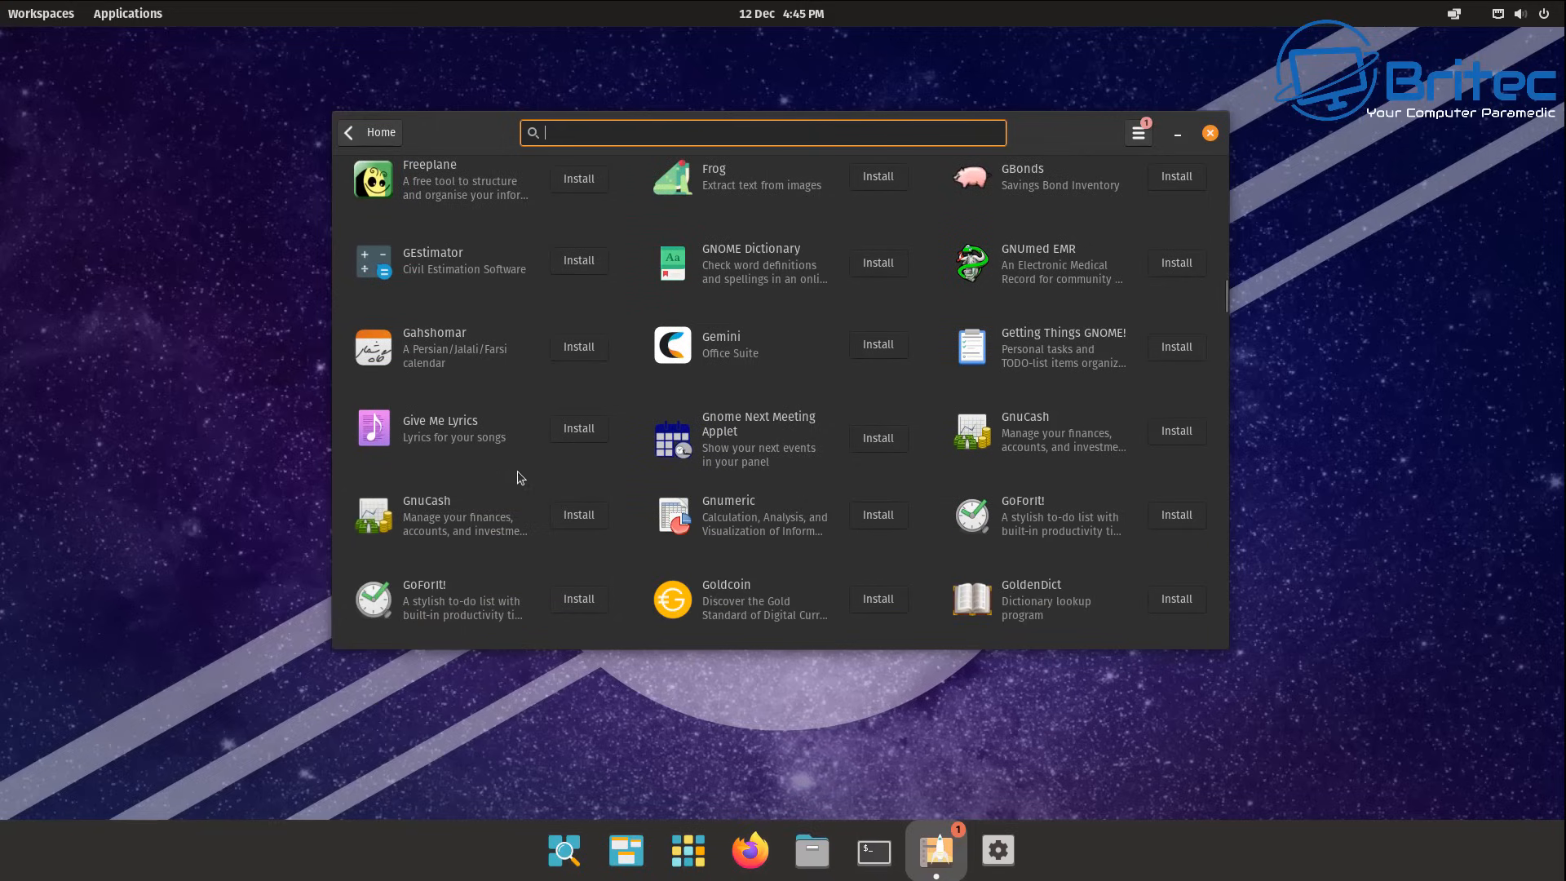
{"action": "scroll", "scroll_direction": "down", "scroll_amount": 3}
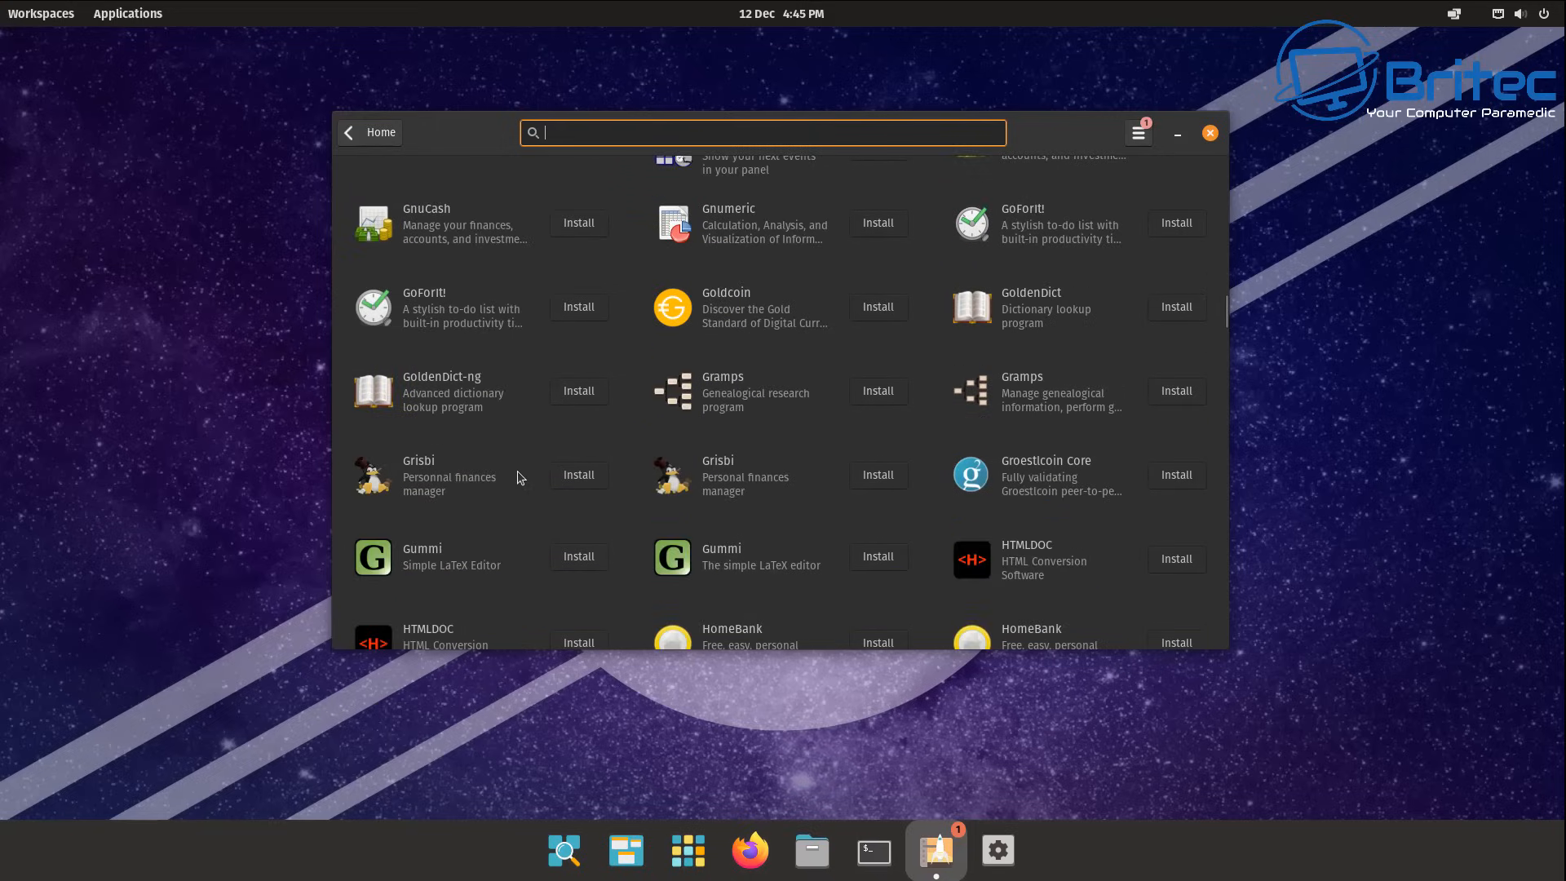
{"action": "scroll", "scroll_direction": "down", "scroll_amount": 3}
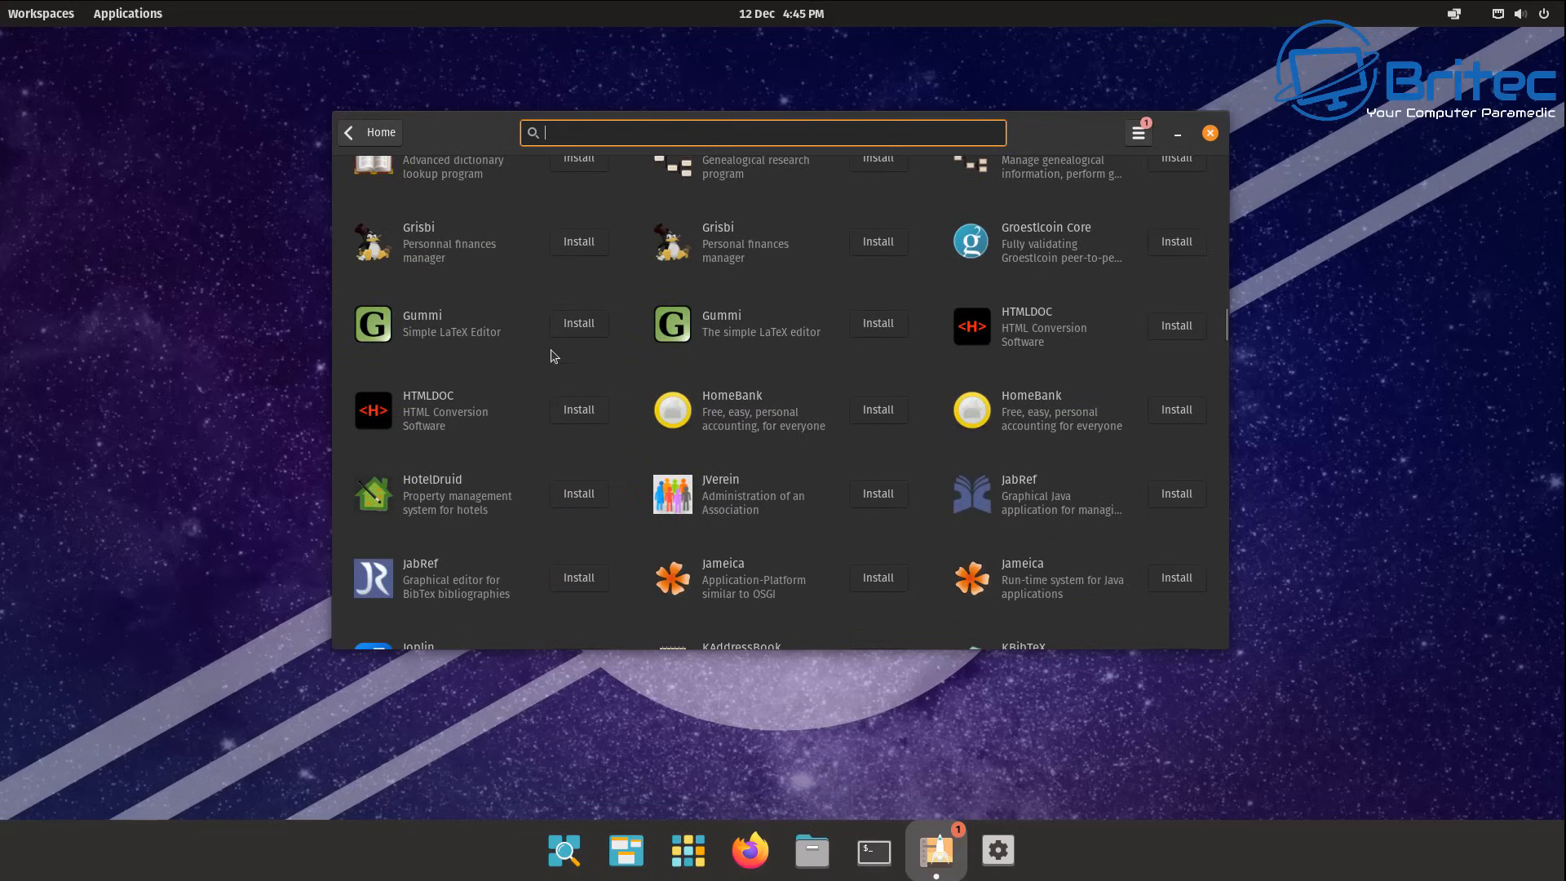
Step: Return Home, browse the Privacy & Security category, then bring up the store's menu
{"action": "left_click", "coordinate": [368, 132]}
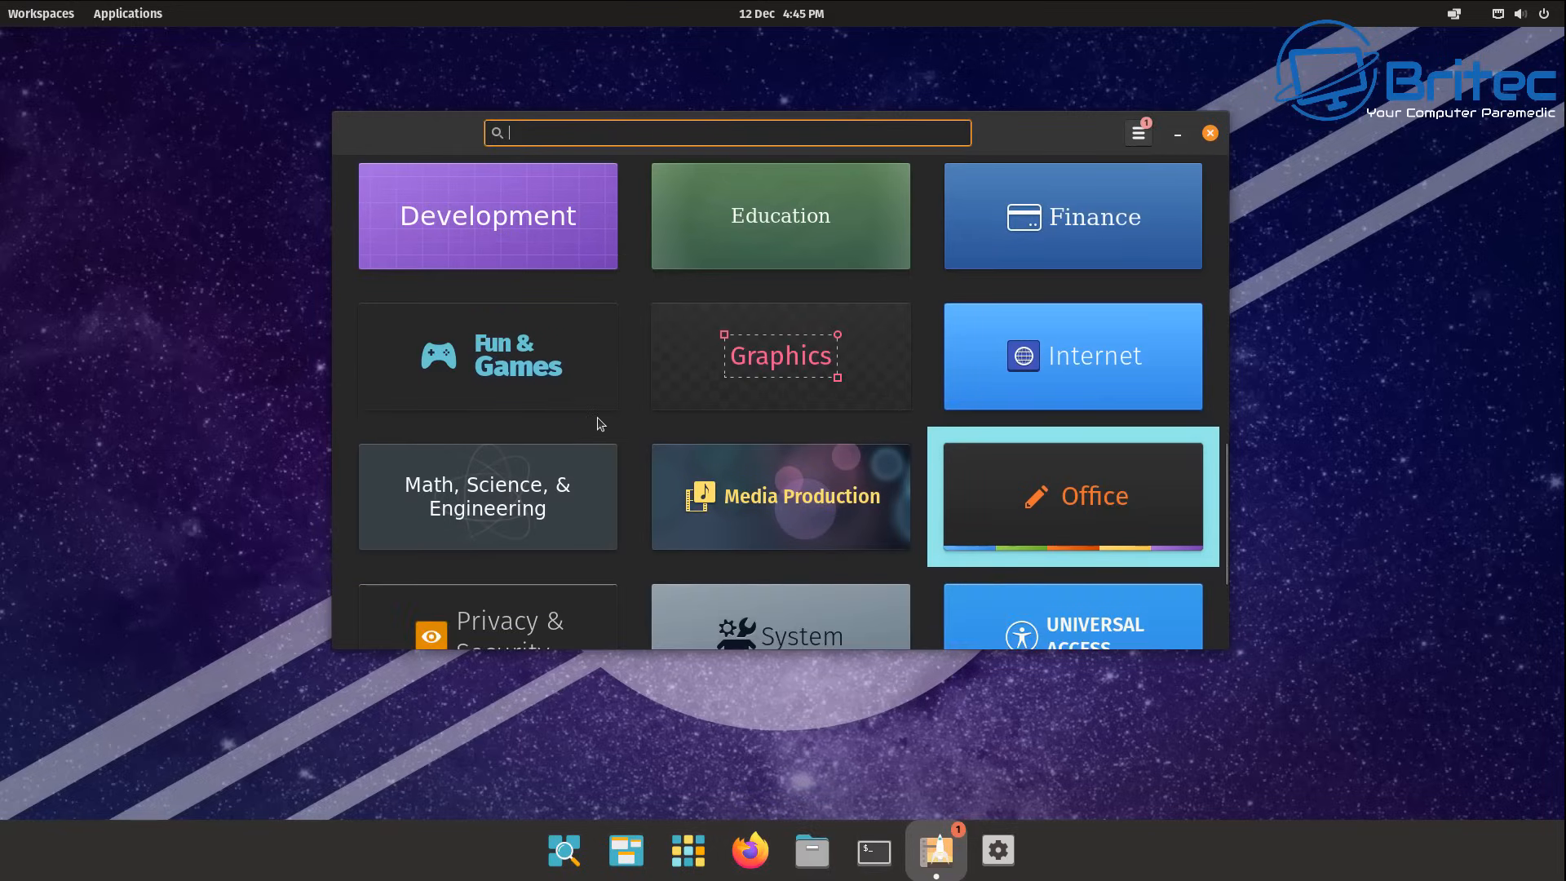
{"action": "scroll", "scroll_direction": "down", "scroll_amount": 3}
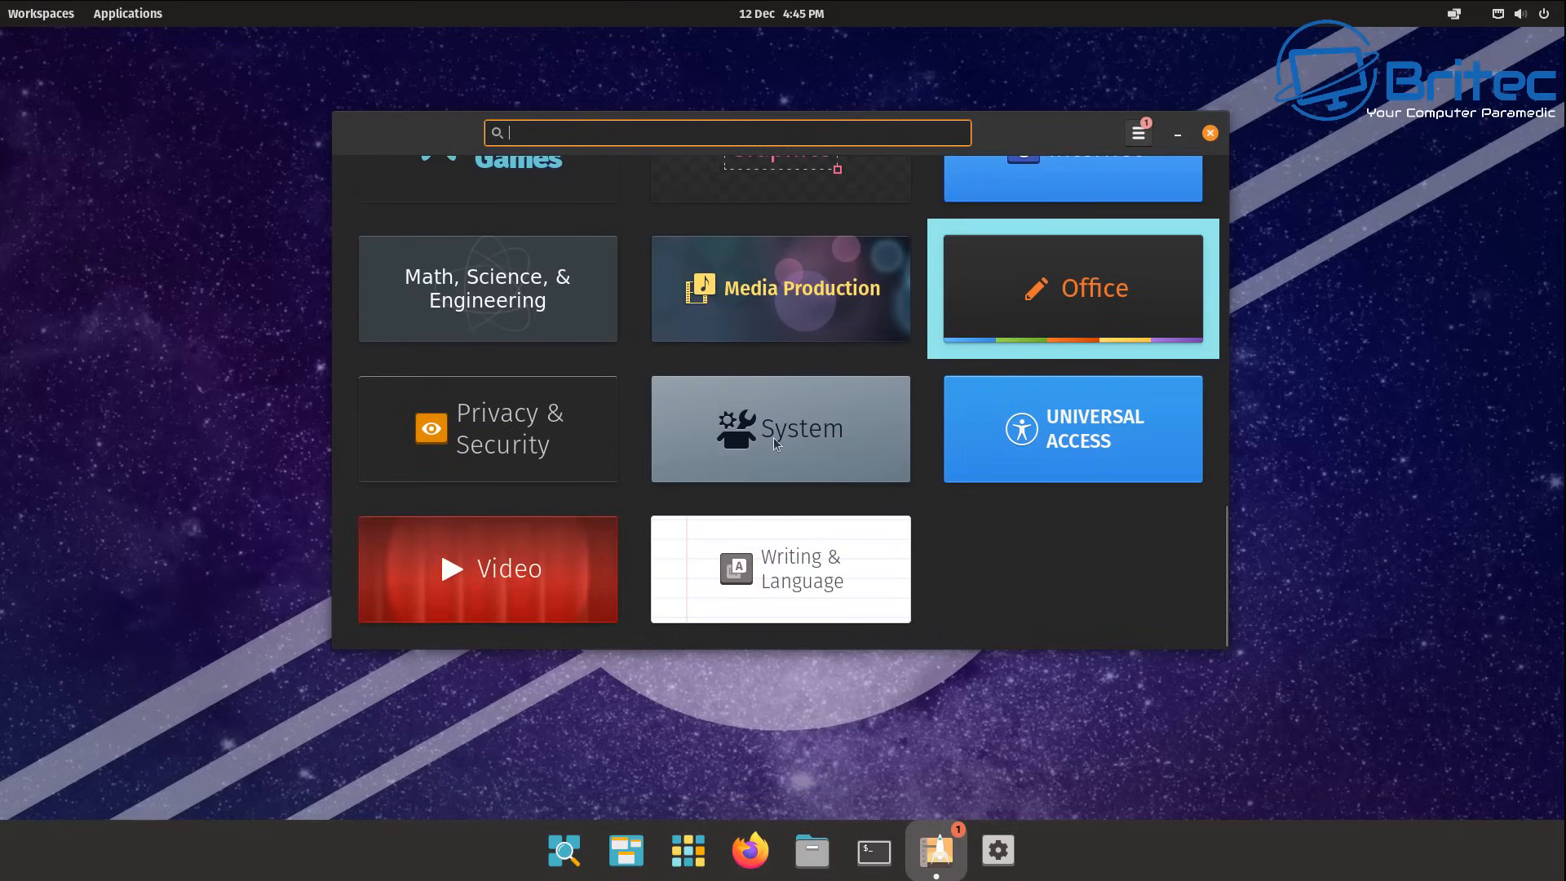
{"action": "left_click", "coordinate": [780, 429]}
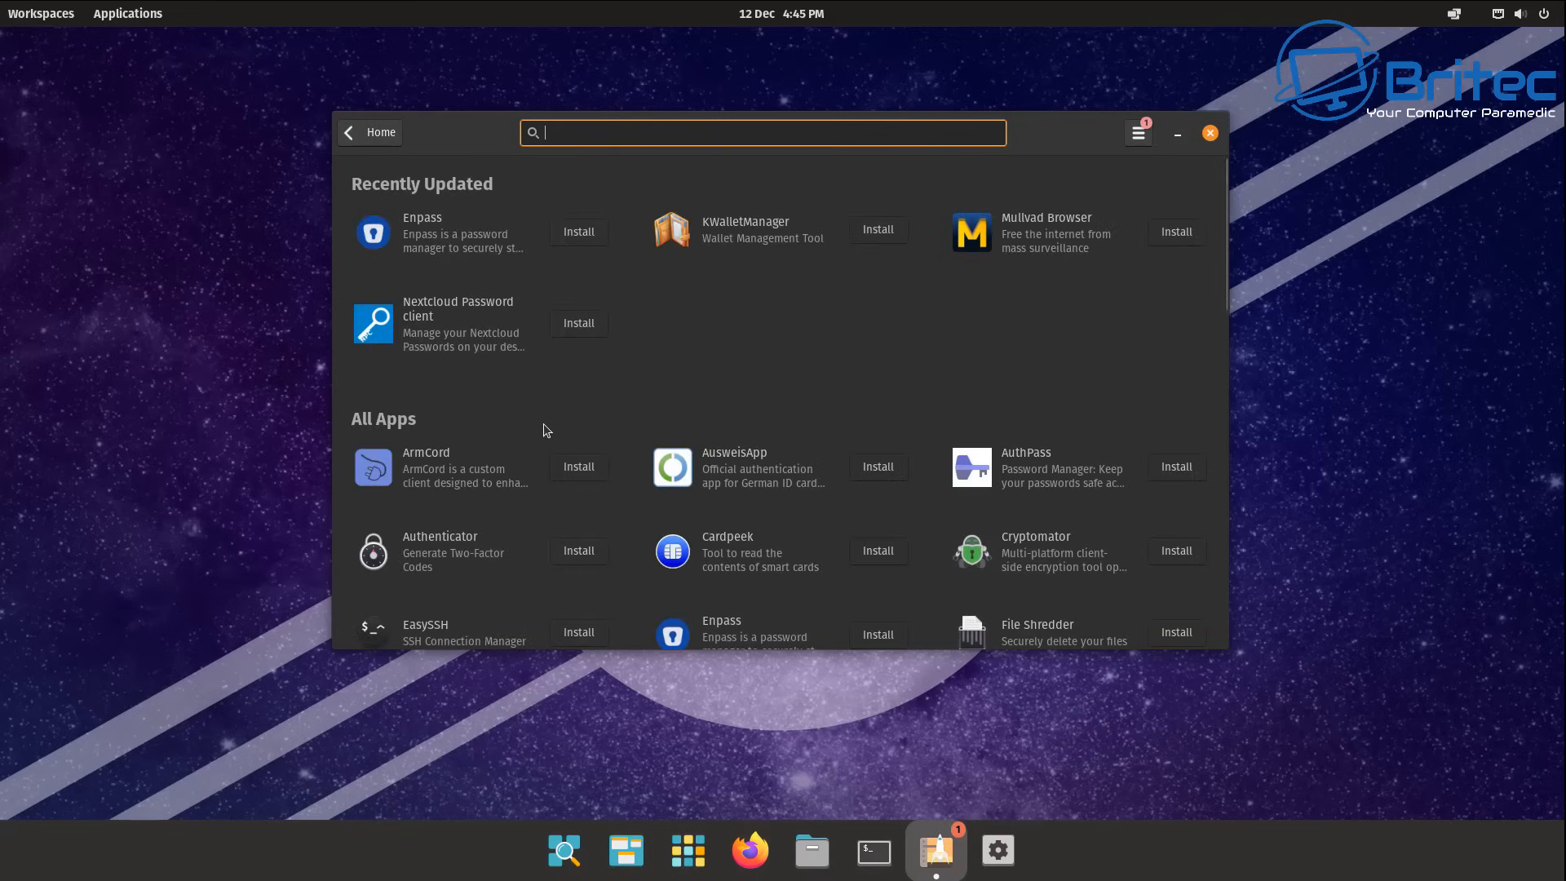
{"action": "scroll", "scroll_direction": "down", "scroll_amount": 3}
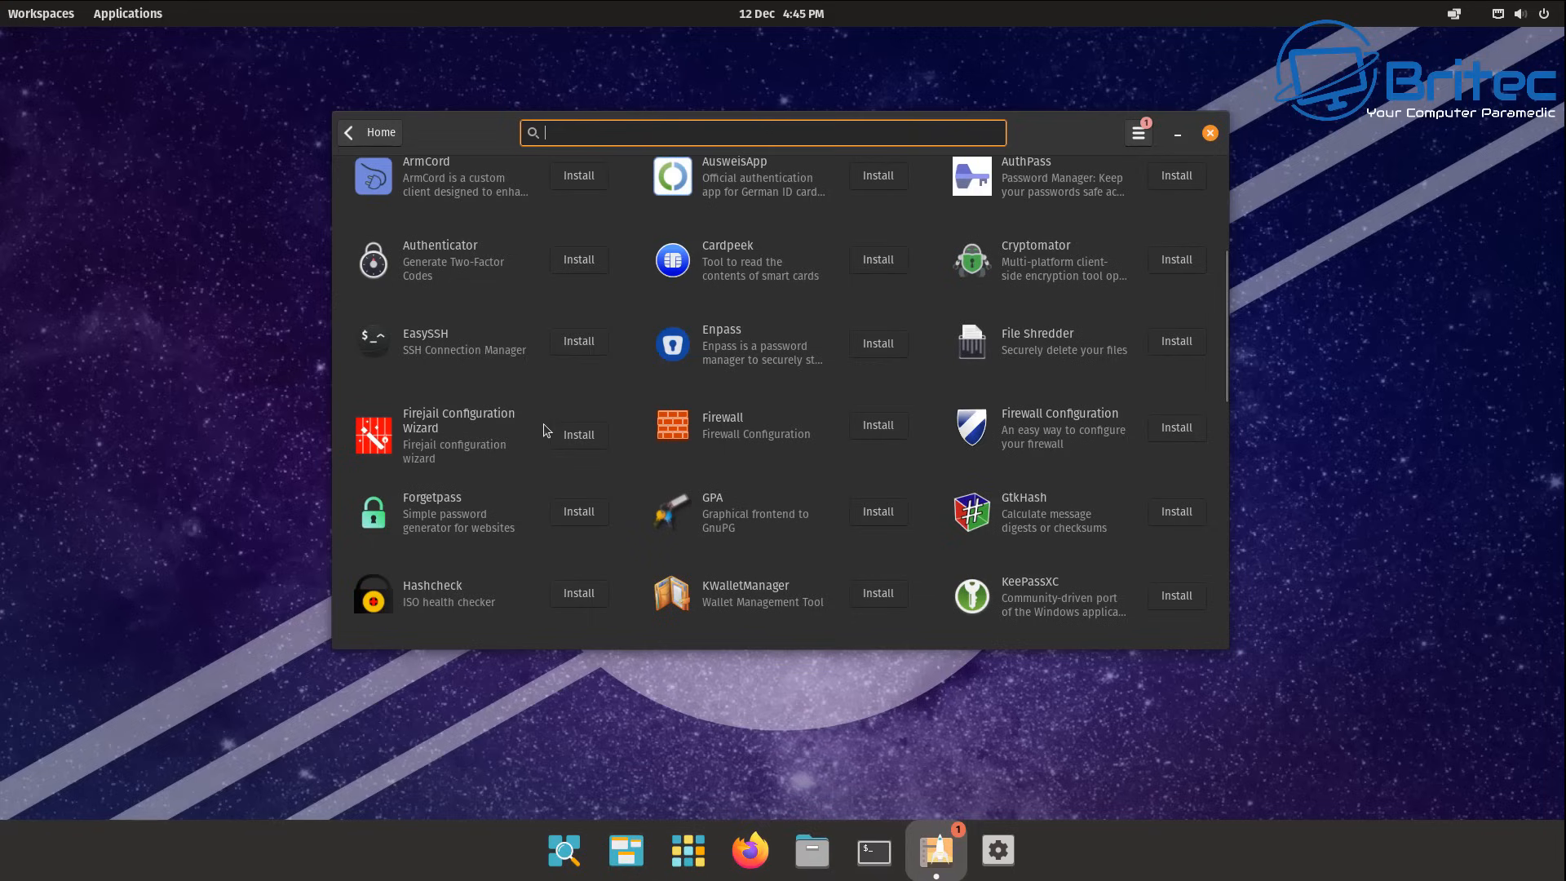
{"action": "scroll", "scroll_direction": "down", "scroll_amount": 3}
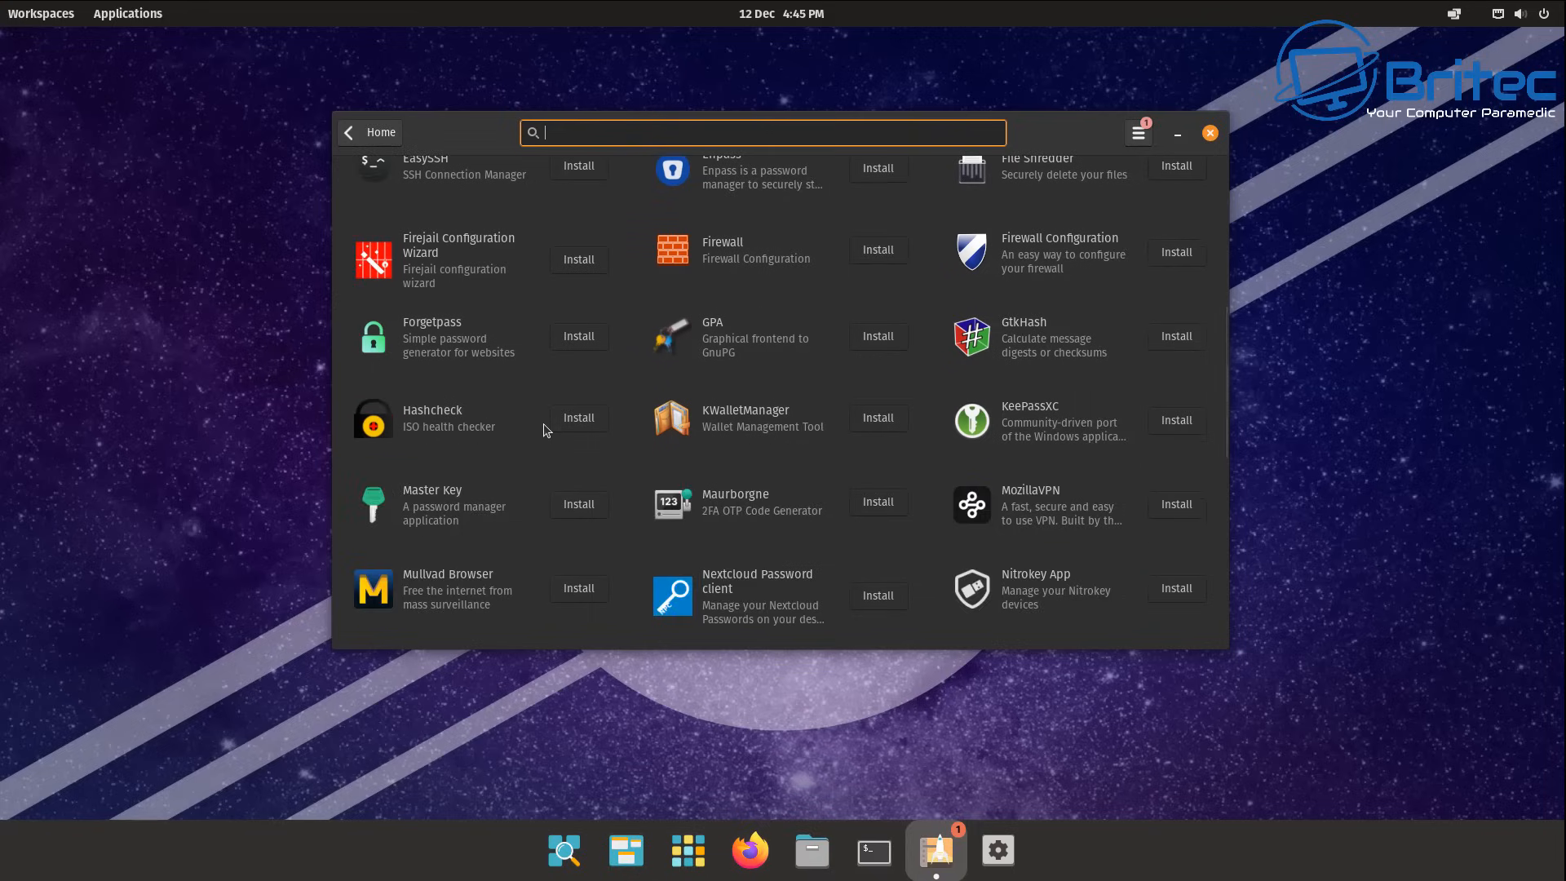
{"action": "scroll", "scroll_direction": "down", "scroll_amount": 3}
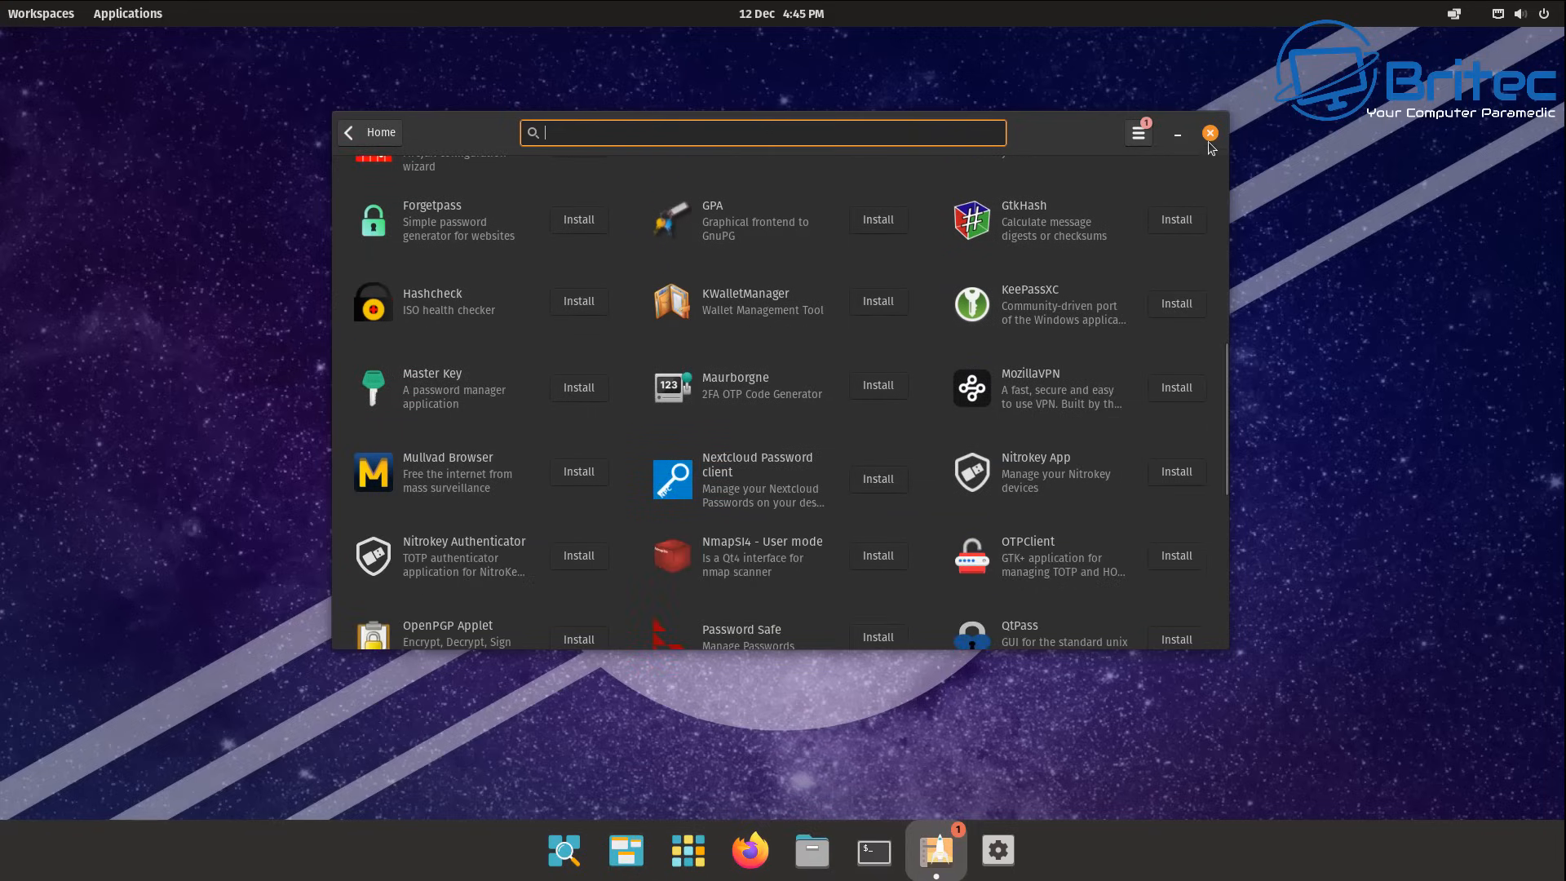
{"action": "left_click", "coordinate": [1137, 132]}
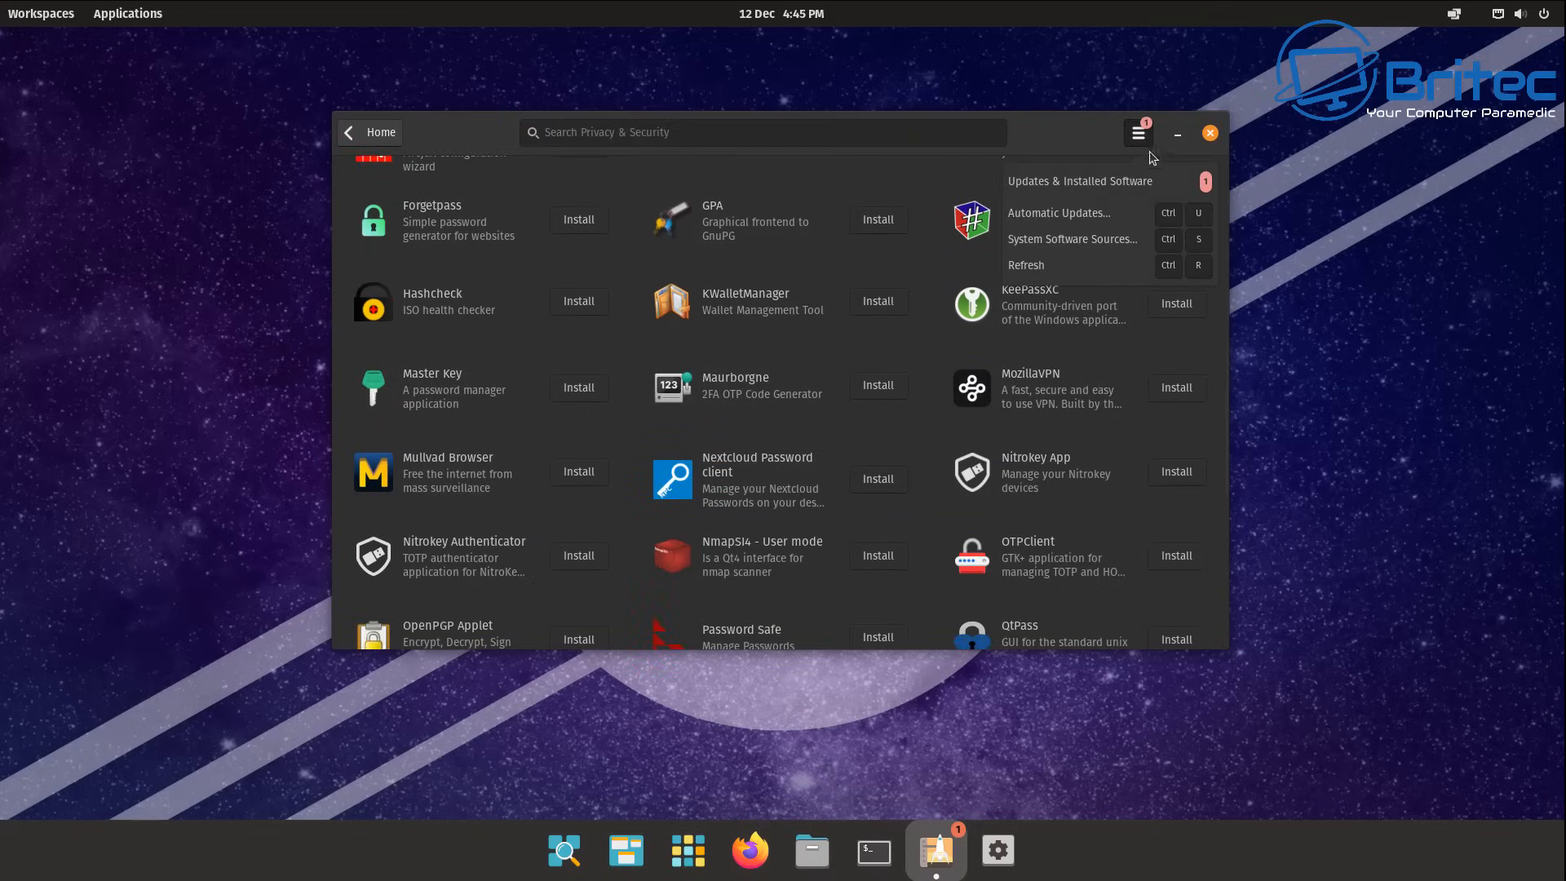
Step: Start installing all available updates and put the Pop!_Shop window away
{"action": "left_click", "coordinate": [1080, 182]}
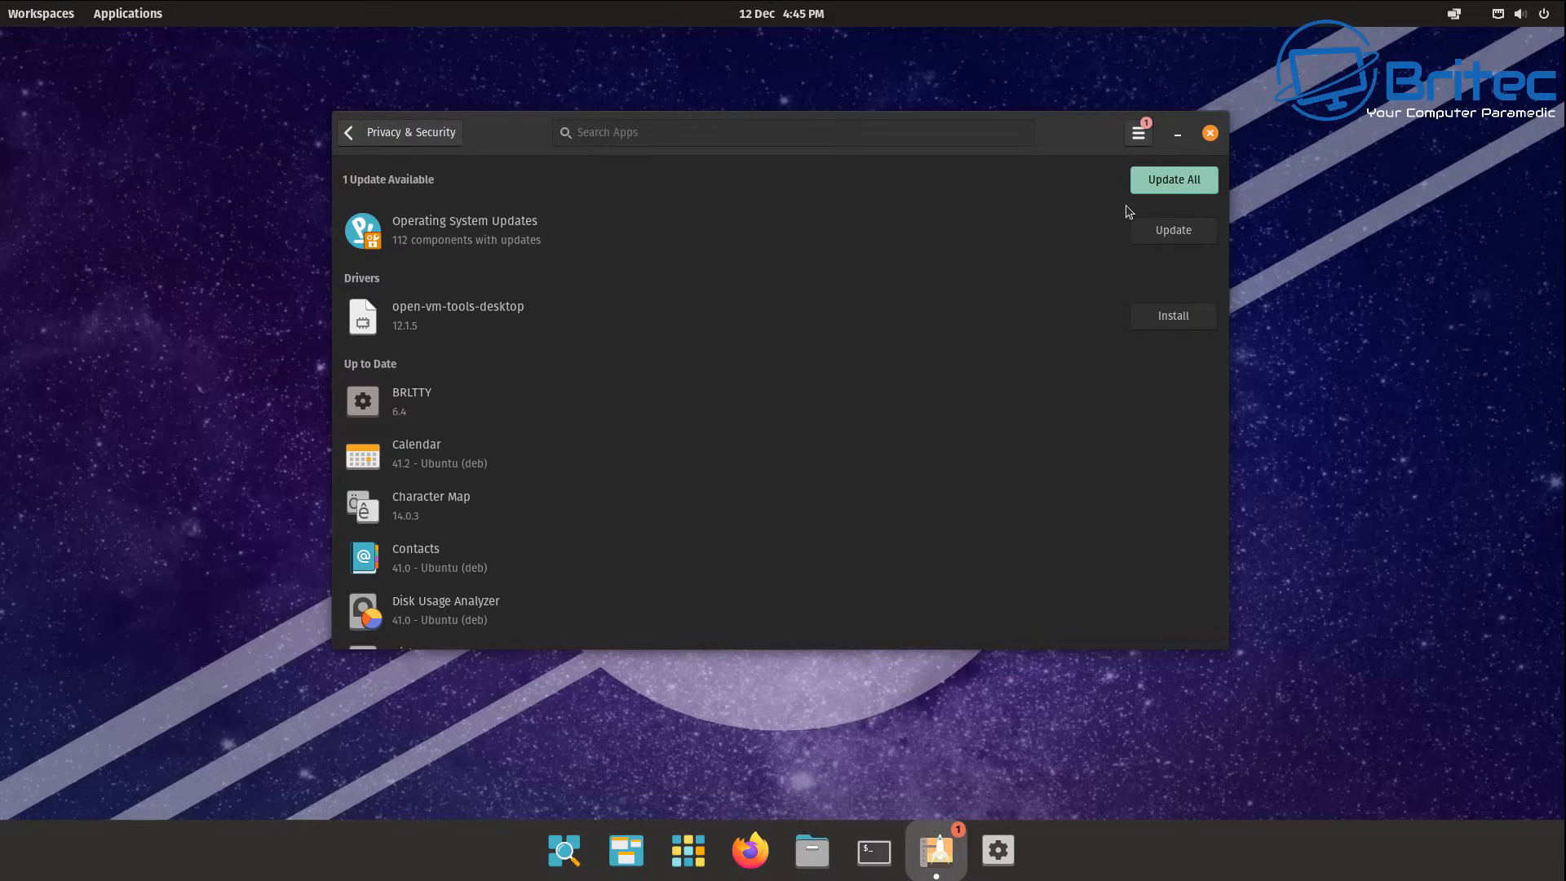
{"action": "left_click", "coordinate": [1173, 180]}
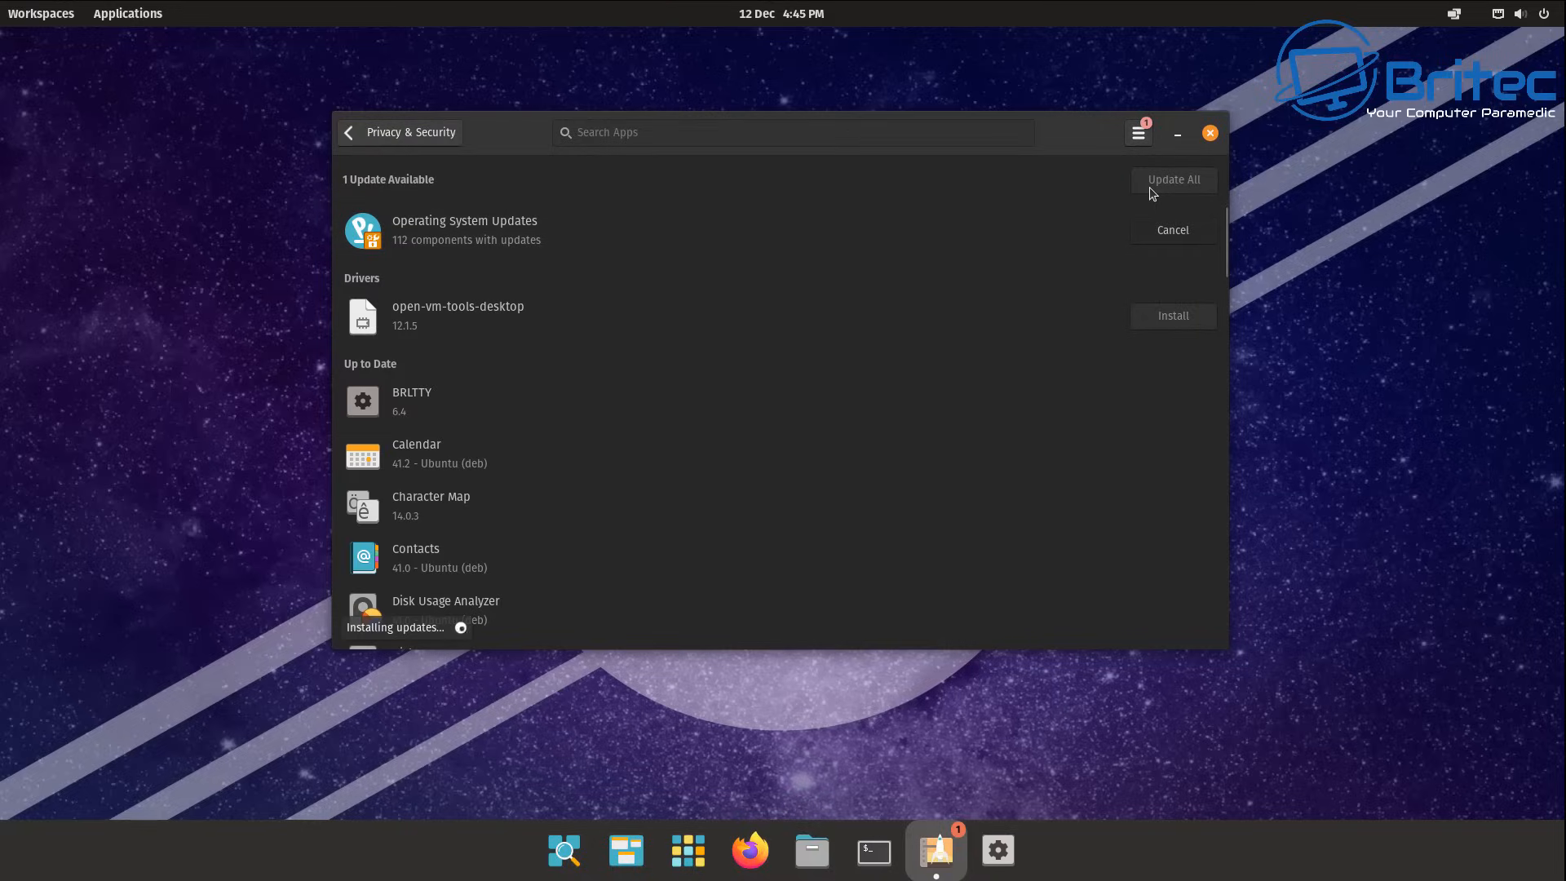
{"action": "mouse_move", "coordinate": [1072, 277]}
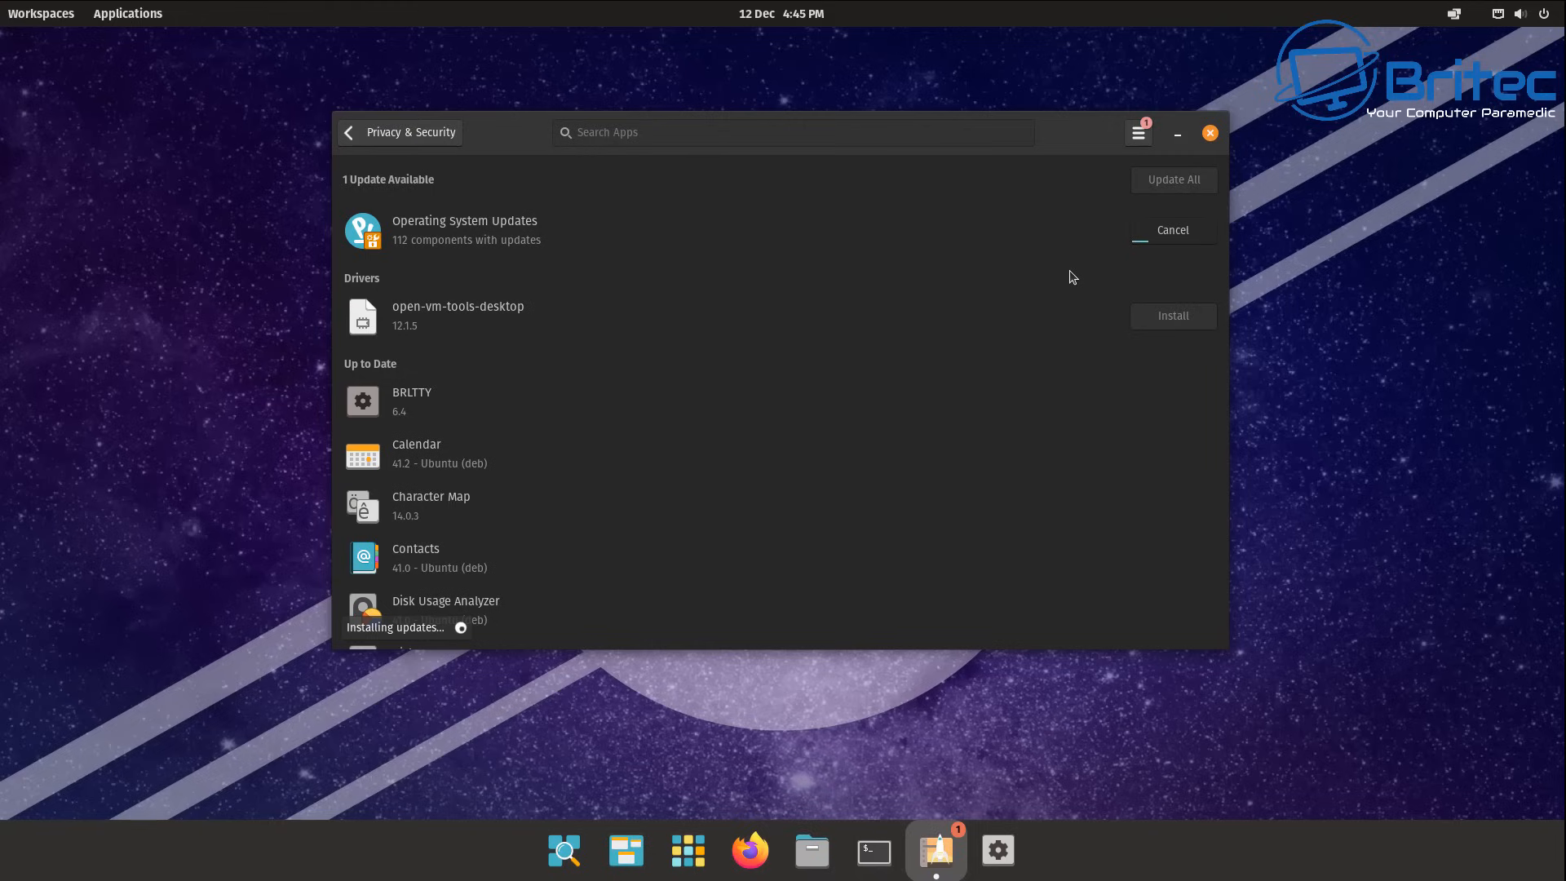
{"action": "mouse_move", "coordinate": [1178, 132]}
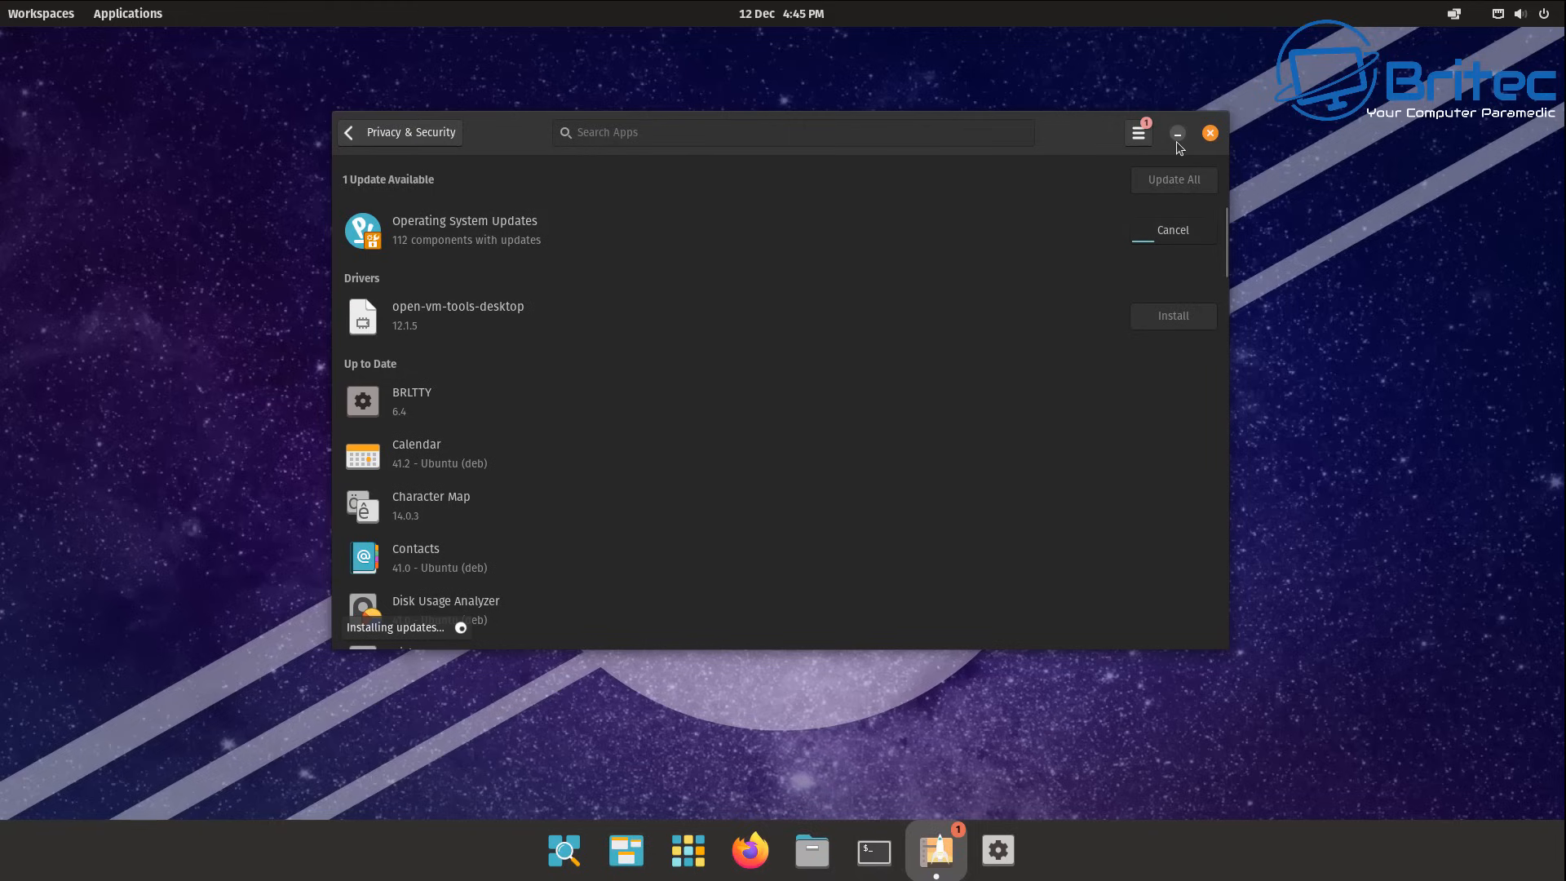
{"action": "left_click", "coordinate": [1176, 132]}
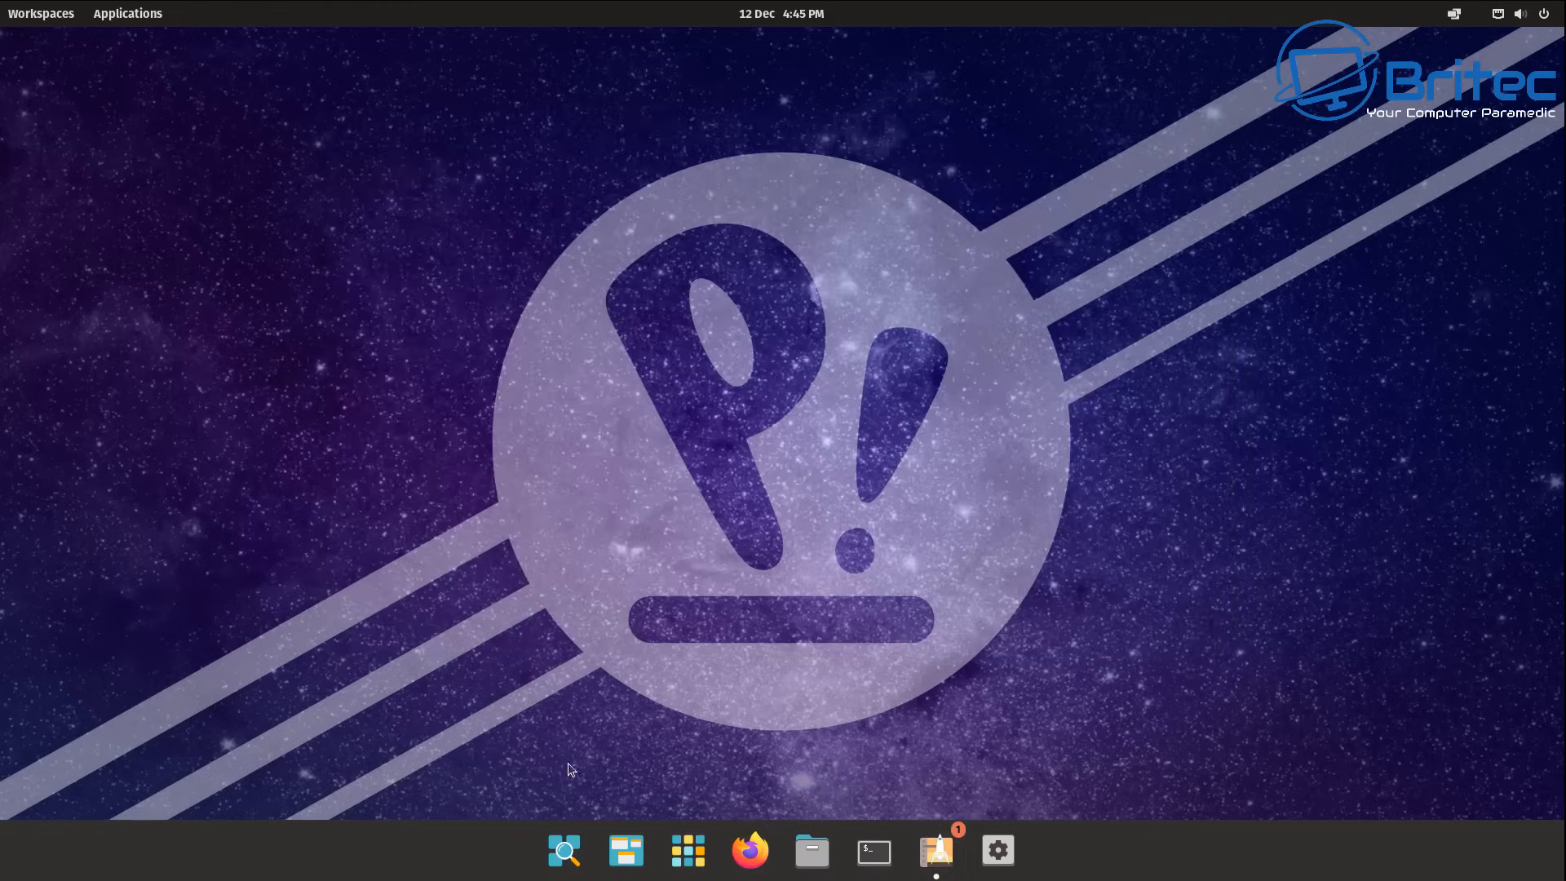
Step: Look at the launcher and Applications menu, then open a Terminal window from the dock
{"action": "left_click", "coordinate": [563, 850]}
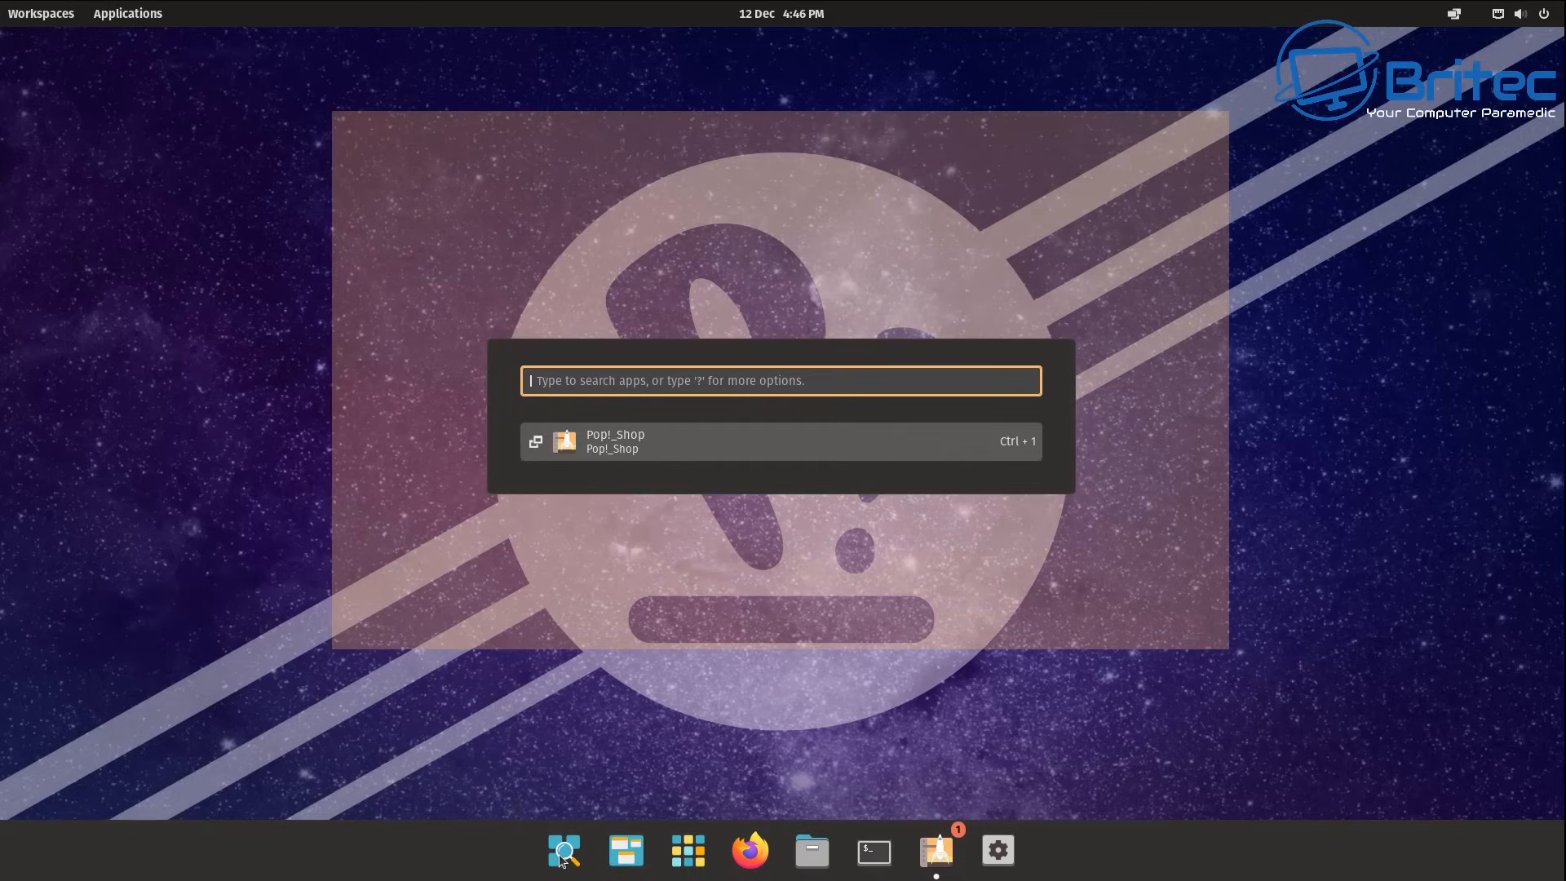
{"action": "mouse_move", "coordinate": [561, 856]}
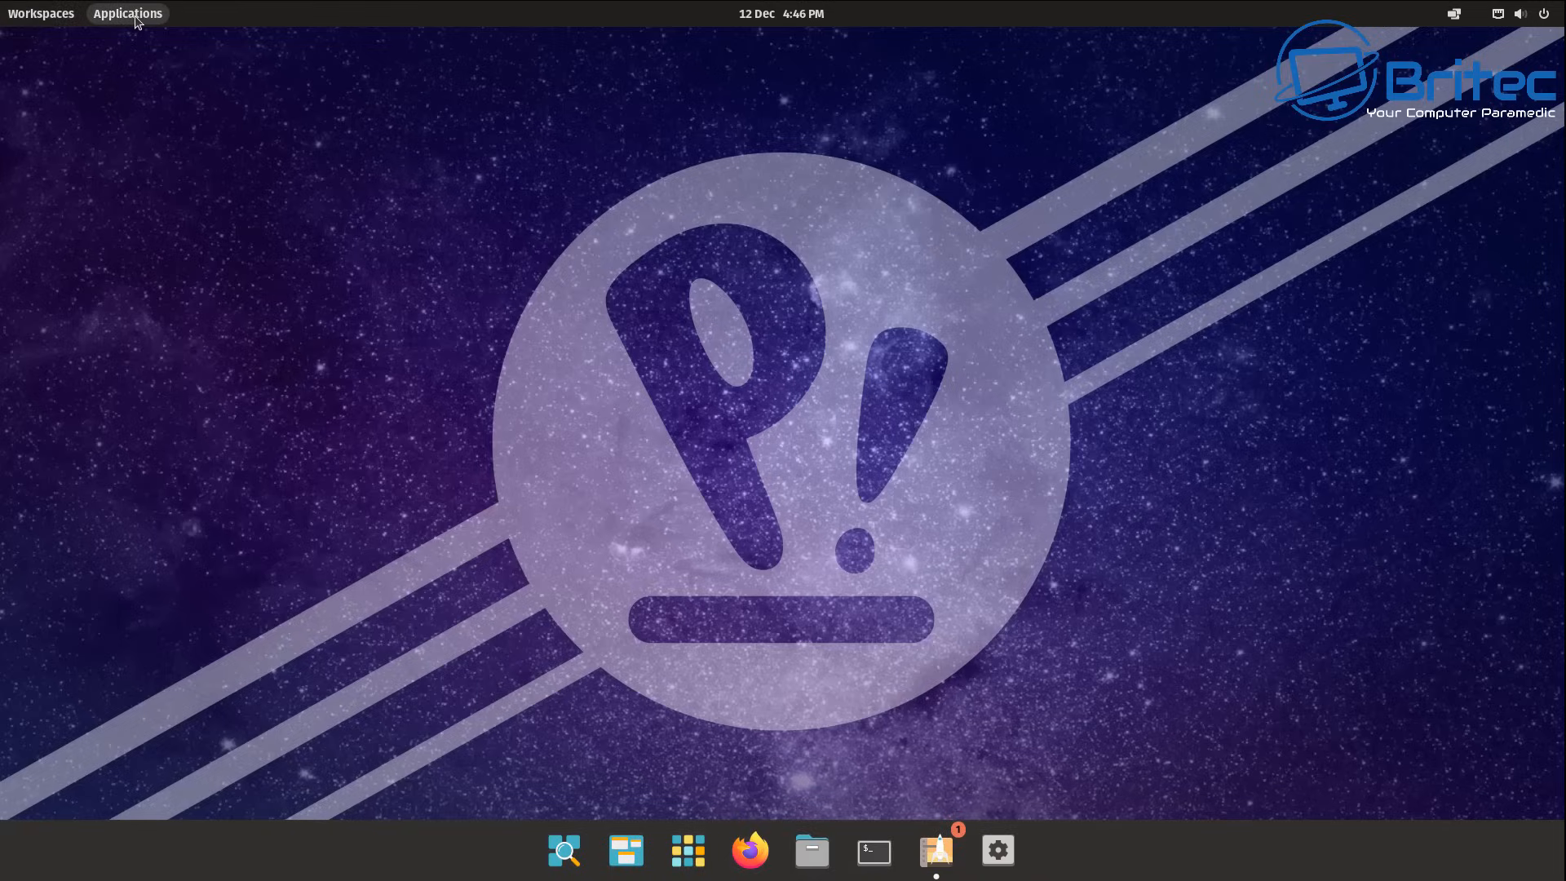
{"action": "left_click", "coordinate": [125, 13]}
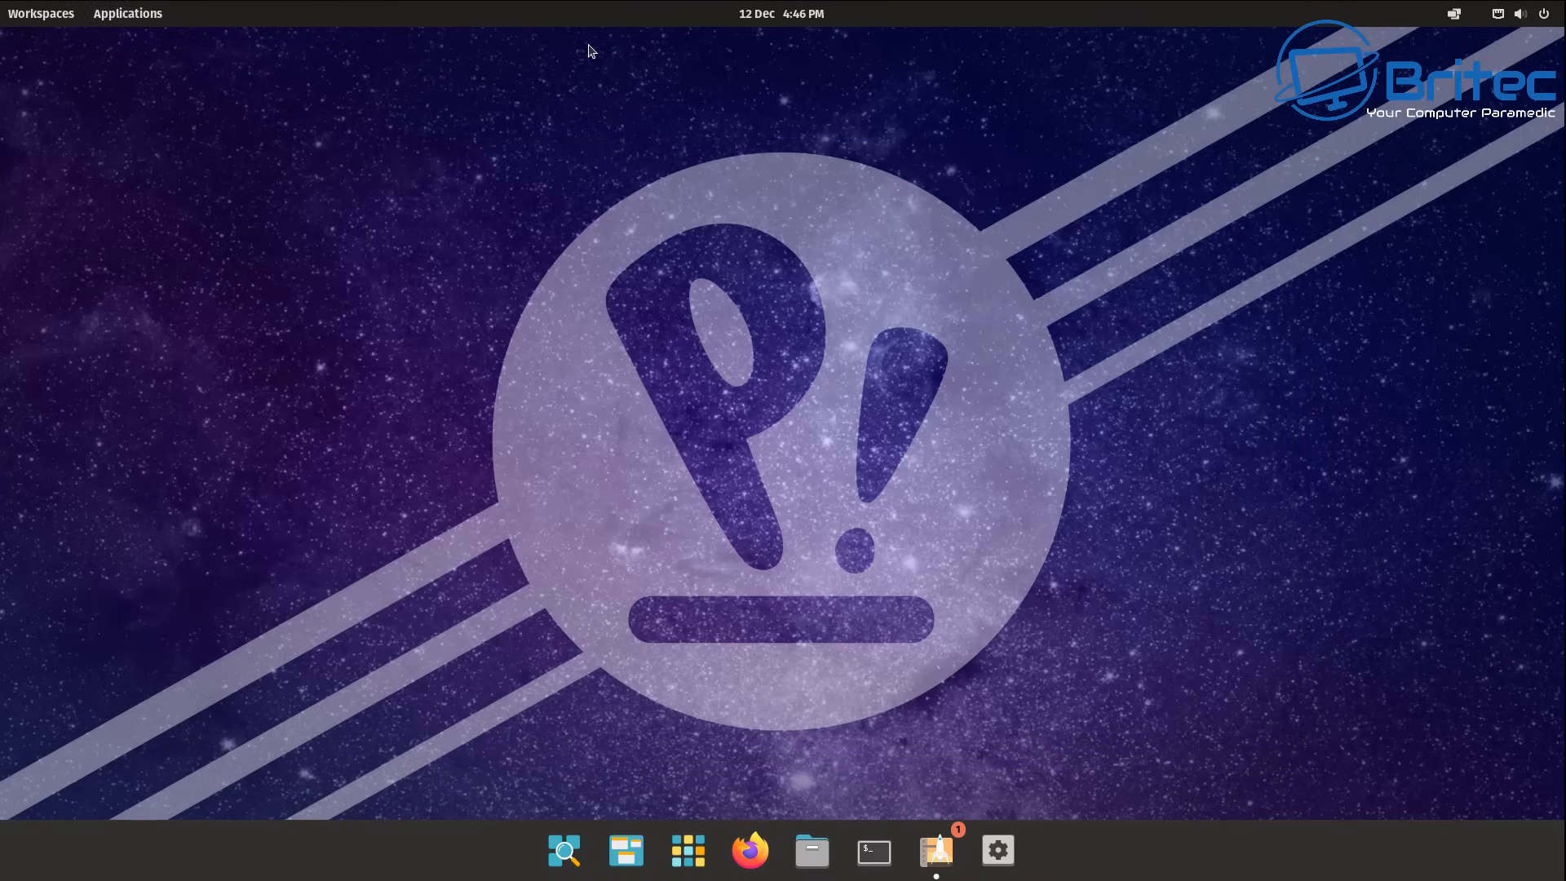
{"action": "mouse_move", "coordinate": [40, 13]}
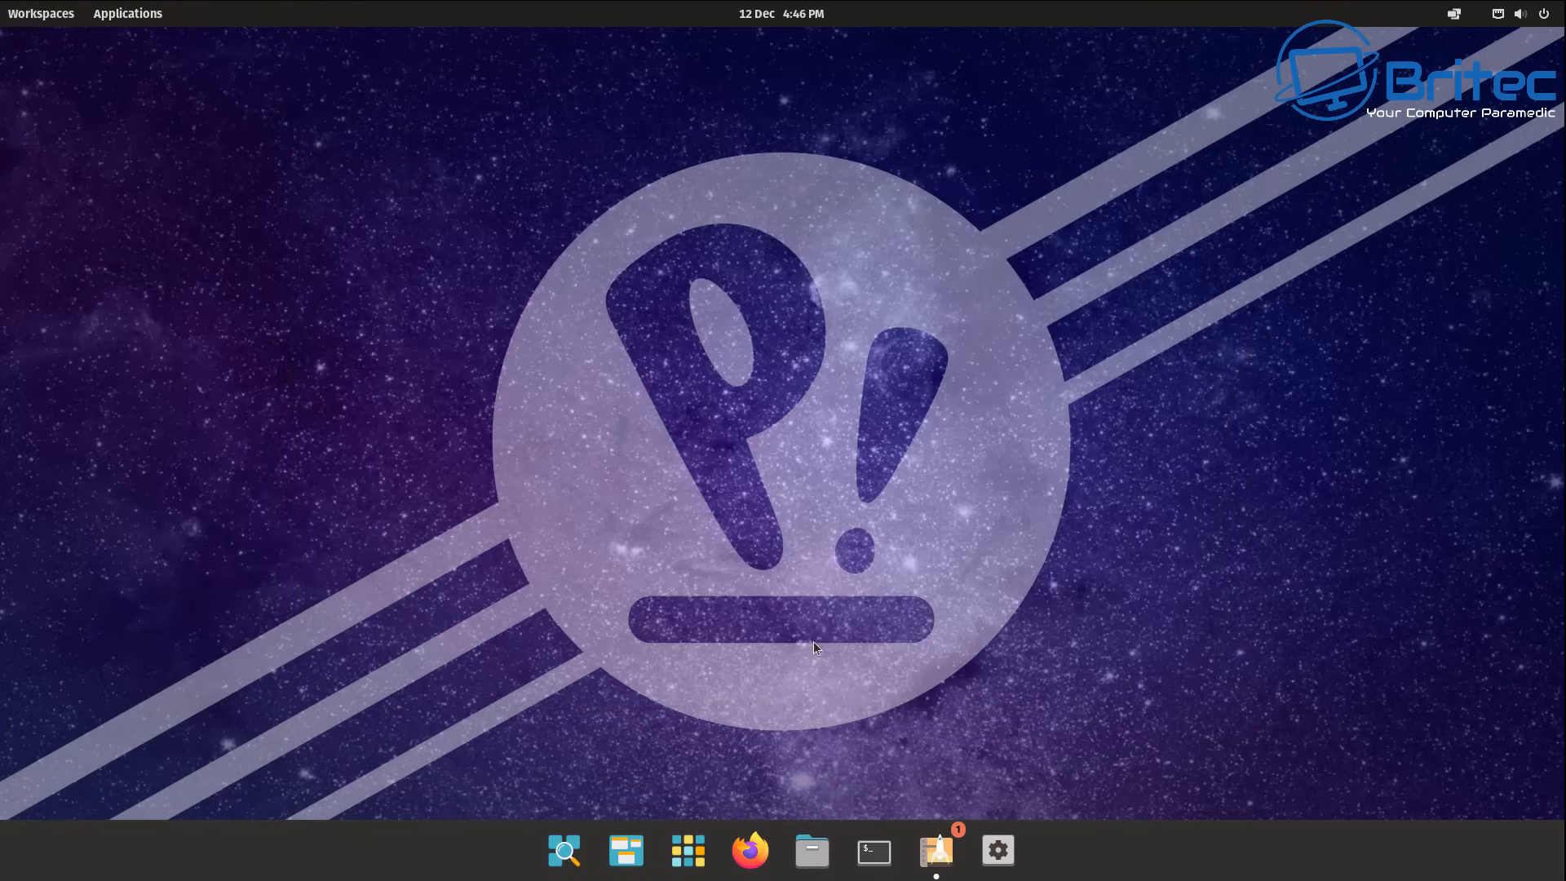
{"action": "left_click", "coordinate": [871, 850]}
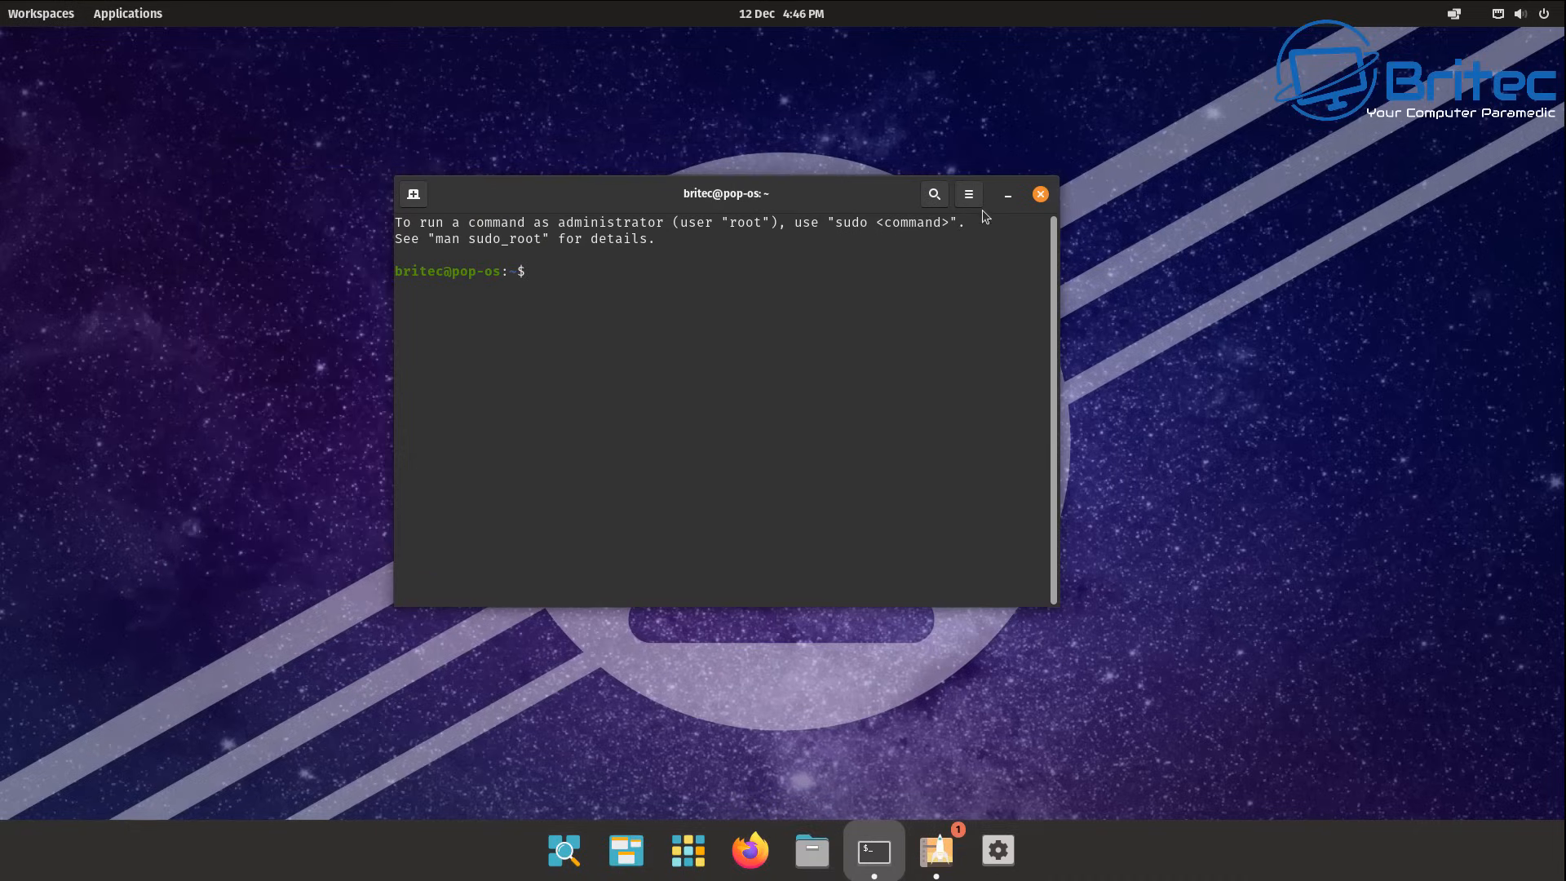
Step: Close Terminal, open Files on Home and the empty Downloads folder, then close Files
{"action": "left_click", "coordinate": [1007, 194]}
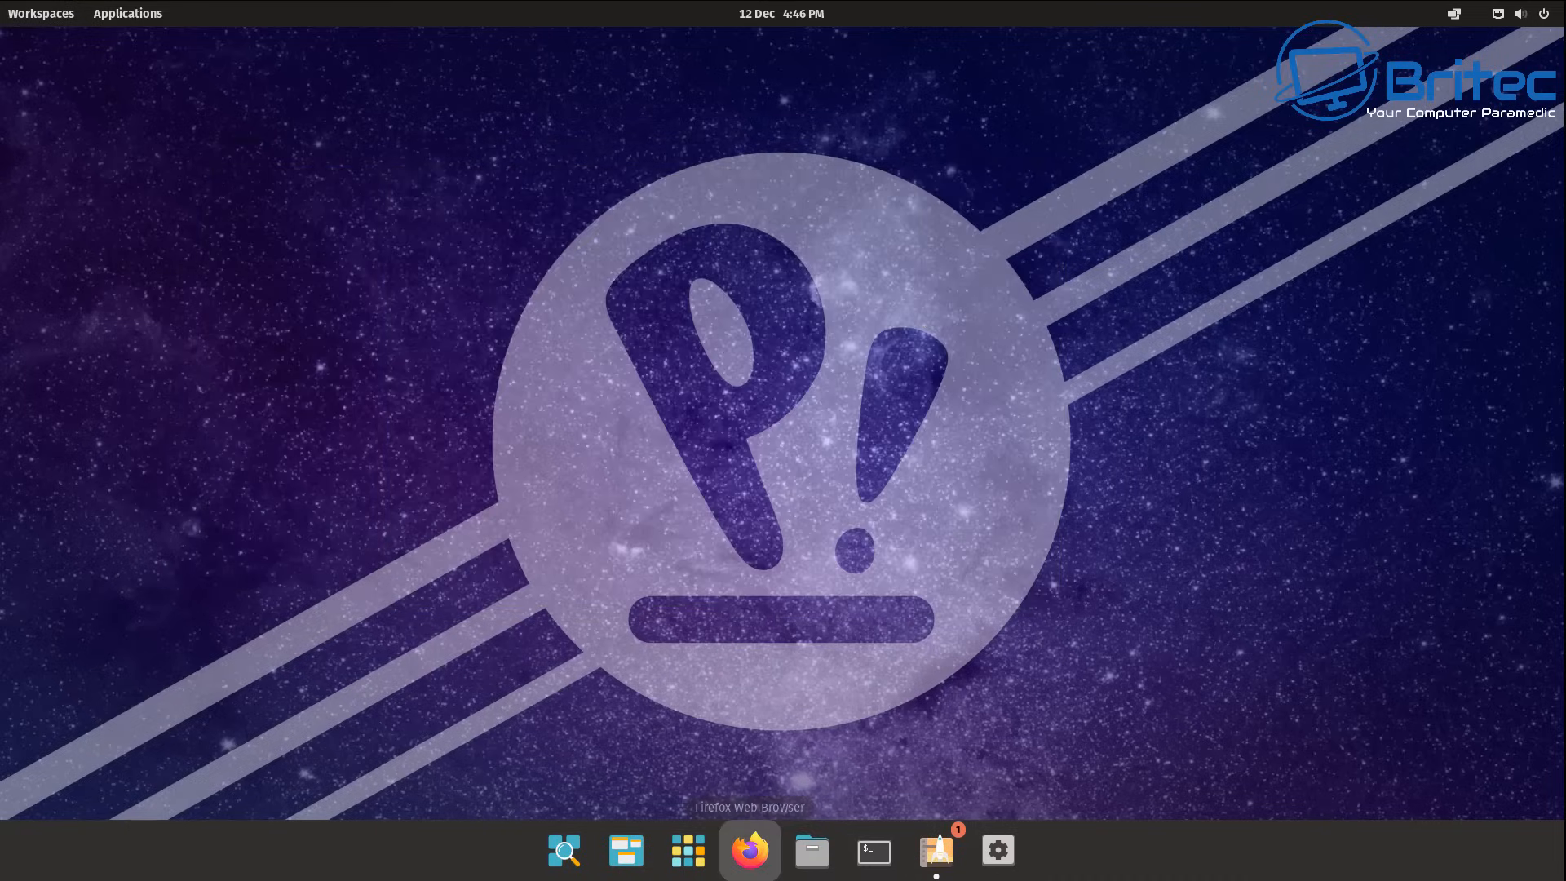
{"action": "left_click", "coordinate": [810, 850]}
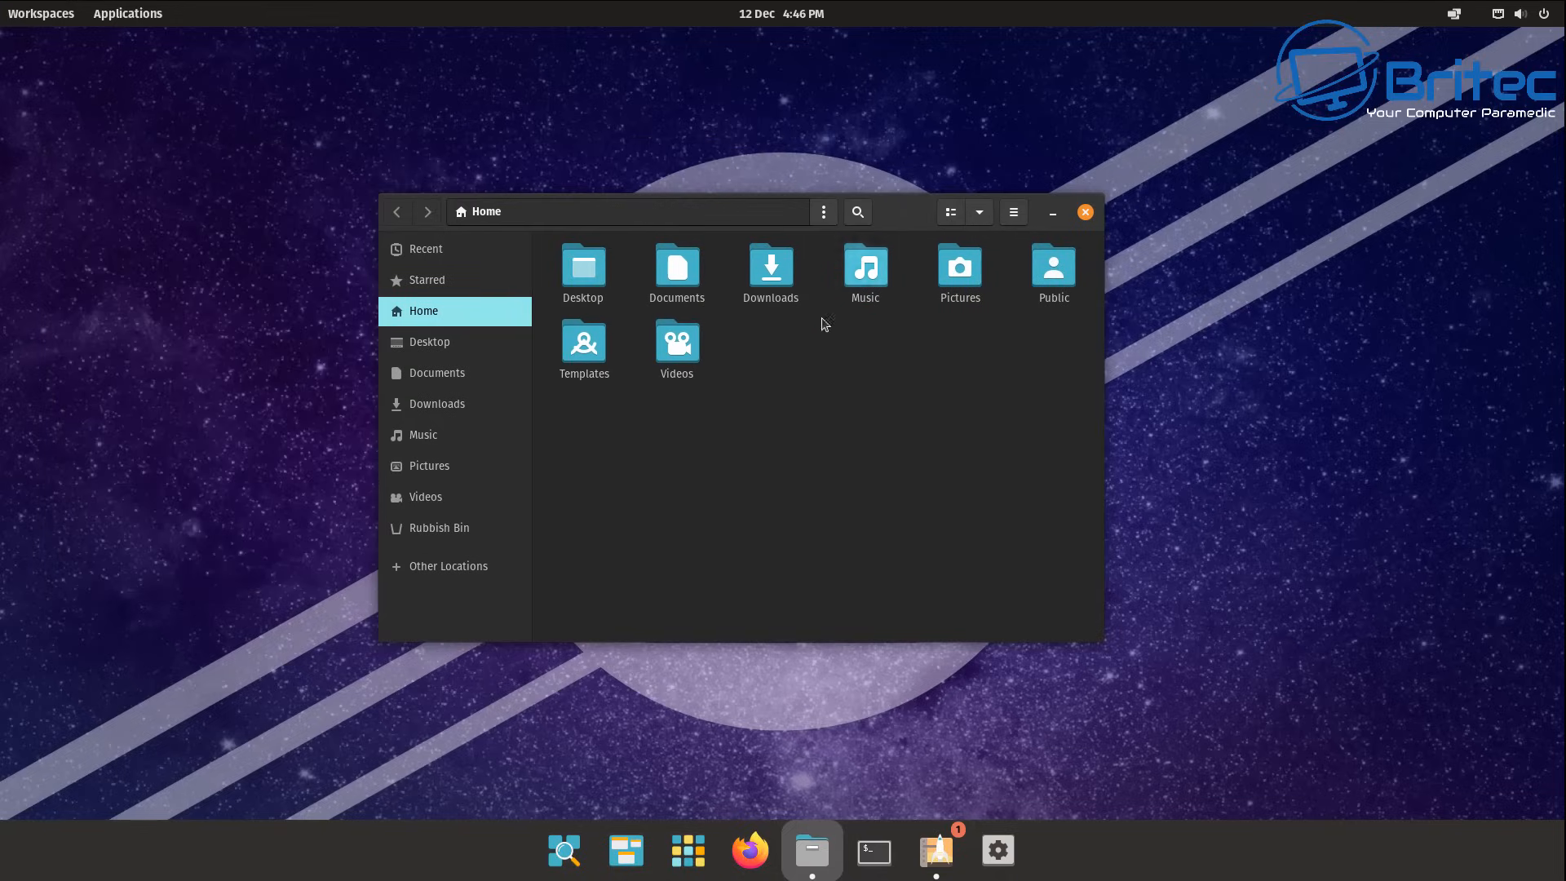
{"action": "mouse_move", "coordinate": [446, 341]}
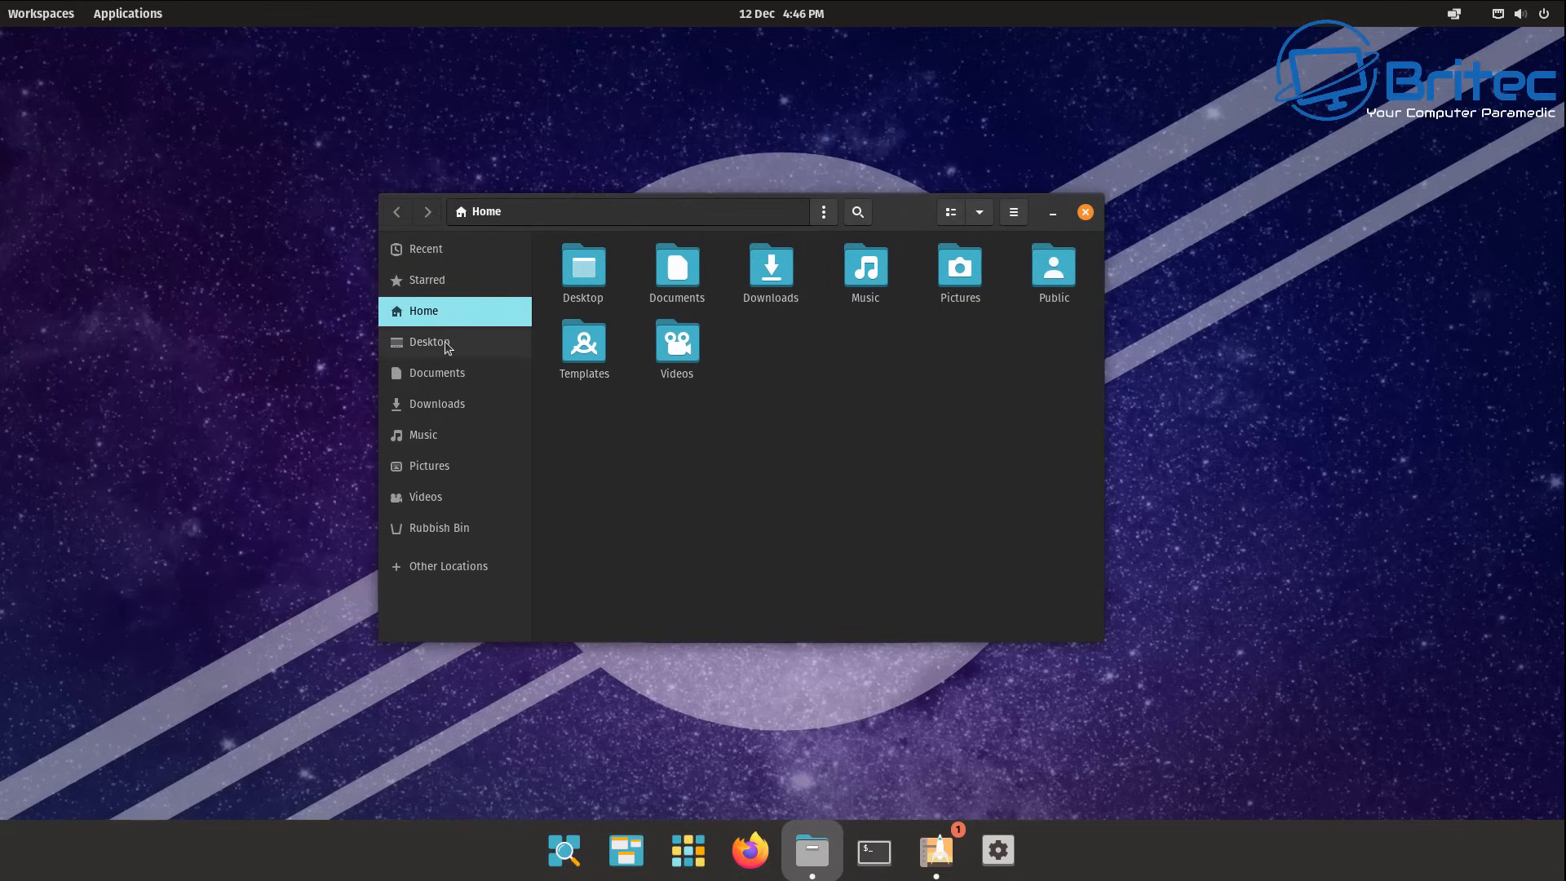
{"action": "left_click", "coordinate": [437, 403]}
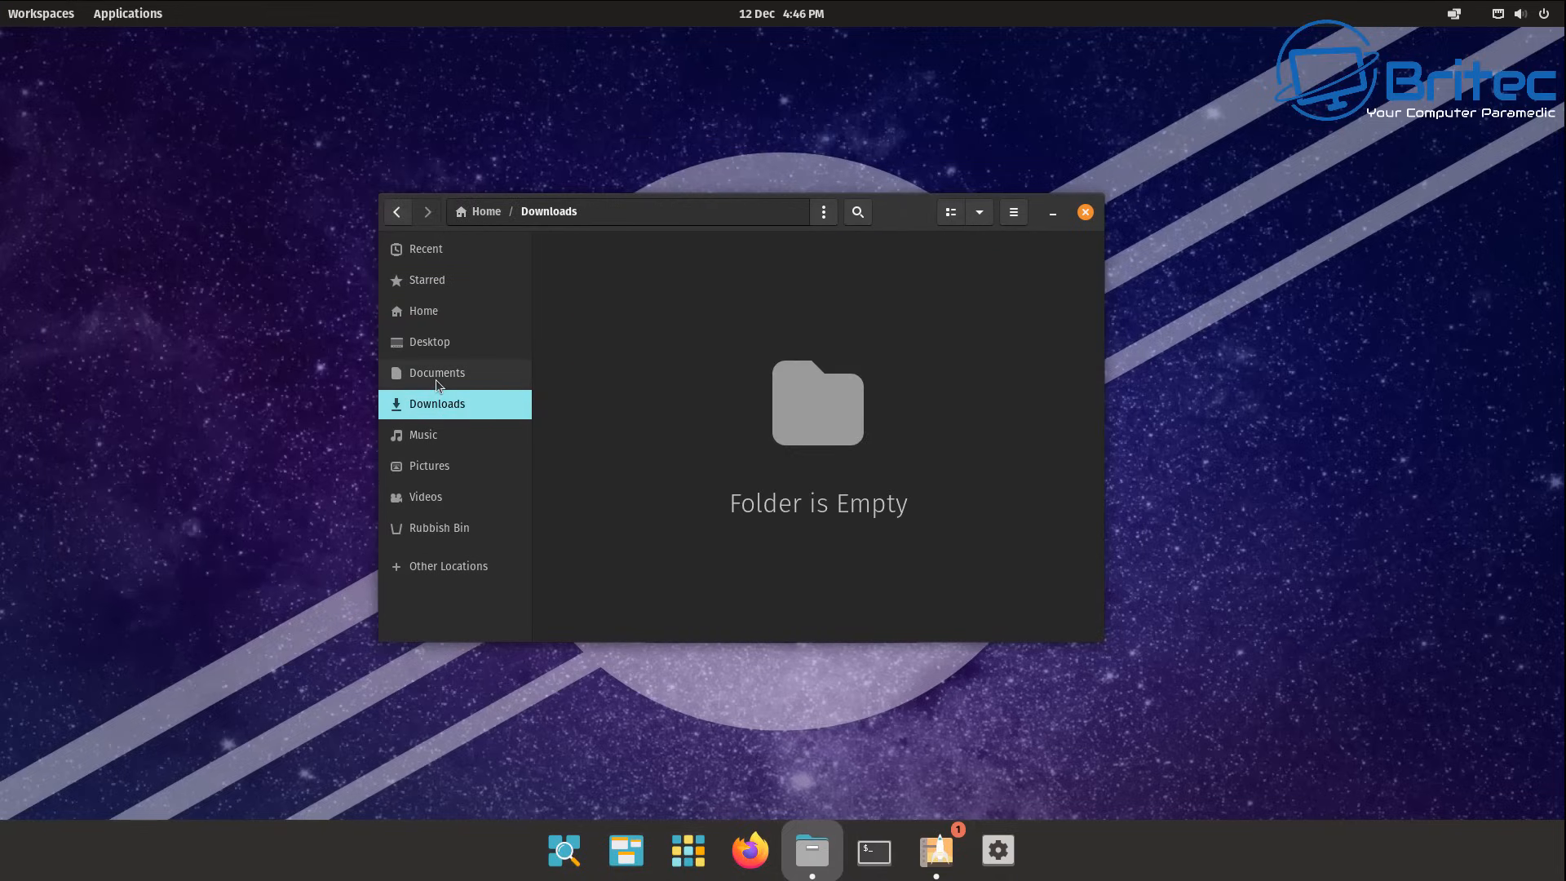
{"action": "mouse_move", "coordinate": [439, 594]}
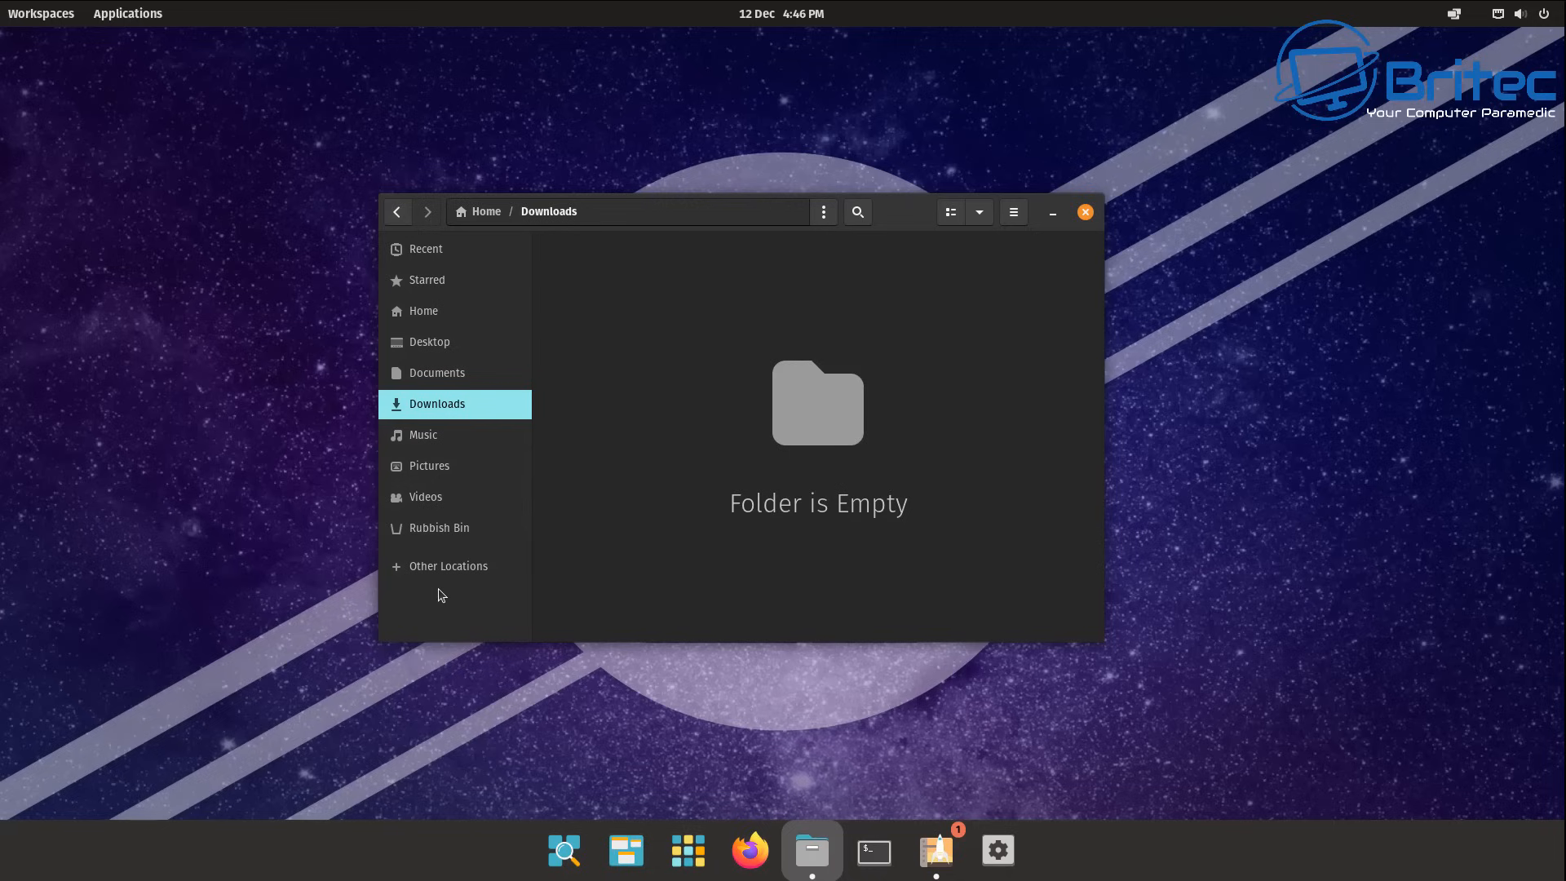
{"action": "left_click", "coordinate": [1085, 210]}
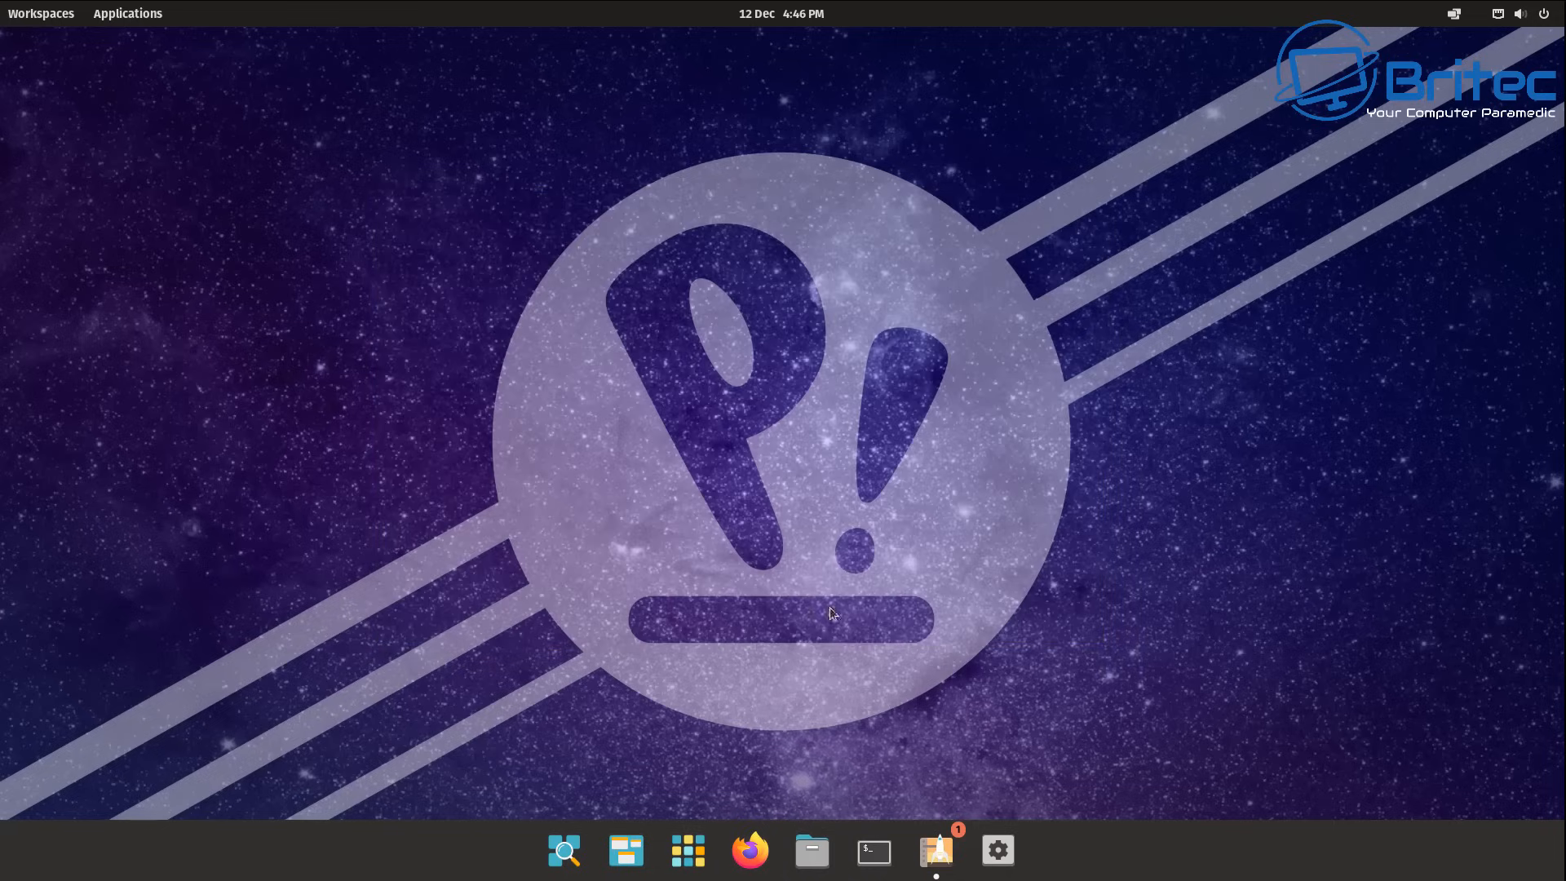
{"action": "mouse_move", "coordinate": [688, 850]}
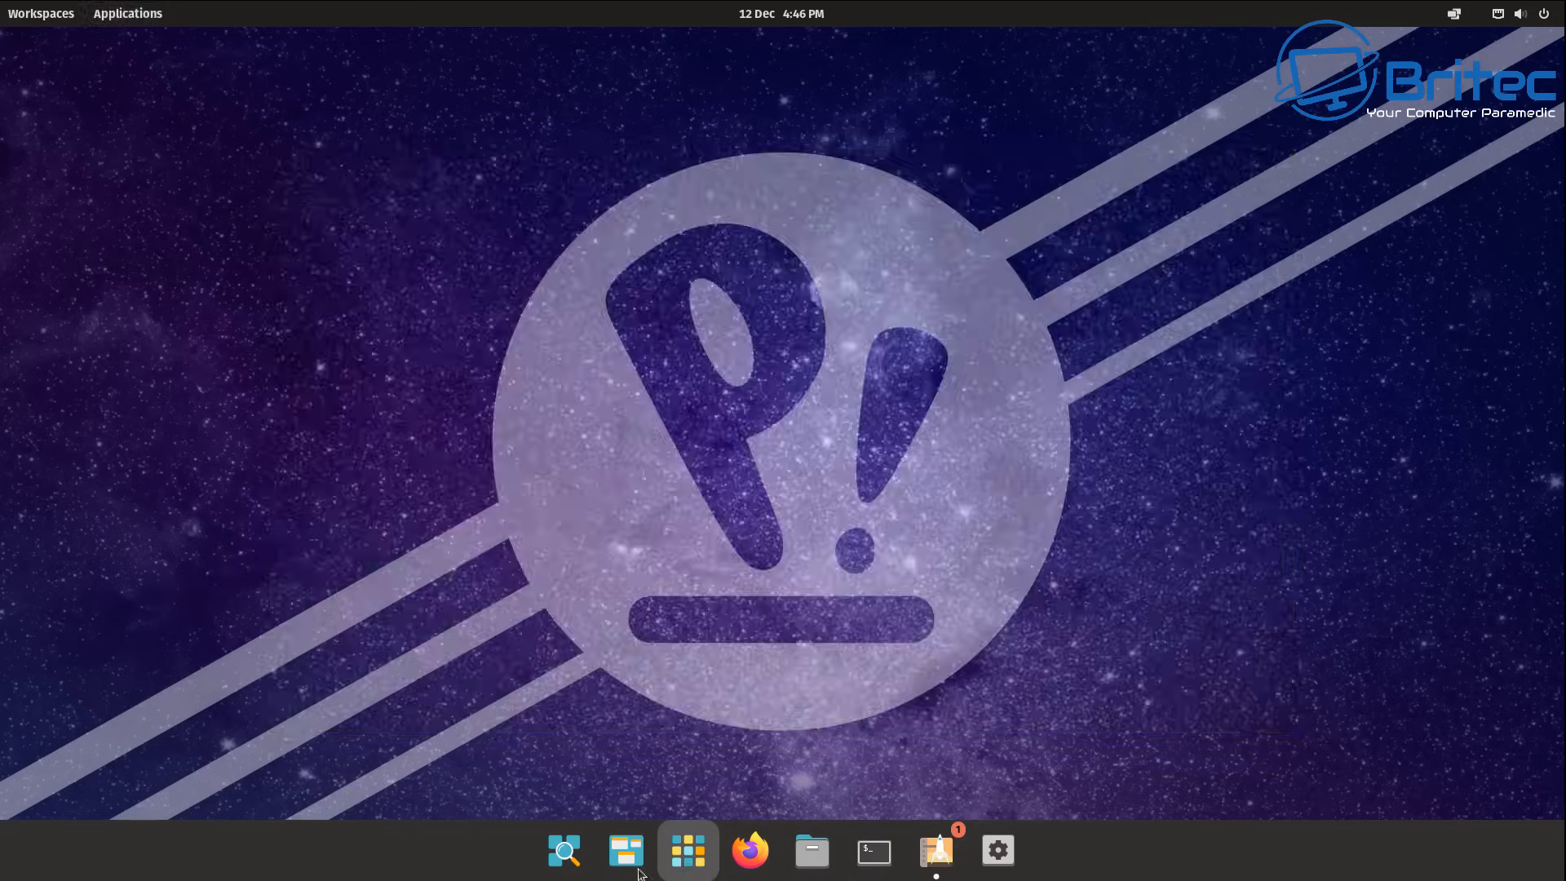
{"action": "mouse_move", "coordinate": [562, 850]}
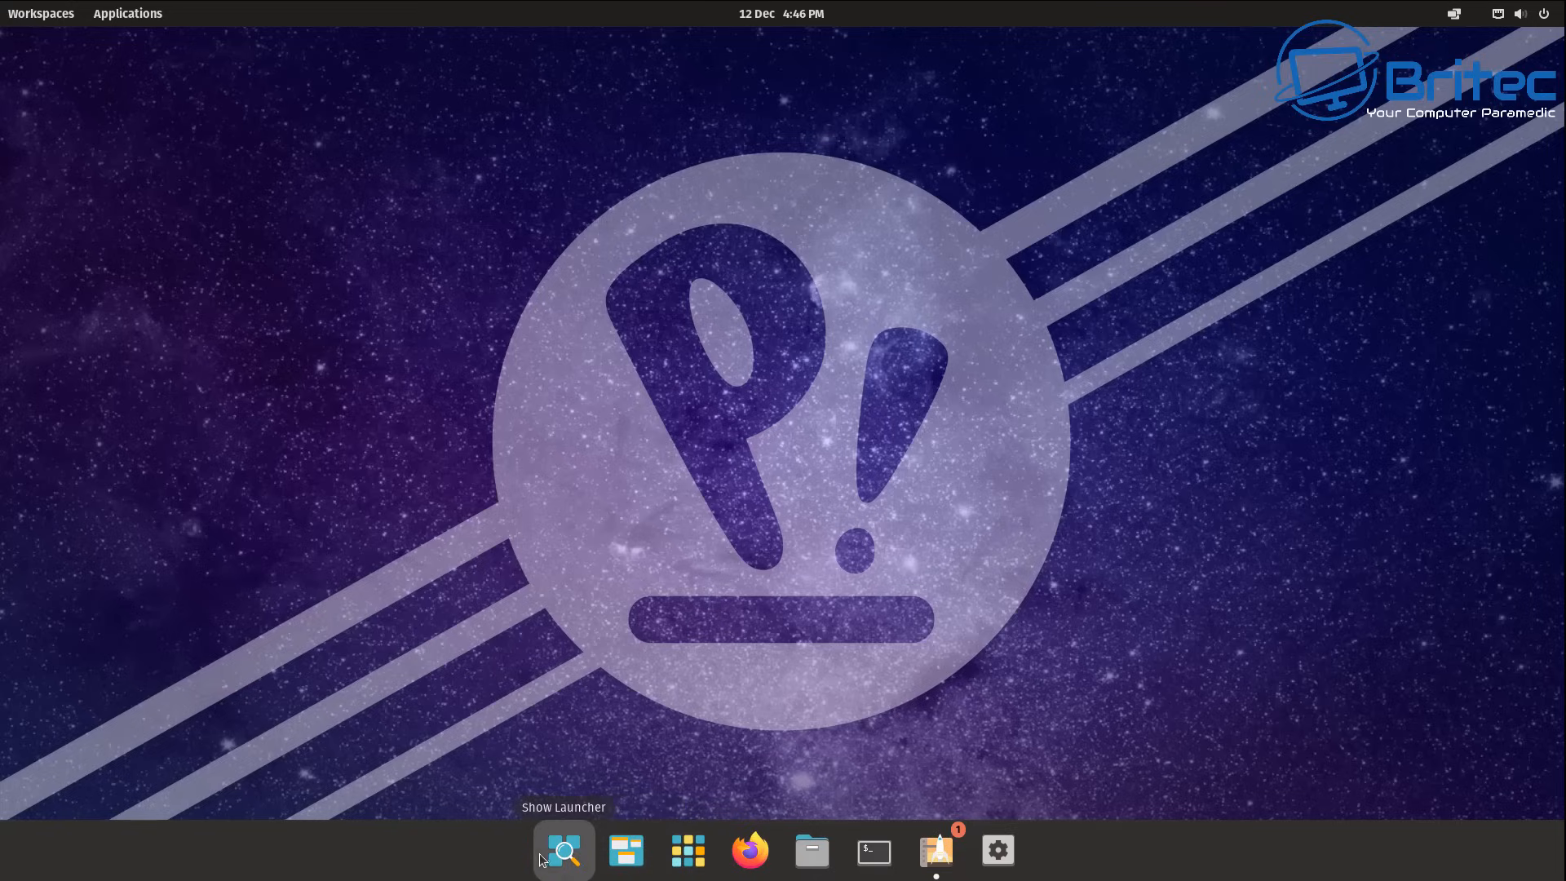
Step: Open Pop!_OS Settings from the dock, landing on the Displays page
{"action": "left_click", "coordinate": [563, 850]}
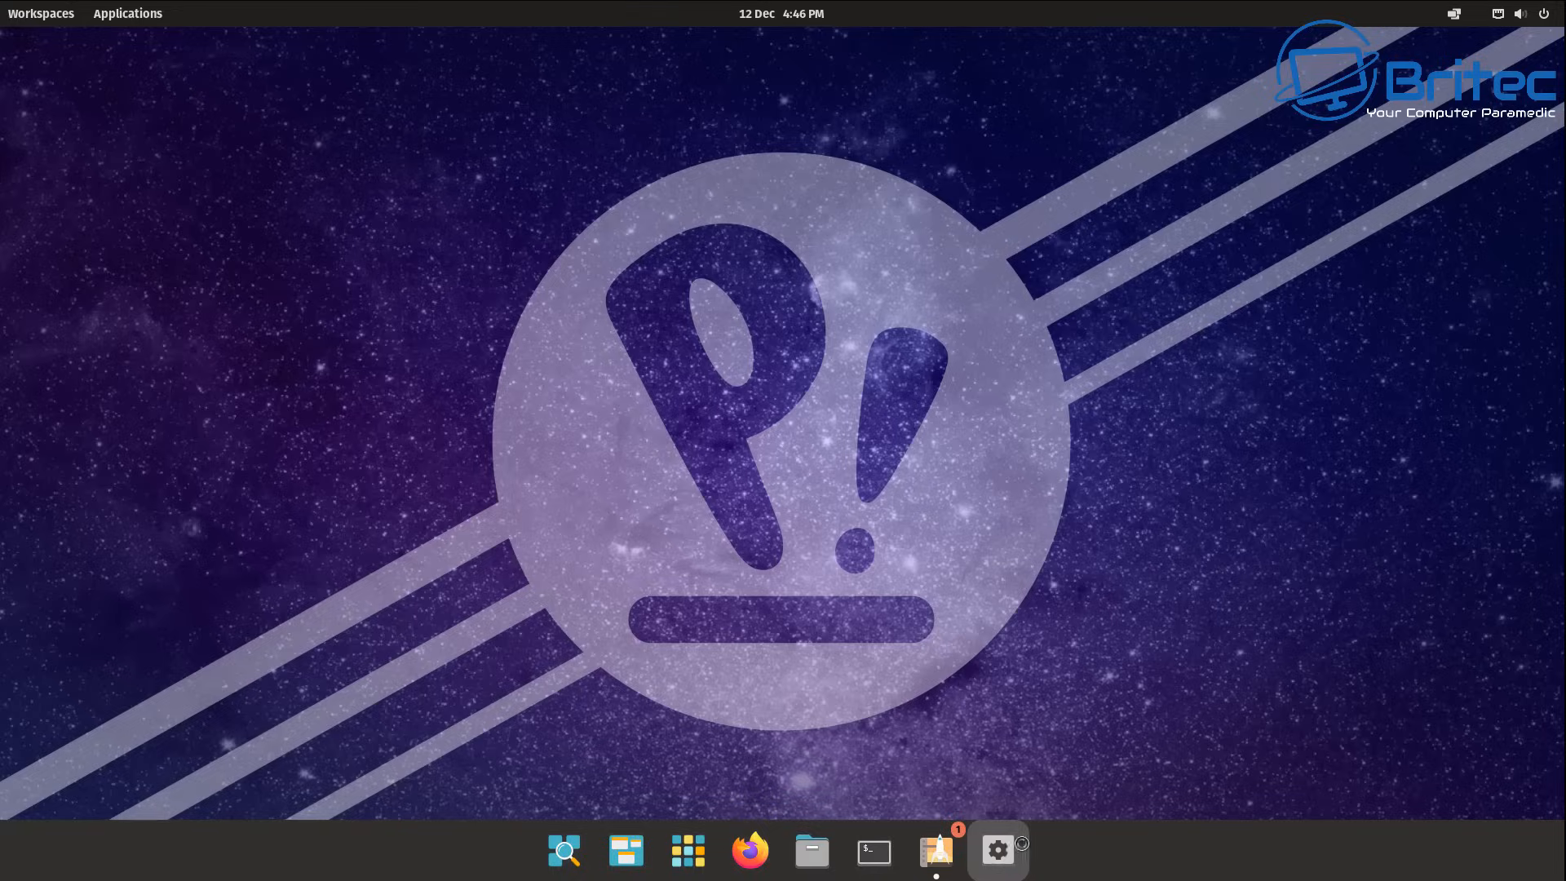
{"action": "left_click", "coordinate": [995, 850]}
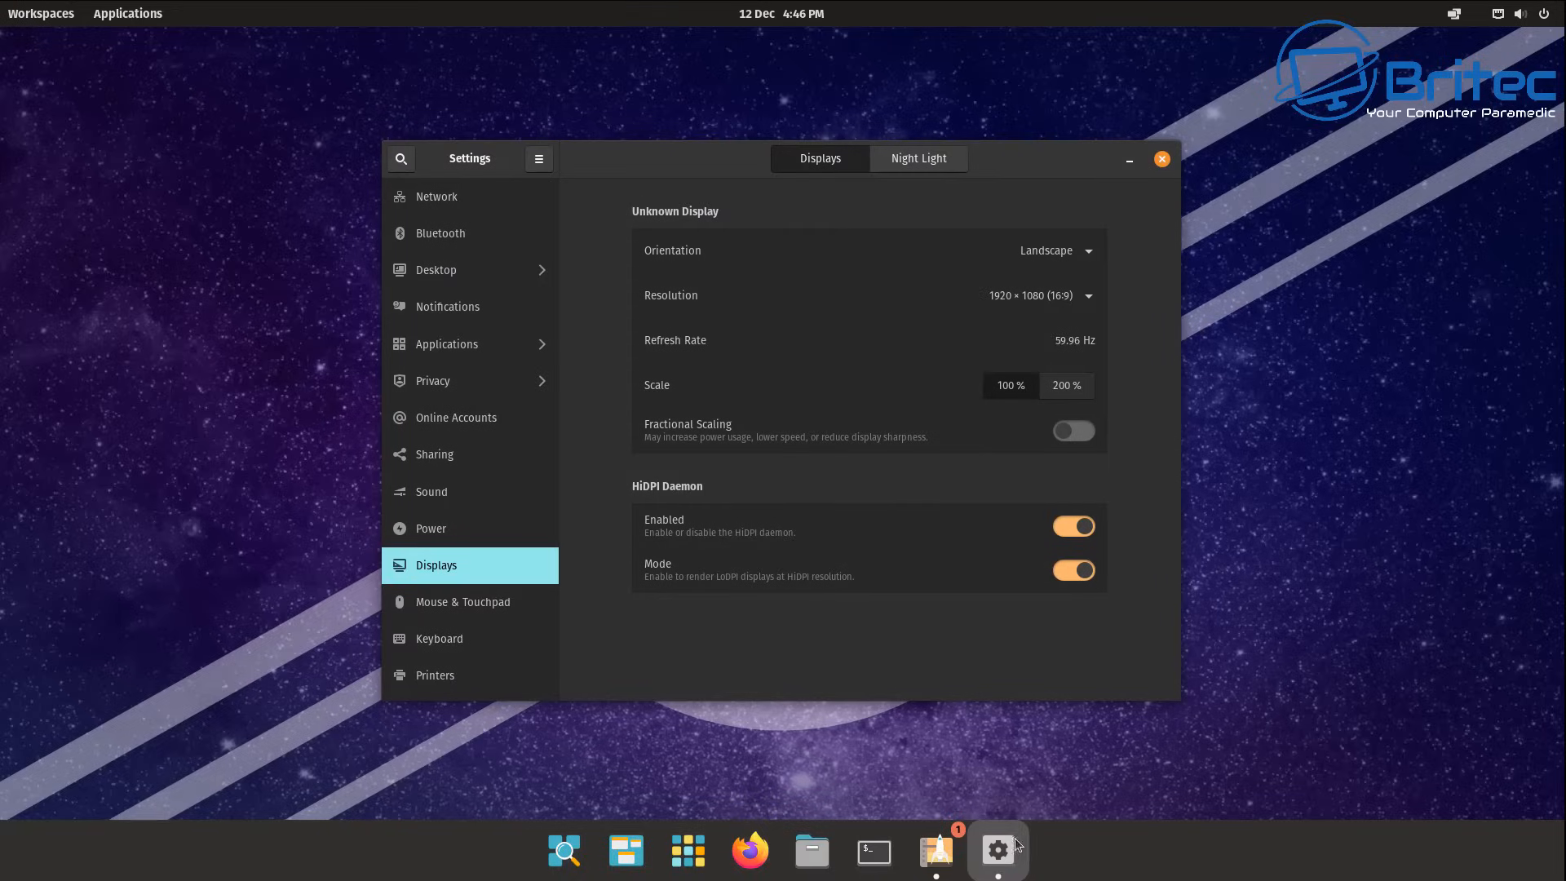
{"action": "mouse_move", "coordinate": [485, 416]}
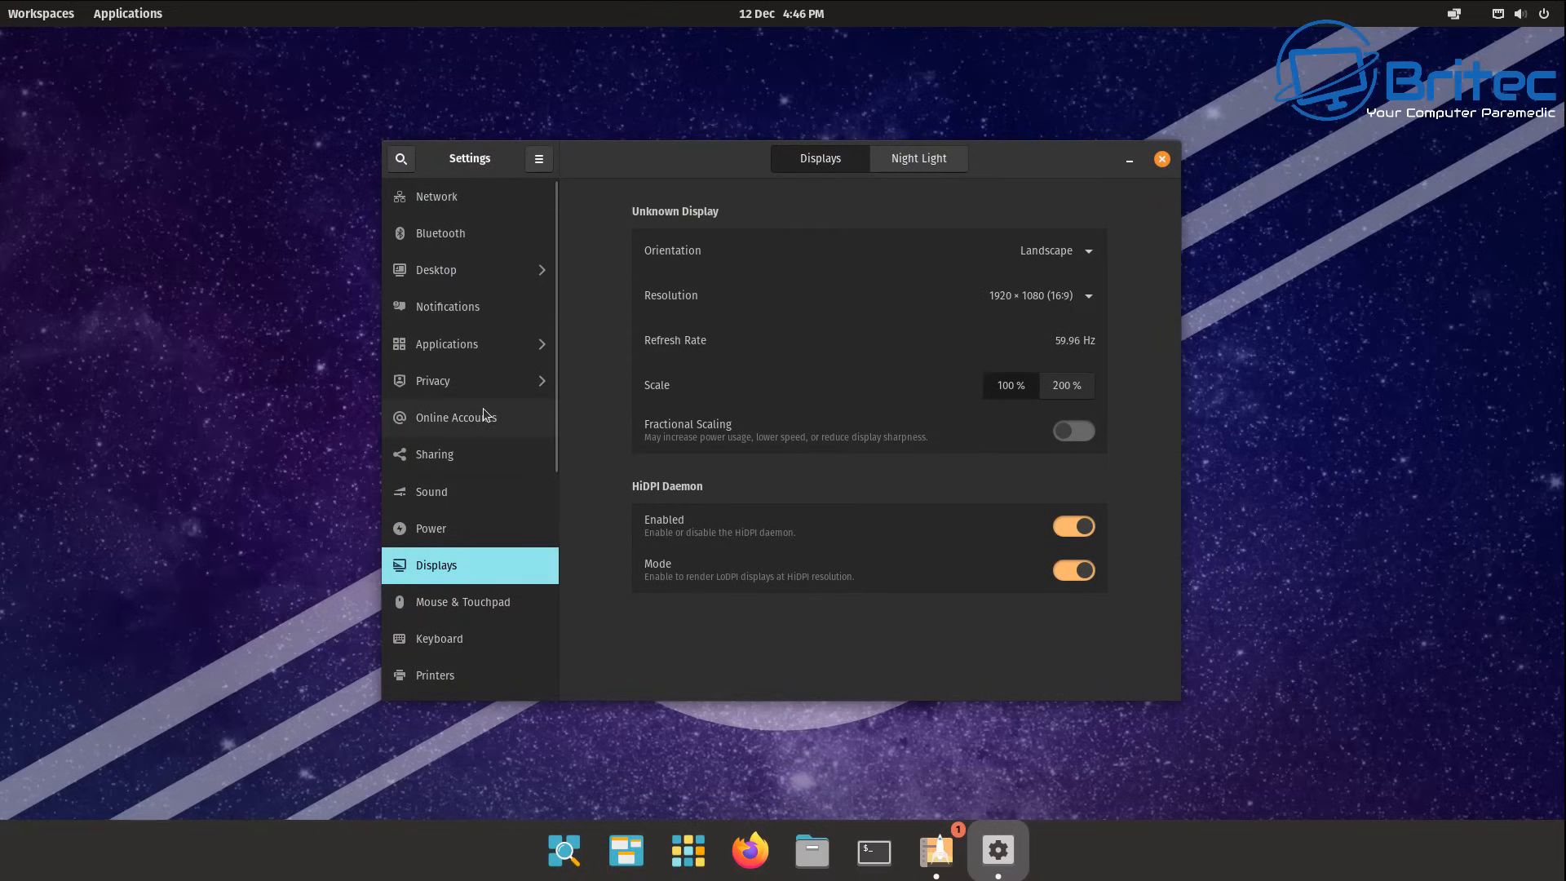
Step: Scroll the Settings categories down to About, then close Settings to return to the desktop
{"action": "scroll", "scroll_direction": "down", "scroll_amount": 3}
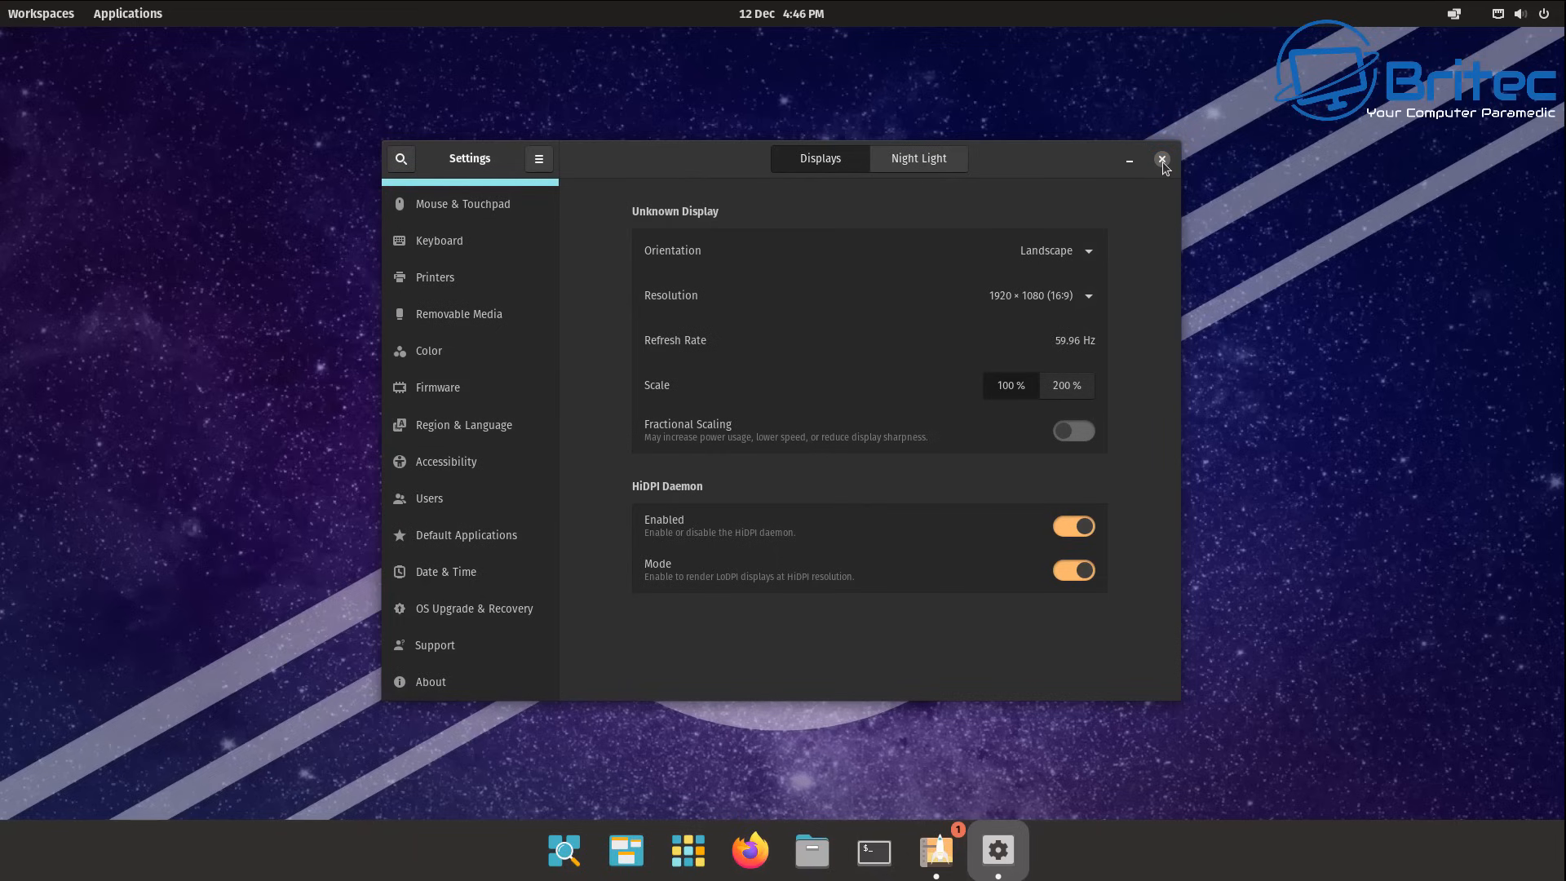
{"action": "left_click", "coordinate": [1162, 160]}
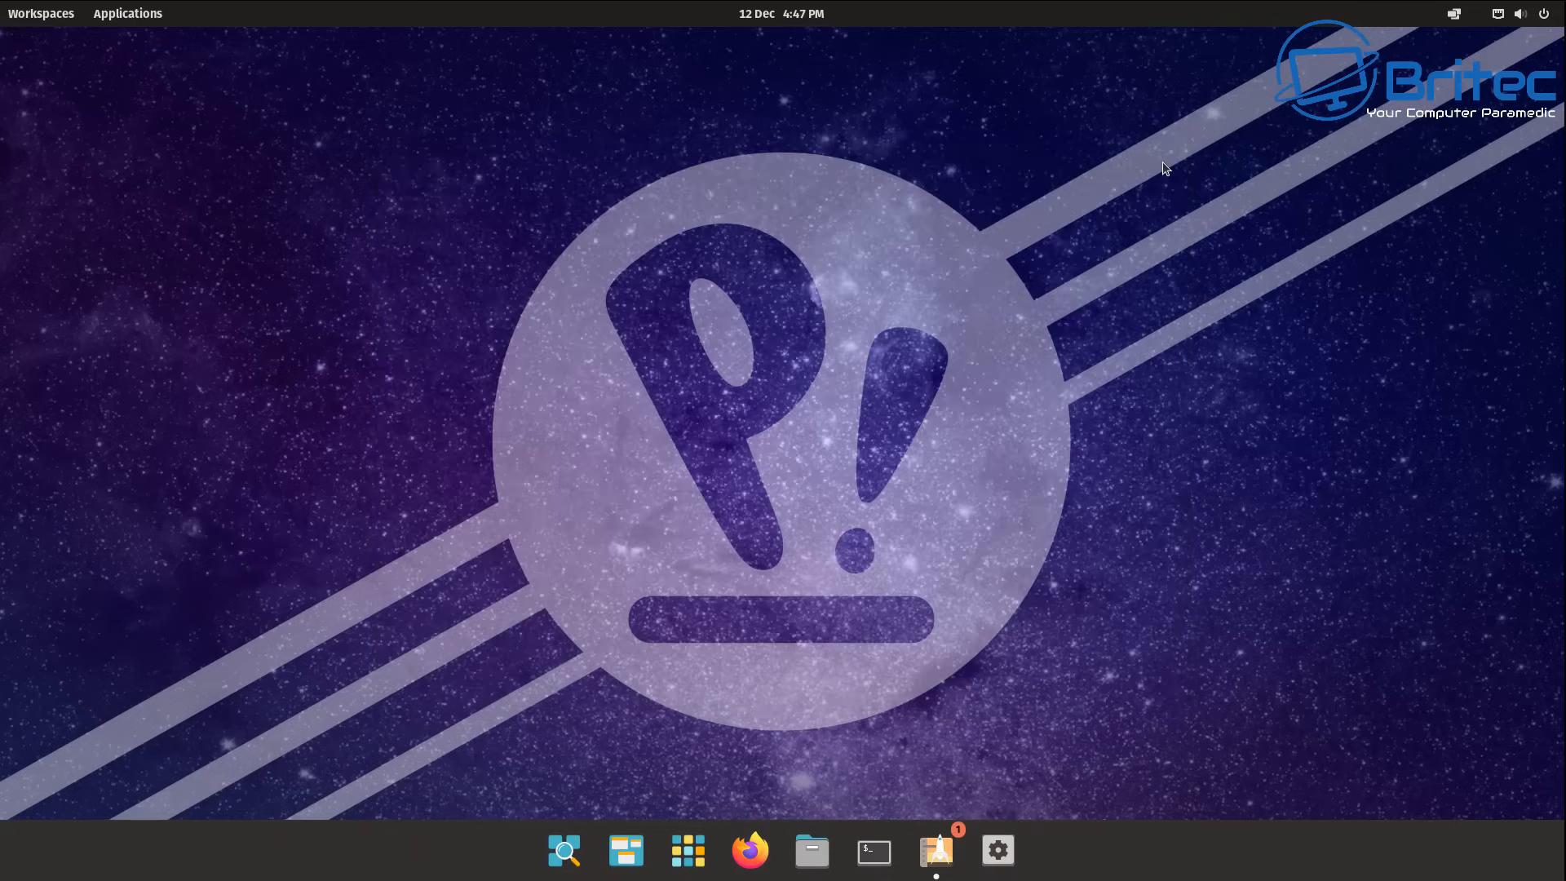
{"action": "mouse_move", "coordinate": [973, 677]}
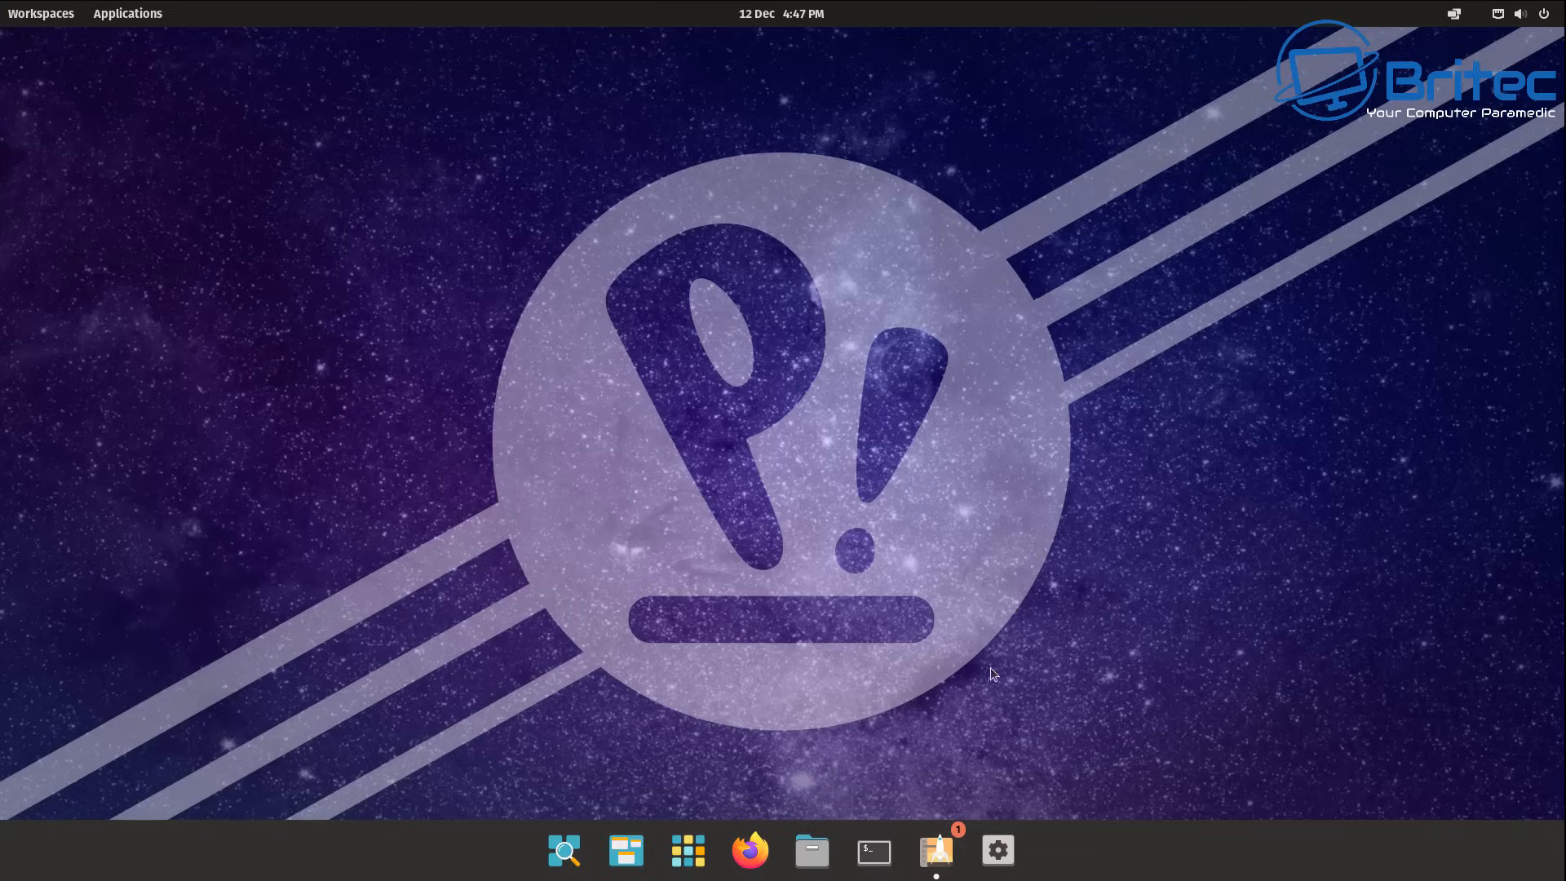
{"action": "left_click", "coordinate": [934, 850]}
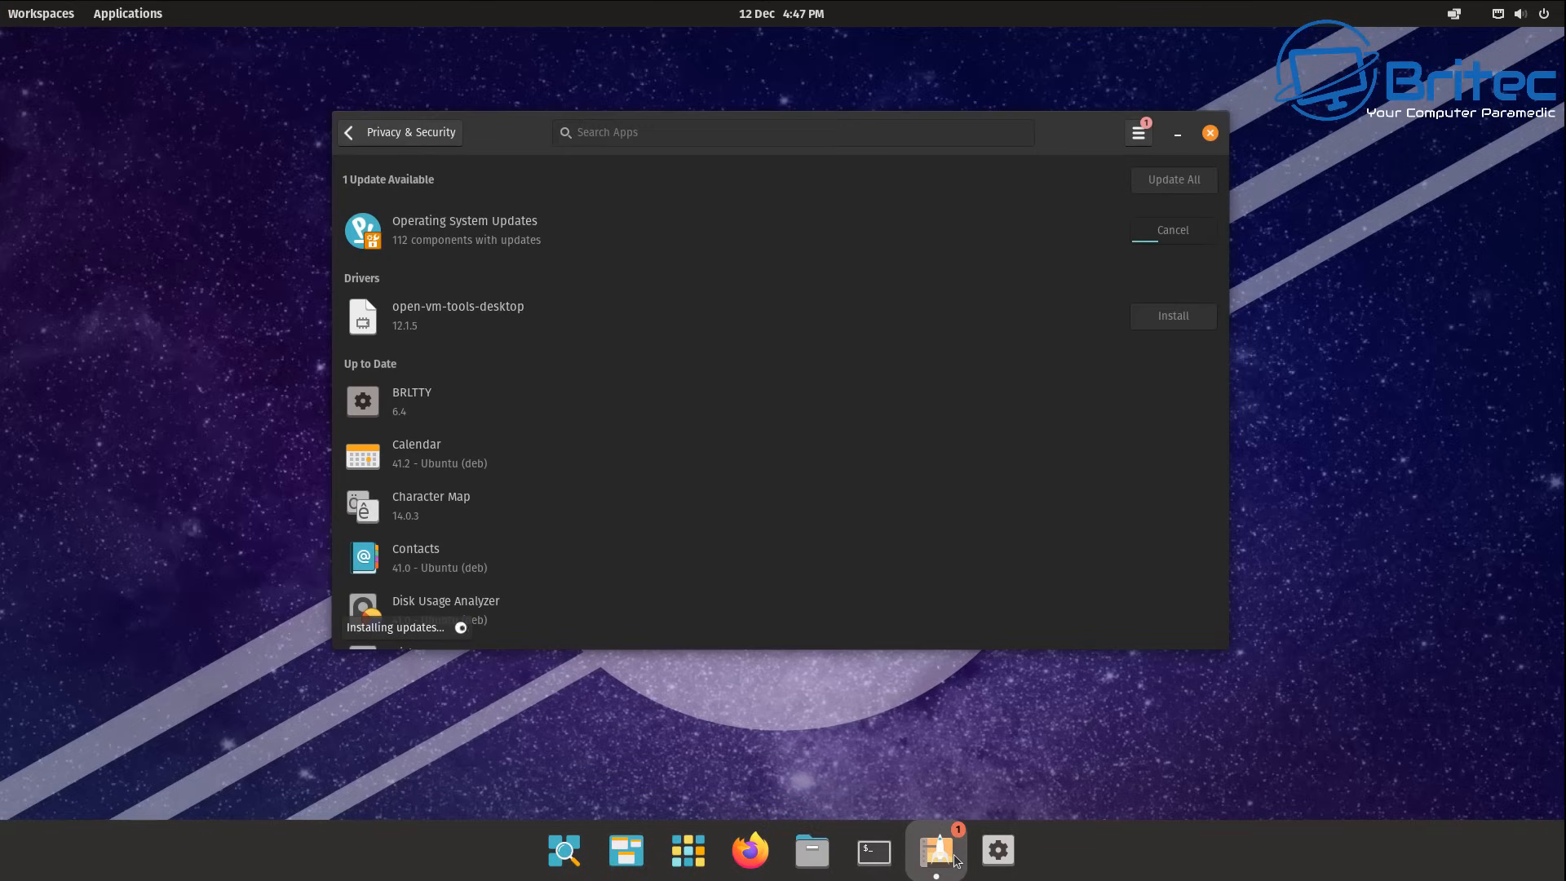
{"action": "mouse_move", "coordinate": [1217, 149]}
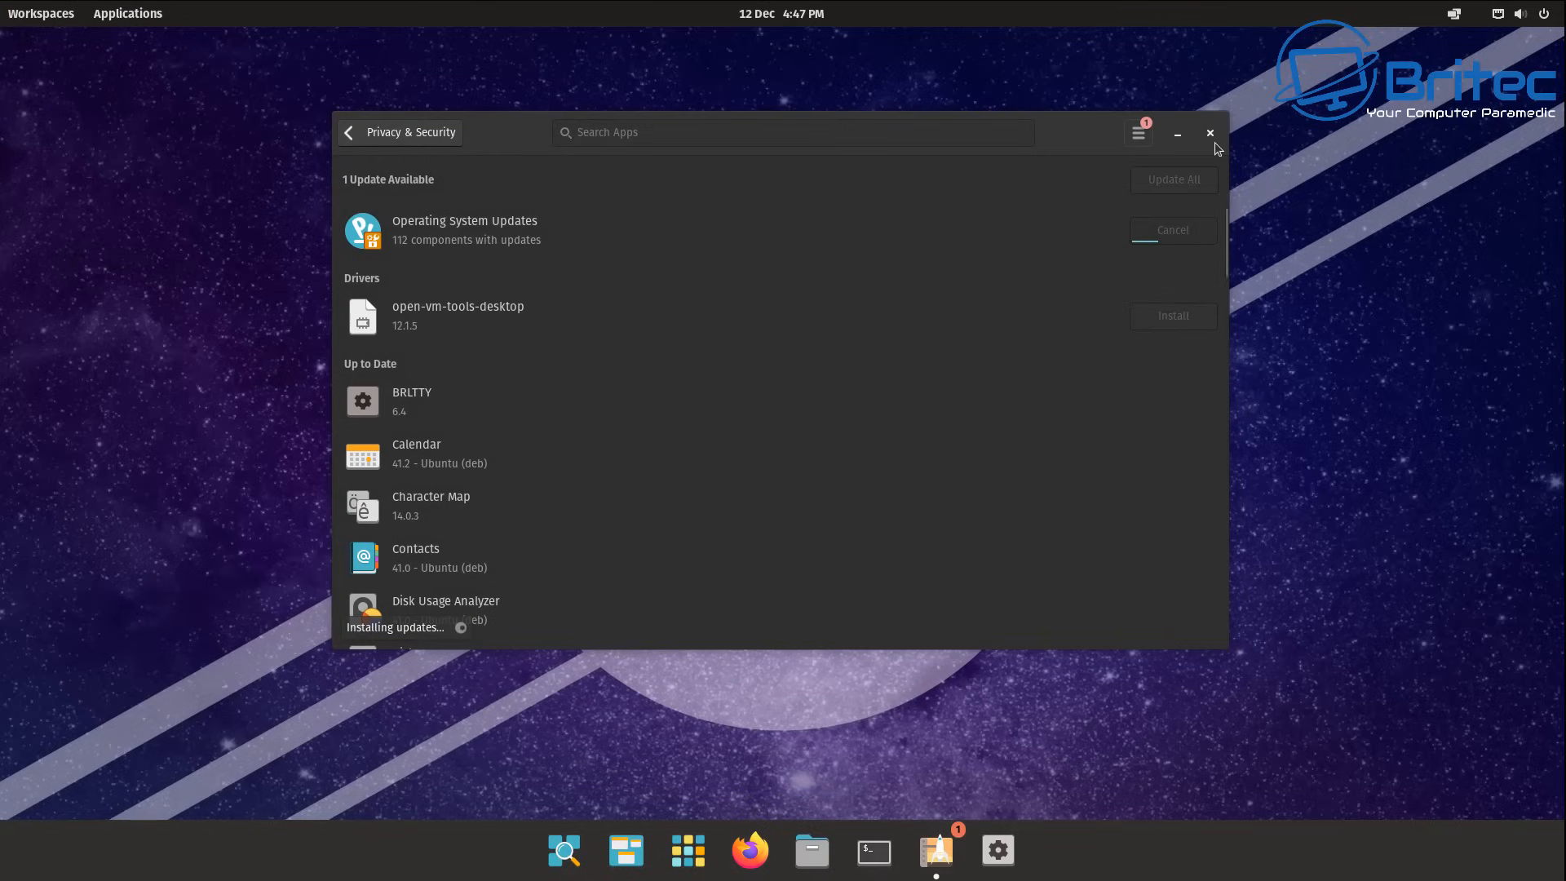
{"action": "left_click", "coordinate": [1209, 132]}
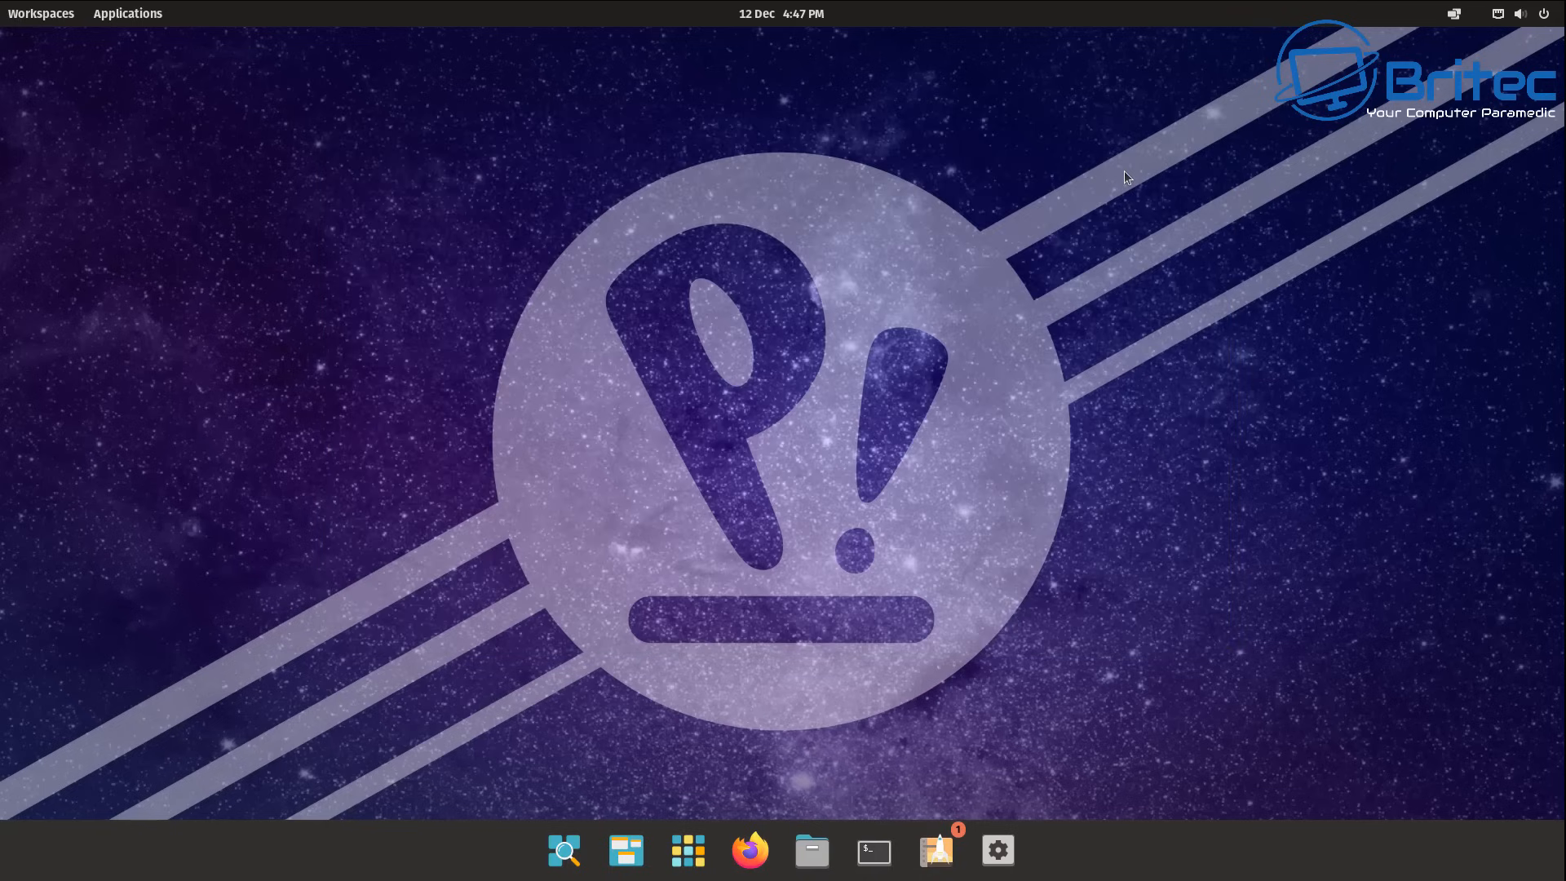
{"action": "mouse_move", "coordinate": [995, 177]}
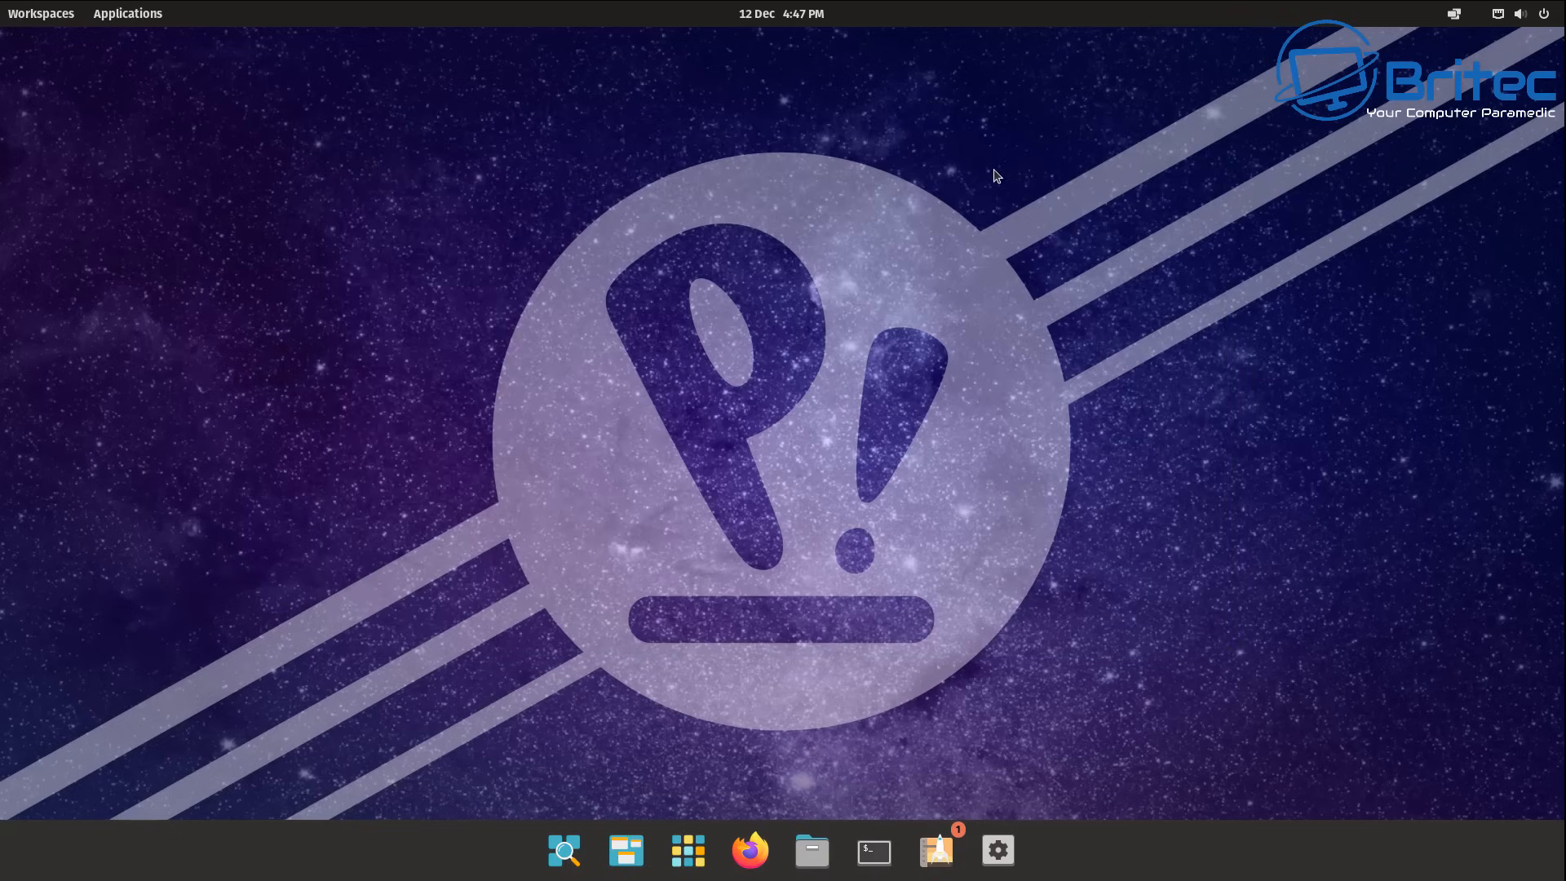
{"action": "left_click", "coordinate": [1544, 13]}
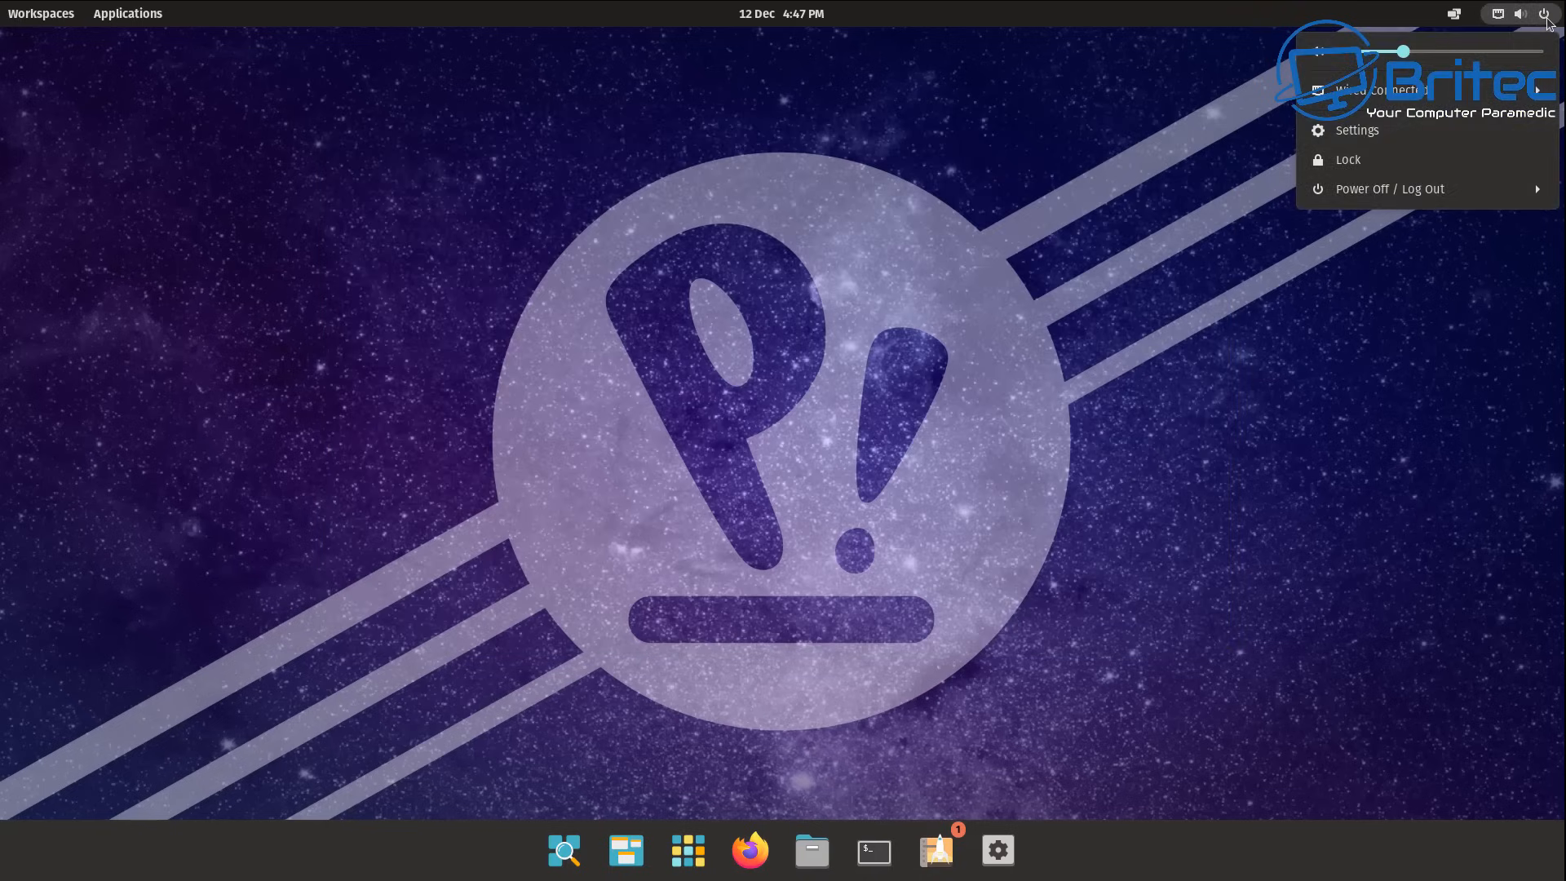
{"action": "left_click", "coordinate": [1274, 401]}
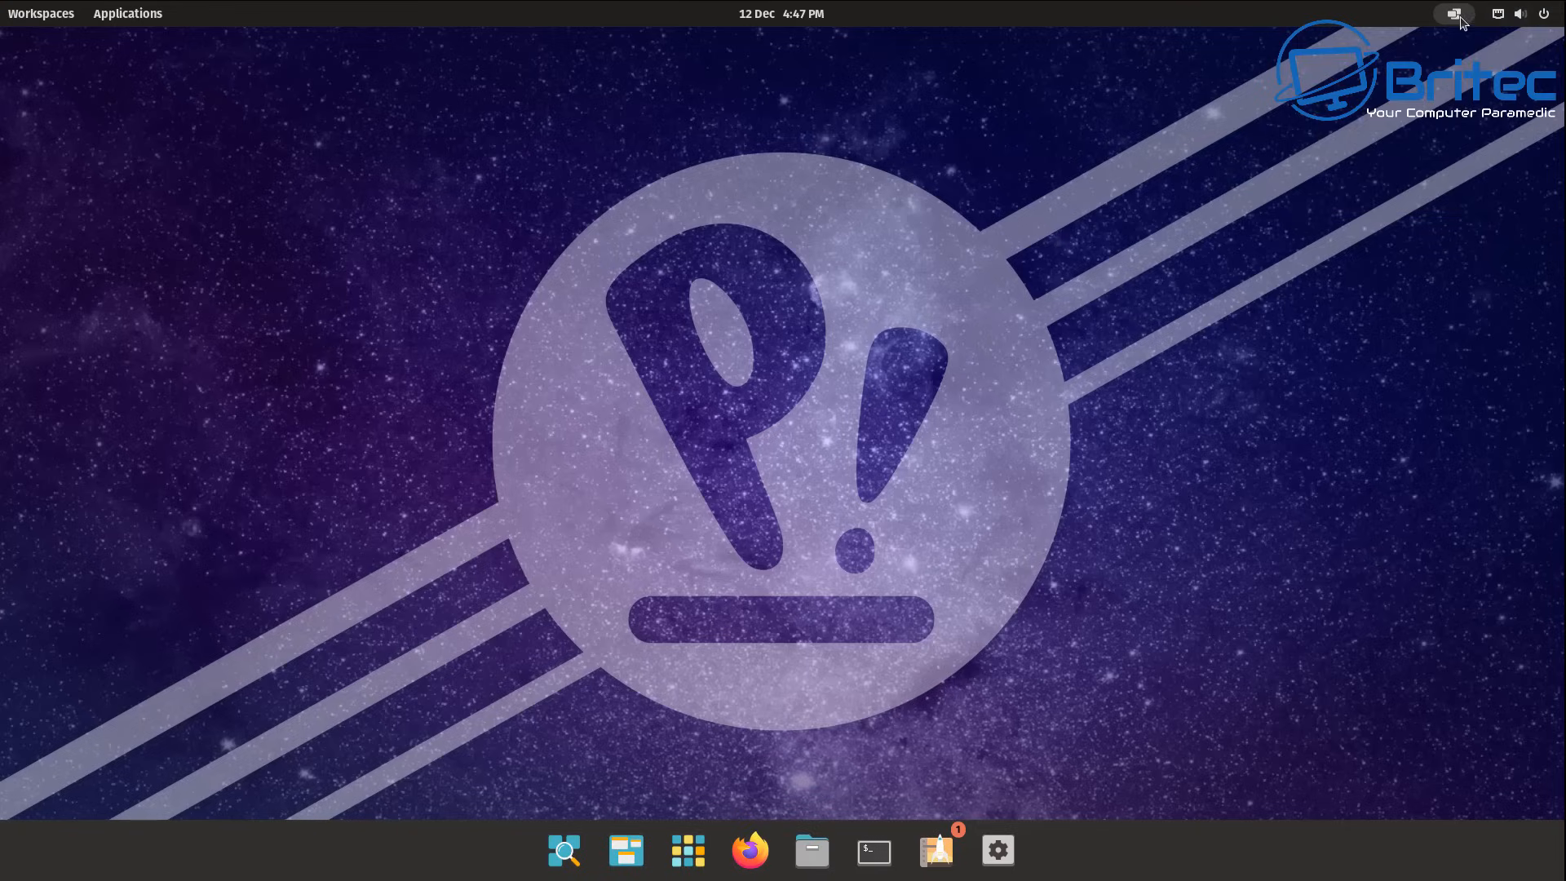
{"action": "mouse_move", "coordinate": [1354, 444]}
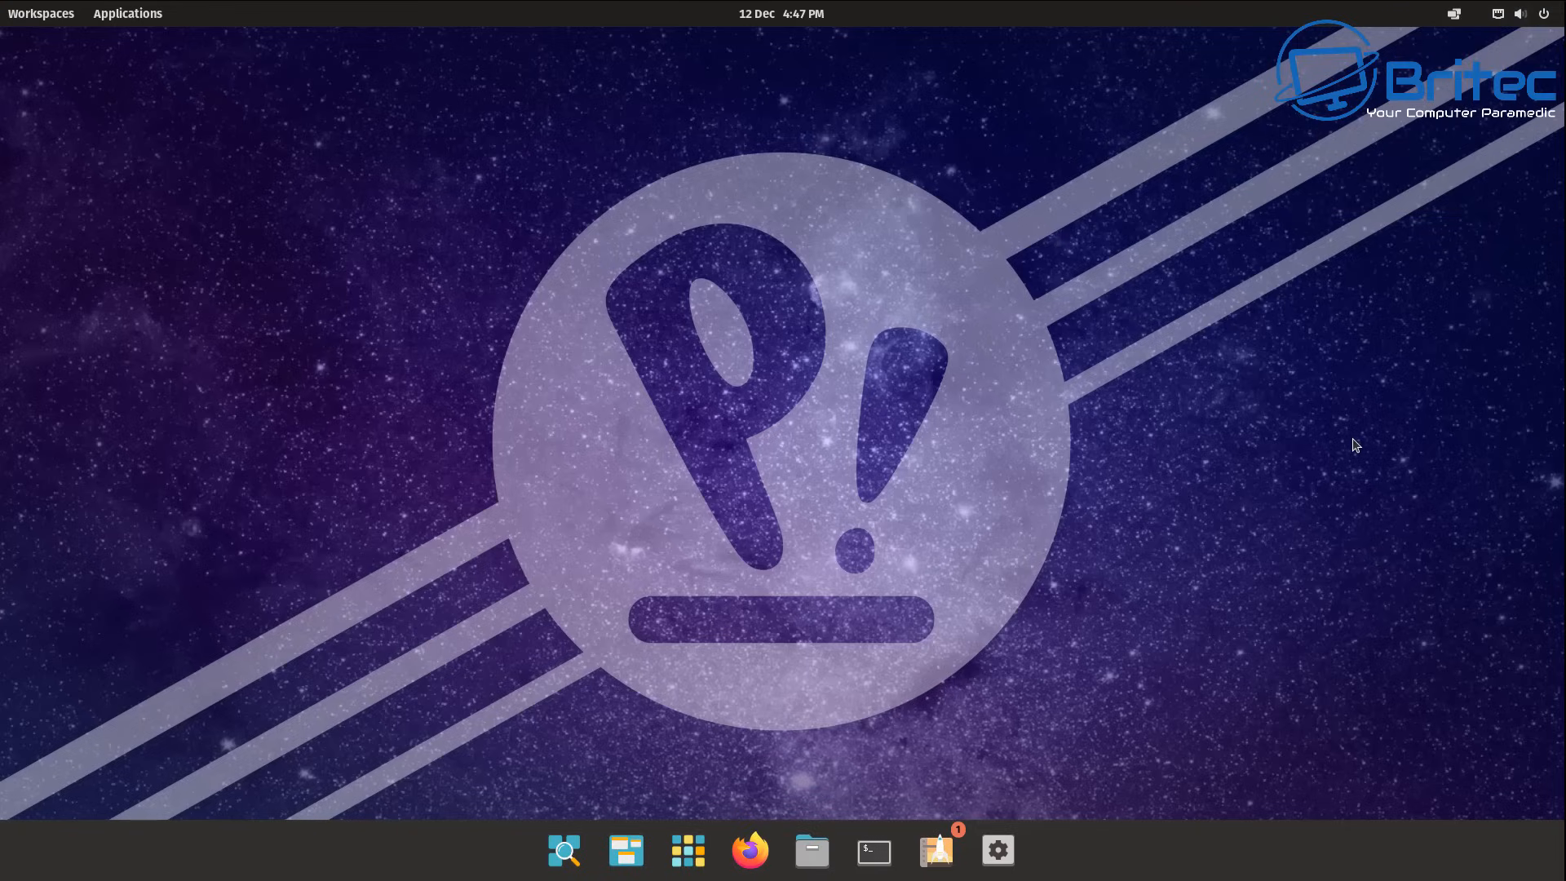